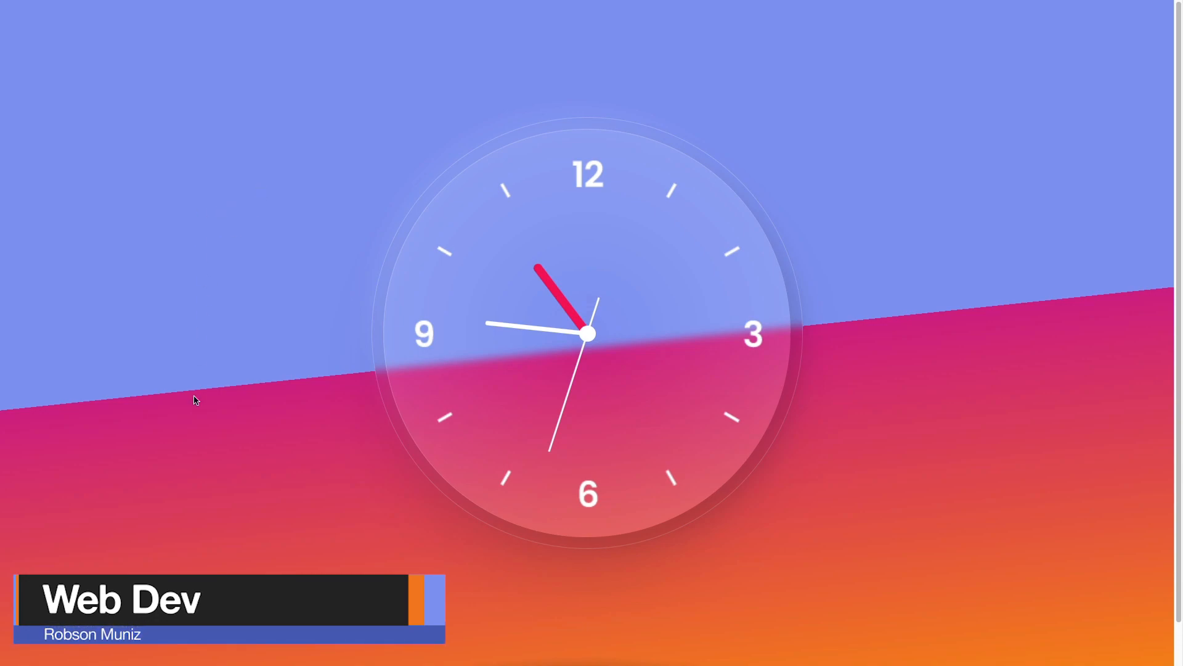
mouse_move(1102, 302)
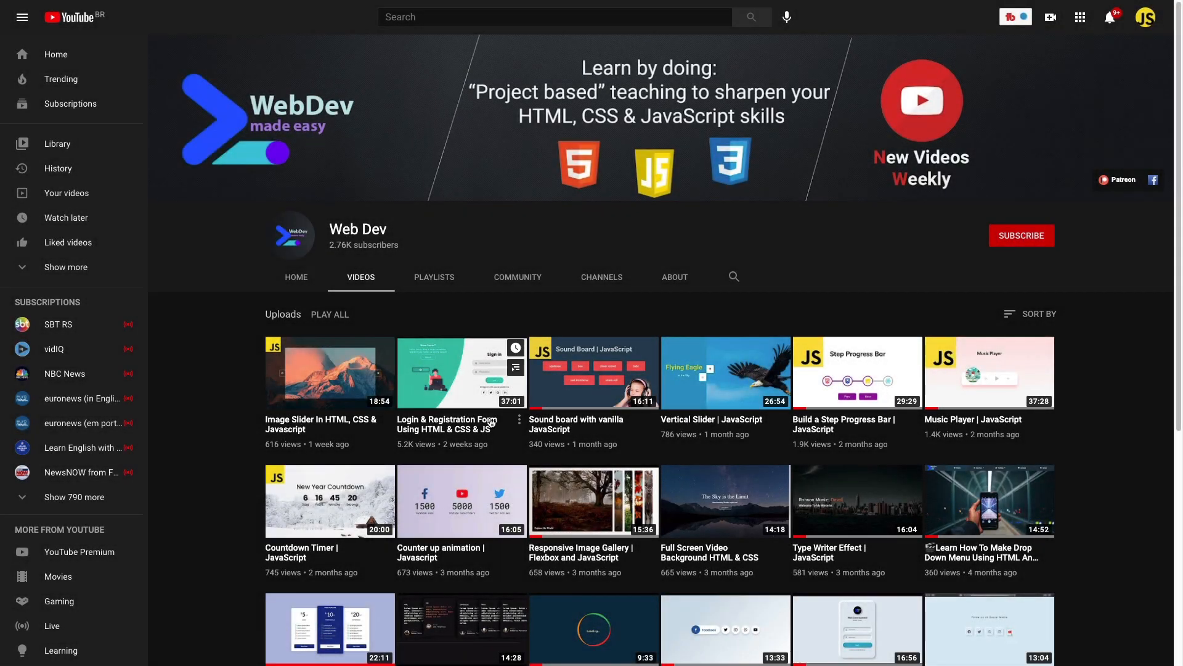
Step: Create empty index.html, style.css and app.js in the clock folder and open index.html
scroll("down", 3)
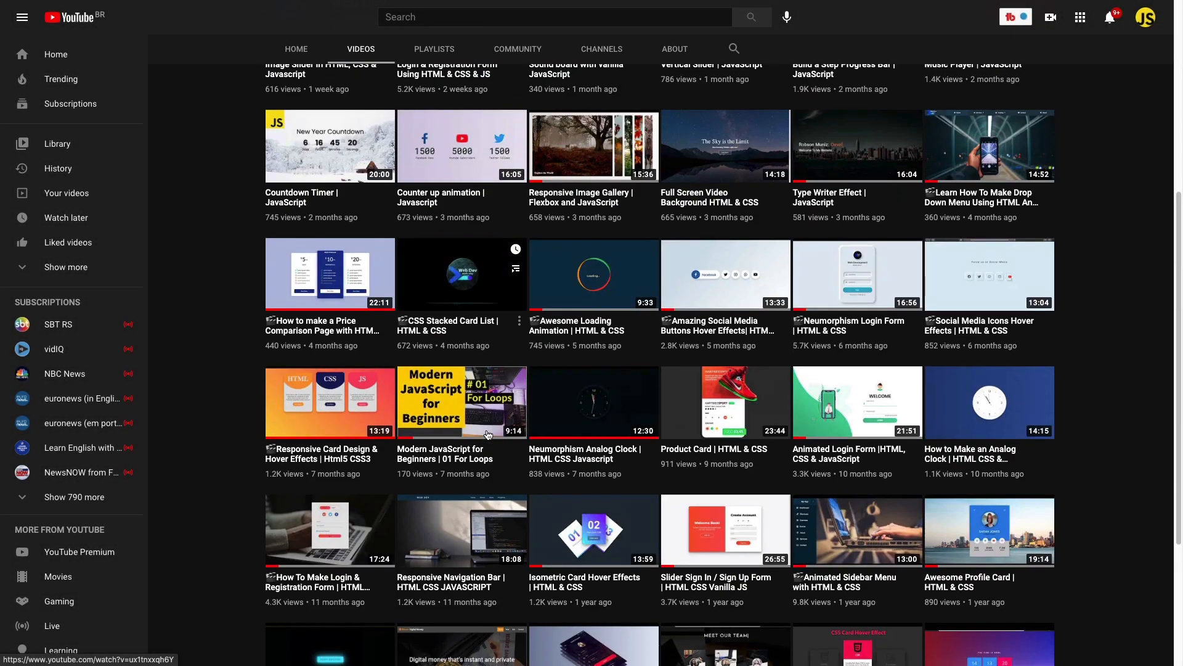
scroll("up", 3)
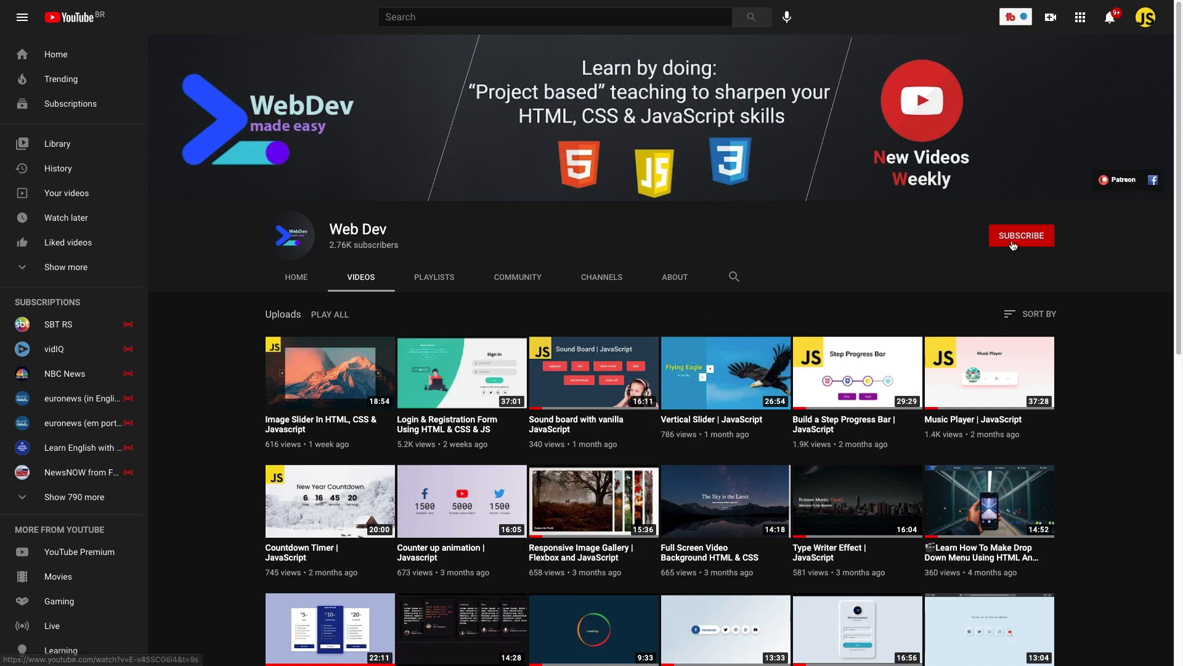
left_click(1020, 234)
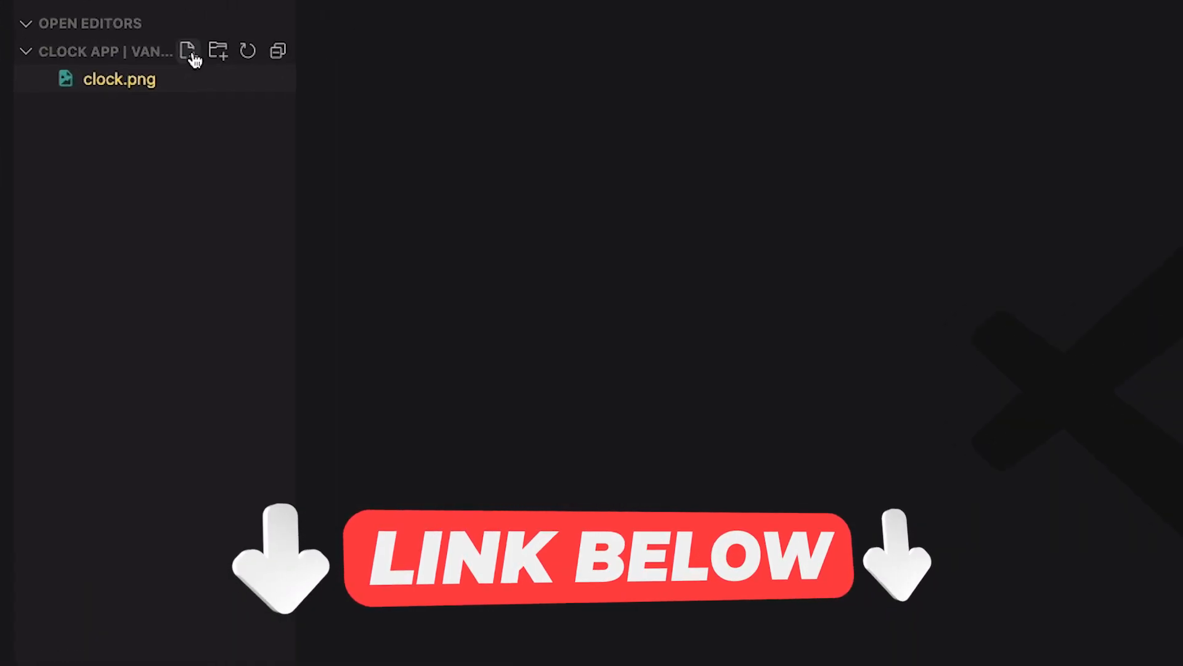
left_click(187, 51)
type("index.html")
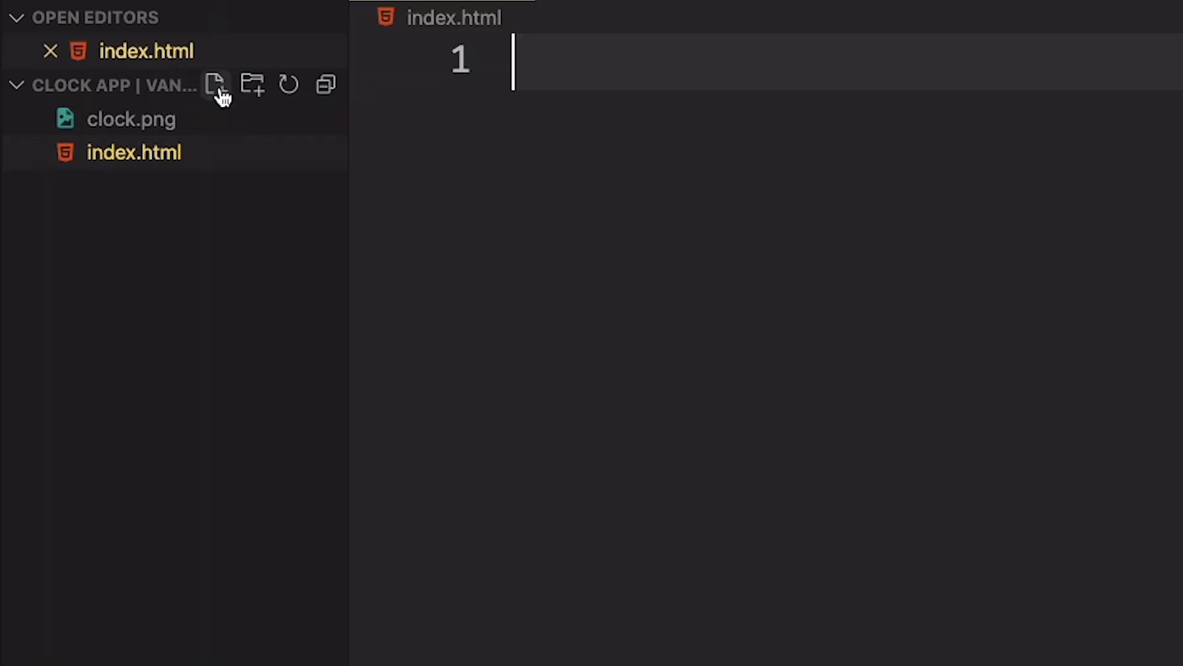
type("style.css")
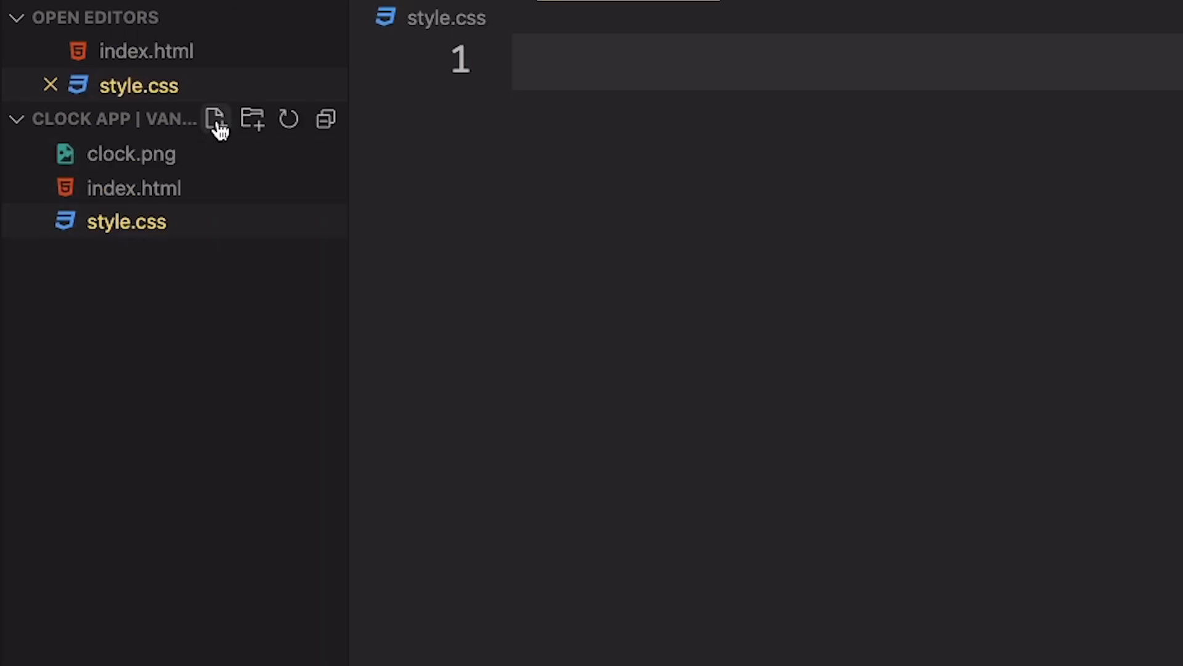
left_click(215, 119)
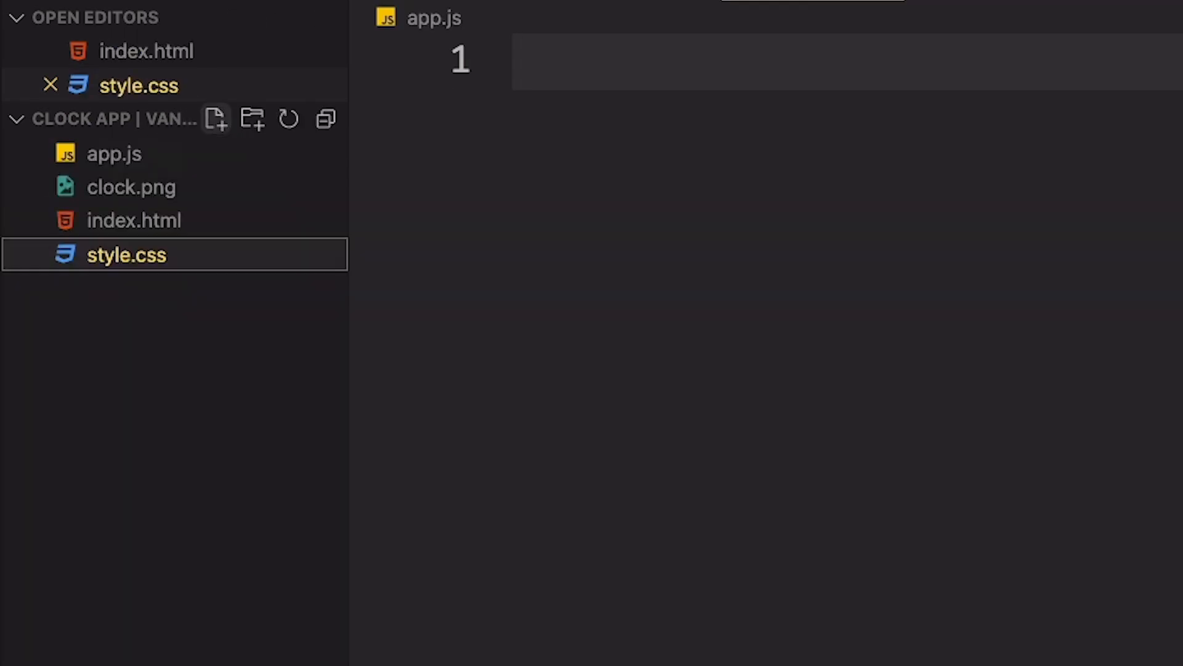
left_click(134, 220)
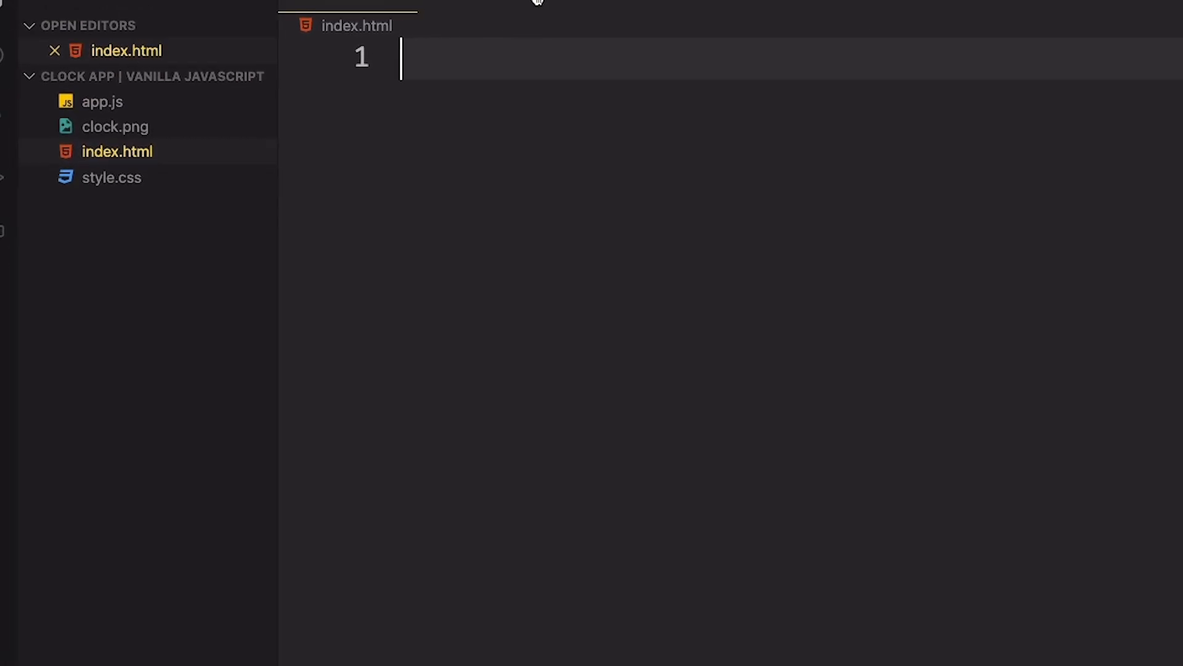
Step: Expand an Emmet HTML boilerplate and title it 'Clock App Glassmorphism | JavaScript'
left_click(16, 16)
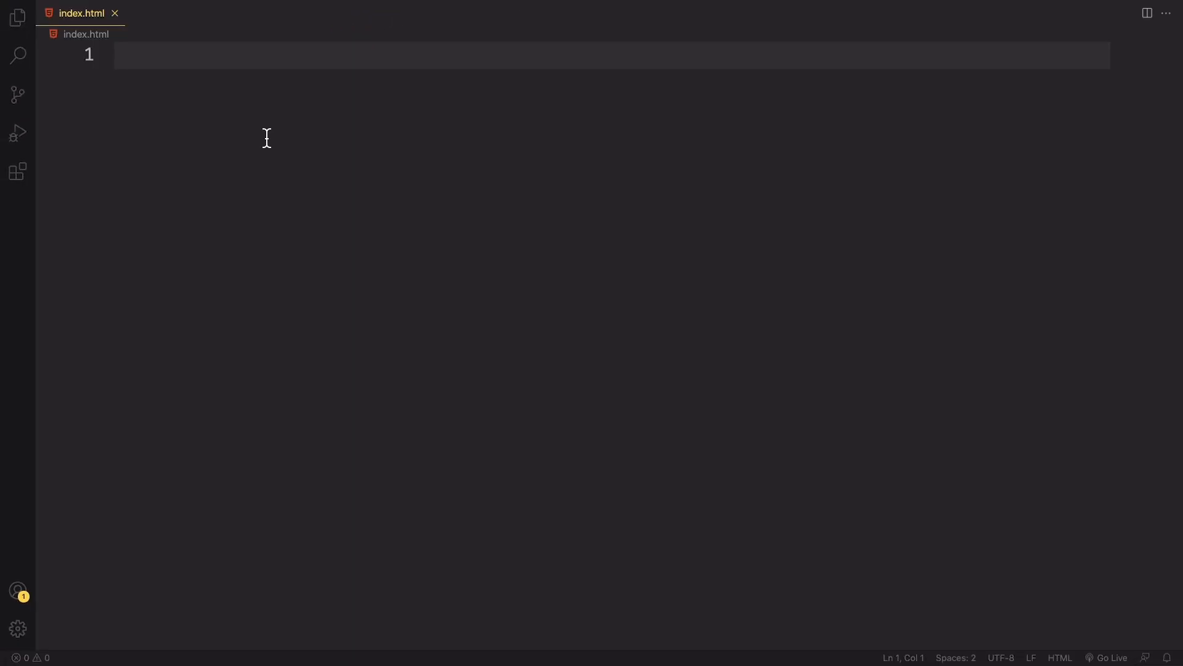
type("!")
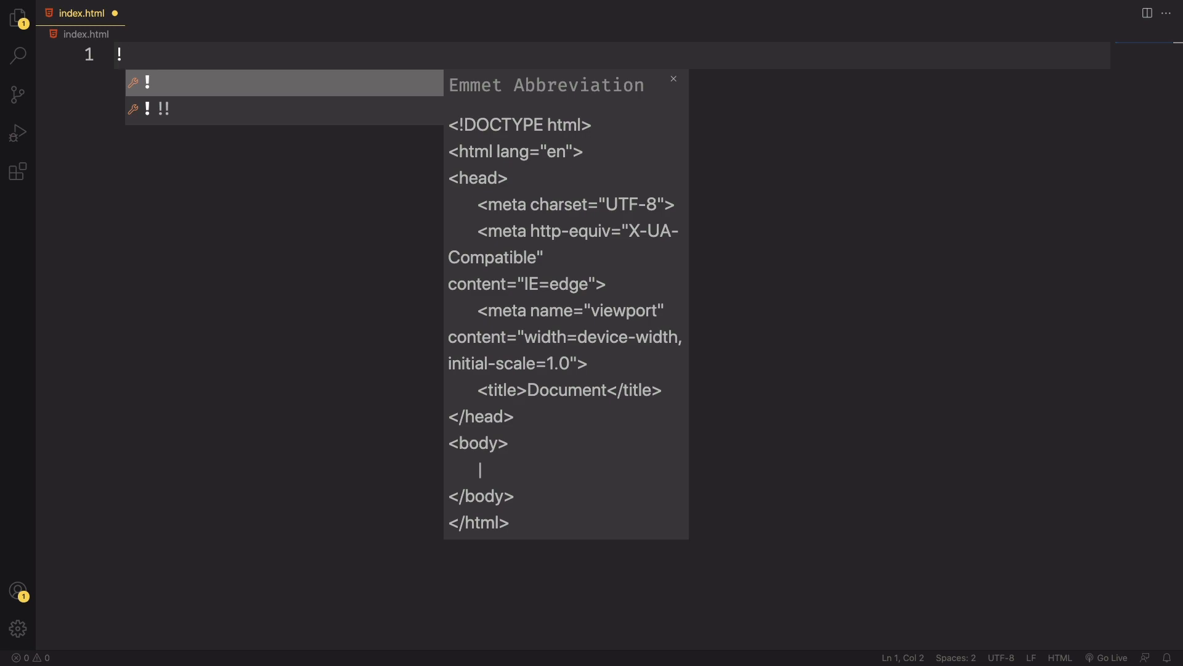
key("Tab")
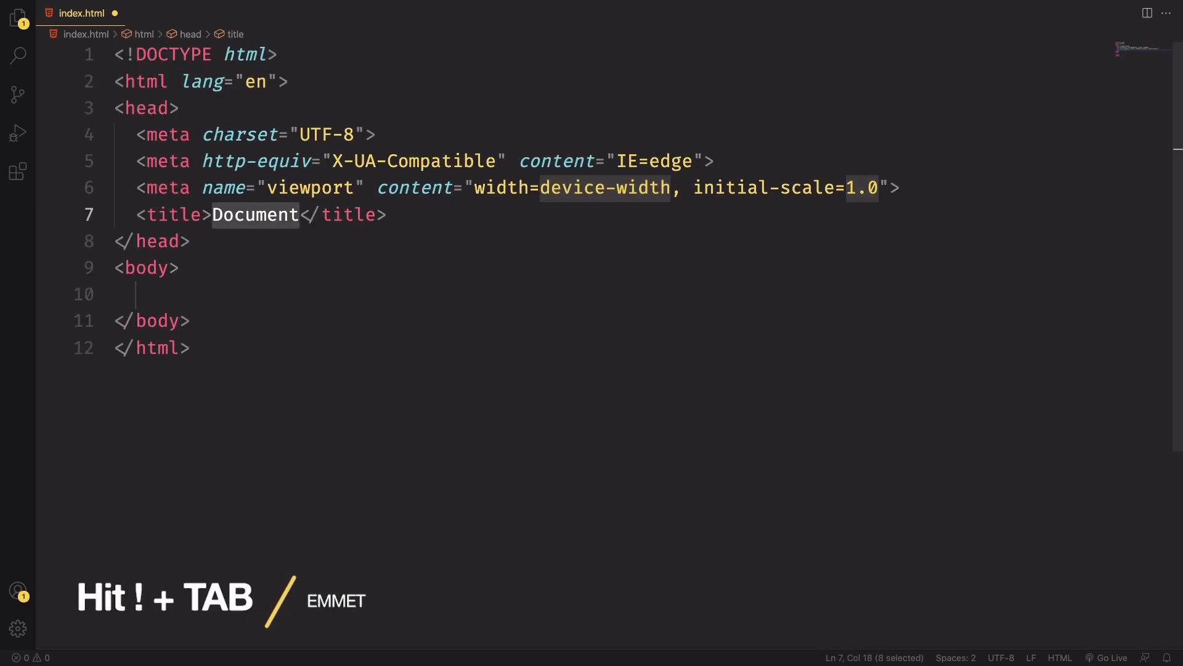
key("Delete")
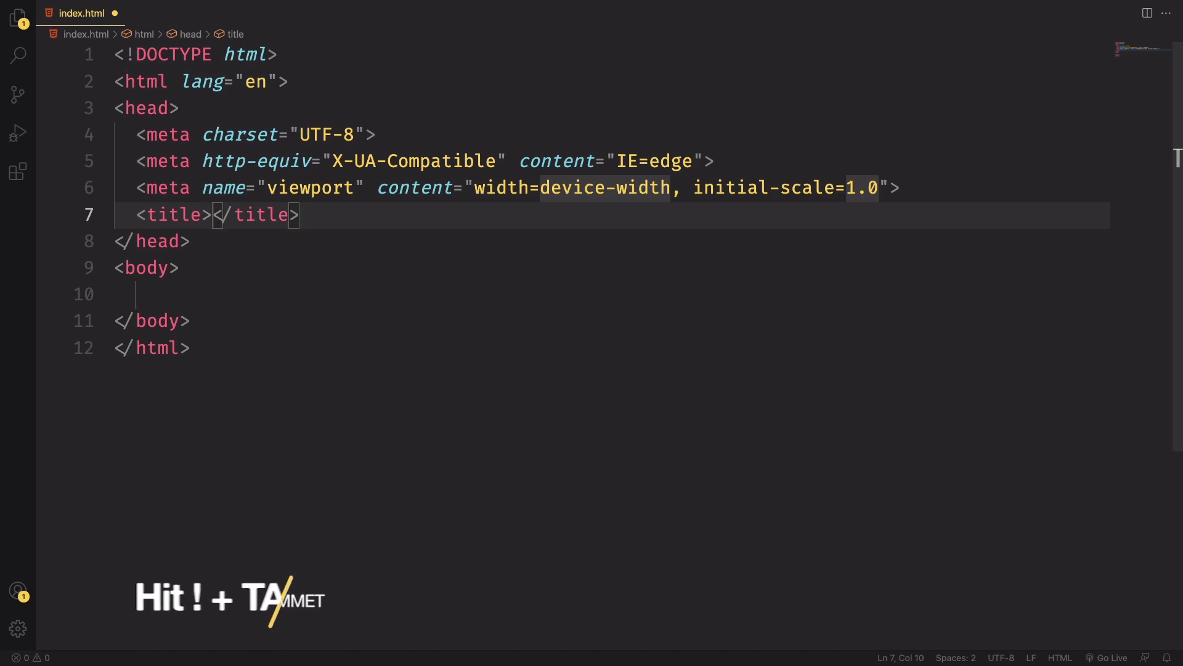
type("Clock A")
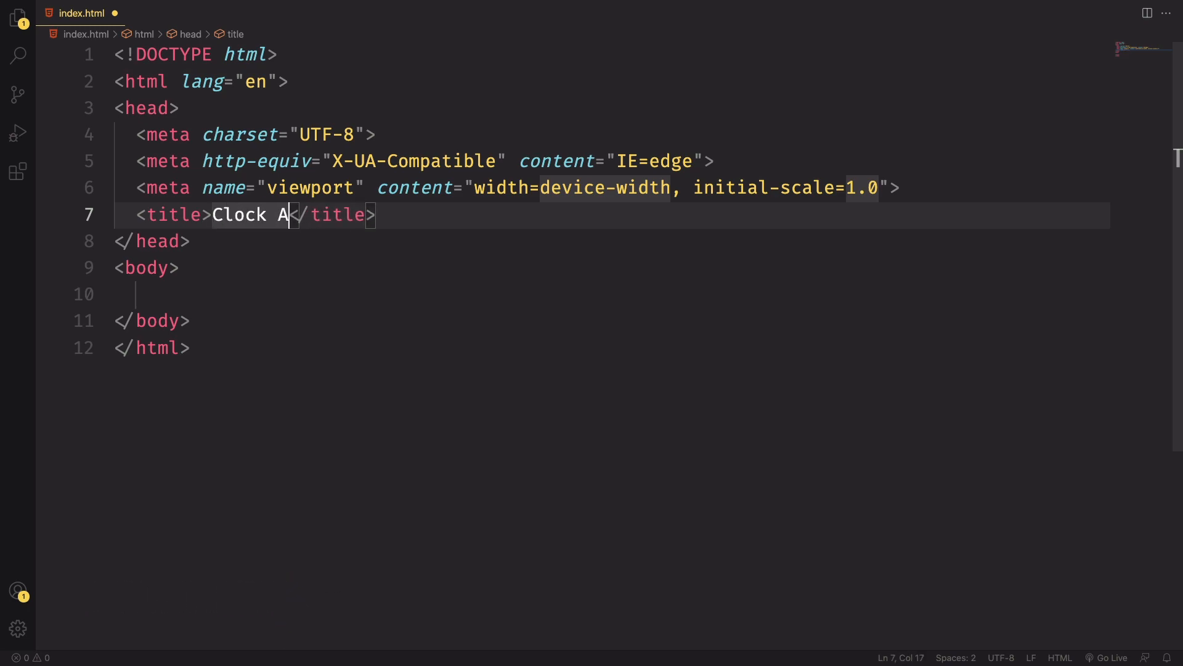
type("pp Glassmorphism |")
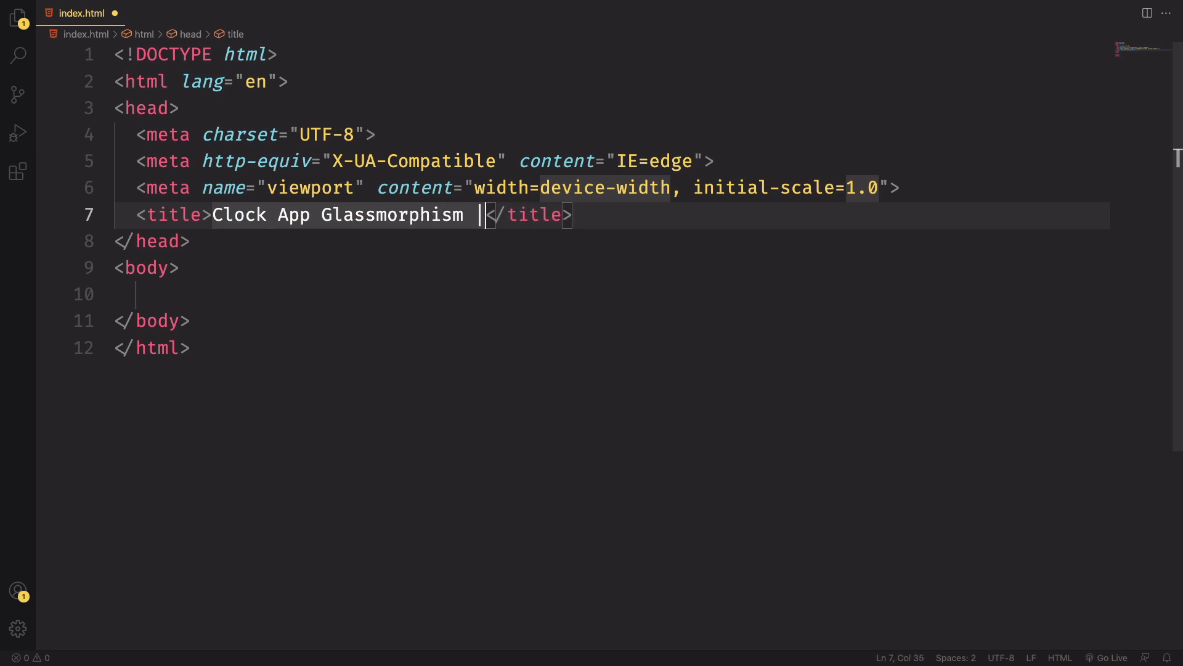
type("JavaScript")
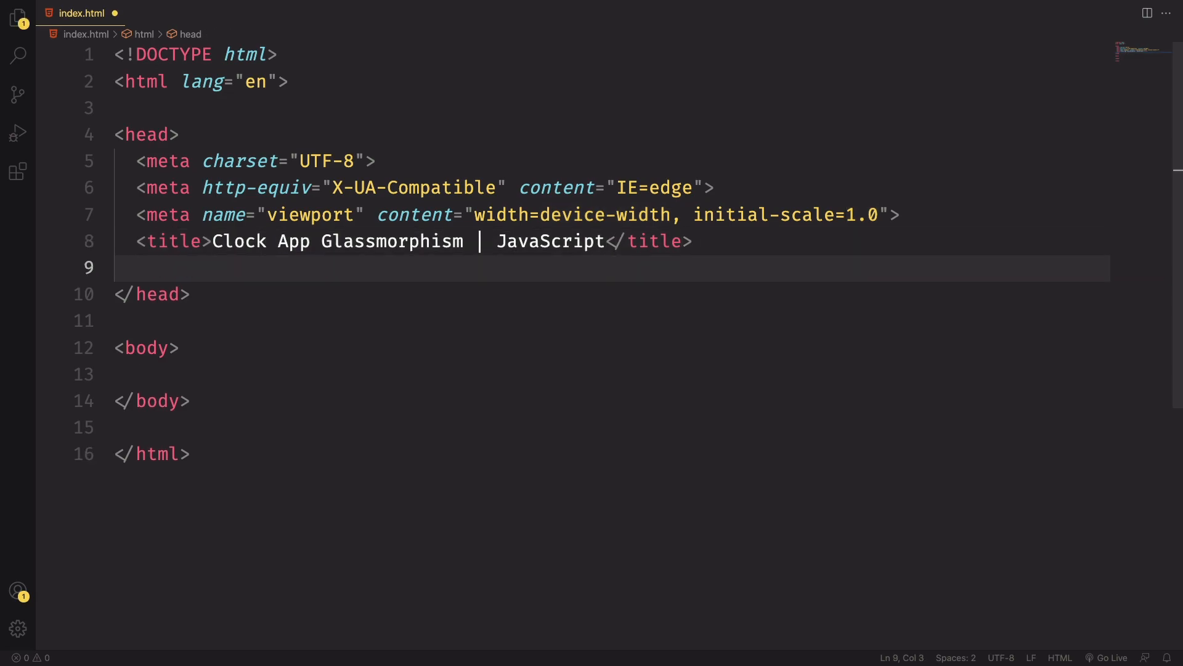
Step: Link style.css in the head and add a script tag loading app.js
type("link rel=\"stylesheet\" href=\"style.css\">")
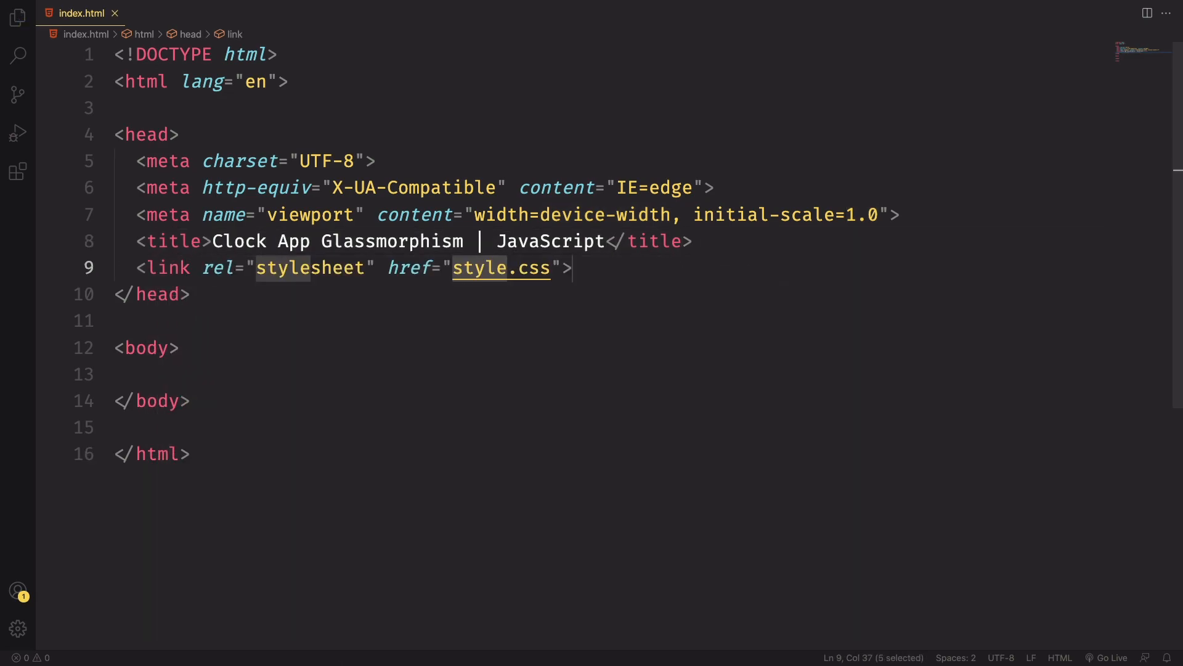
key("enter")
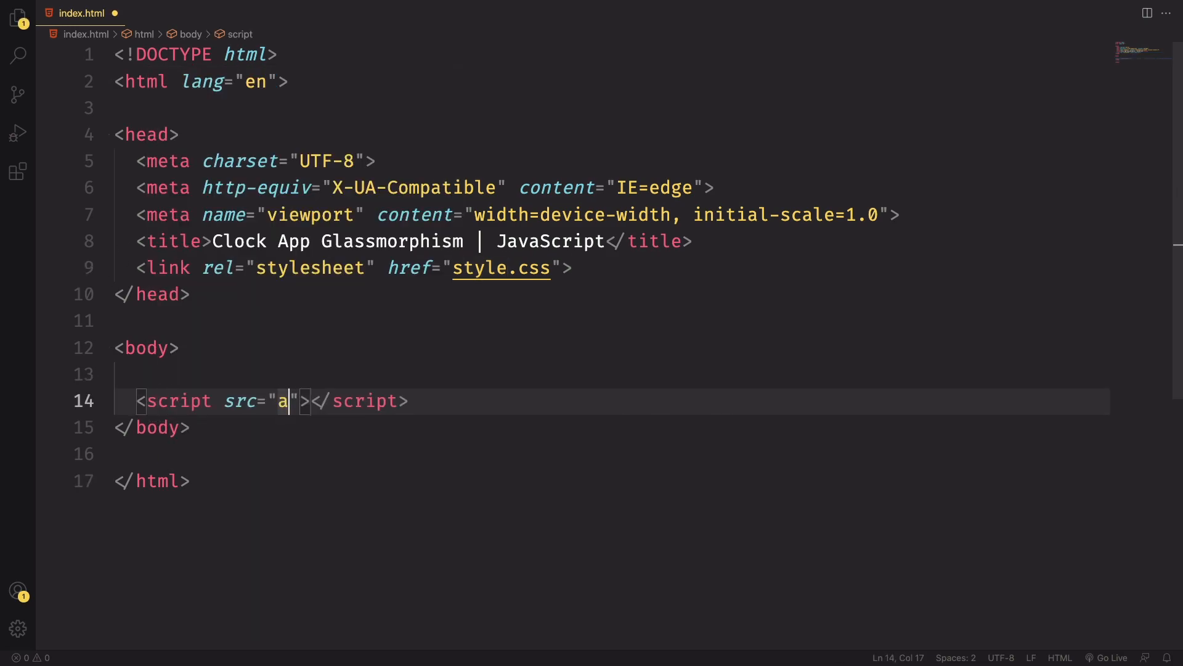
type("pp.js")
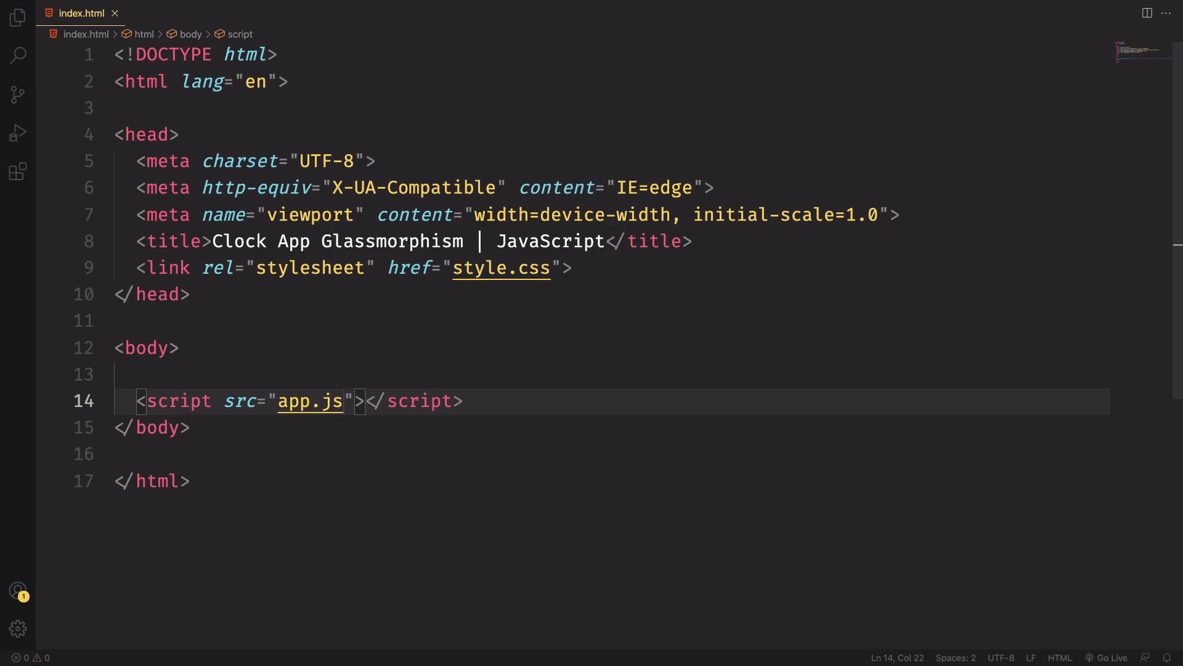
left_click(193, 348)
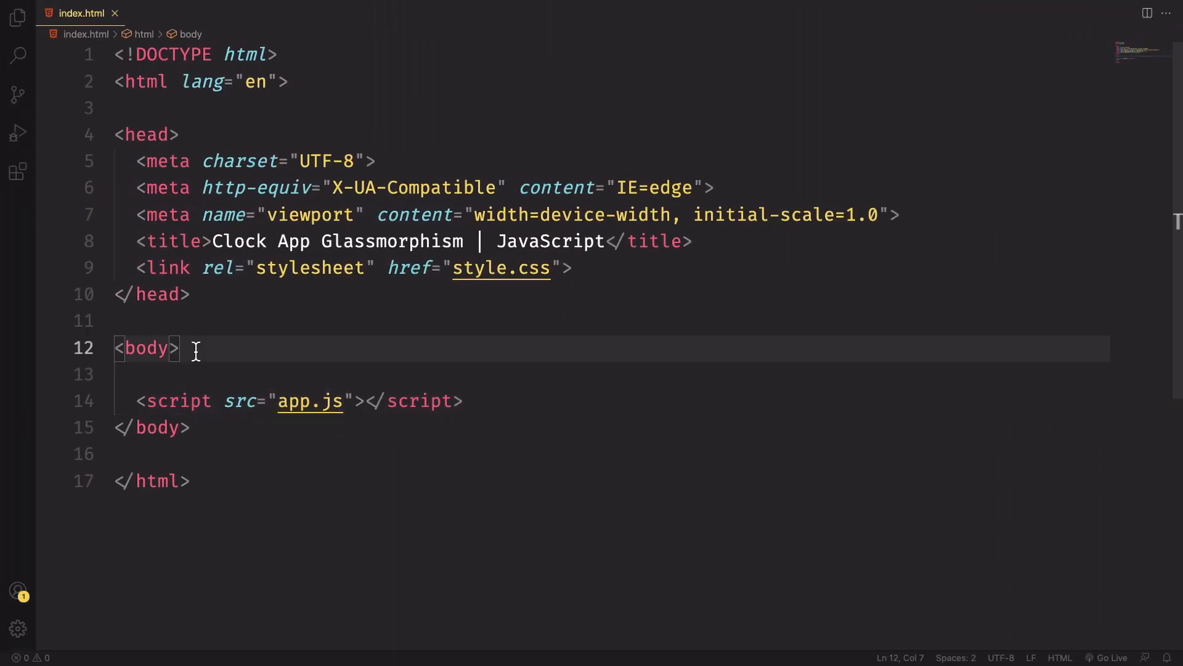
Step: Nest container, box and clock divs inside the body
key("Enter")
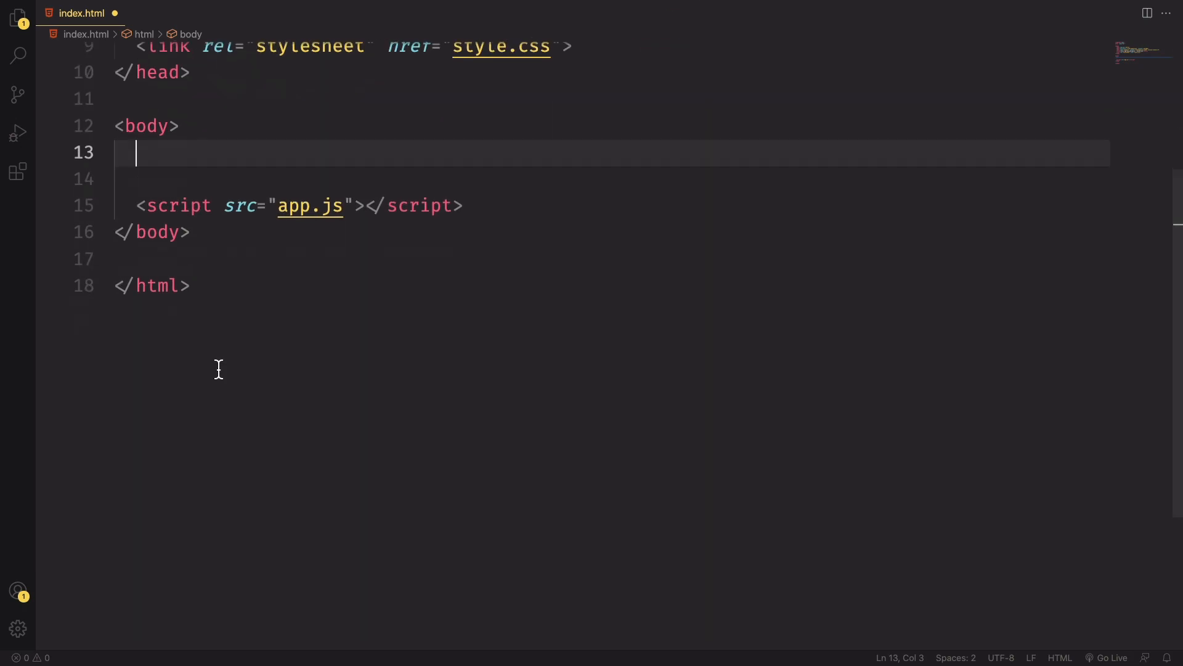
type(".co")
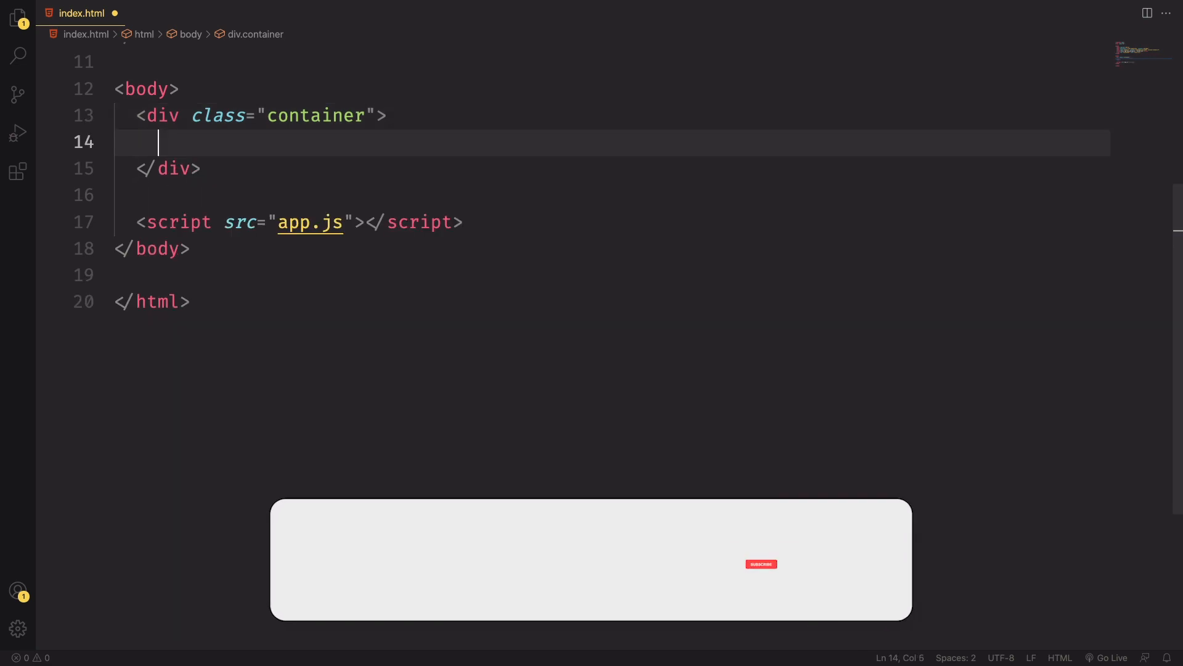
type("<div class=\"box\">")
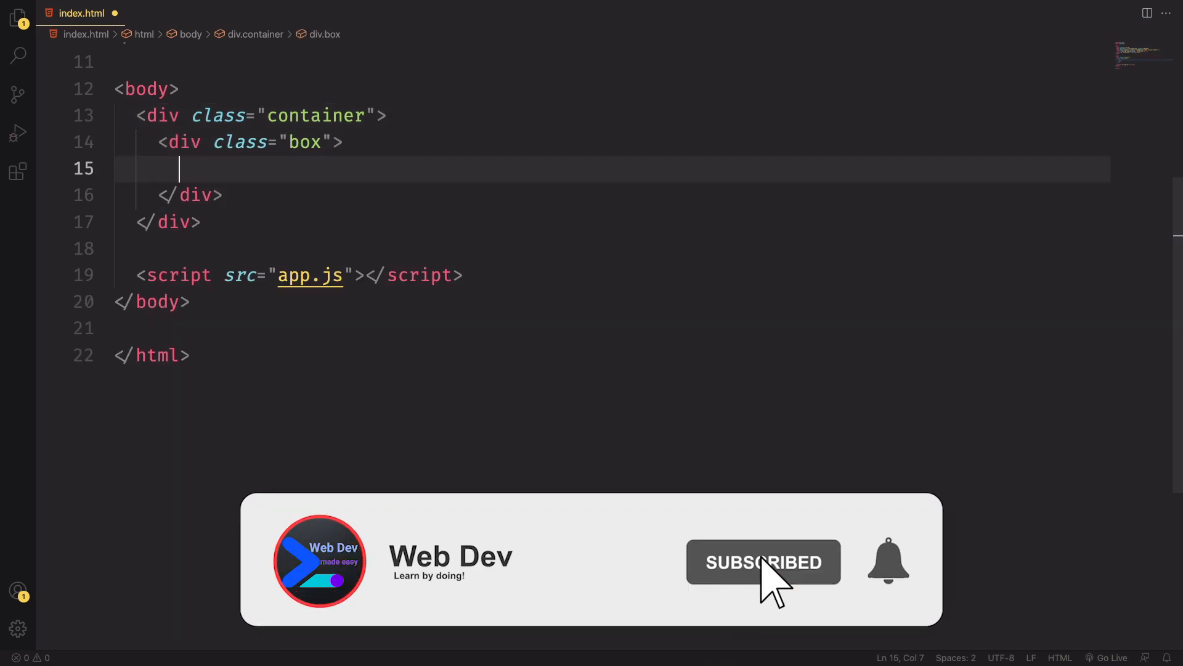
type("clock\"></div>")
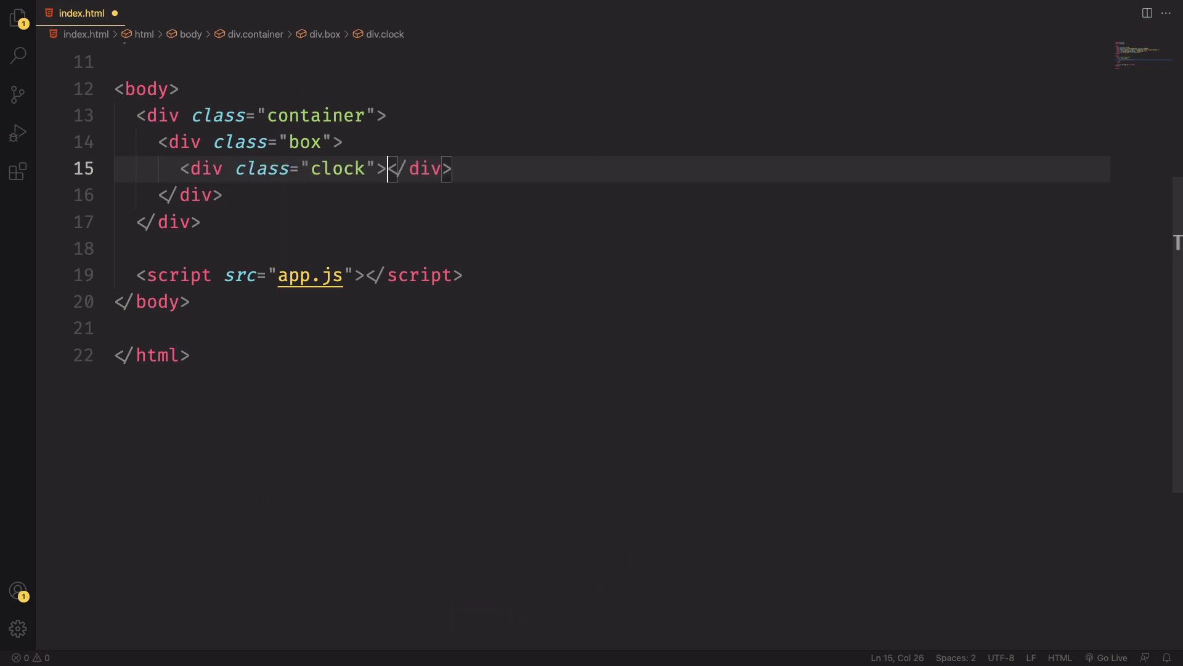
key("Enter")
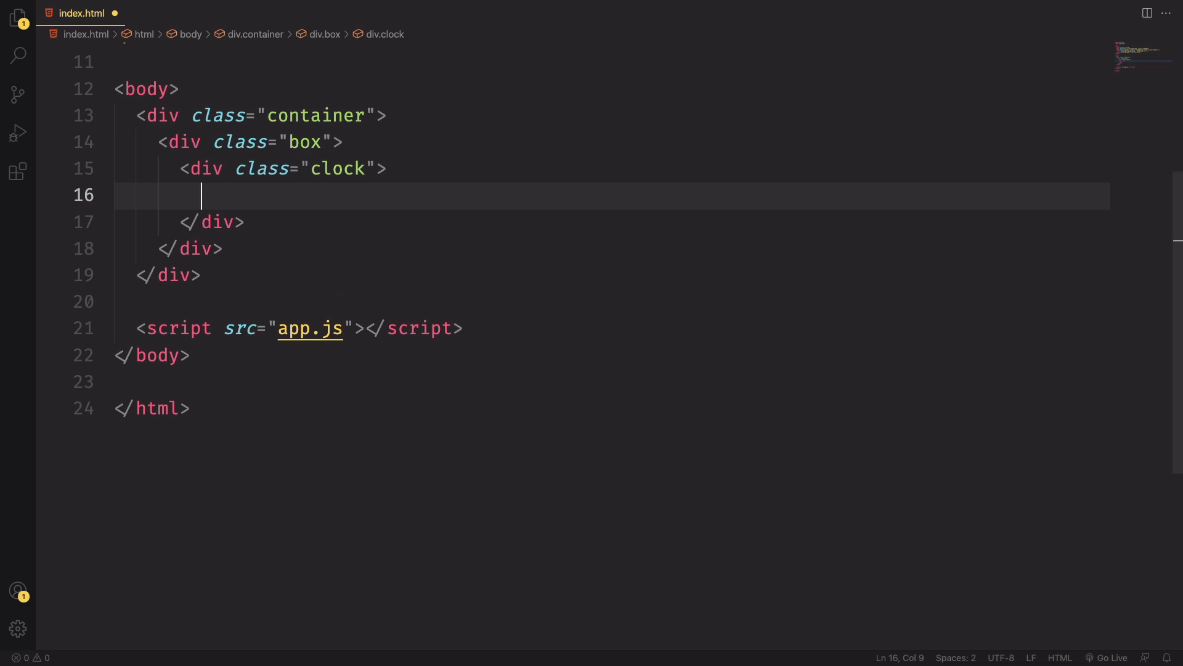
Step: Add hour/hr, min/mn and sec/sc hand divs inside the clock
type(".hour\">")
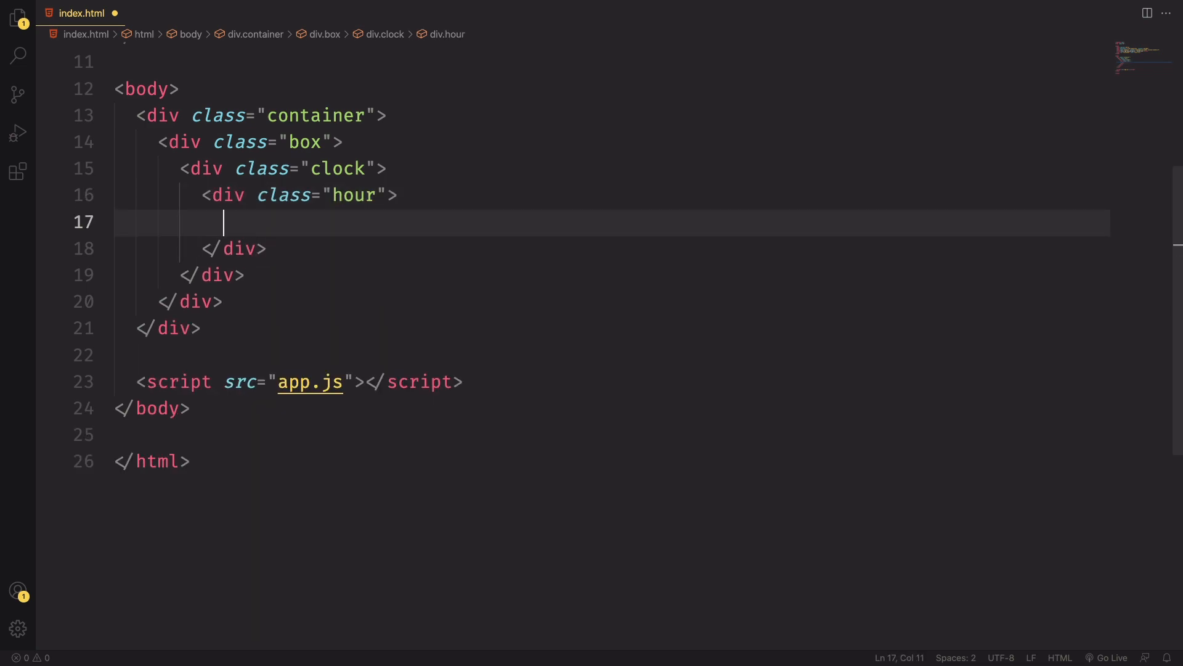
type(".hr")
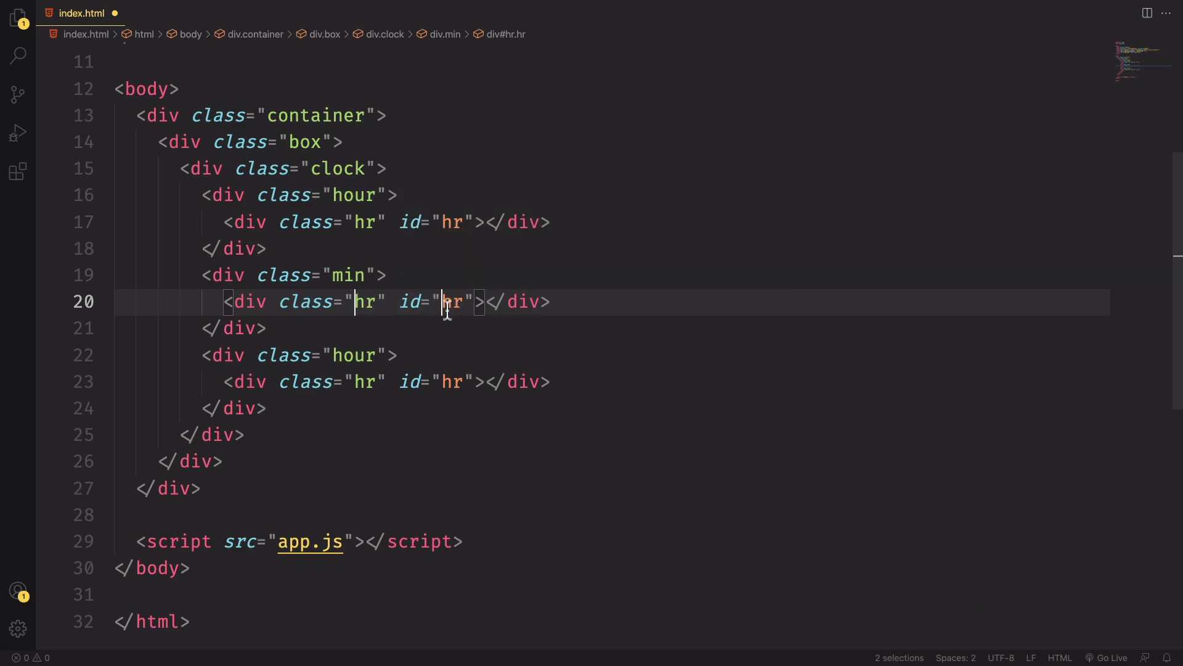
key("Backspace")
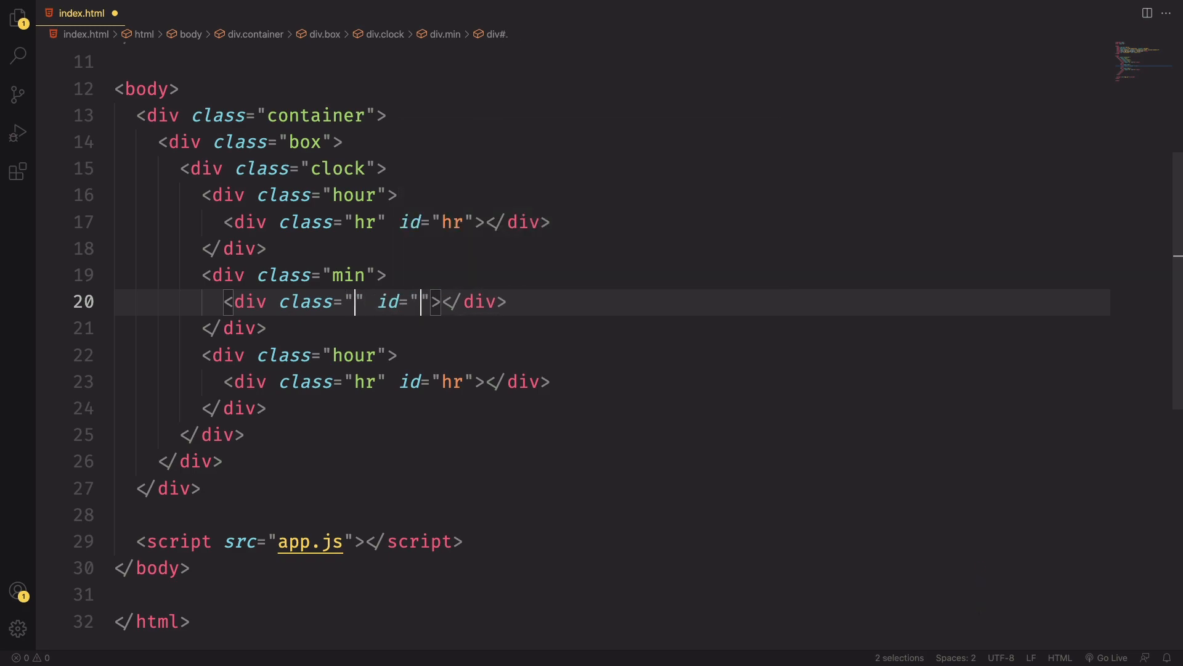
type("mn")
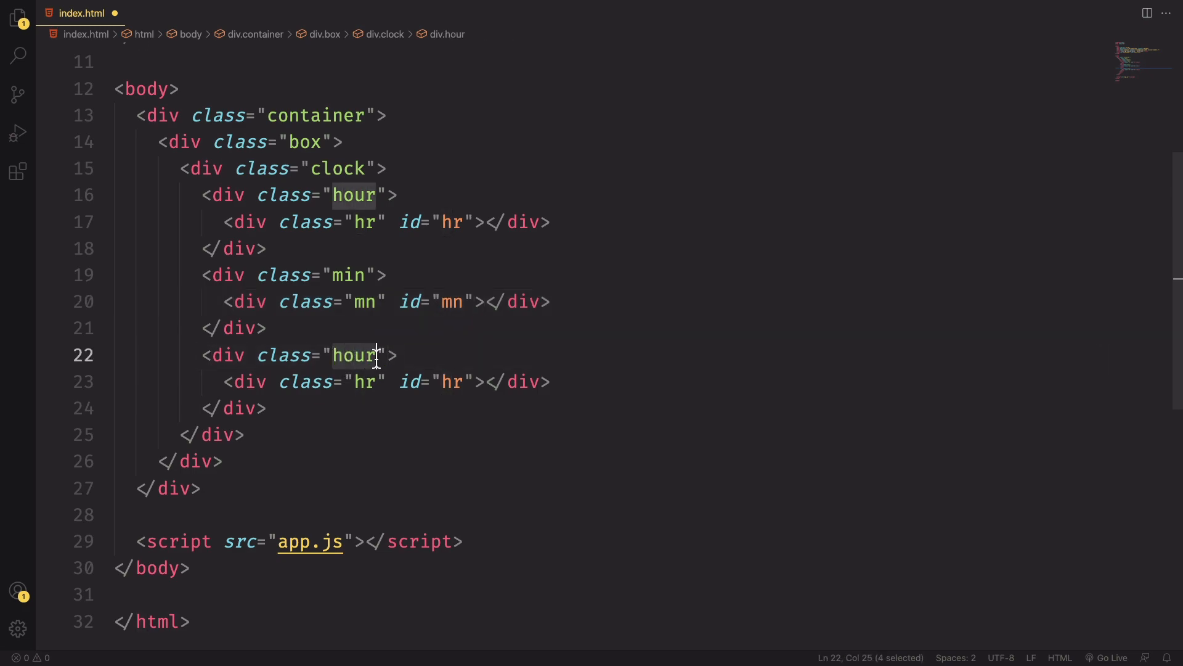
type("sec")
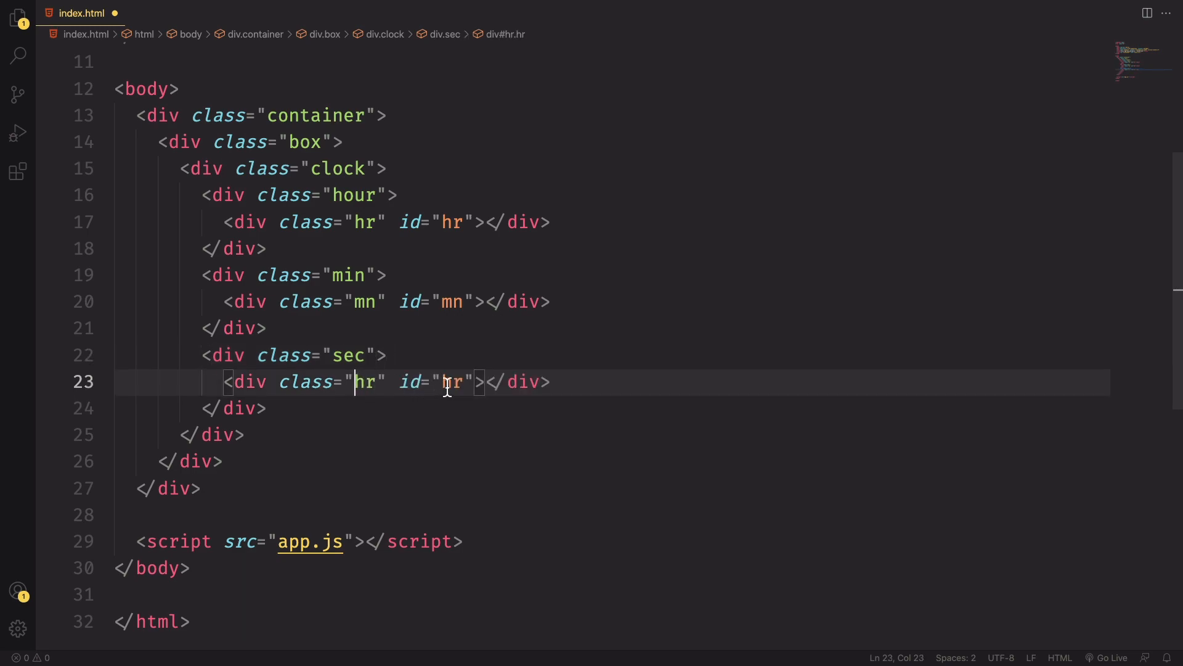
type("sc")
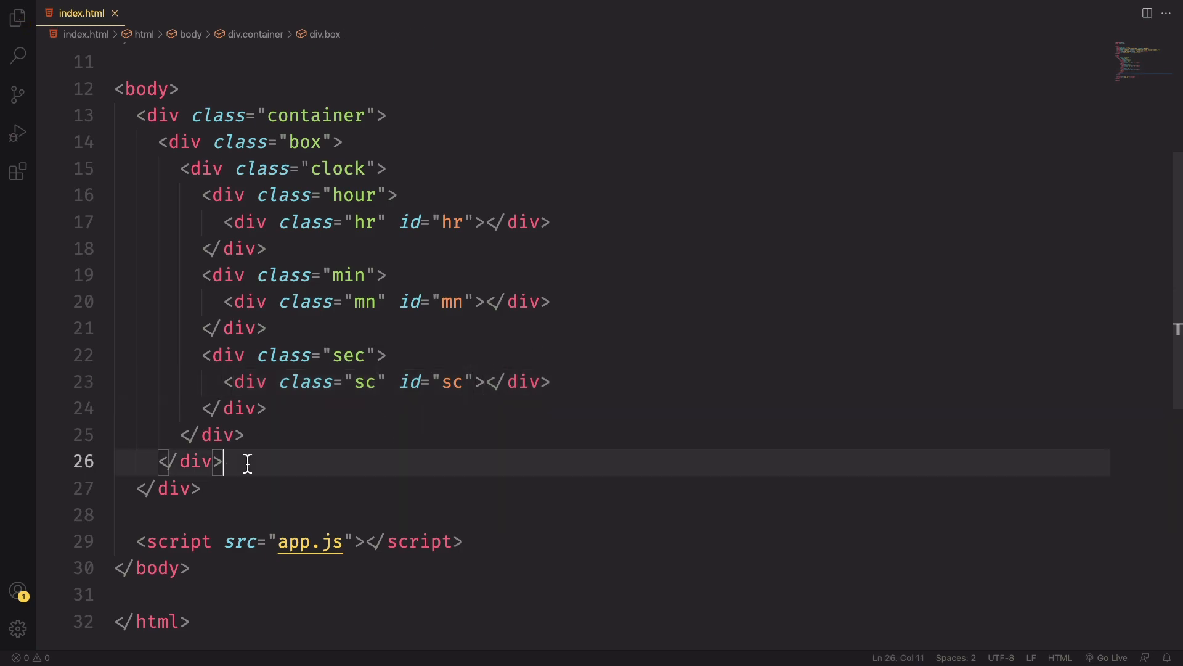
left_click(200, 169)
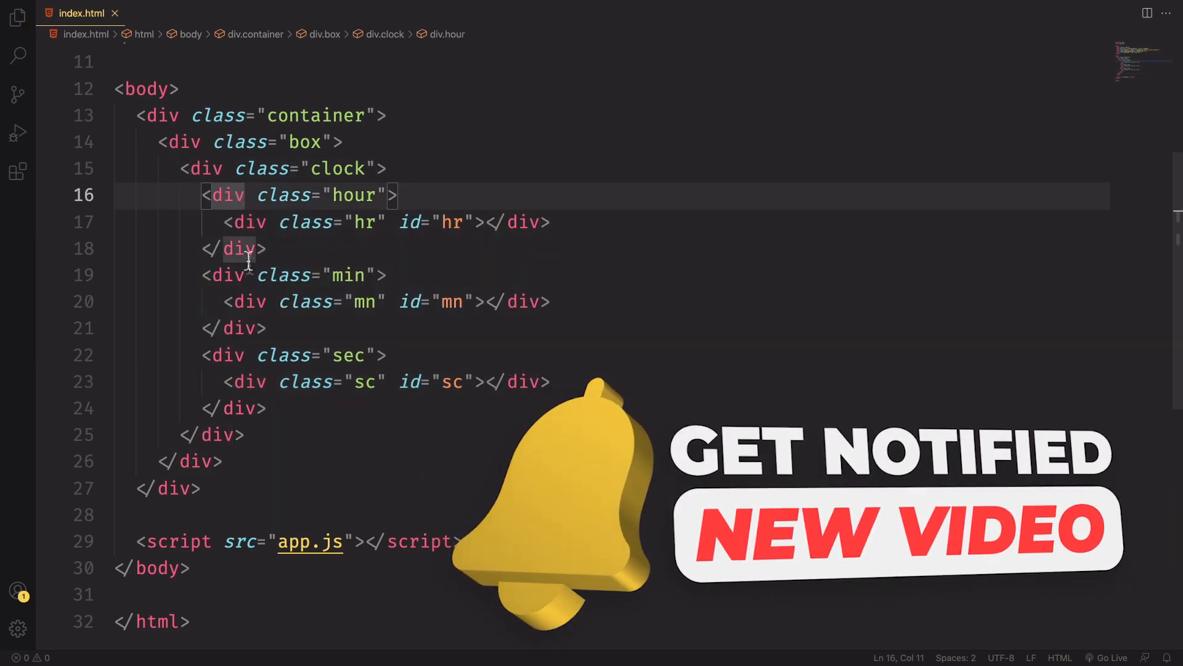
left_click(302, 355)
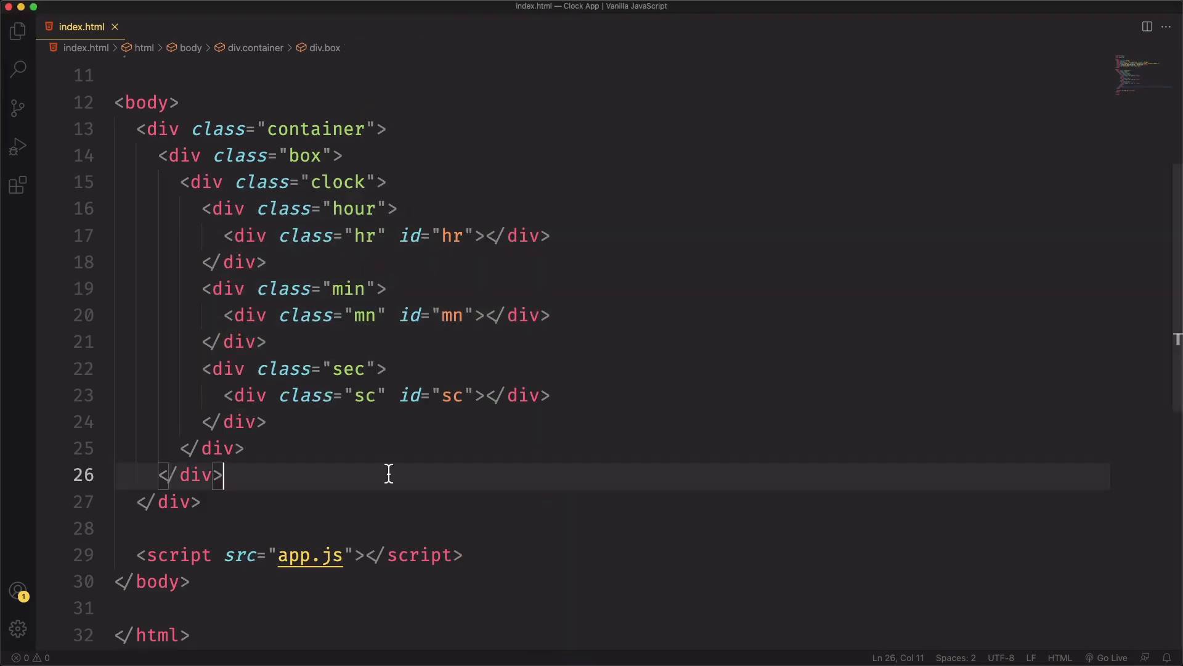
mouse_move(933, 601)
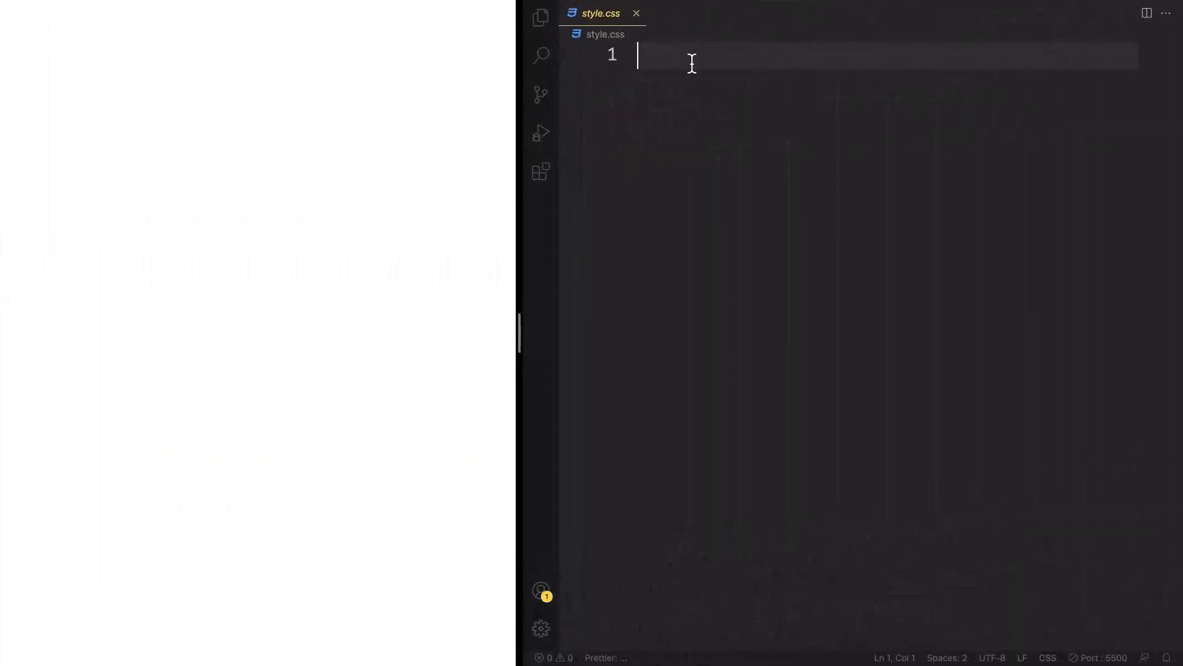
Step: Write a border-box reset and a flex-centred body with min-height 100vh
type("*")
type("padding: 0;")
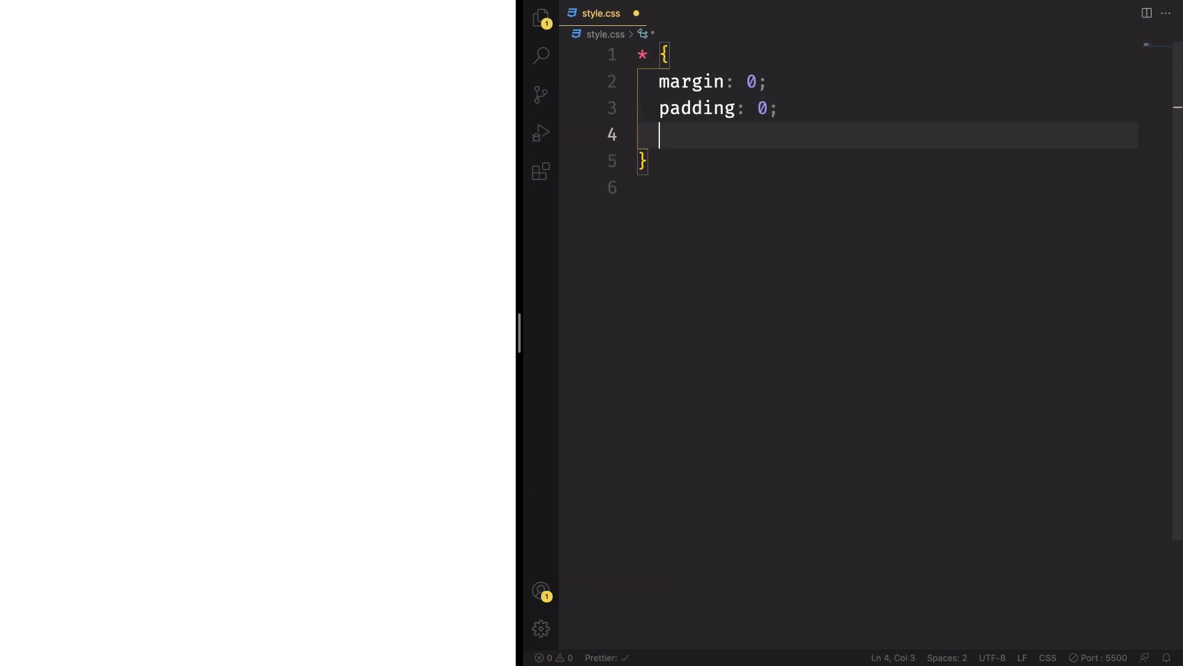
type("box-sizing: border-box;")
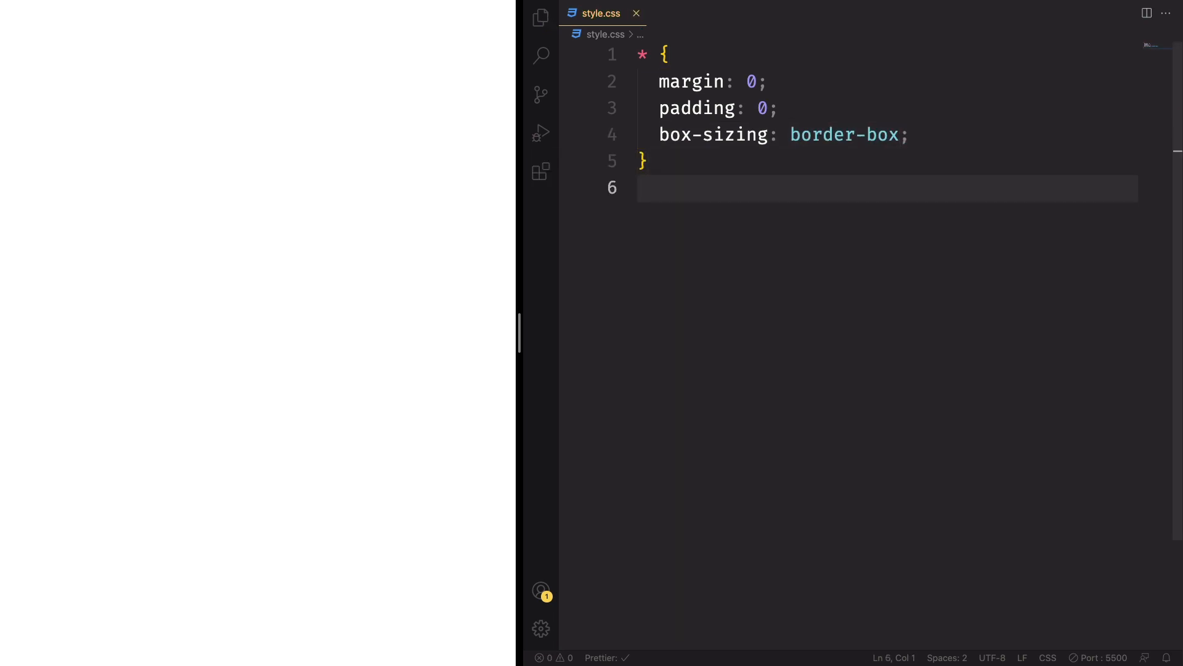
type("body{")
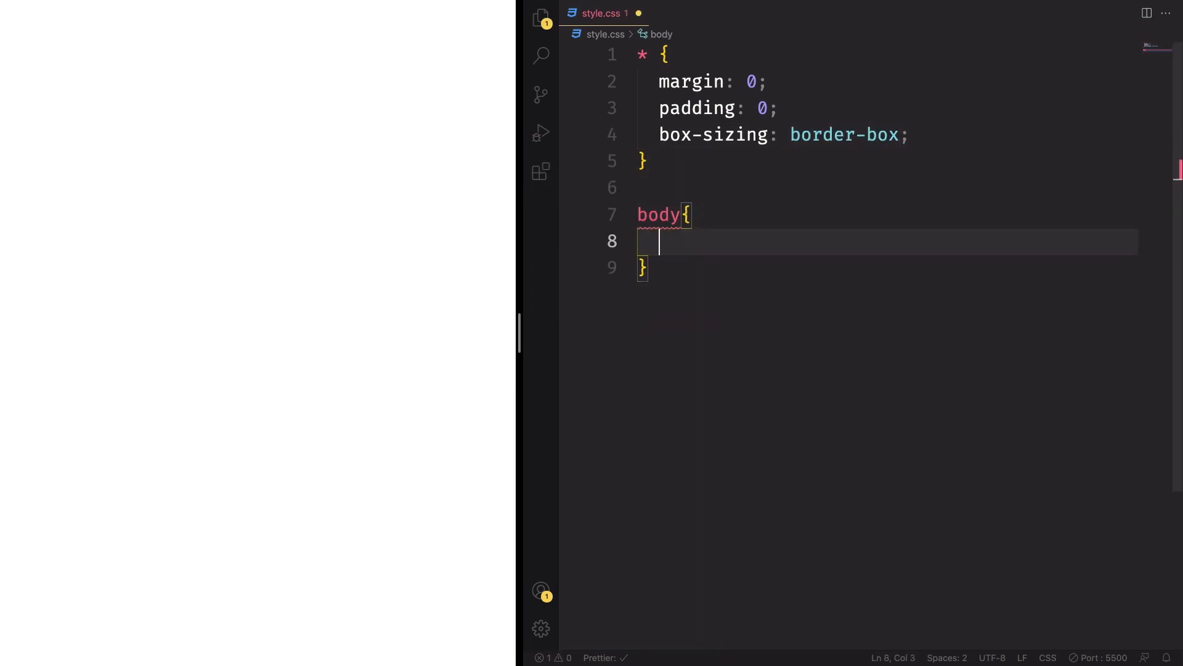
type("display: flex;")
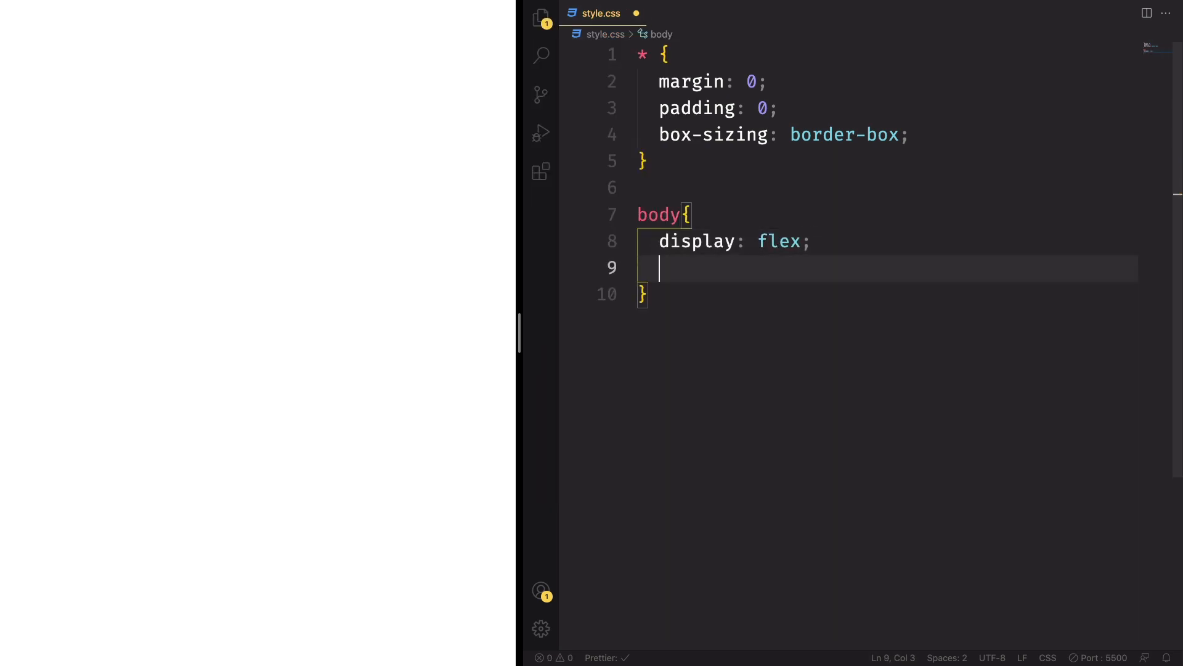
type("justify-content: center;")
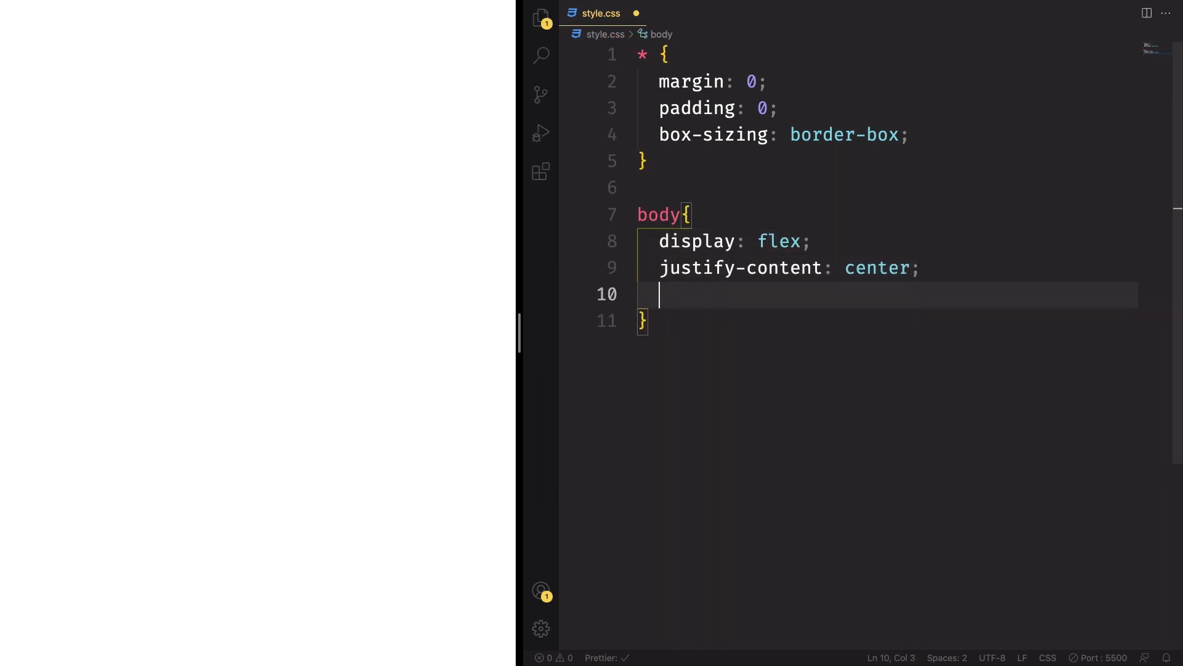
type("align-items: center;")
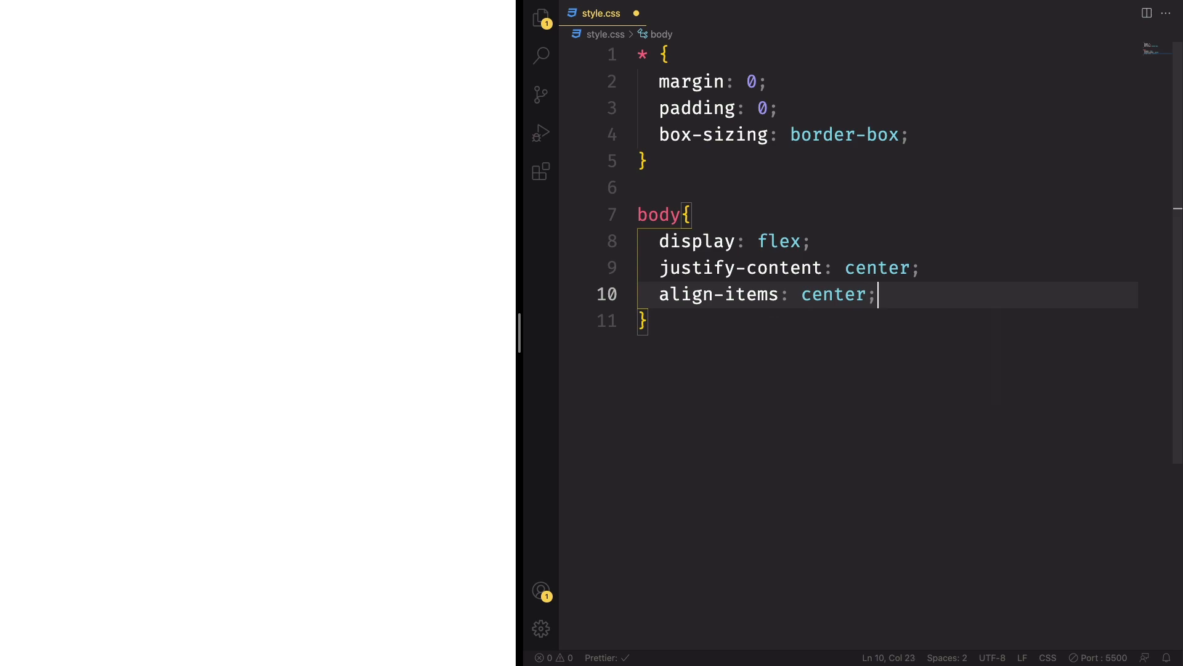
type("min-height: ;")
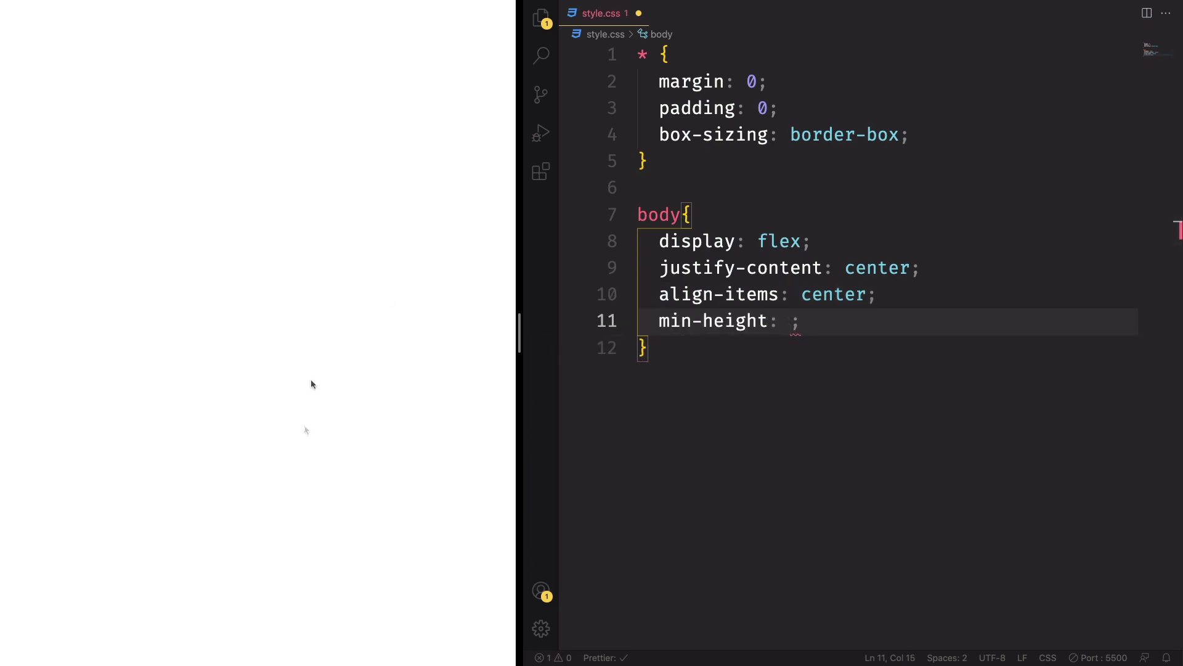
type("100")
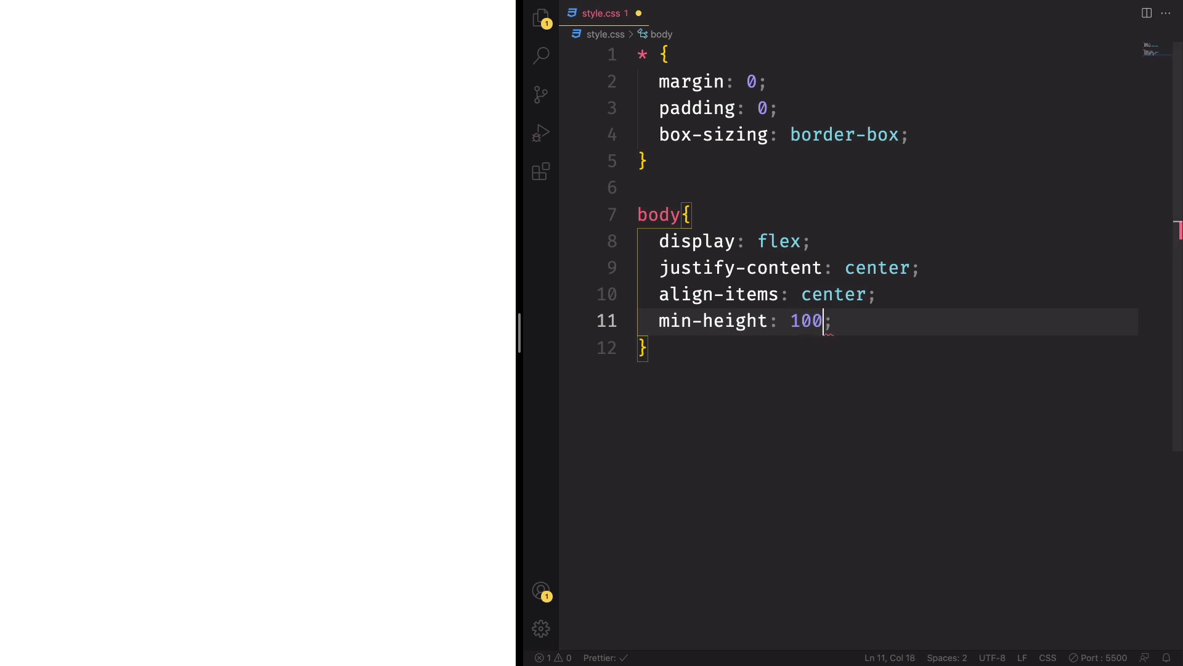
type("vh;")
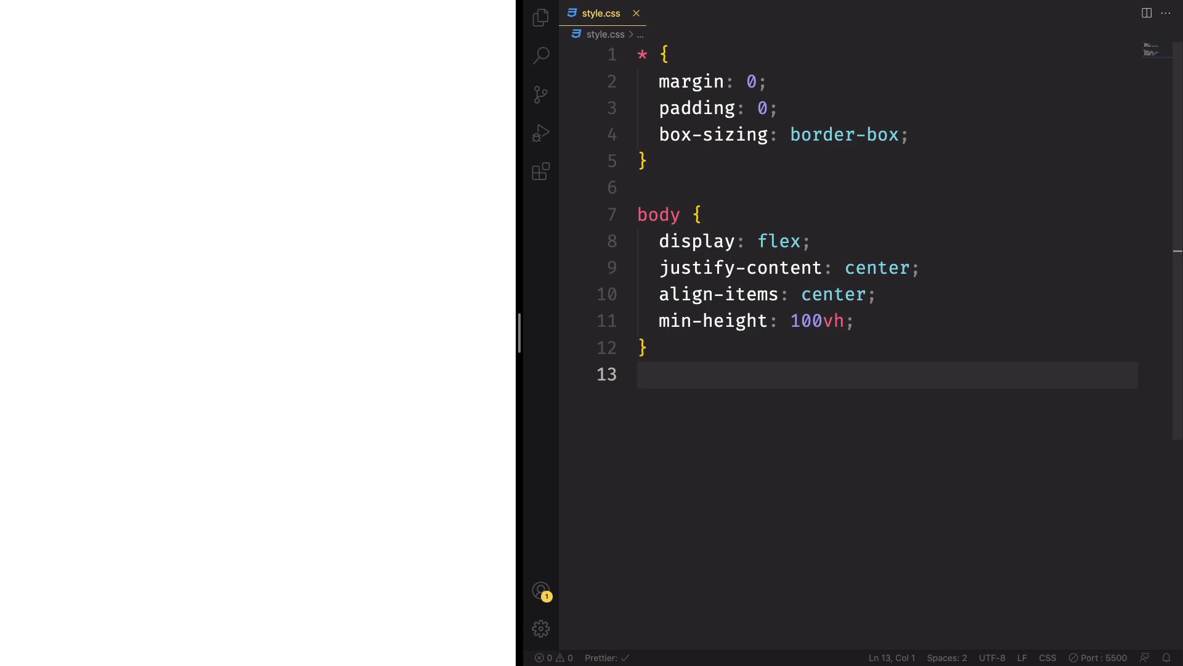
Step: Add body::before absolutely positioned at 100% width and height
type("body")
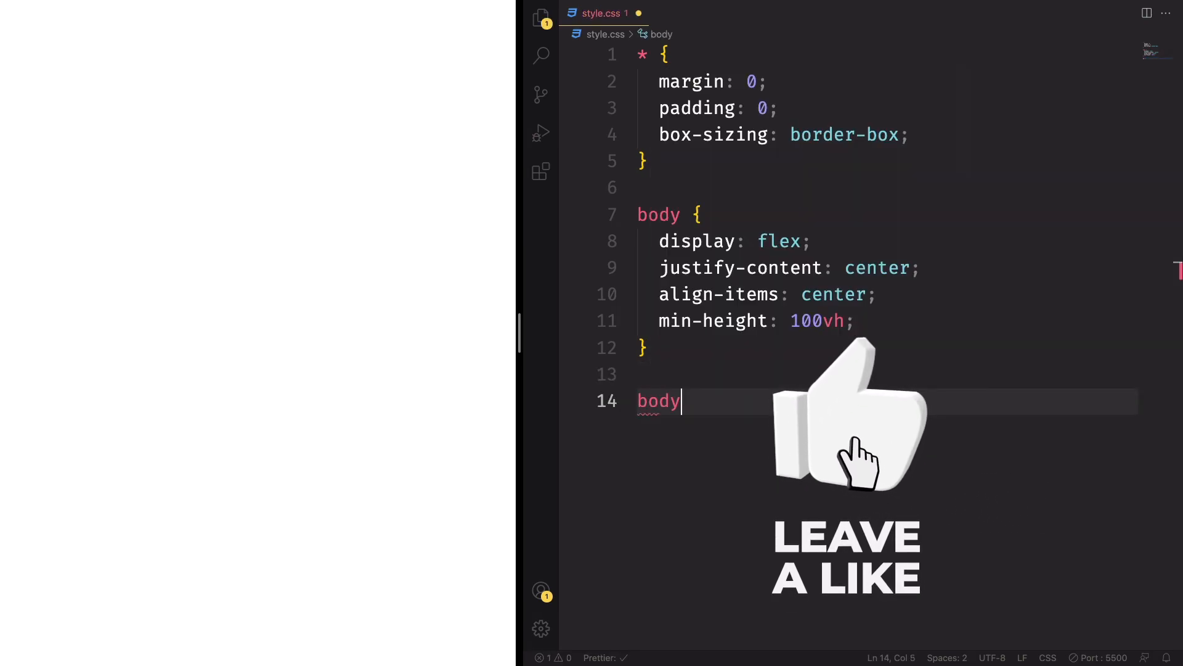
type(":before{")
type("content: \"\";")
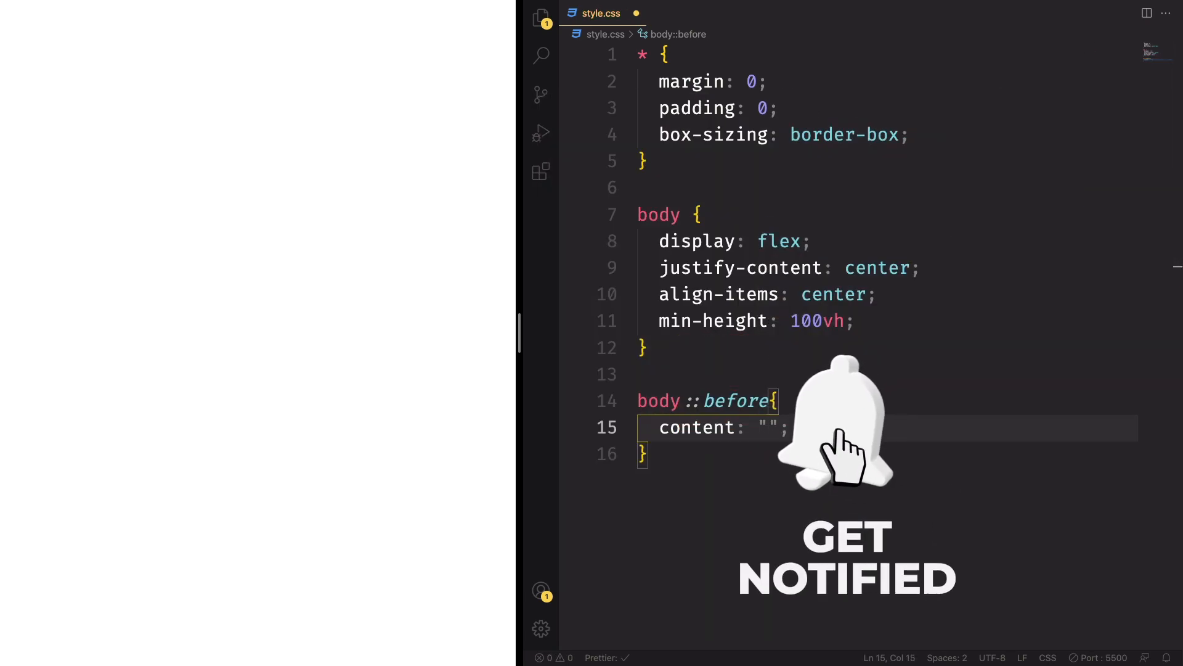
type("positio")
type("left: 0;")
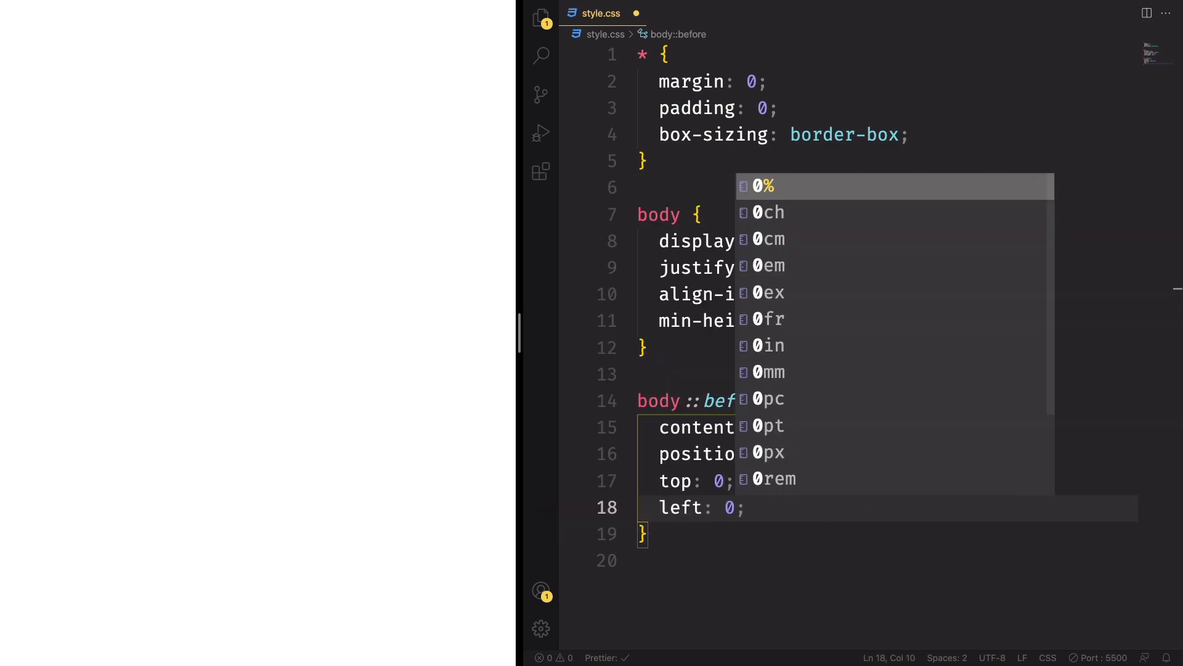
type("width: 100;")
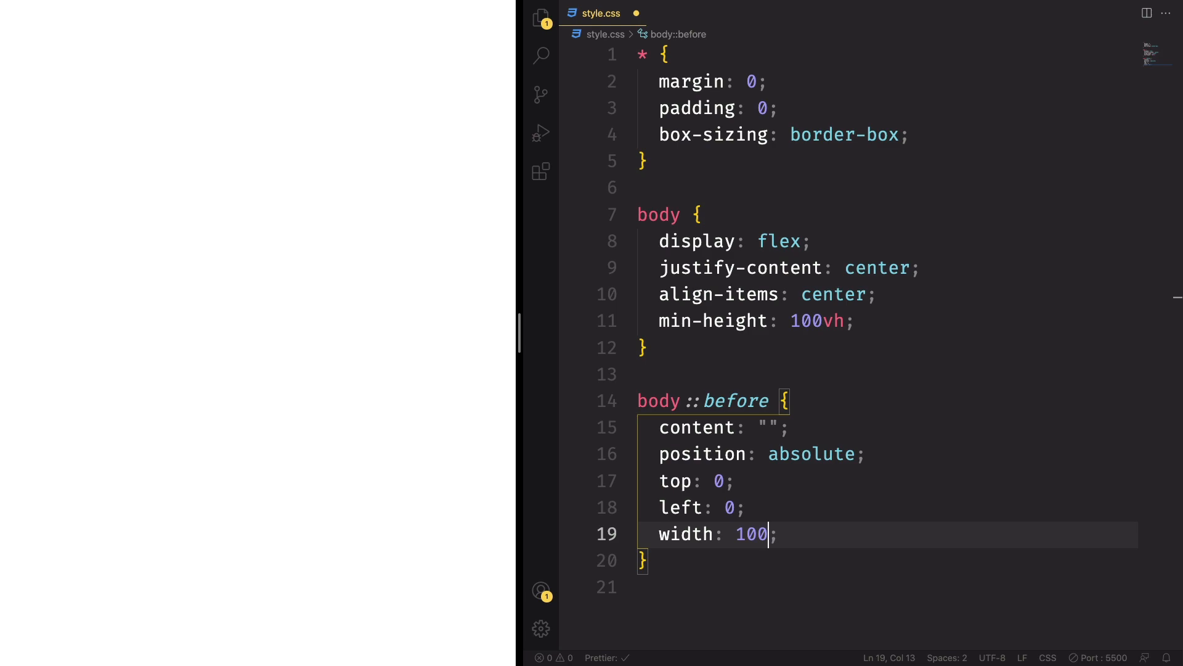
type("%")
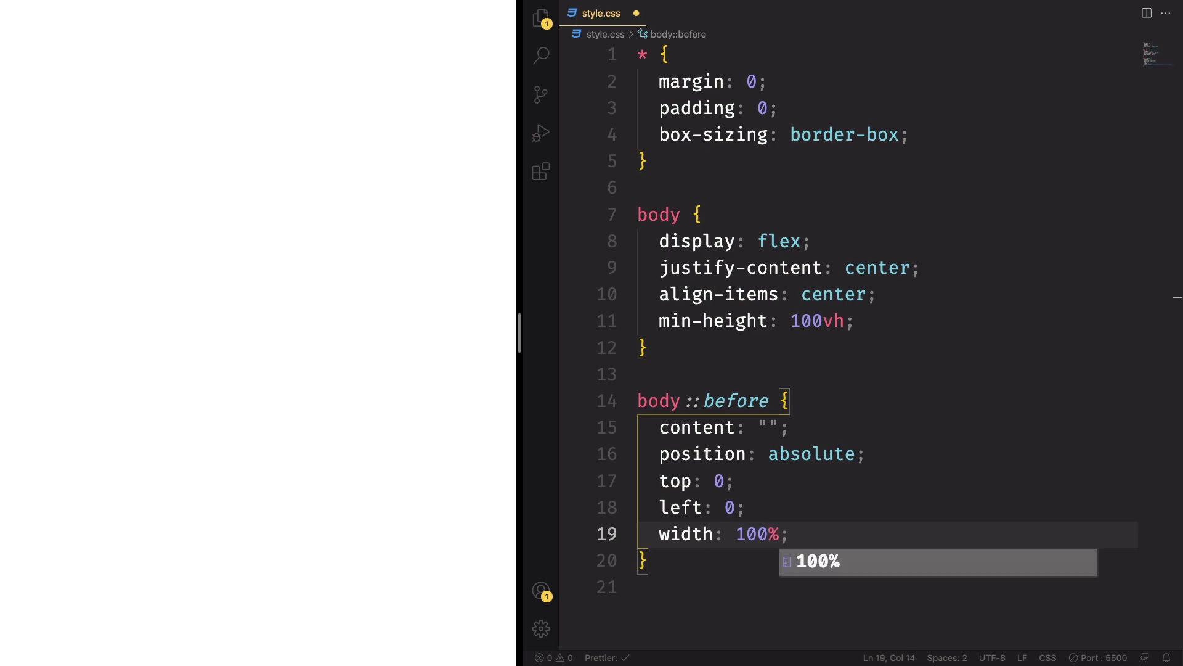
type("height: 100;")
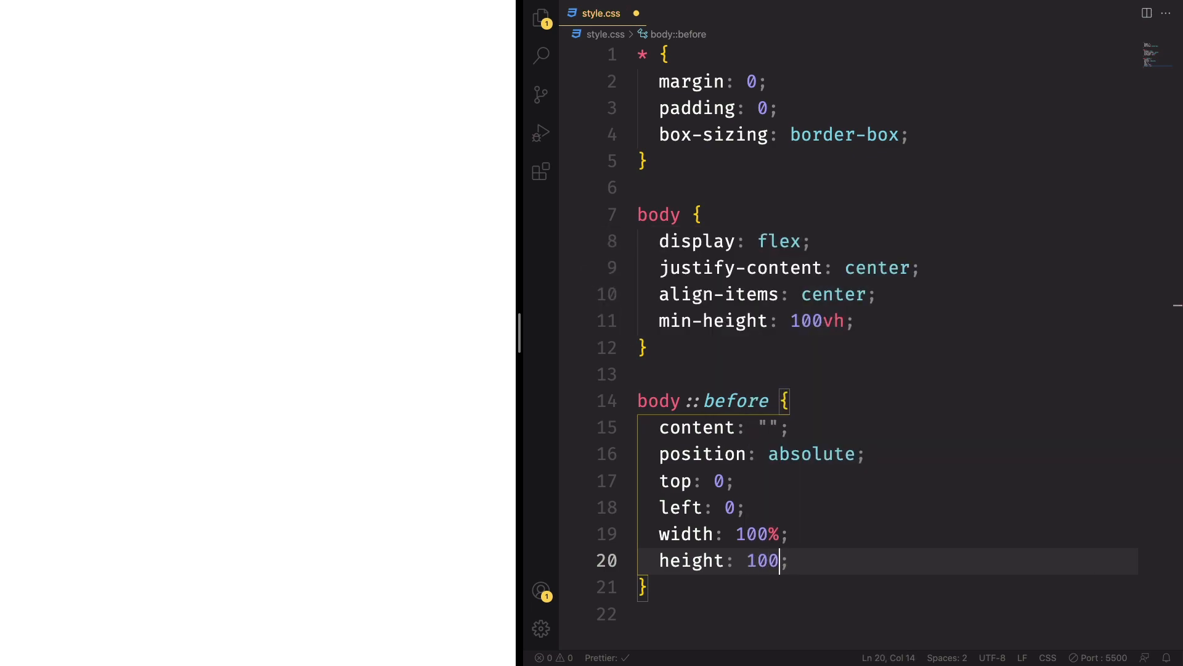
type("%")
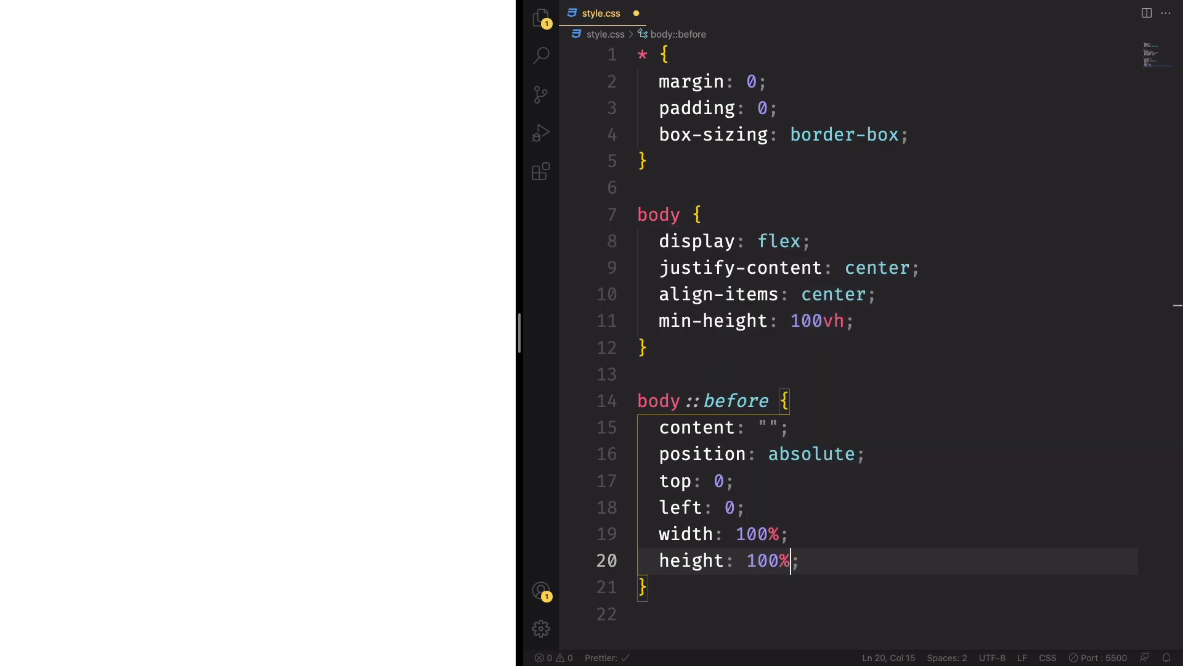
type("b")
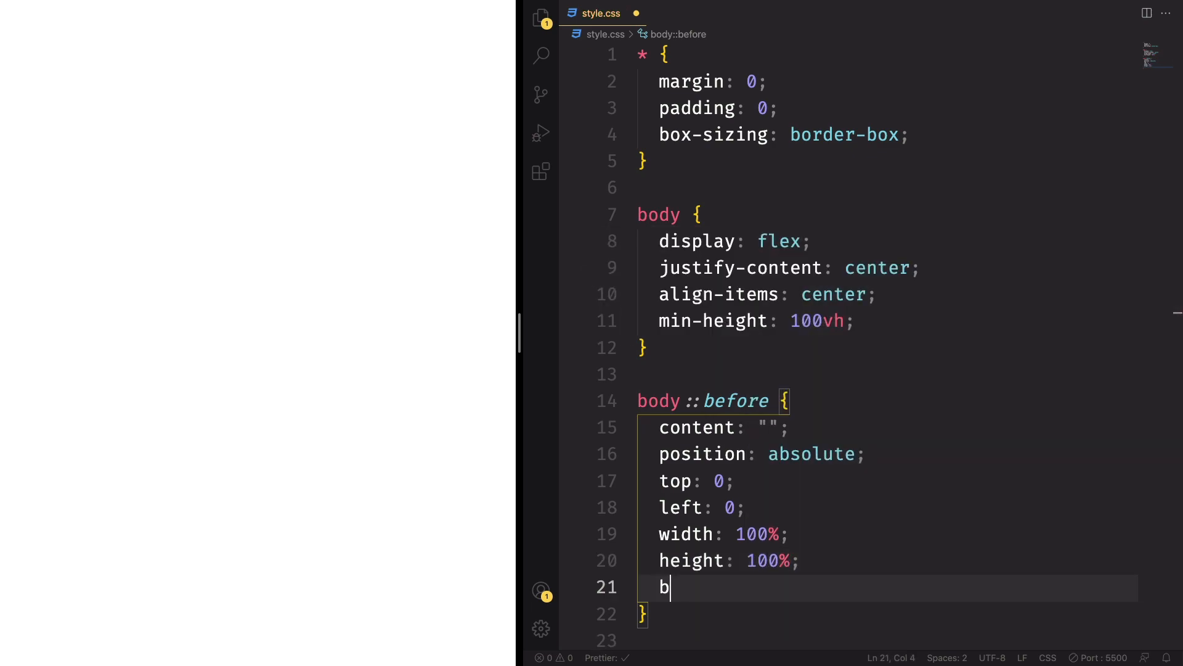
Step: Start the body::before background as linear-gradient(174deg, #879af2 52%
type("ackground: linear-gradient();")
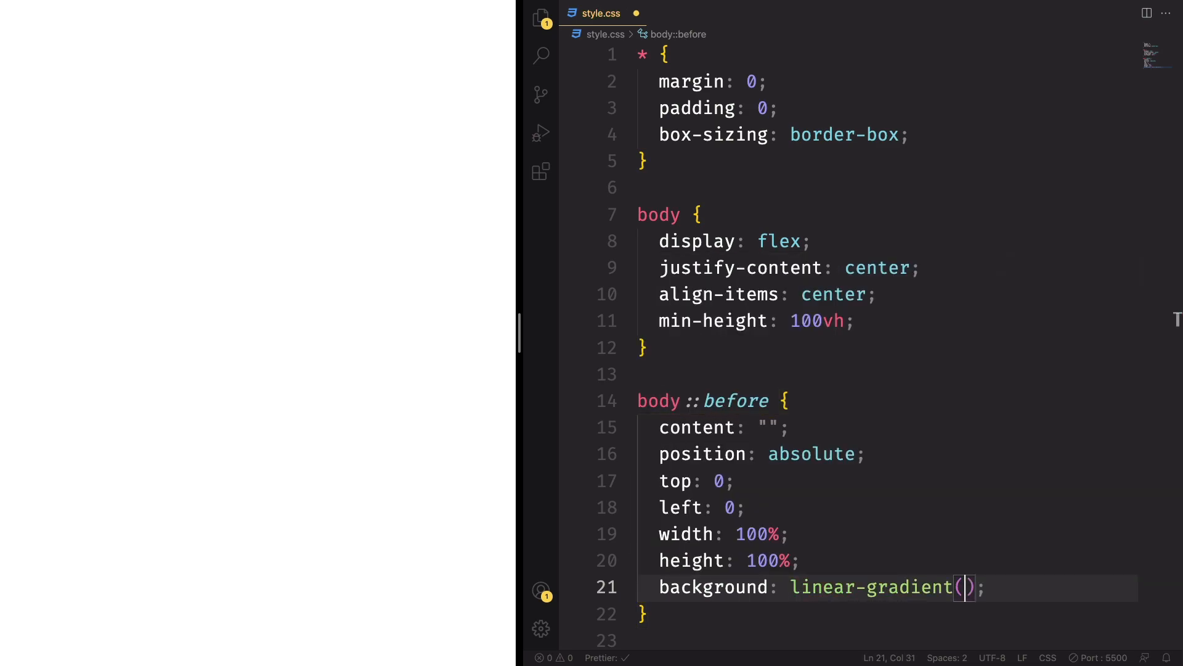
type("174")
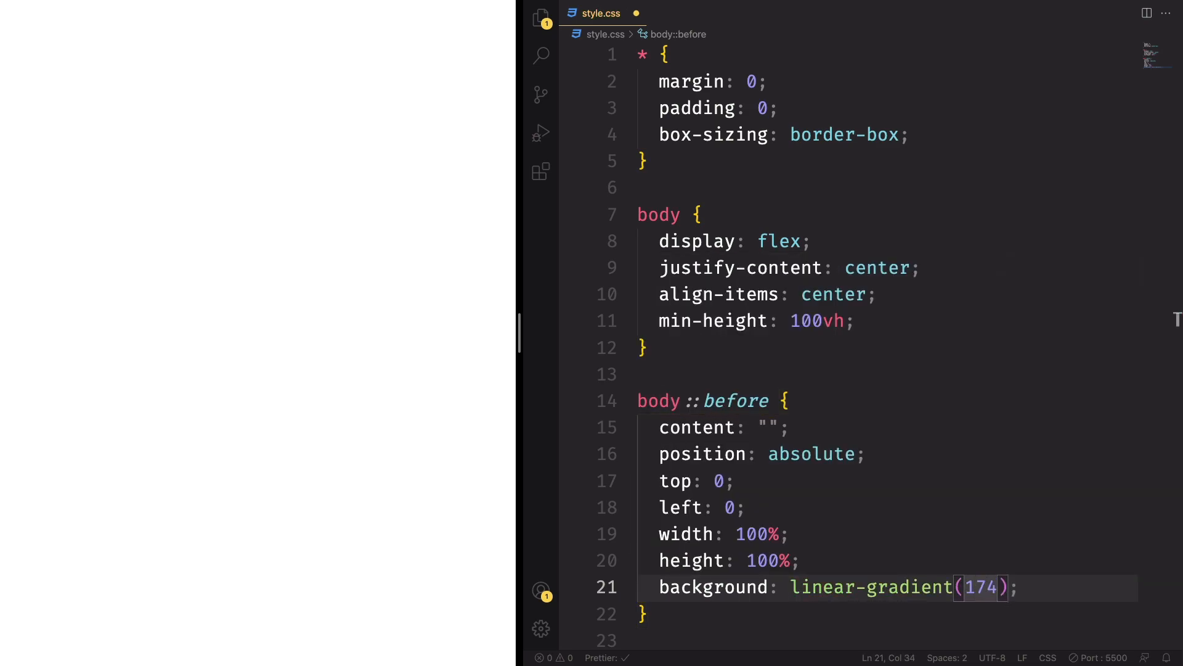
type("deg,")
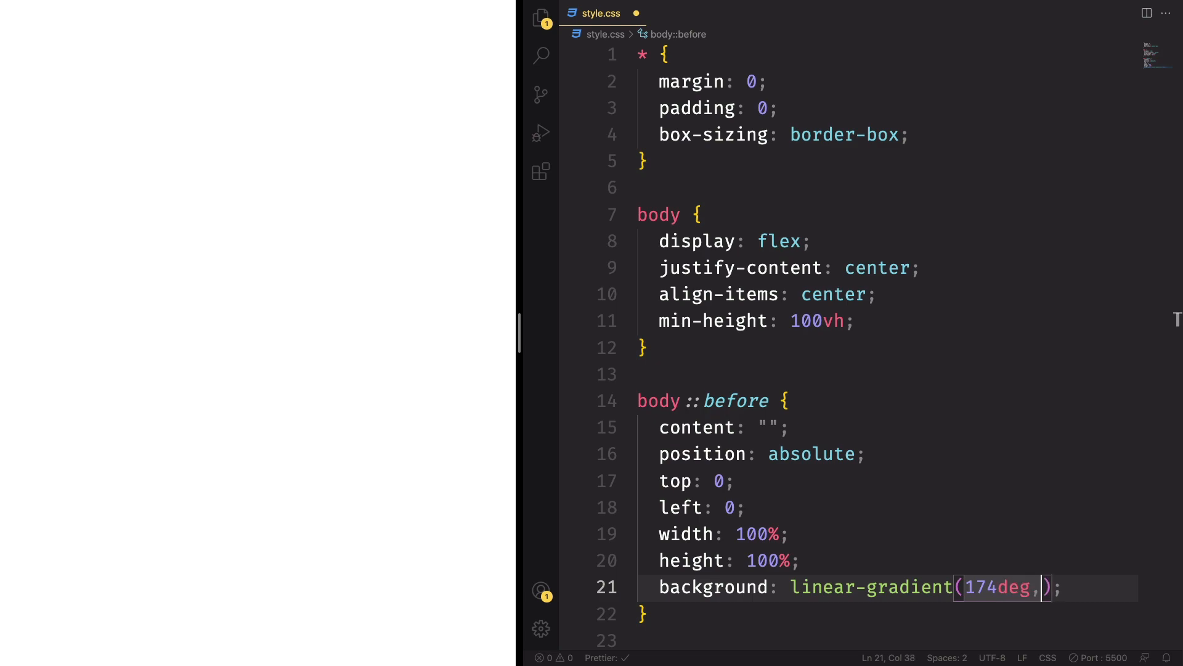
type("#")
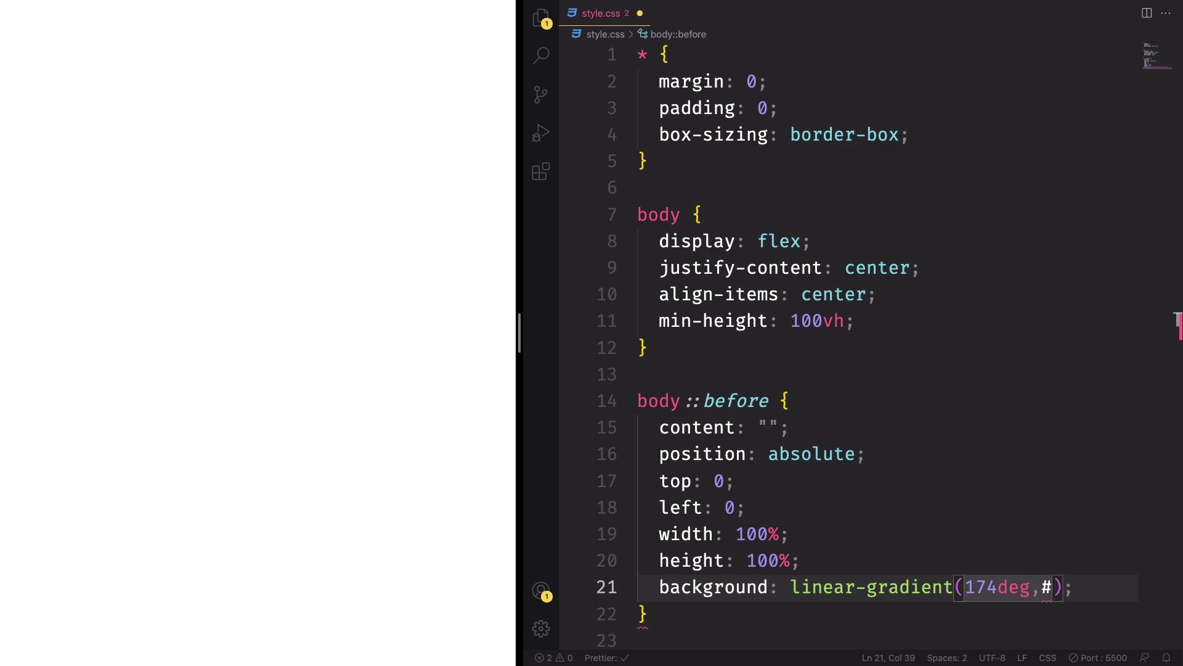
type("879")
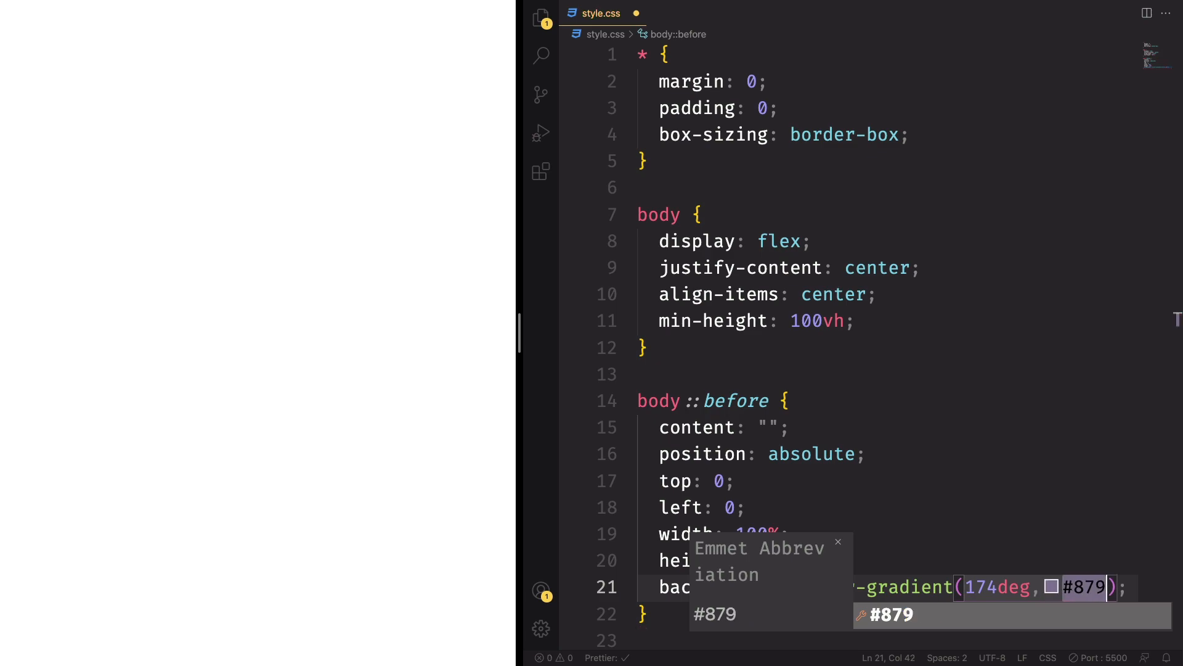
type("af2")
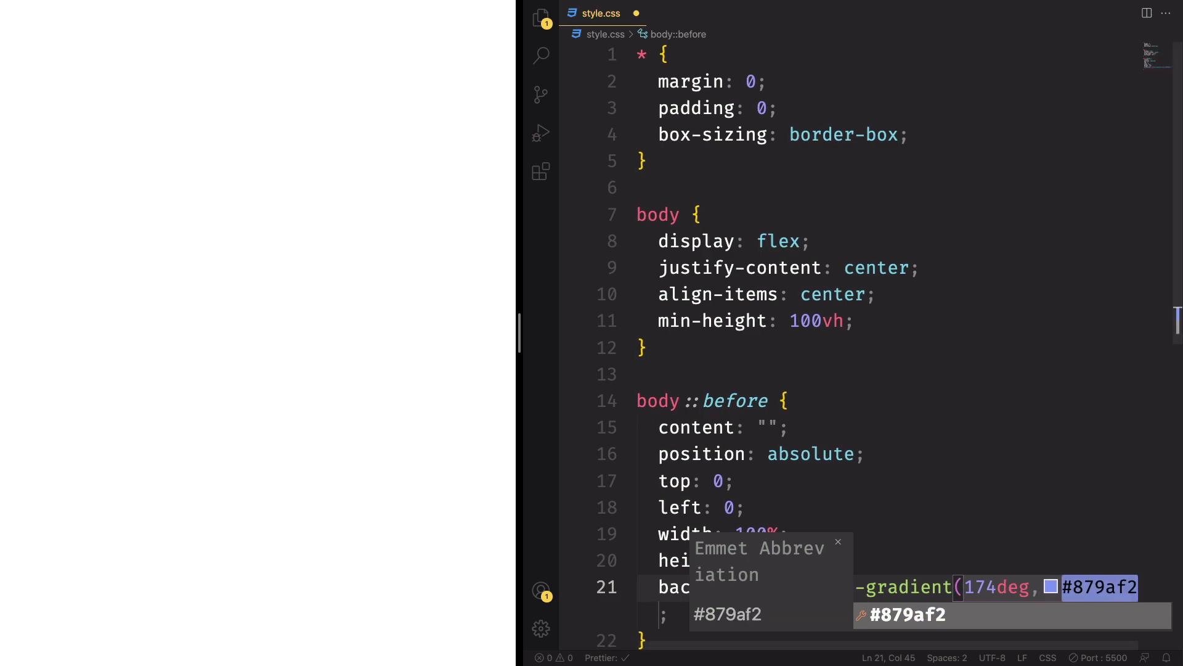
scroll("down", 3)
type(")")
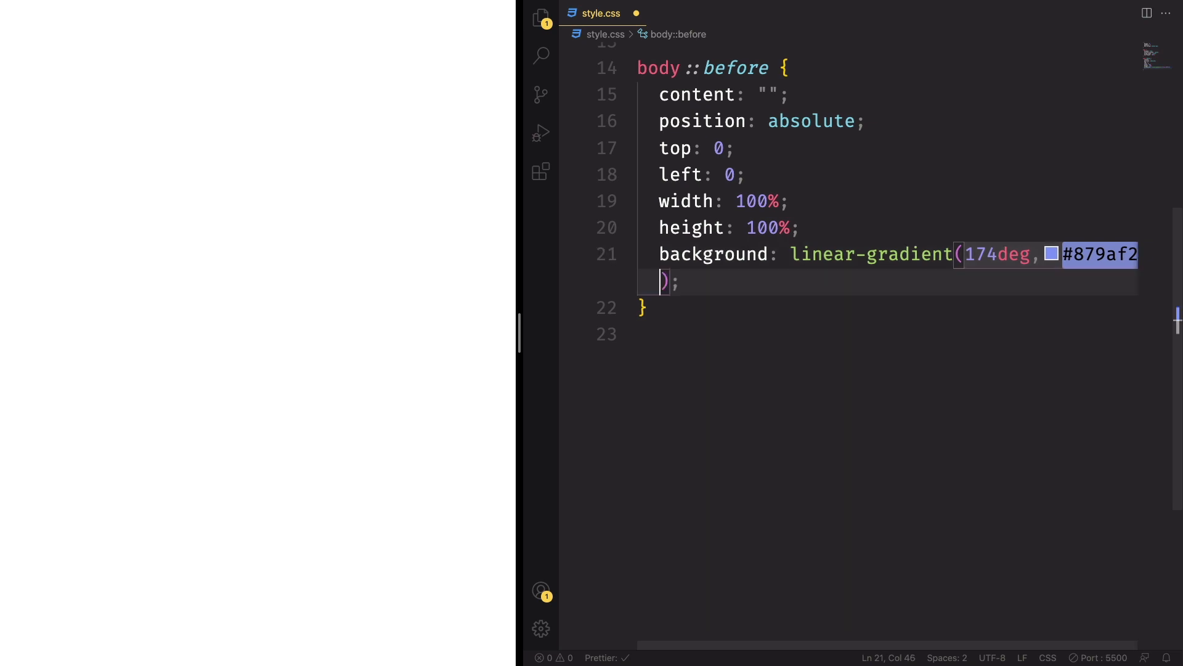
type("52%,")
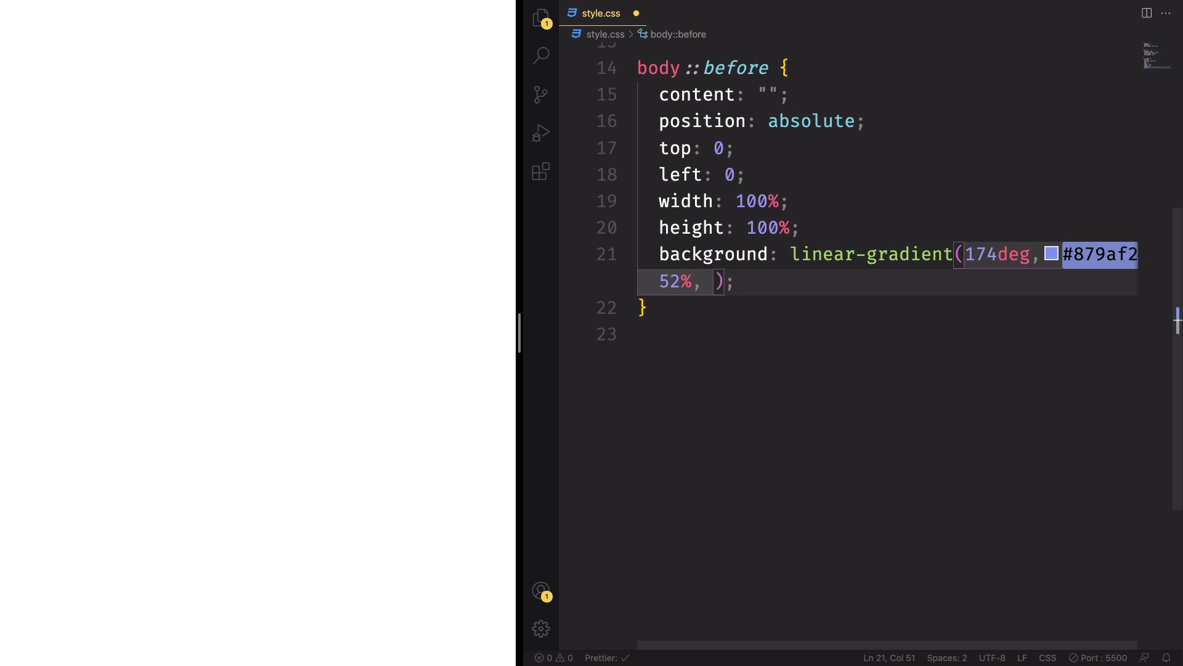
Step: Finish the gradient with #d3208b 48% and #fda000 110% stops
type("#")
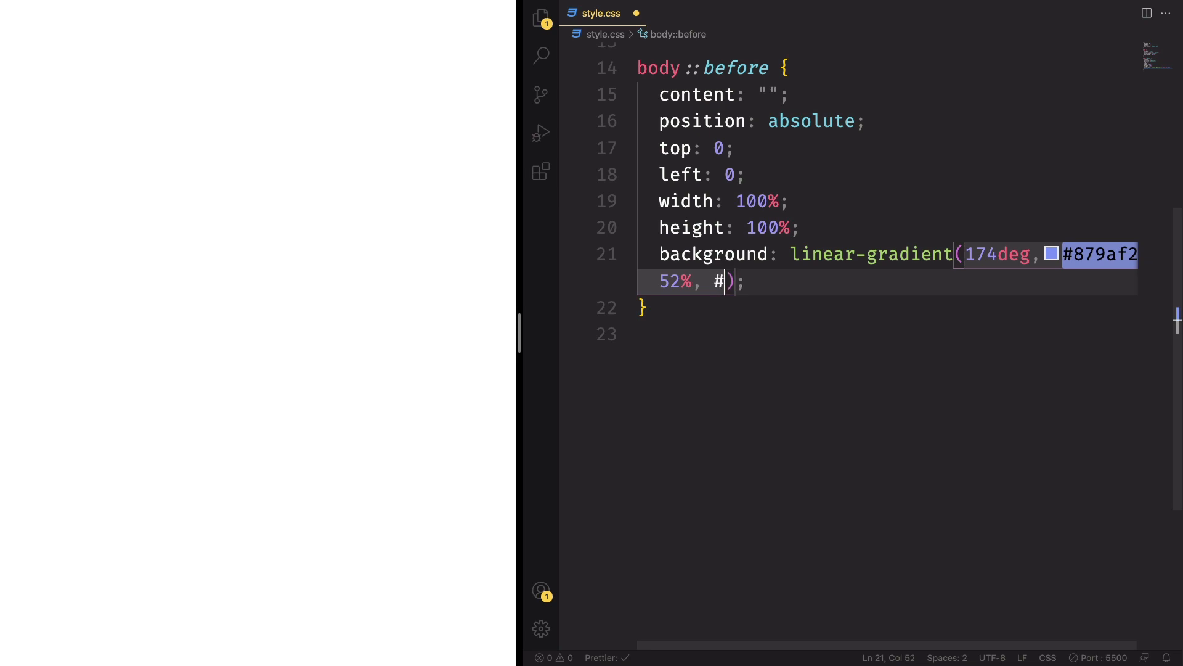
type("d320")
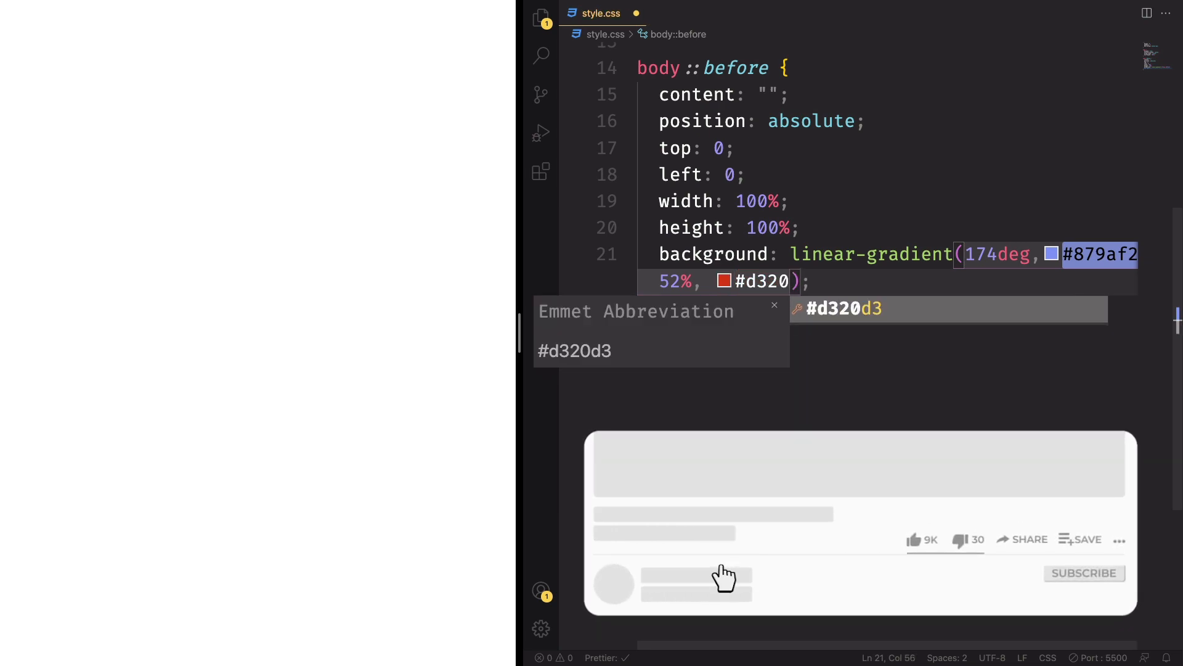
left_click(913, 540)
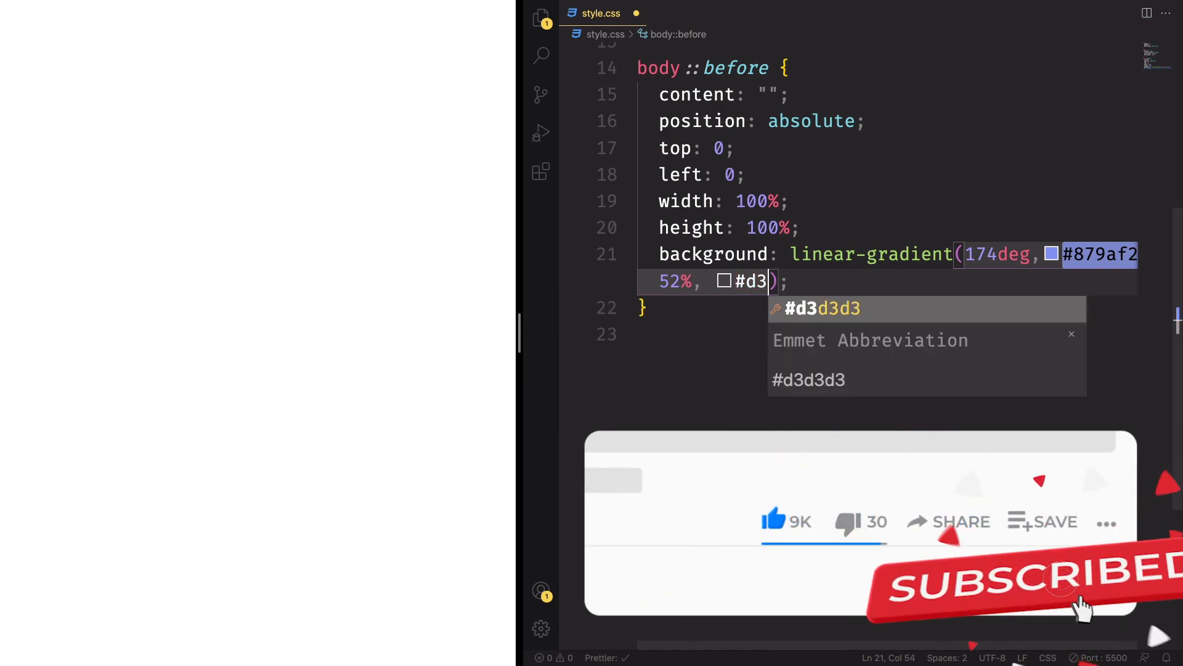
type("2")
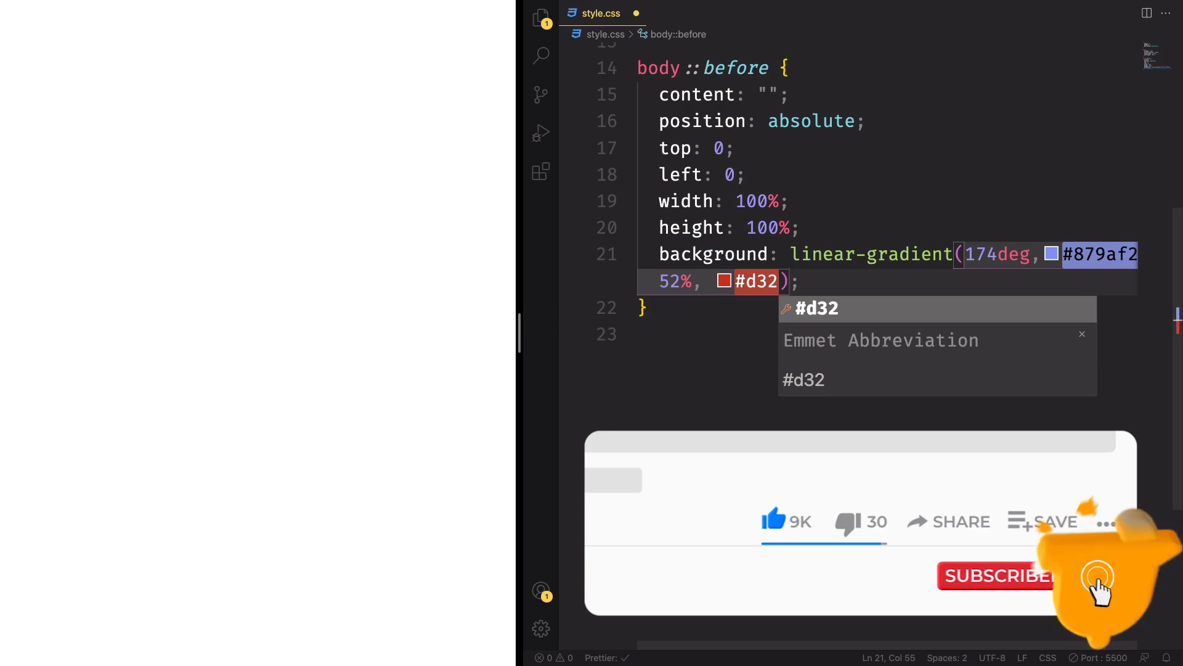
type("08b 48")
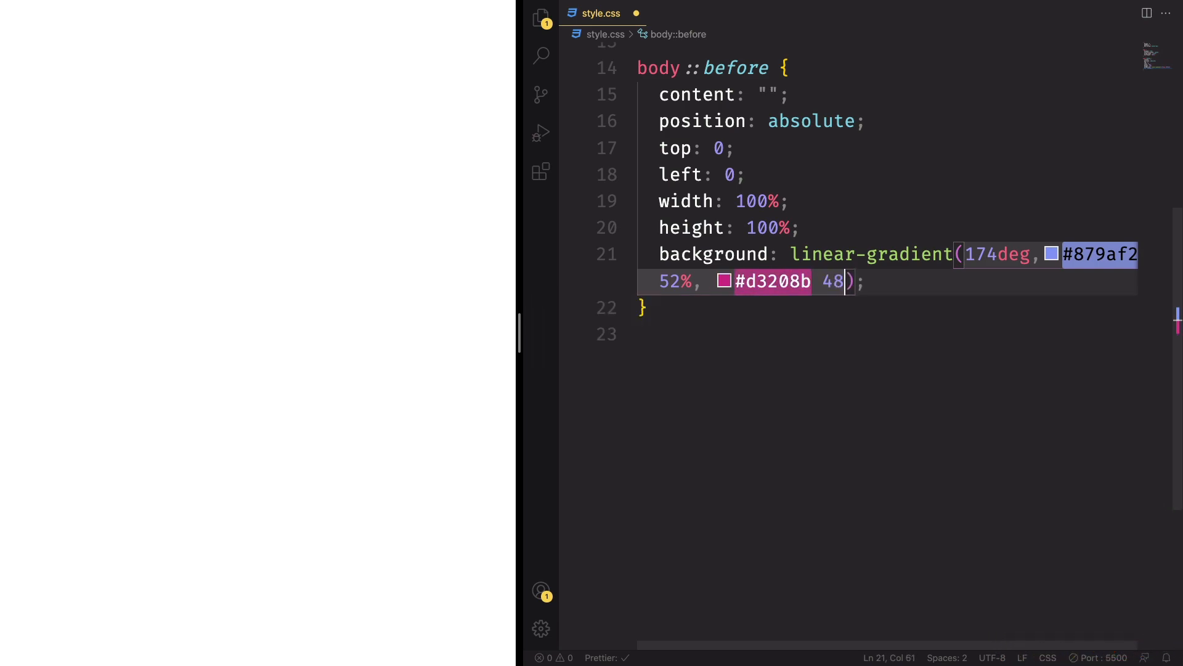
type(",")
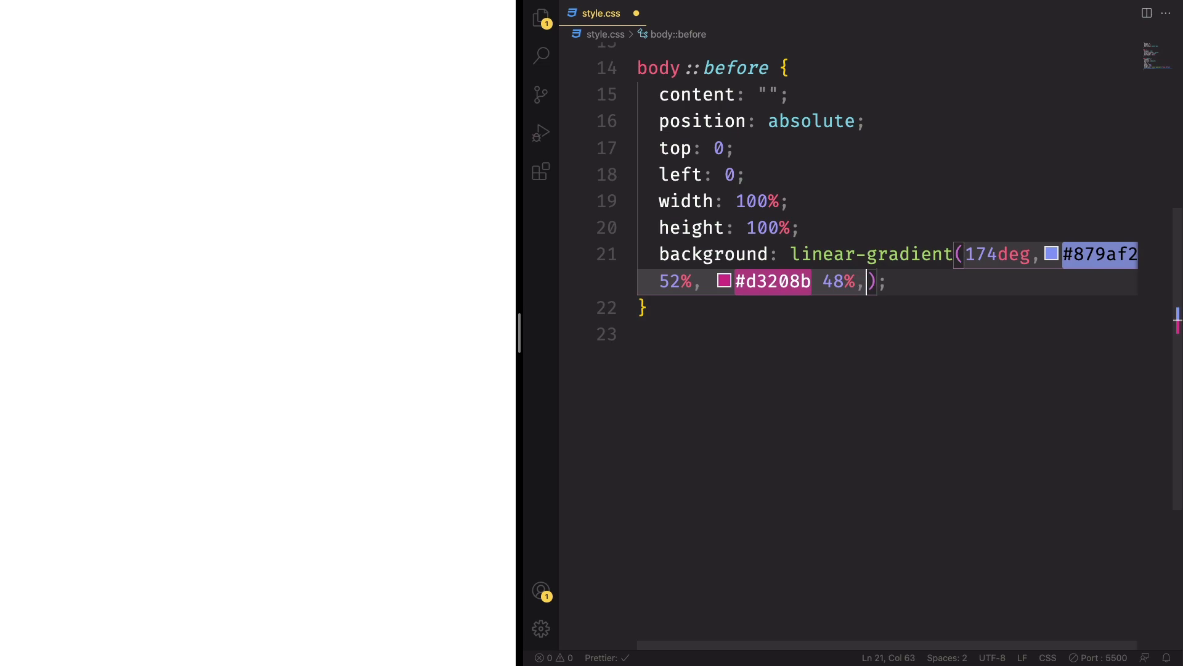
type("#")
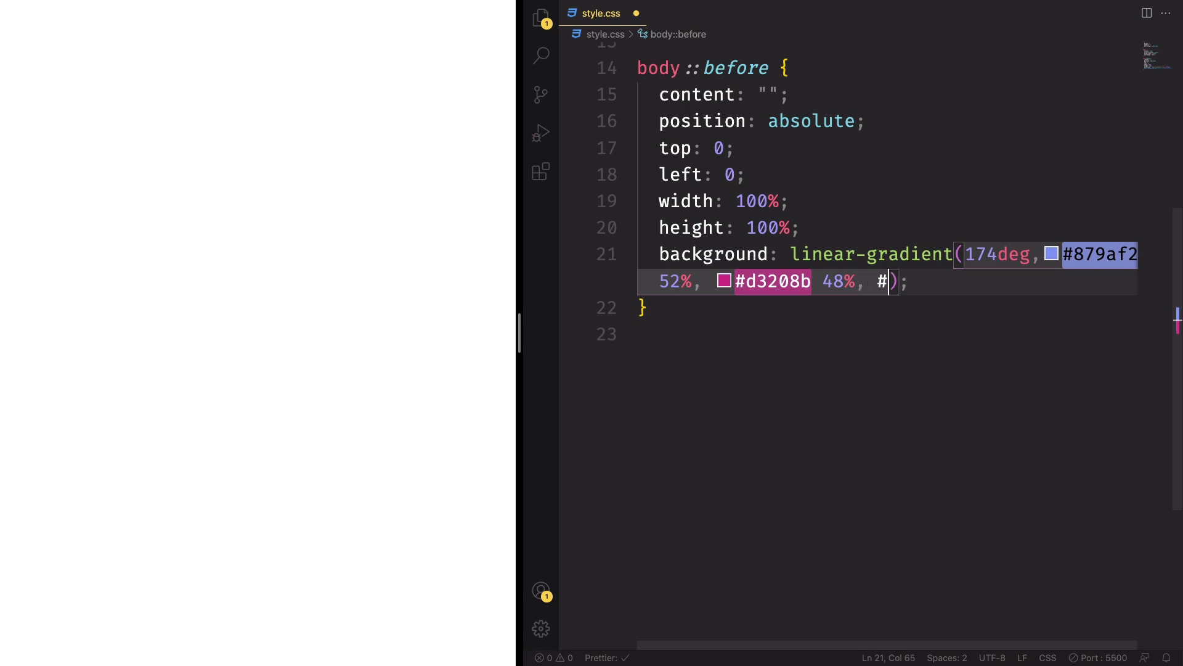
type("fda0")
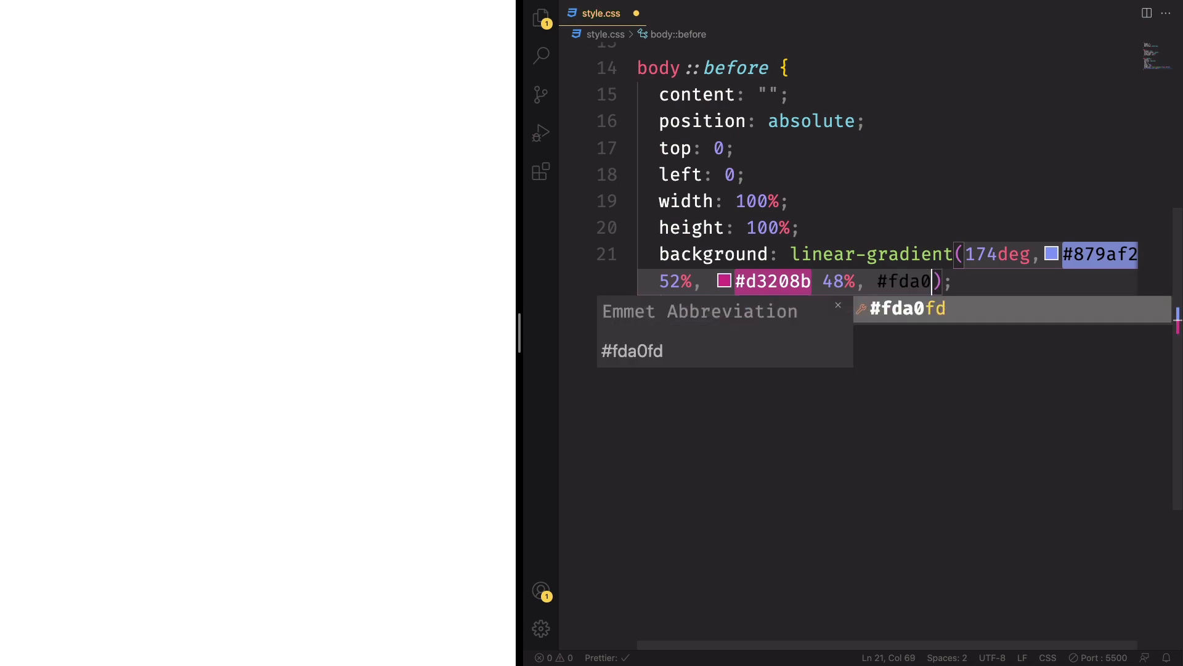
type("00")
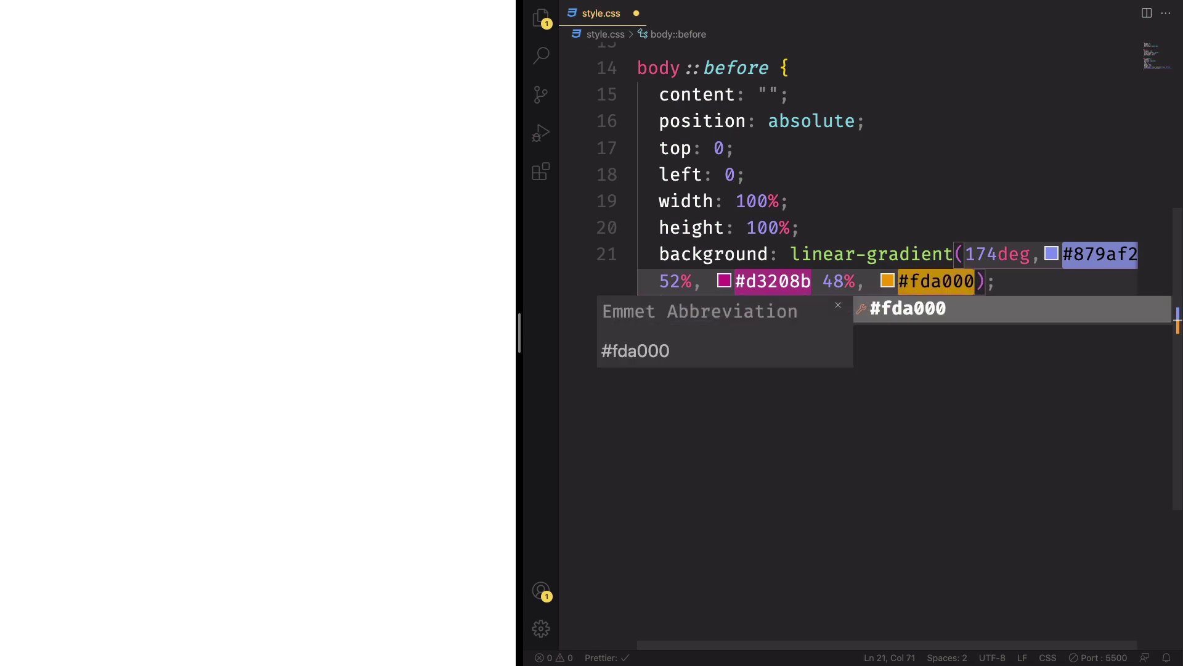
type("110%")
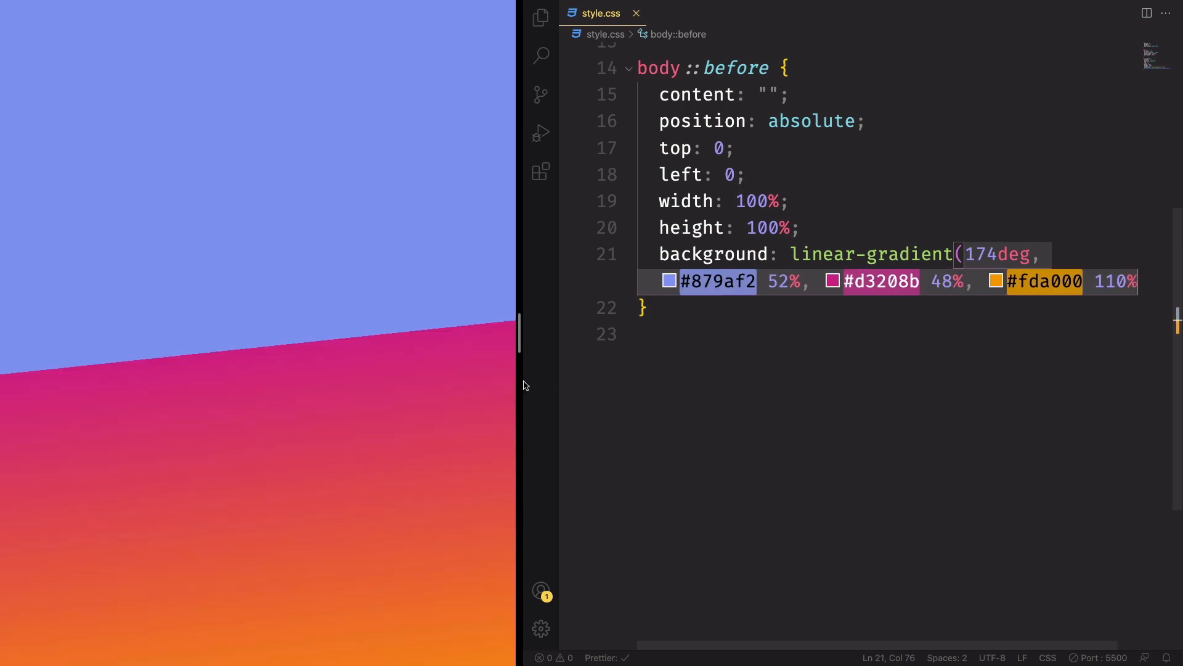
left_click(693, 334)
type(".box{")
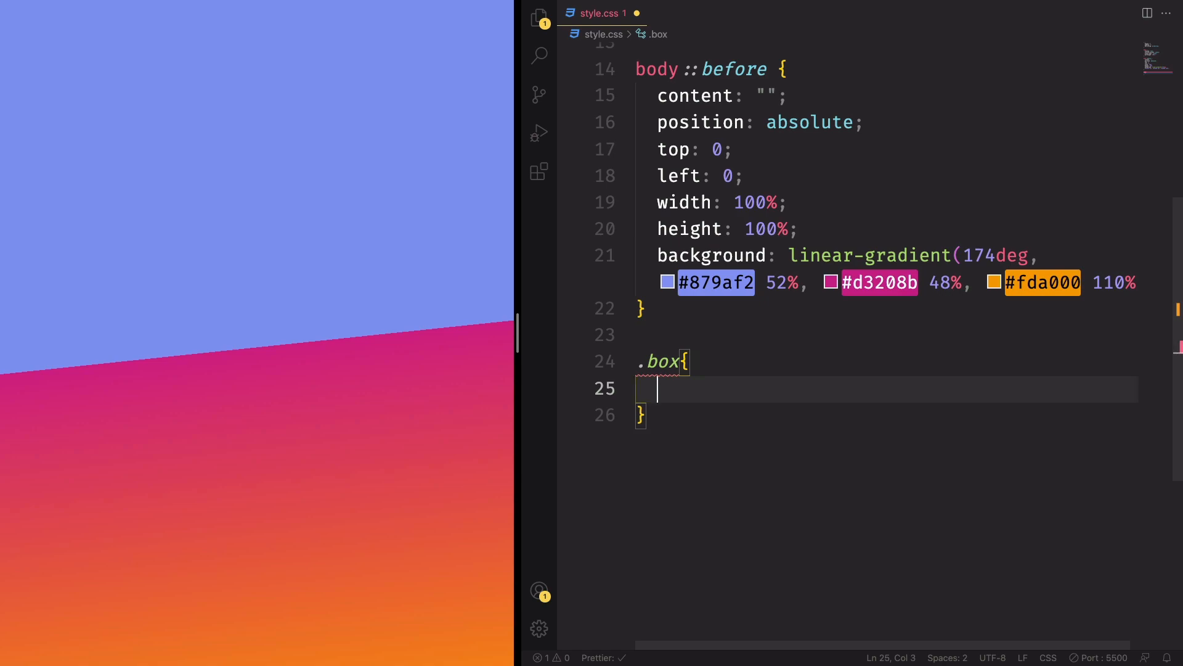
Step: Style .box as relative, z-index 1, 400px square with blur(25px) backdrop and 50% radius
type("position: relative;")
type("z-index: ;")
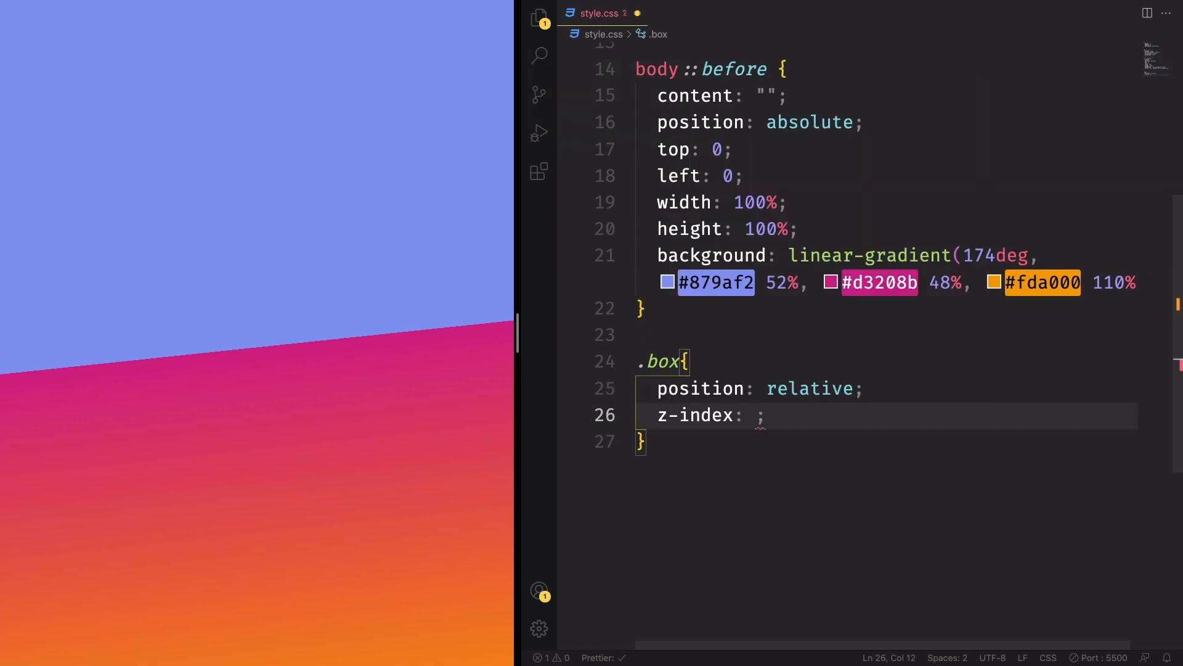
type("wi")
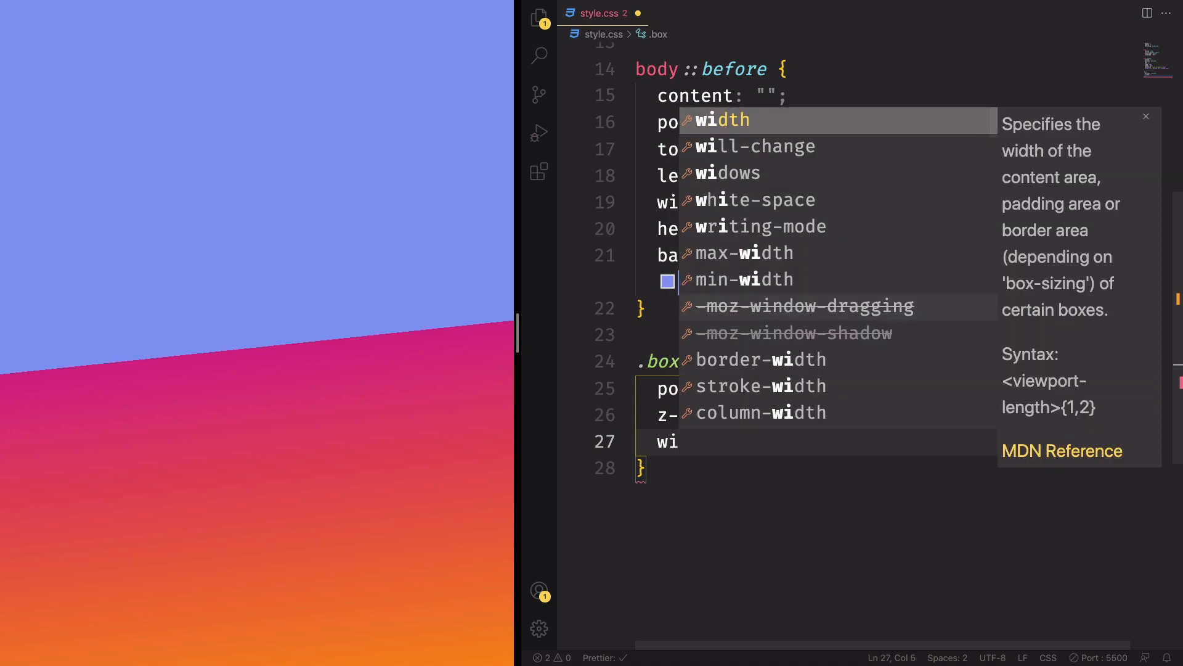
key("Enter")
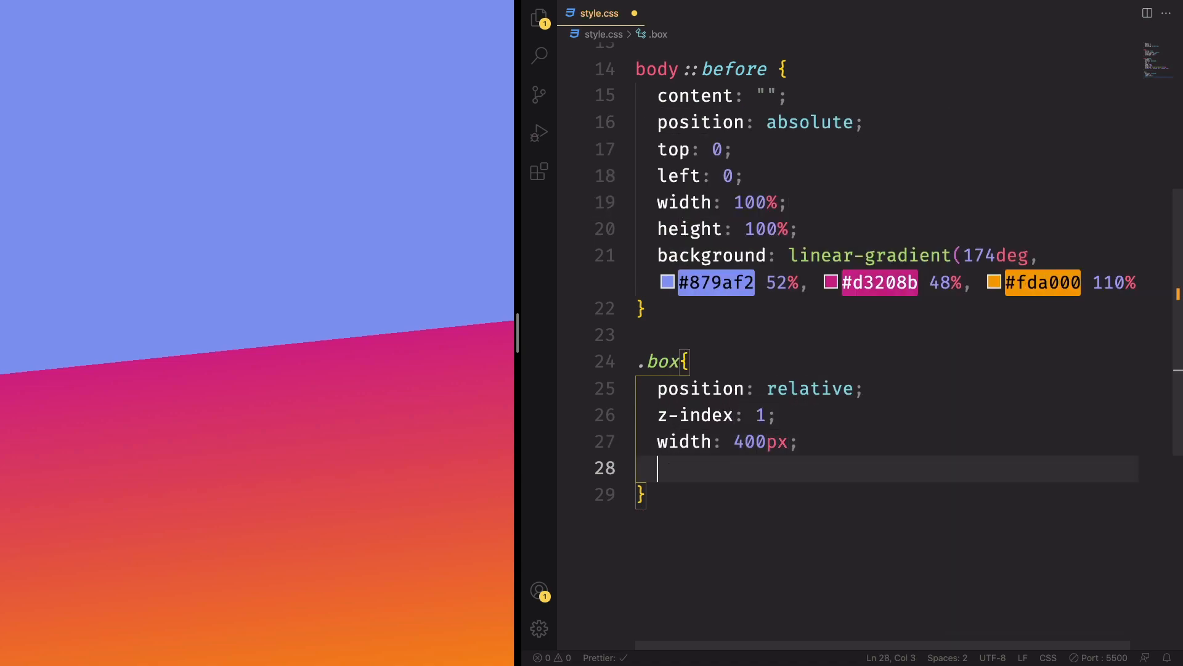
type("height: 40;")
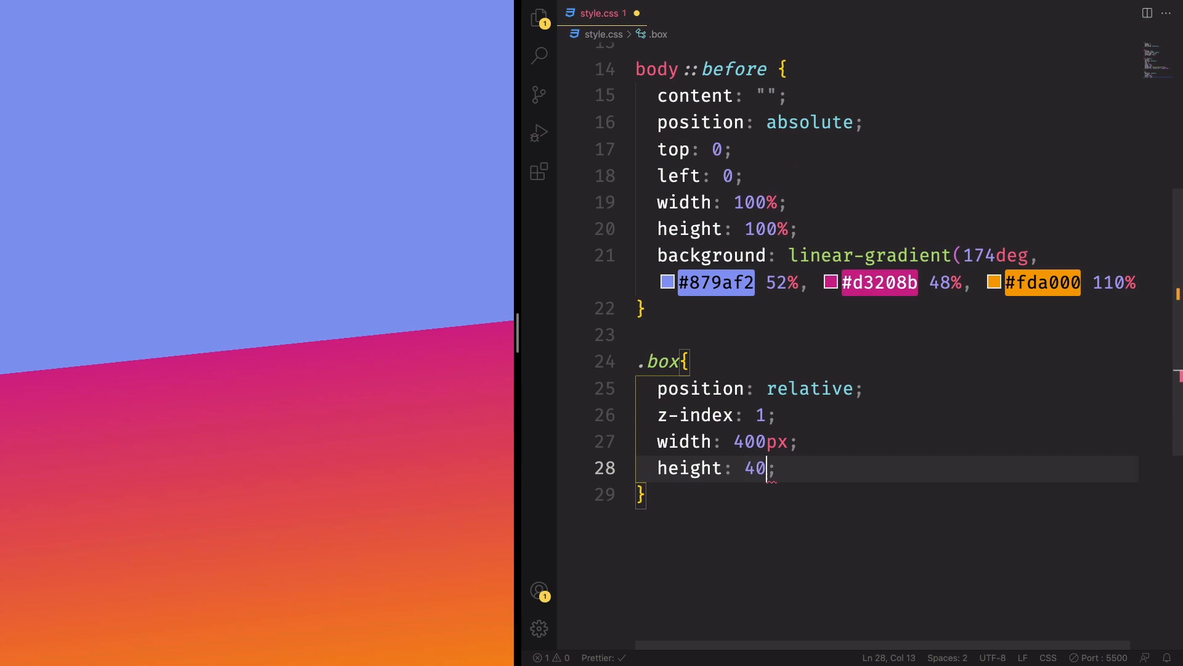
type("0px")
type("backdrop-filter: ;")
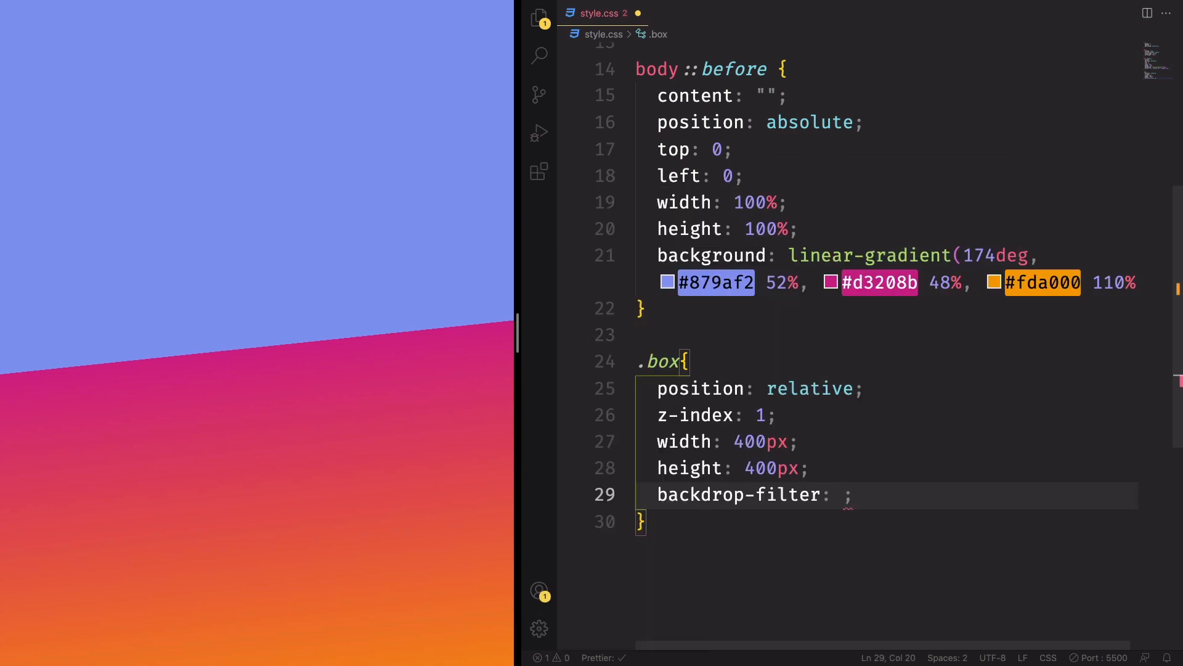
type("blur(25")
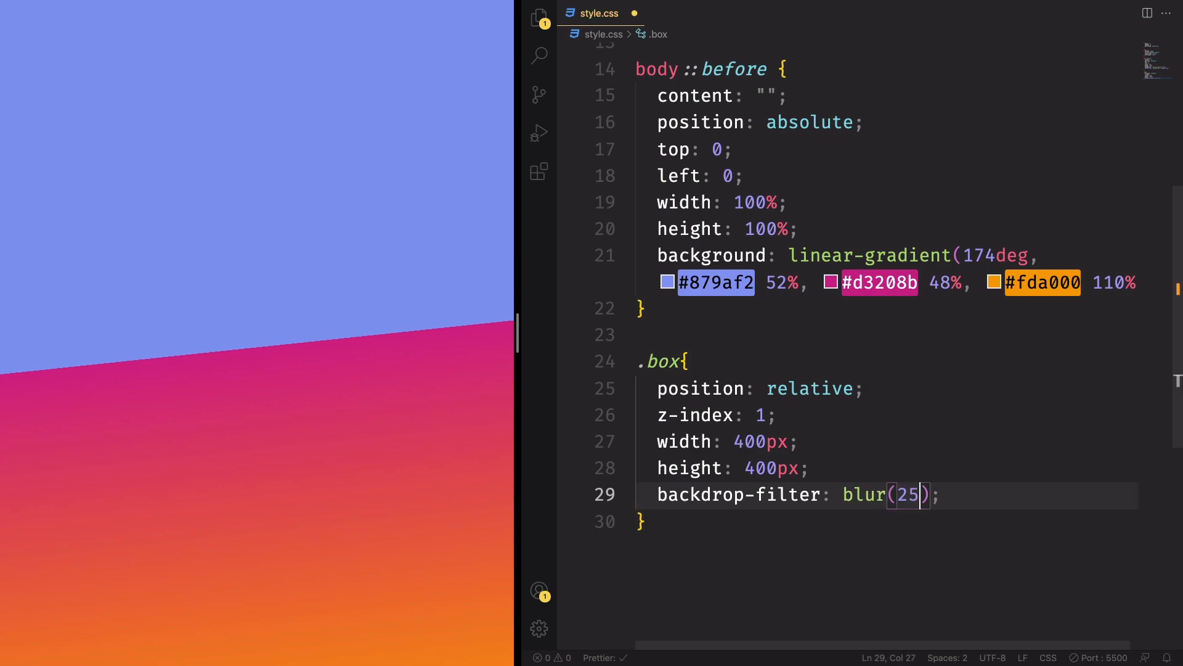
type("px")
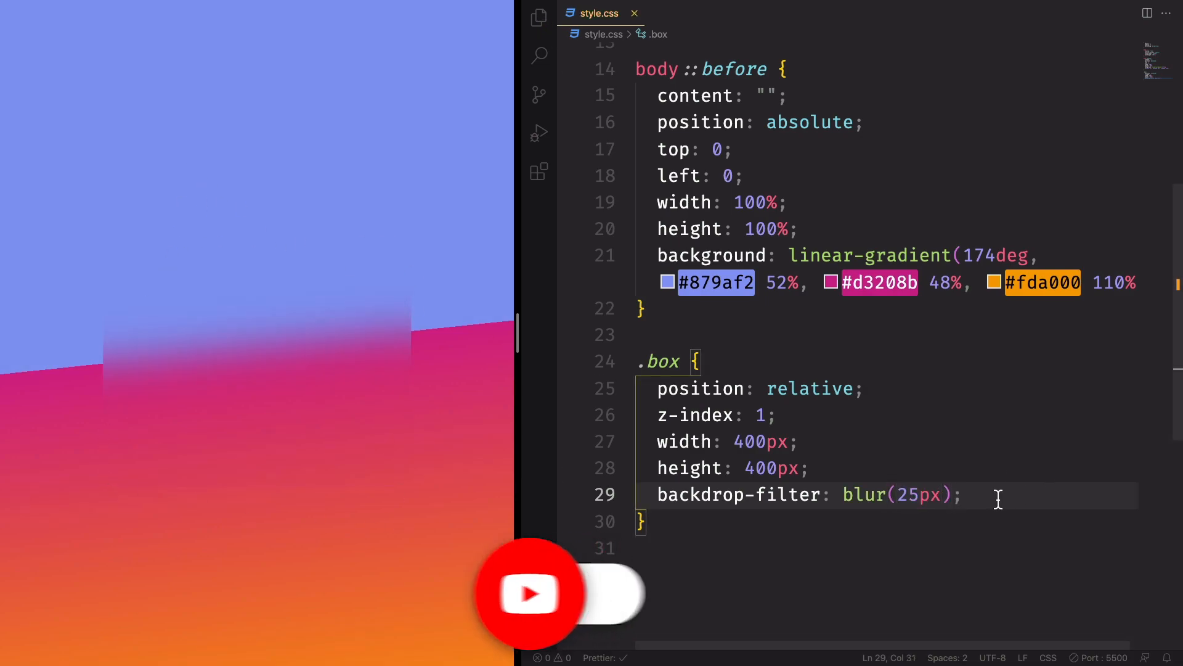
type("bordr")
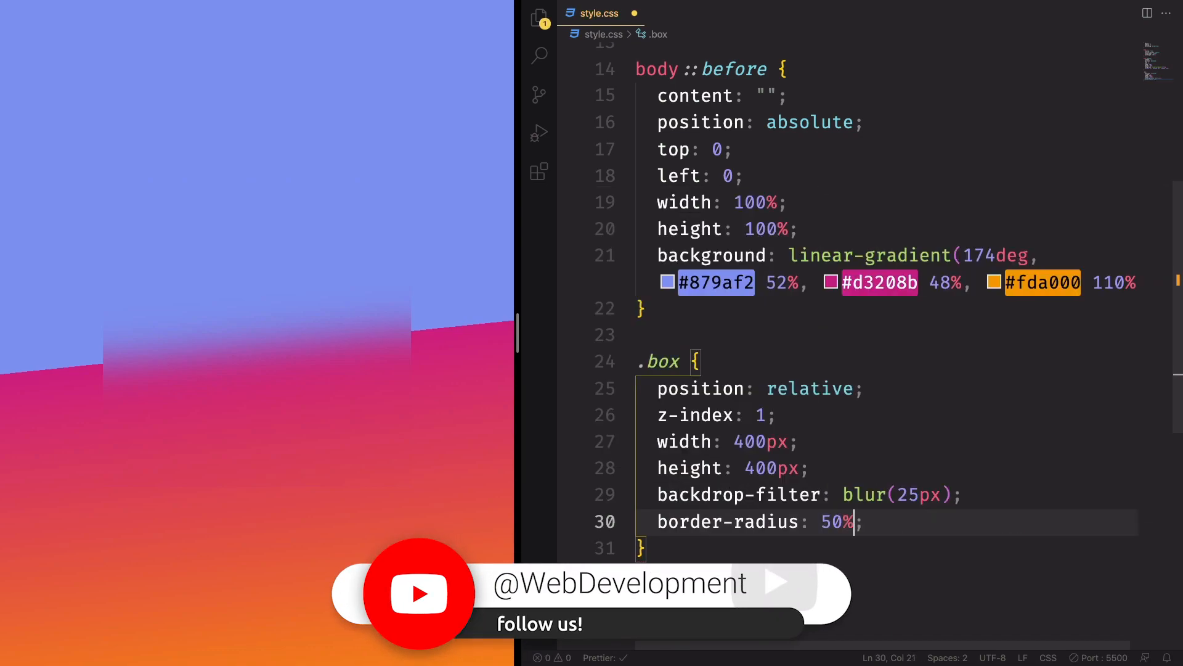
key("Return")
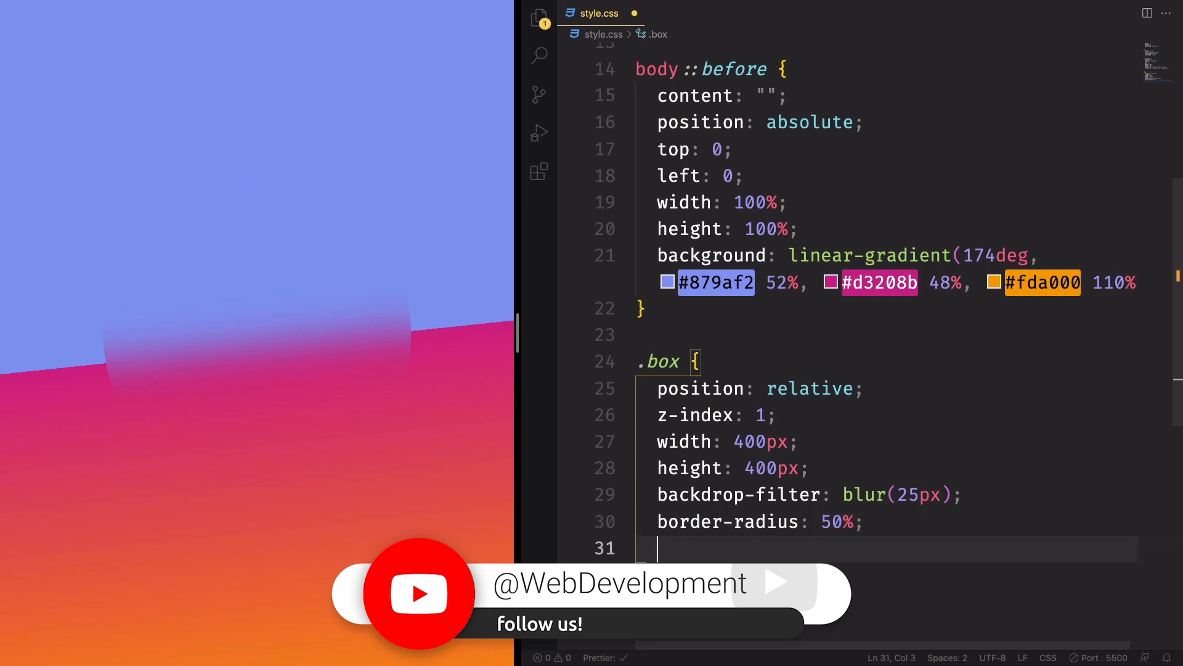
Step: Give .box a 1px solid rgba(255,255,255,0.25) border
type("border: 1px solid;")
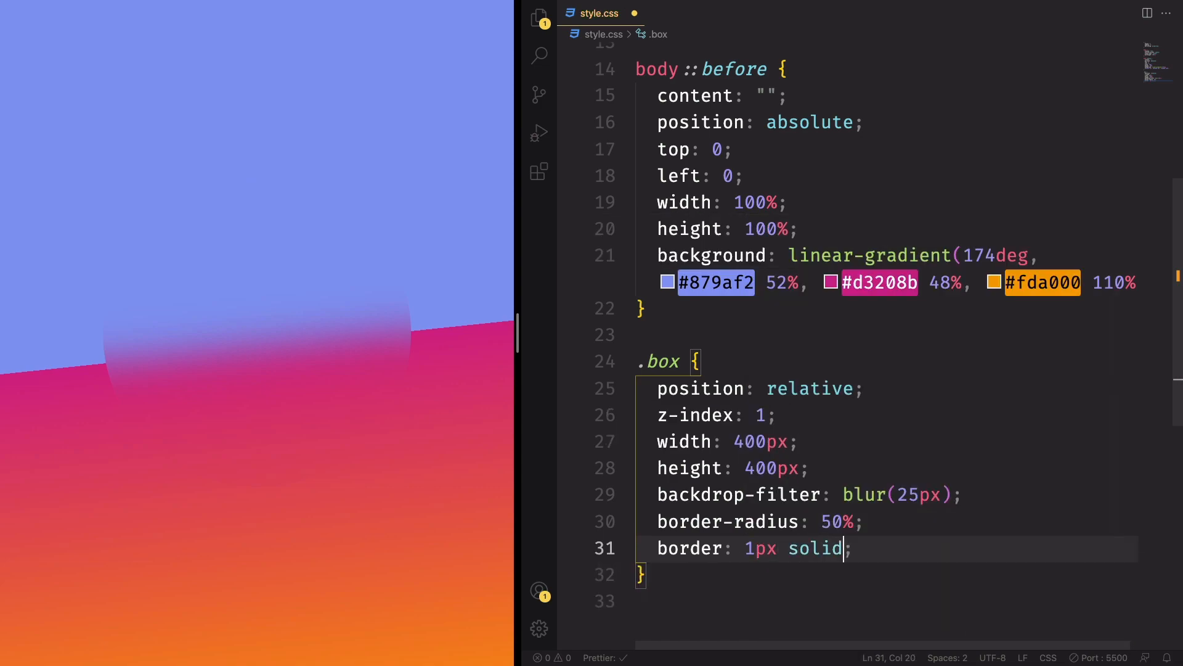
type("rgba(255")
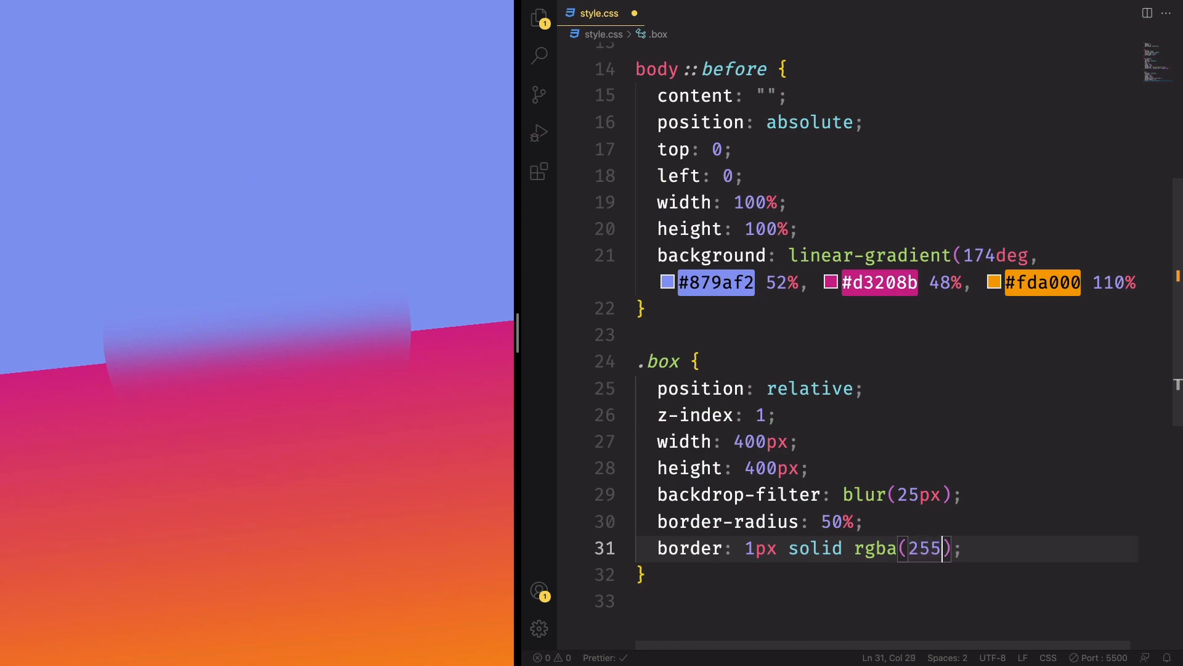
type(",255,255,")
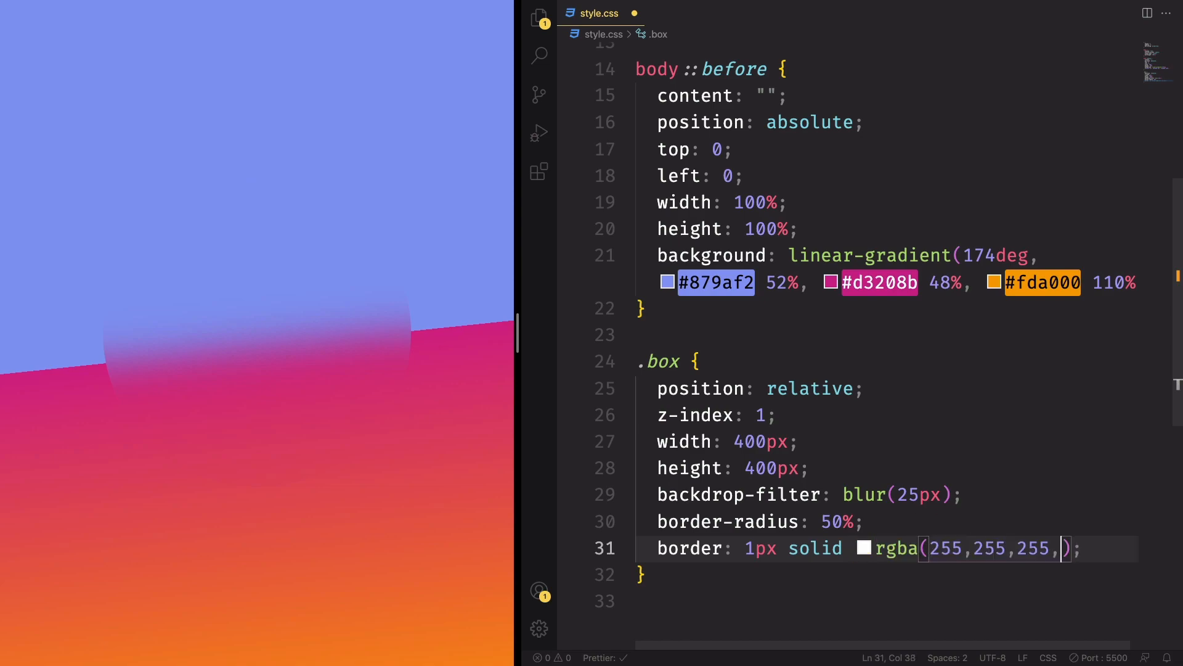
type("0.25")
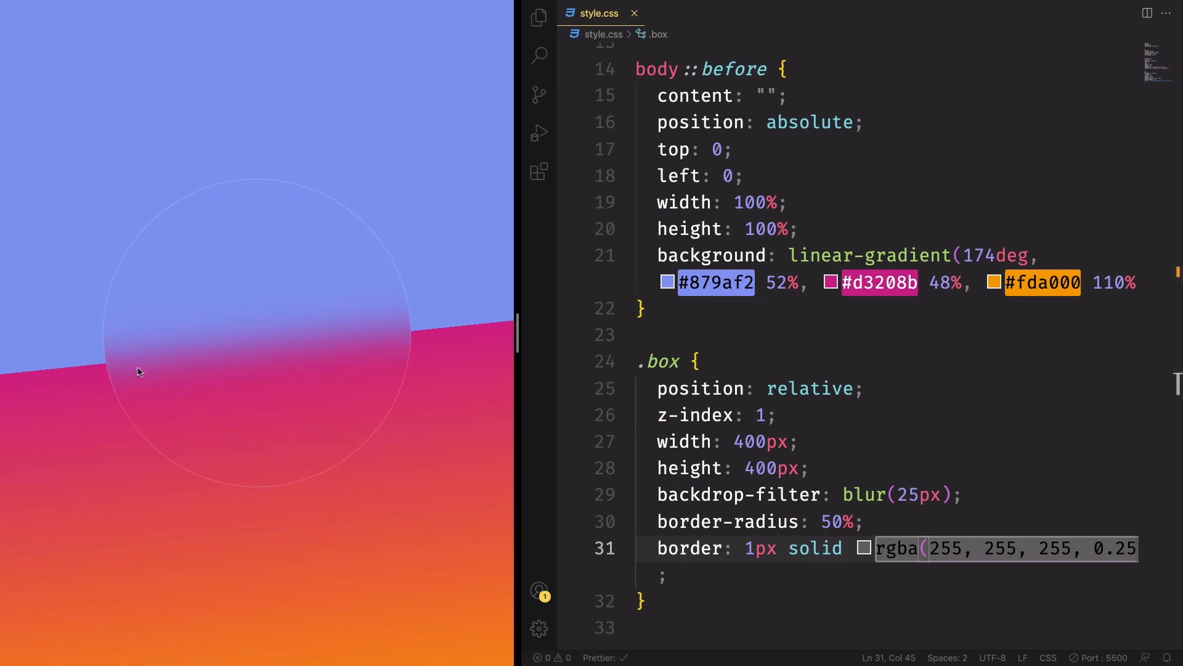
double_click(924, 494)
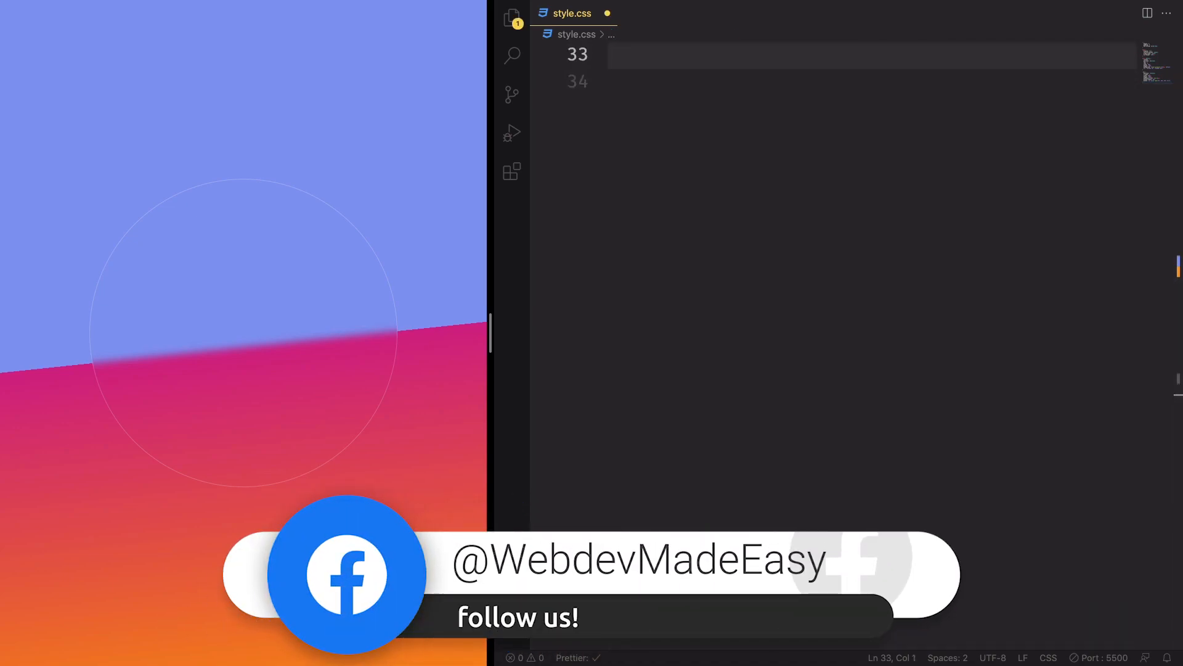
Step: Add a relative .container and a .container::before positioned at bottom -150px
type(".c")
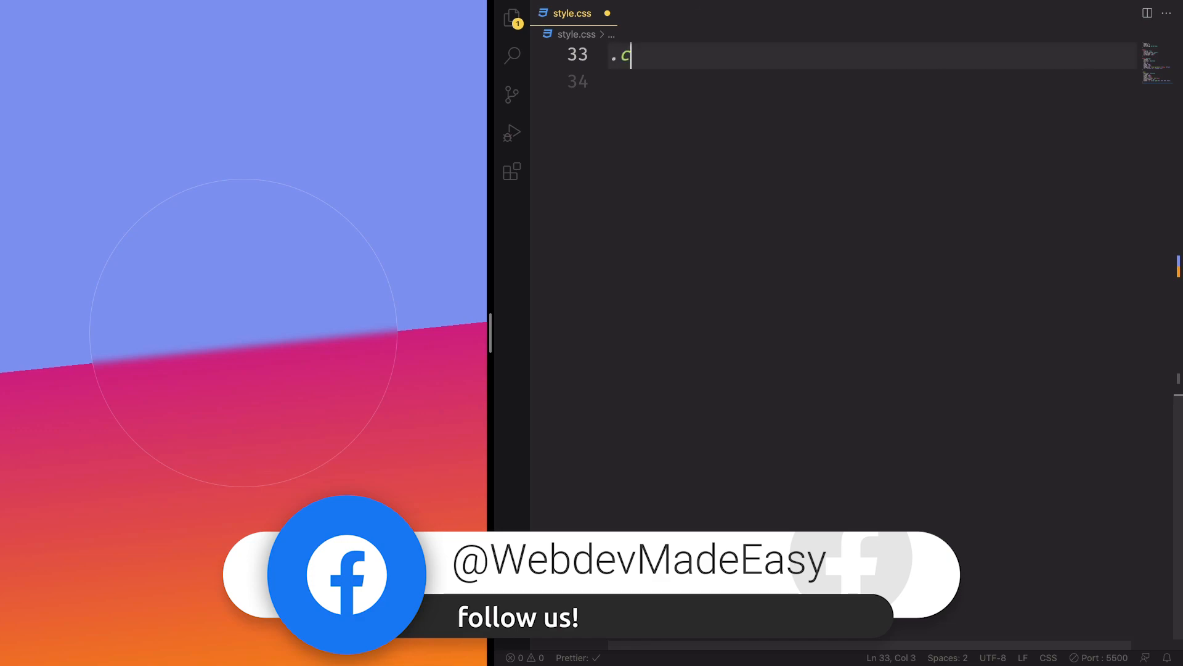
type("ontainer{")
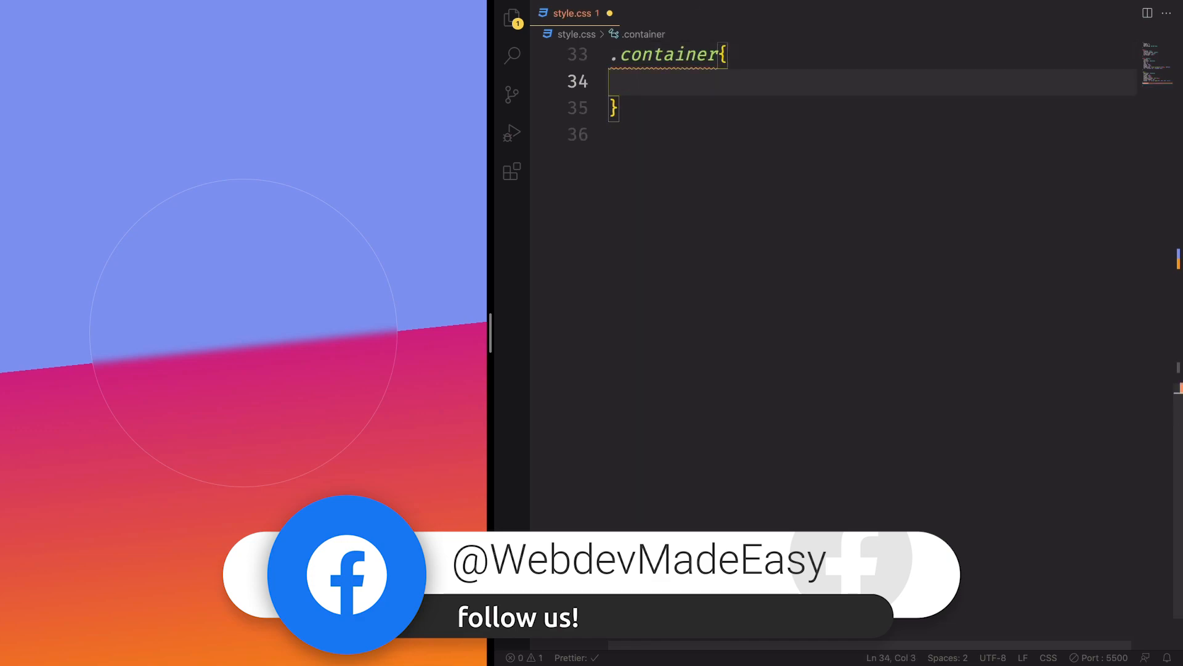
type("position: relative;")
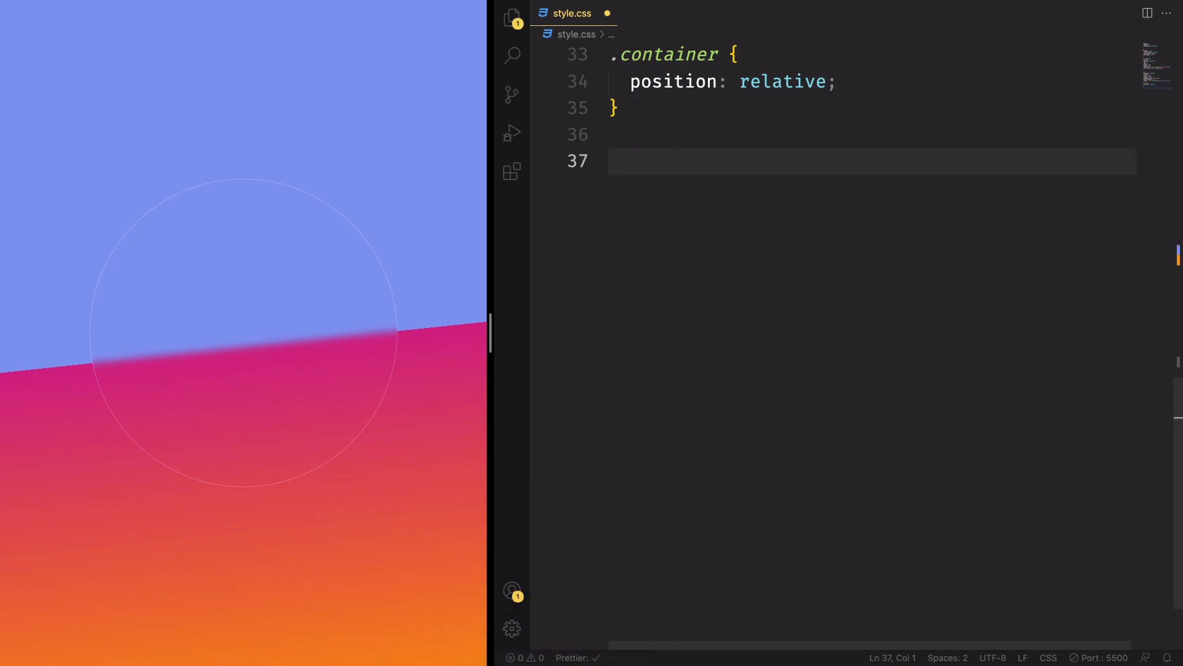
type(".container::before{")
type("content: ;")
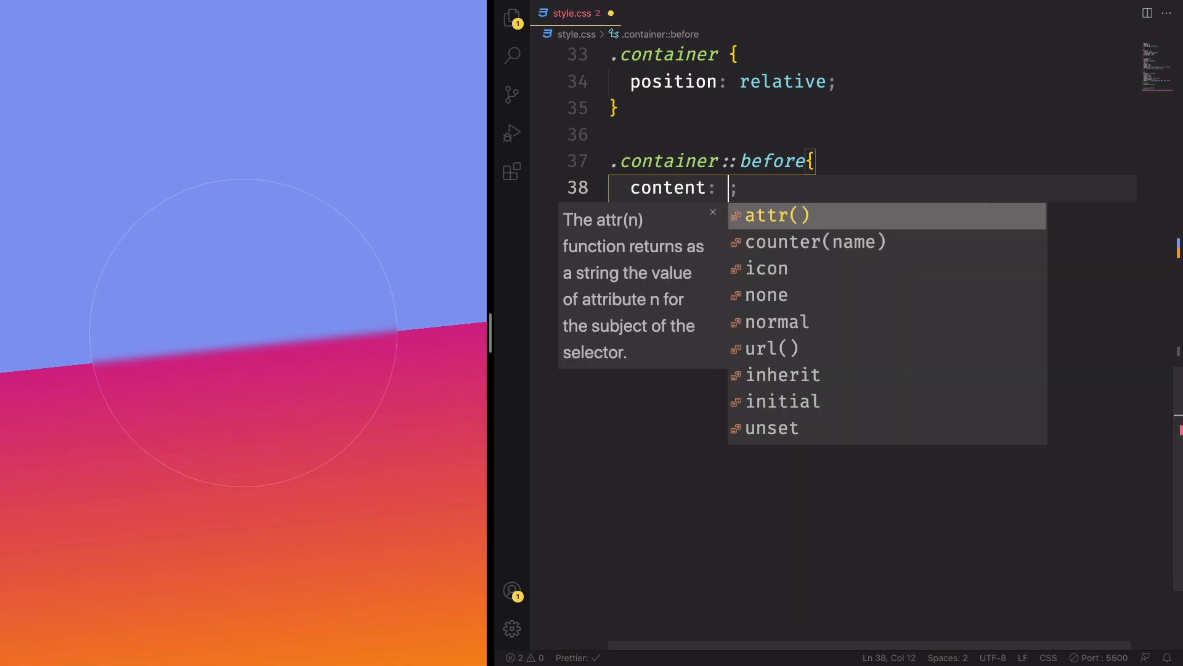
type("\"\"")
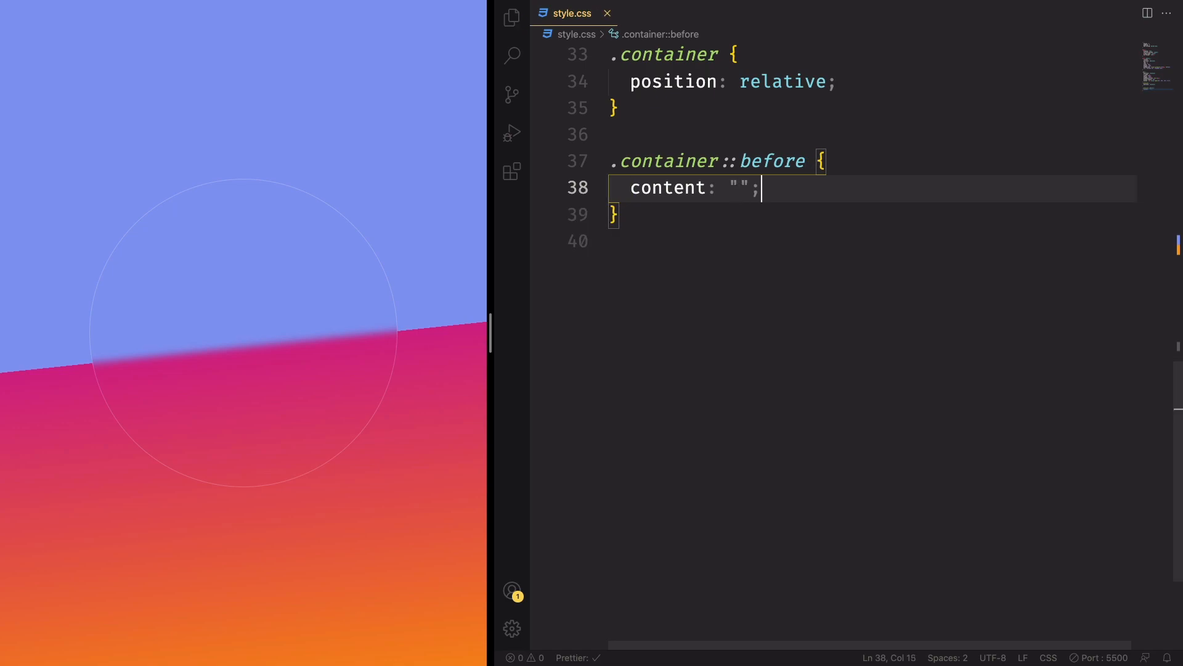
type("position: absolute;")
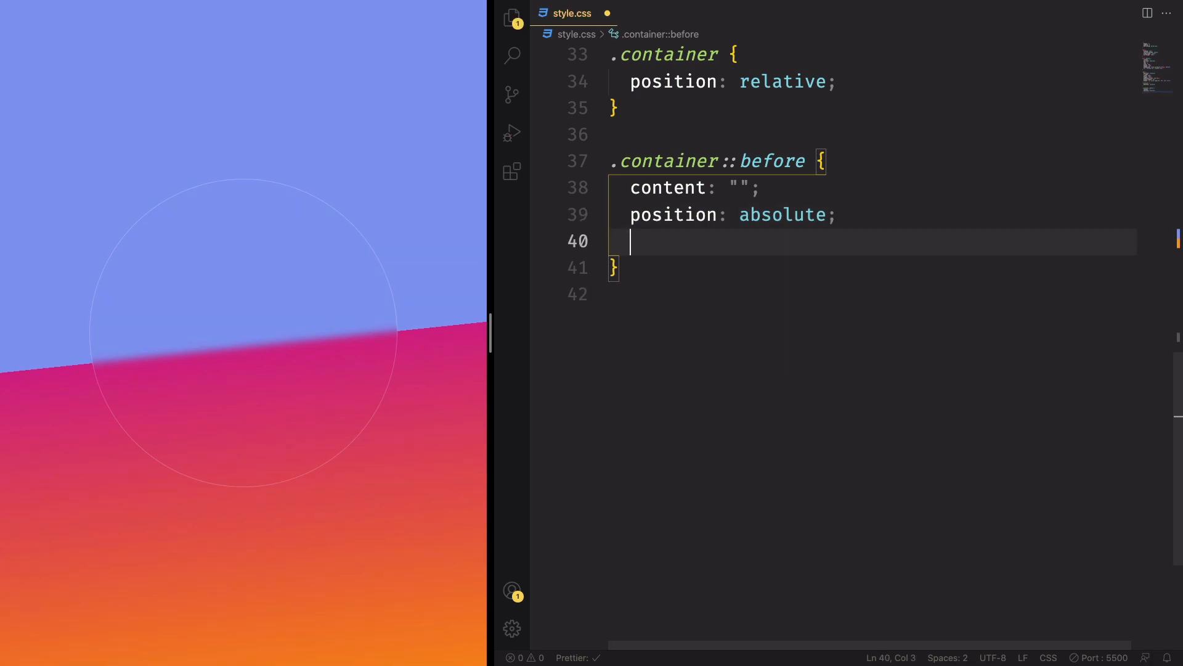
mouse_move(230, 656)
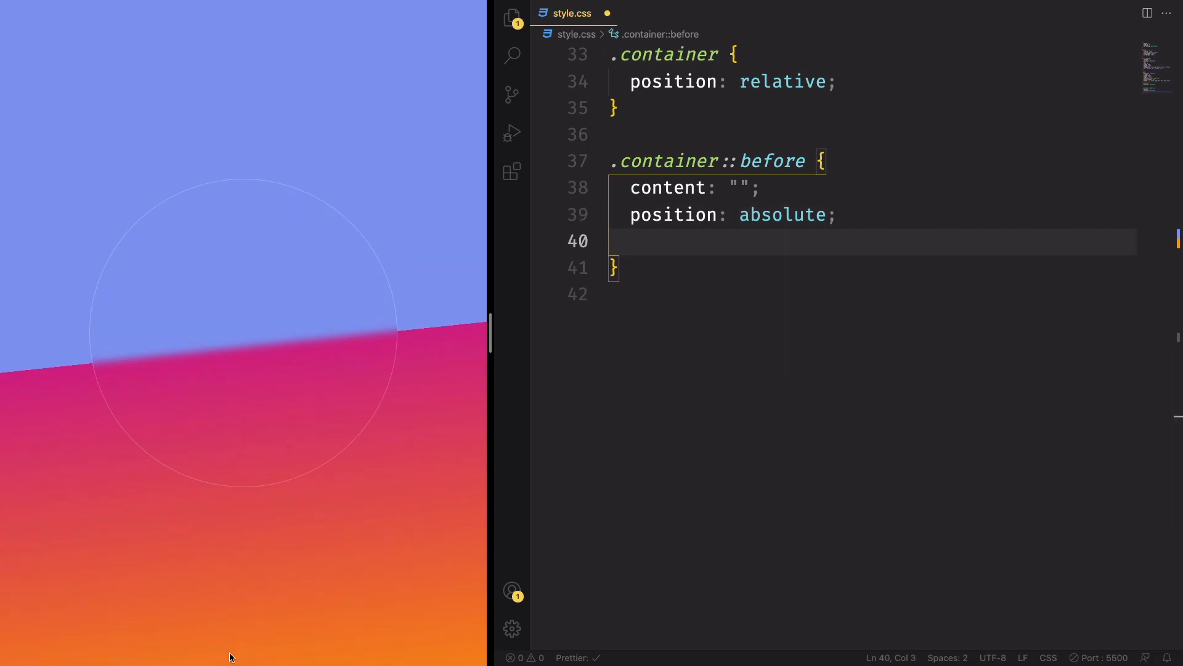
type("bot")
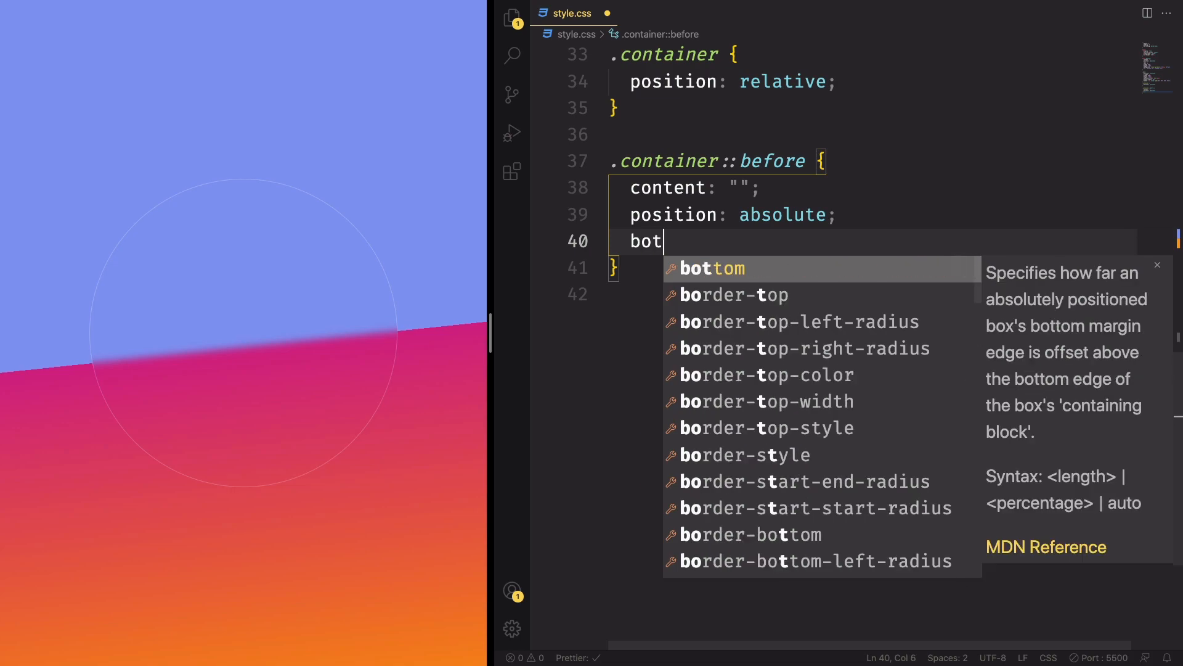
type("tom: -150;")
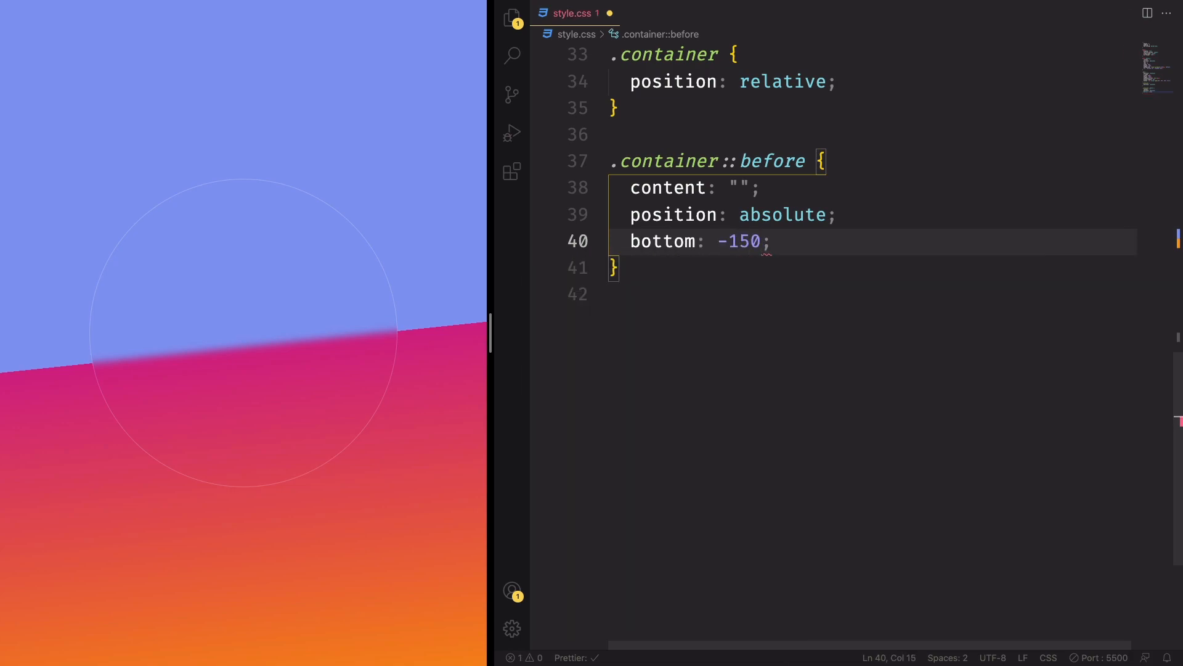
type("px")
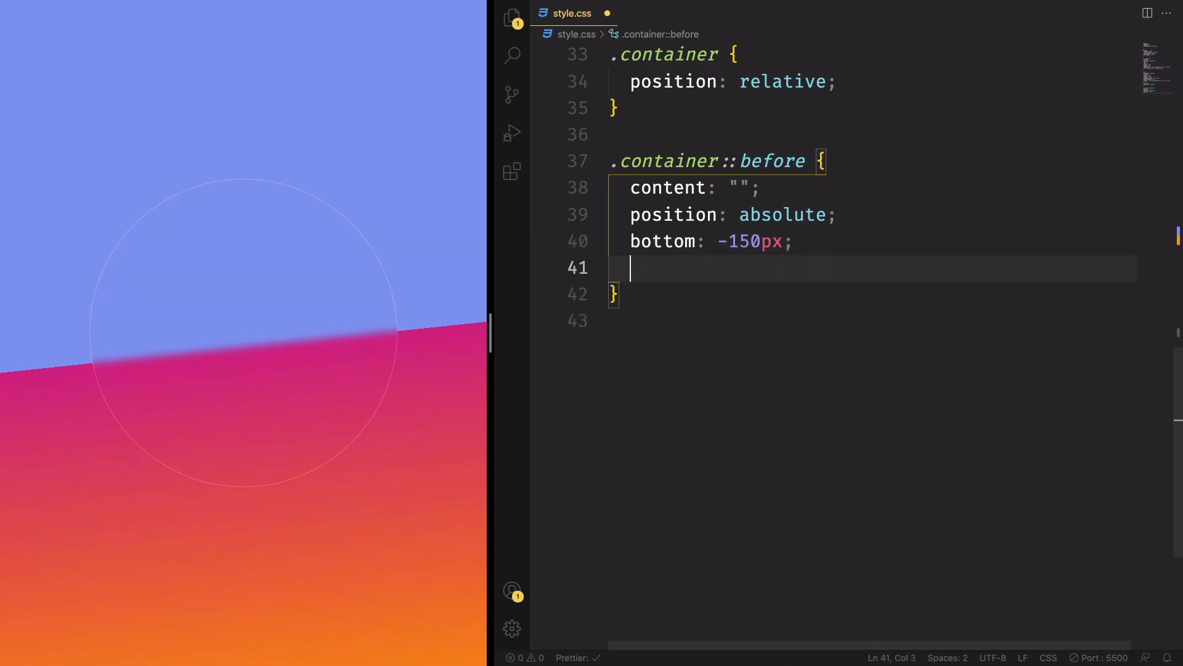
Step: Make the ::before a full-width, 60px black oval with 50% radius and save
type("width: ;")
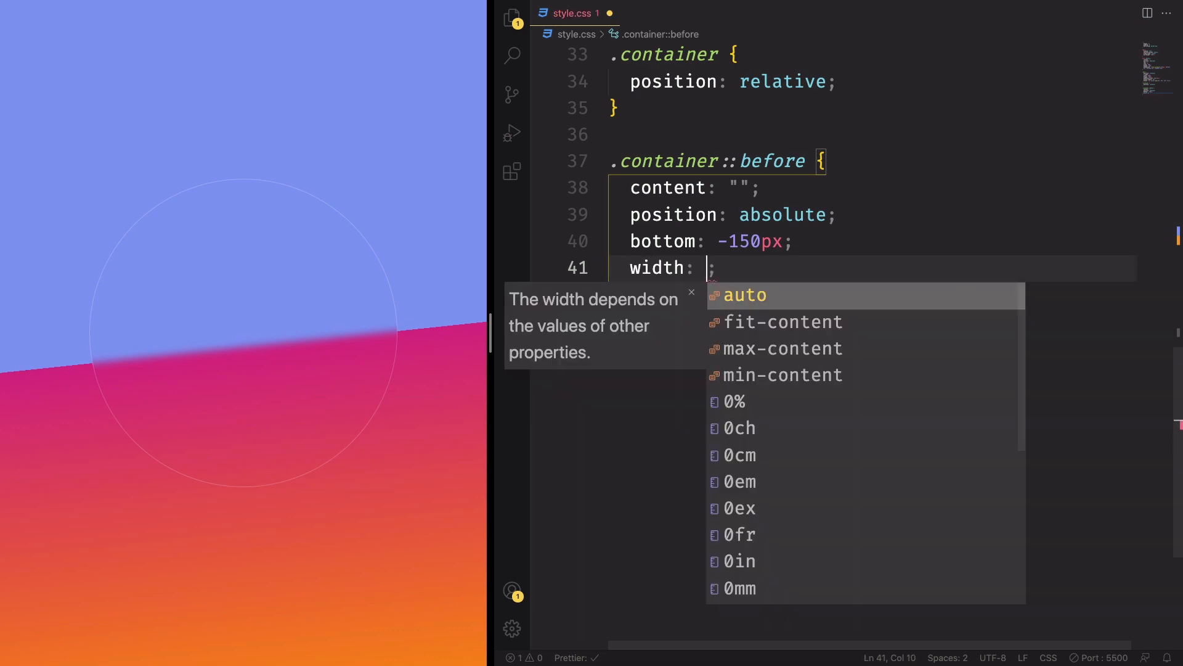
type("100")
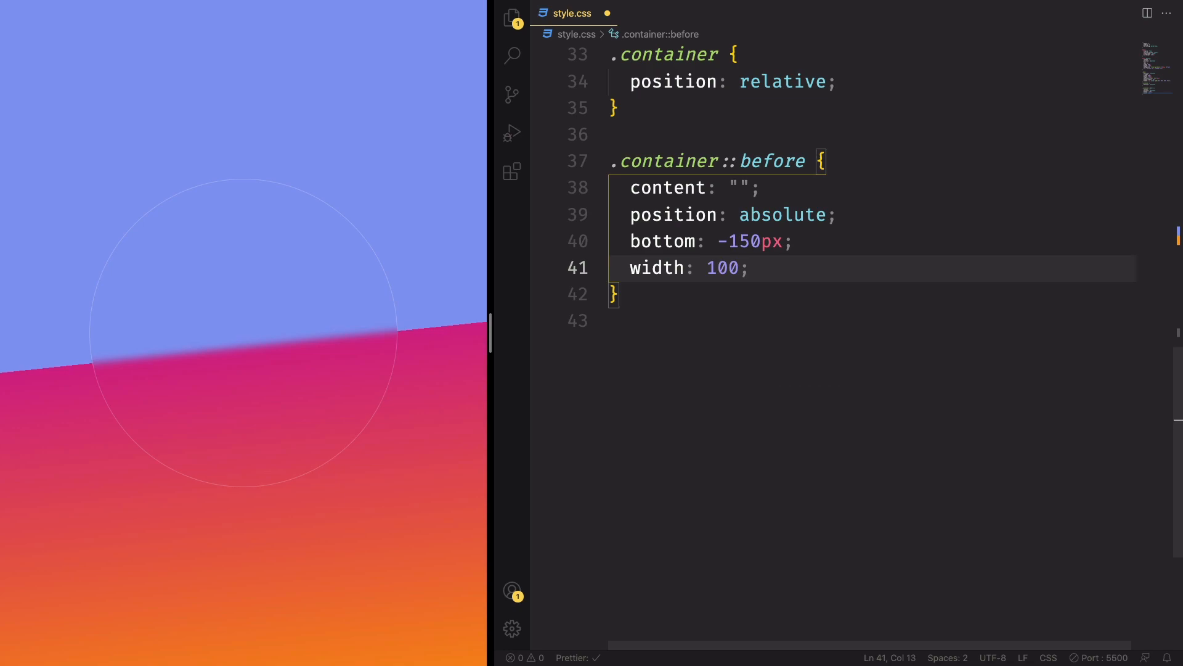
type("%")
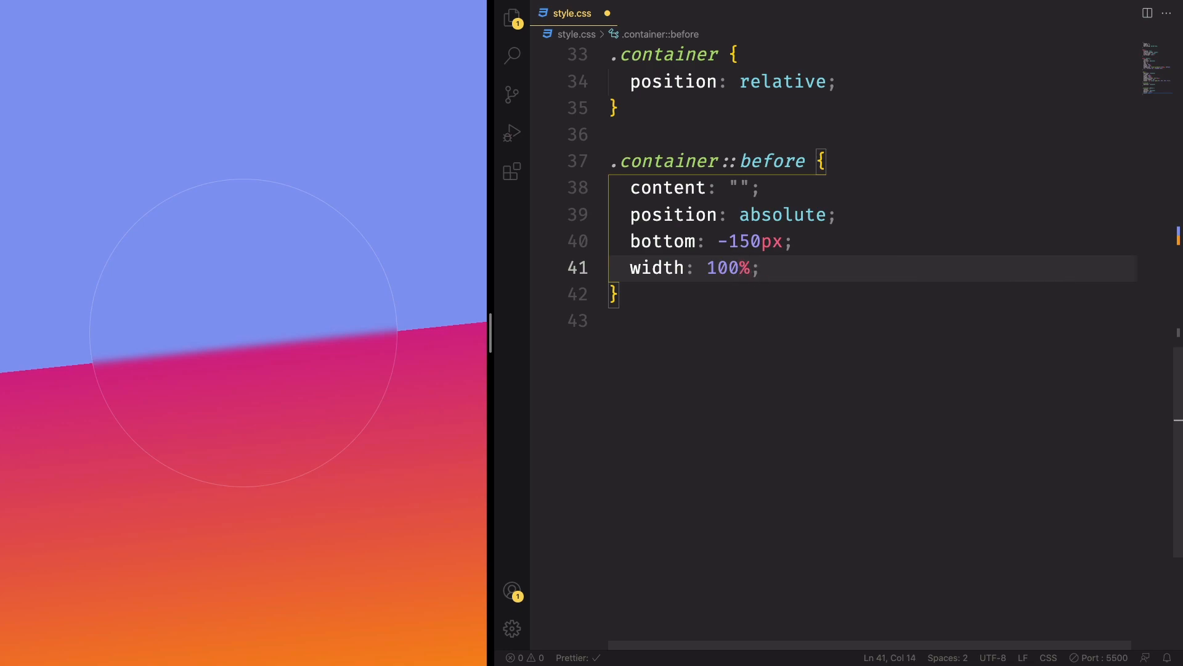
type("height: 60px;")
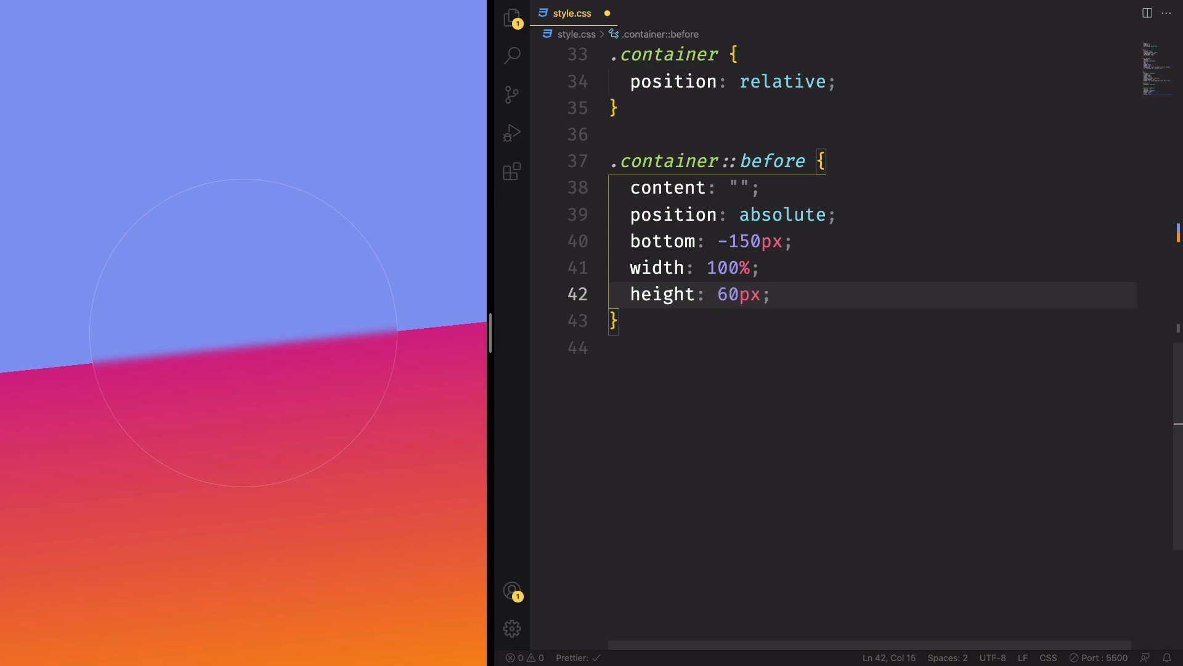
type("background: ;")
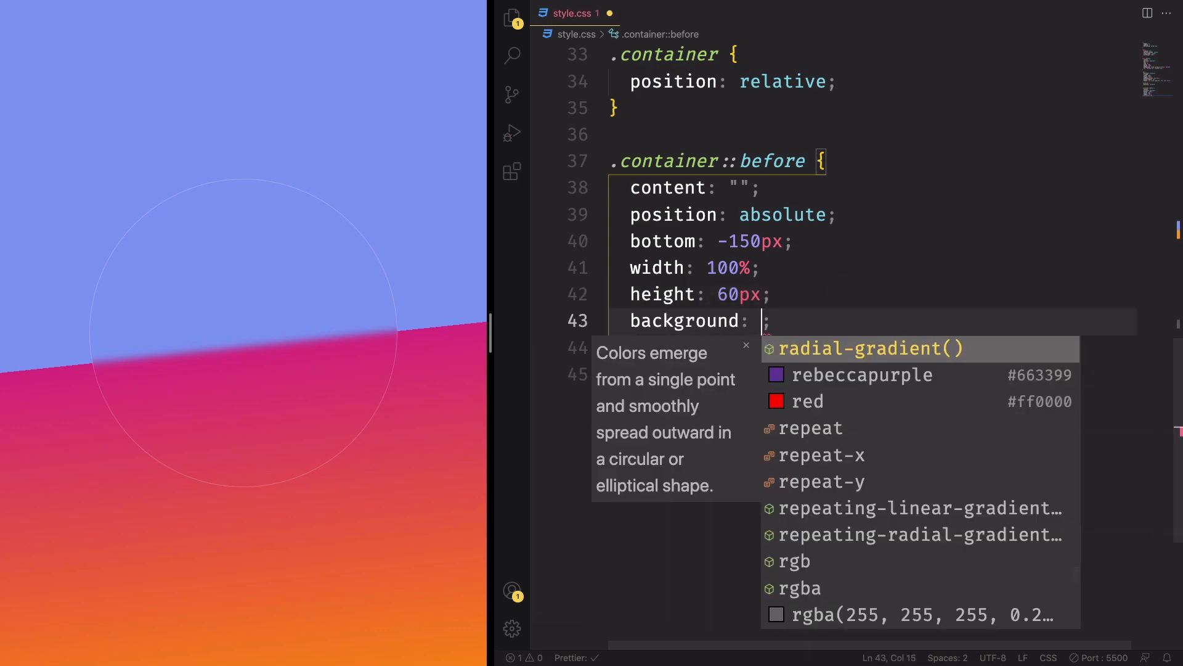
type("black")
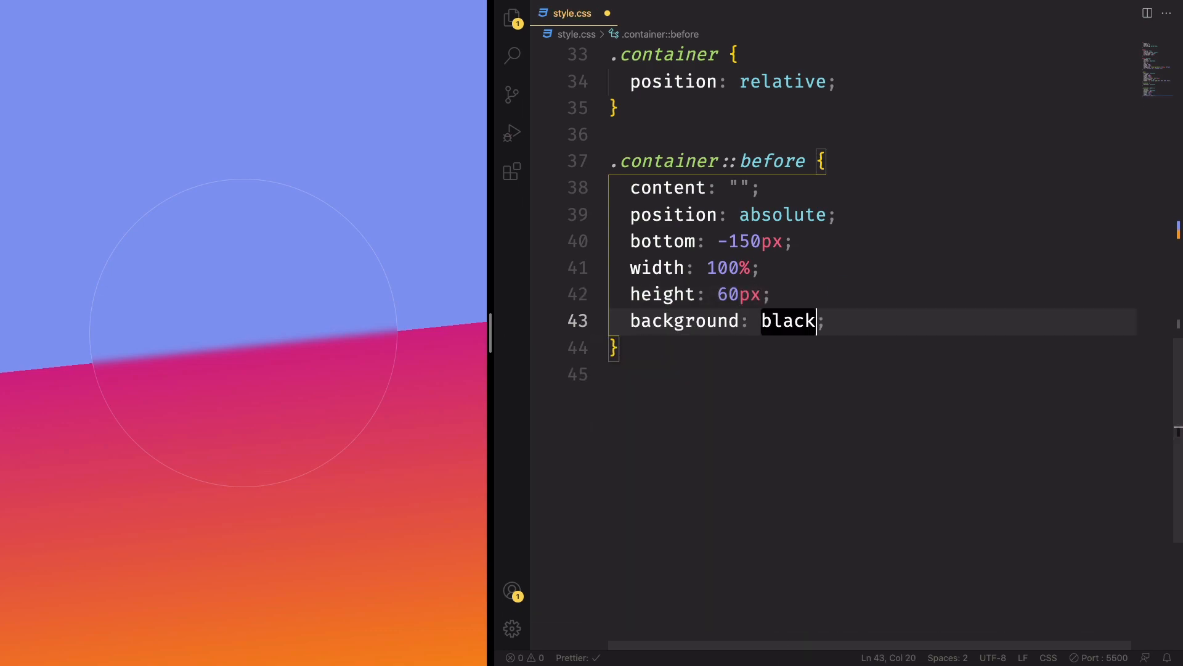
key("Enter")
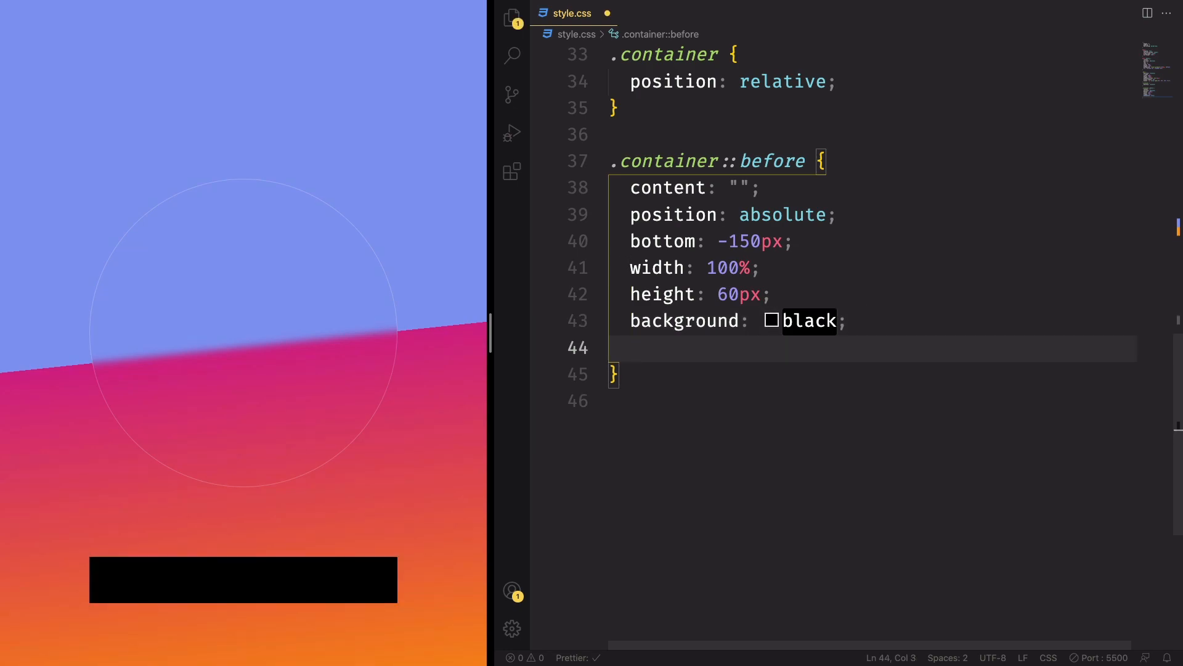
type("border-radius: ;")
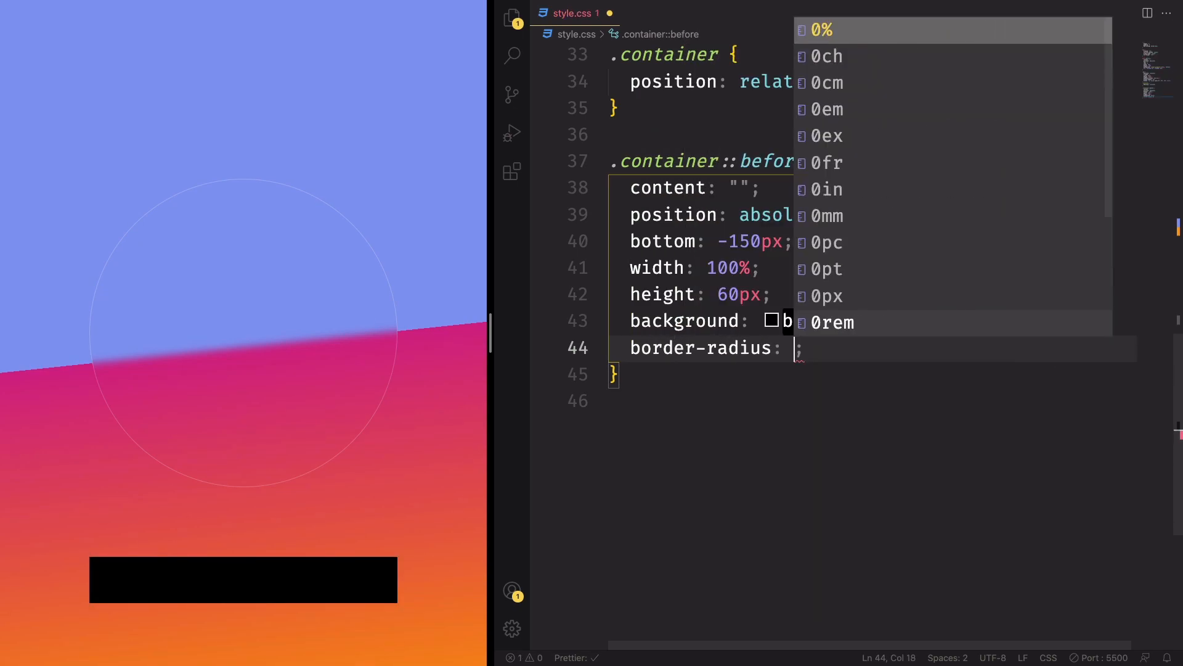
type("50%")
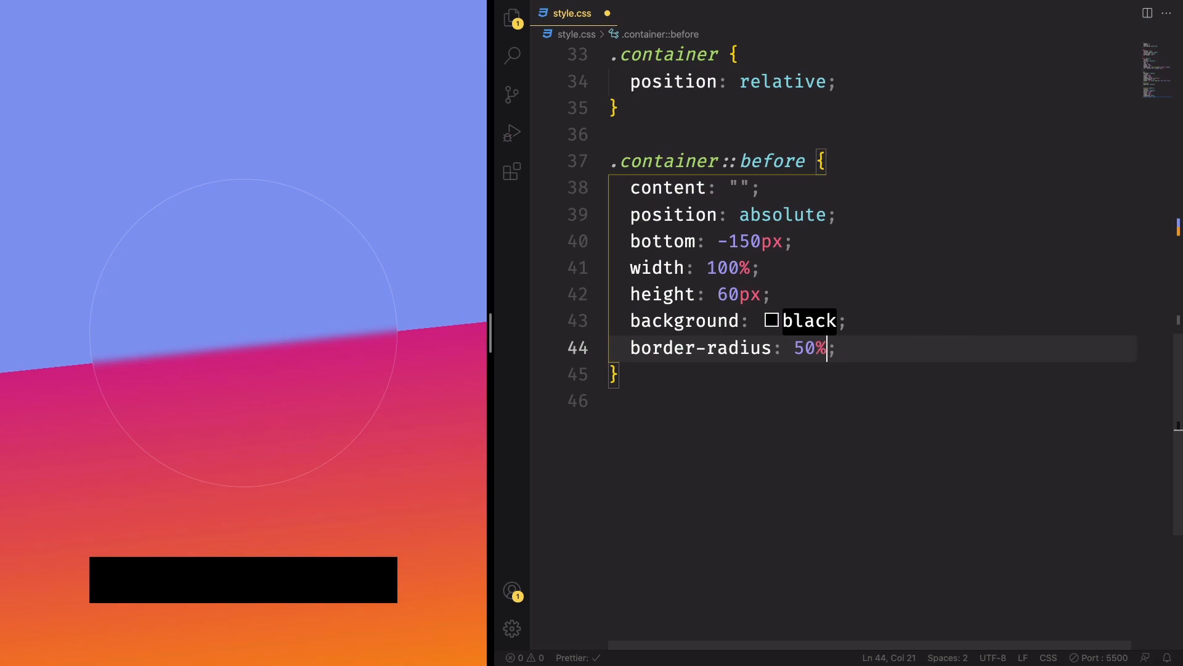
key("ctrl+s")
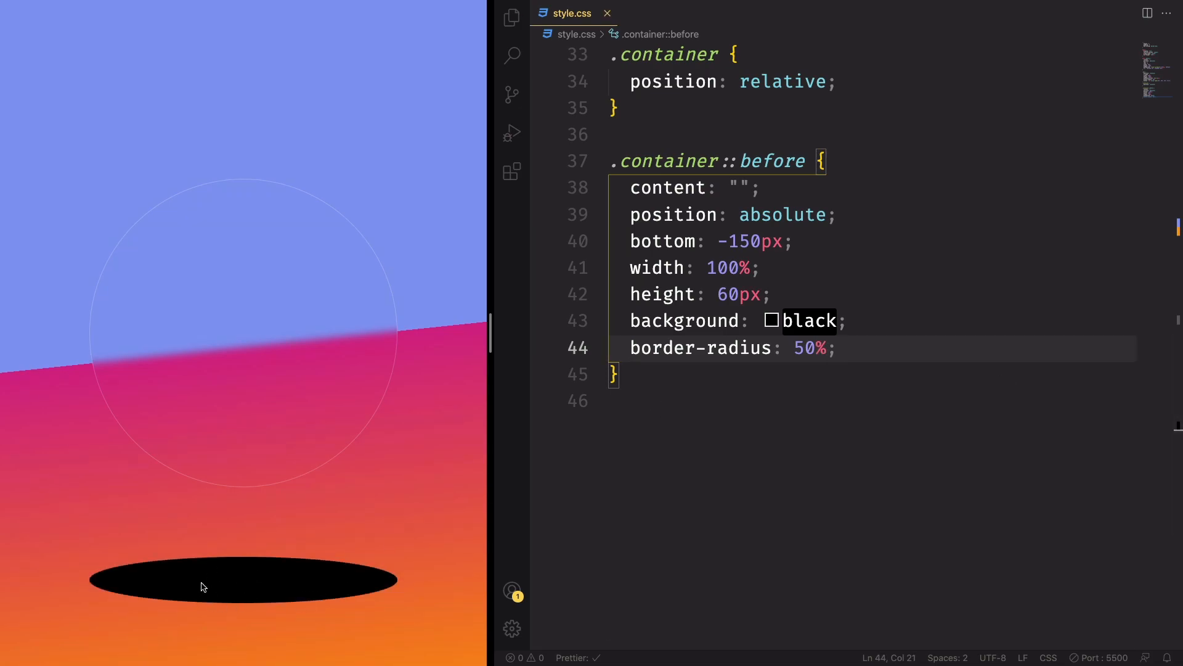
Step: Replace the black fill with radial-gradient(rgba(0,0,0,0.2), transparent, transparent) and save
left_click(845, 320)
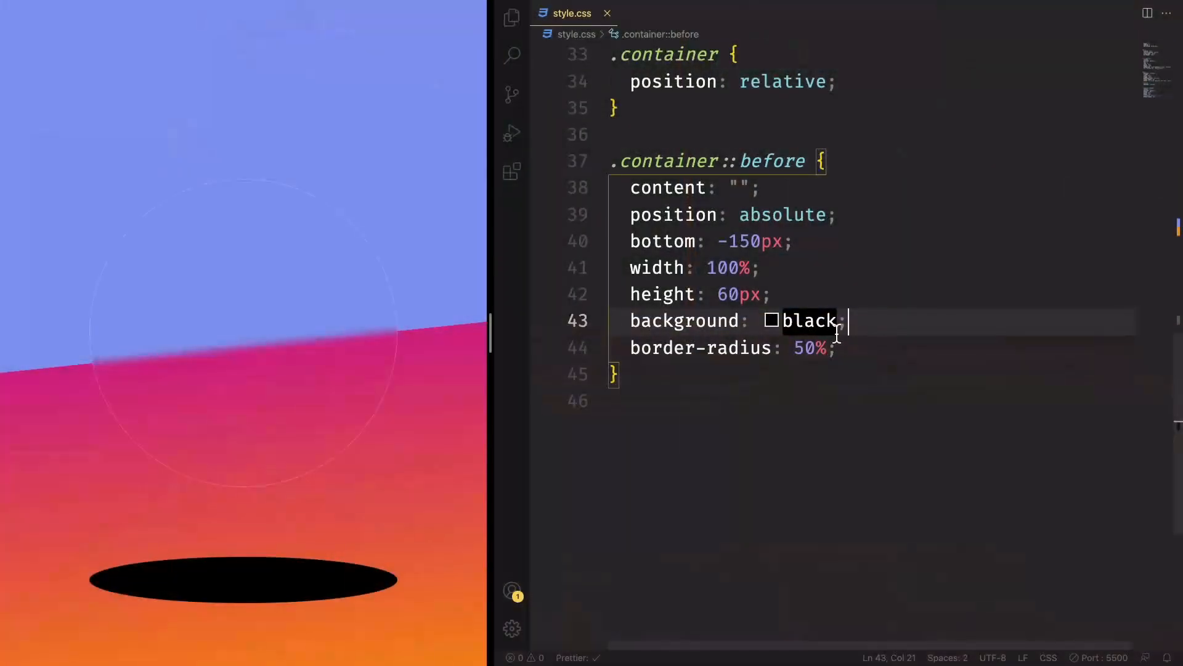
mouse_move(682, 320)
type("radial-gradient(")
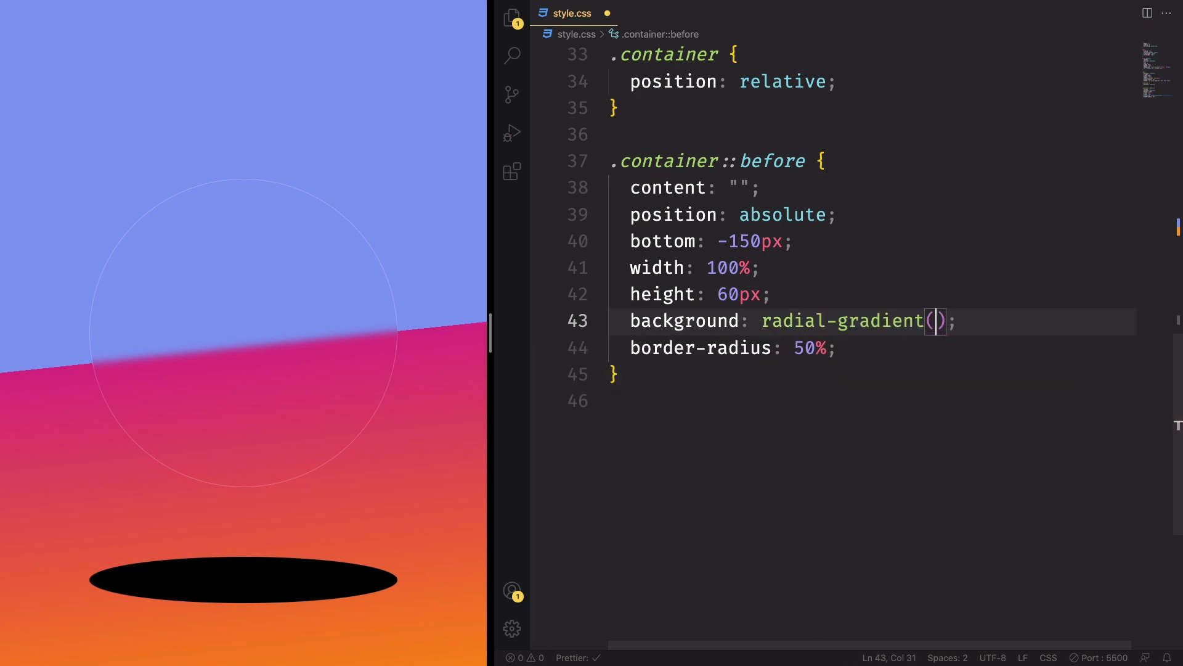
type("rgba")
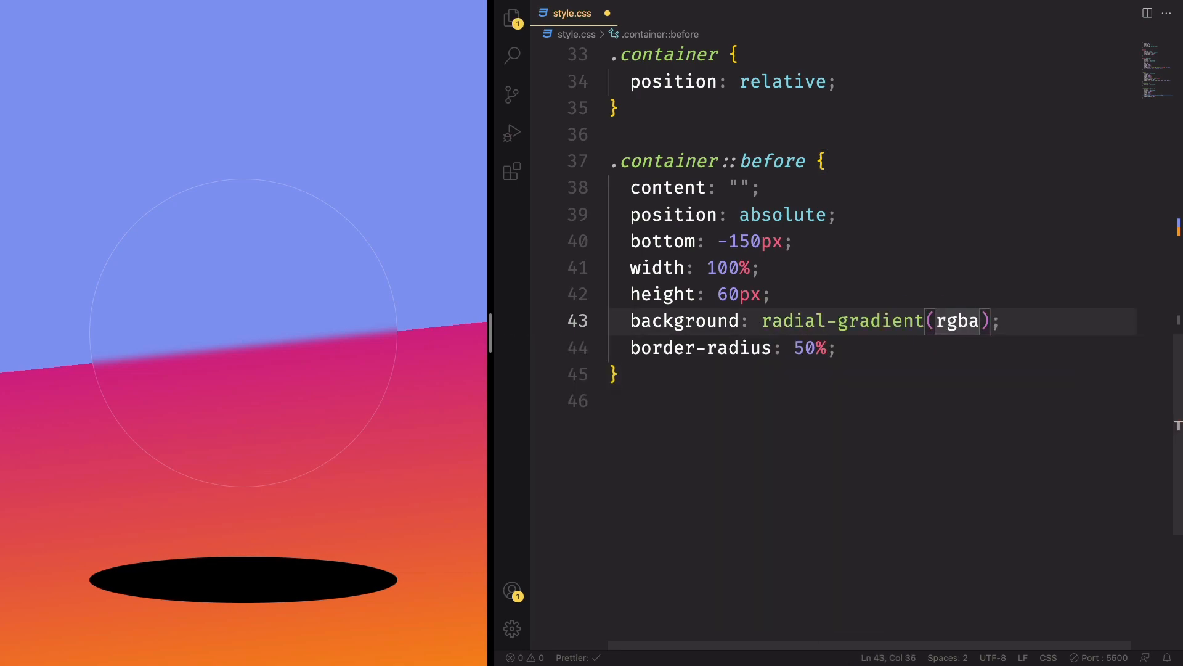
type("0,0)")
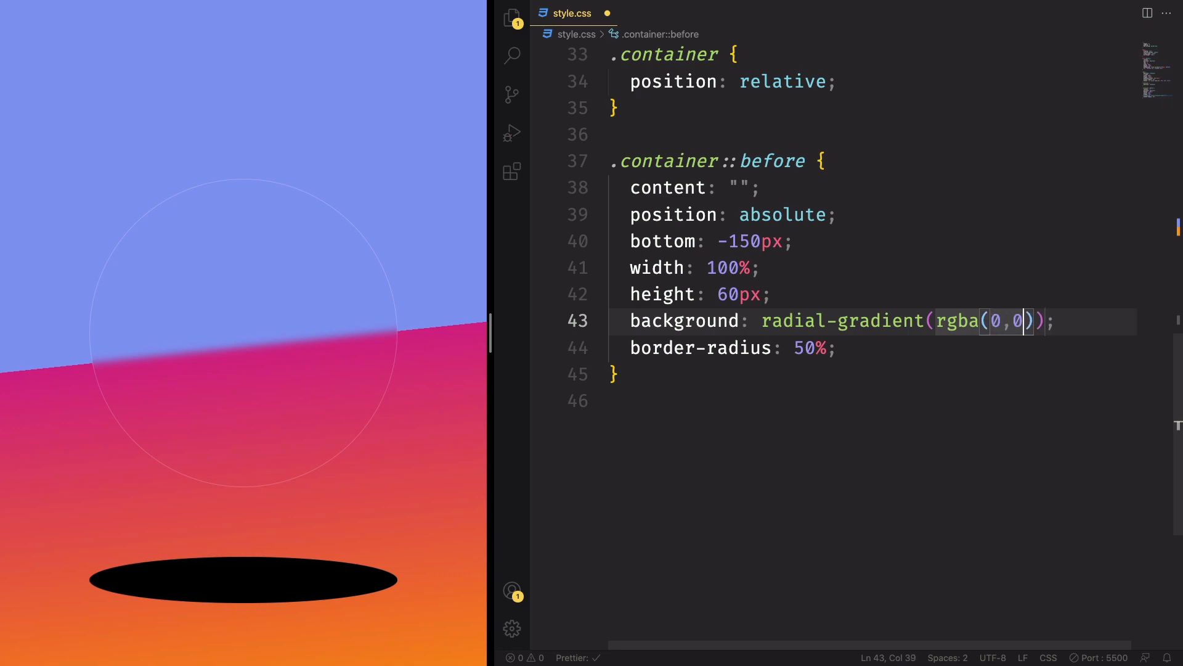
type(",0,0")
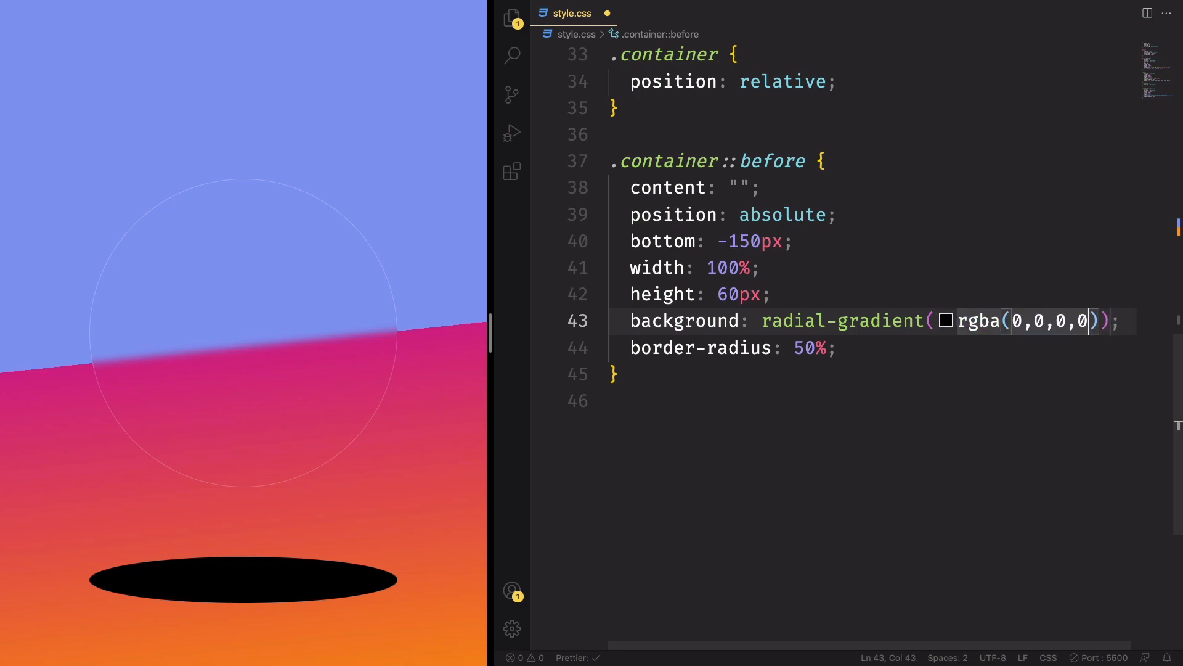
type(".2")
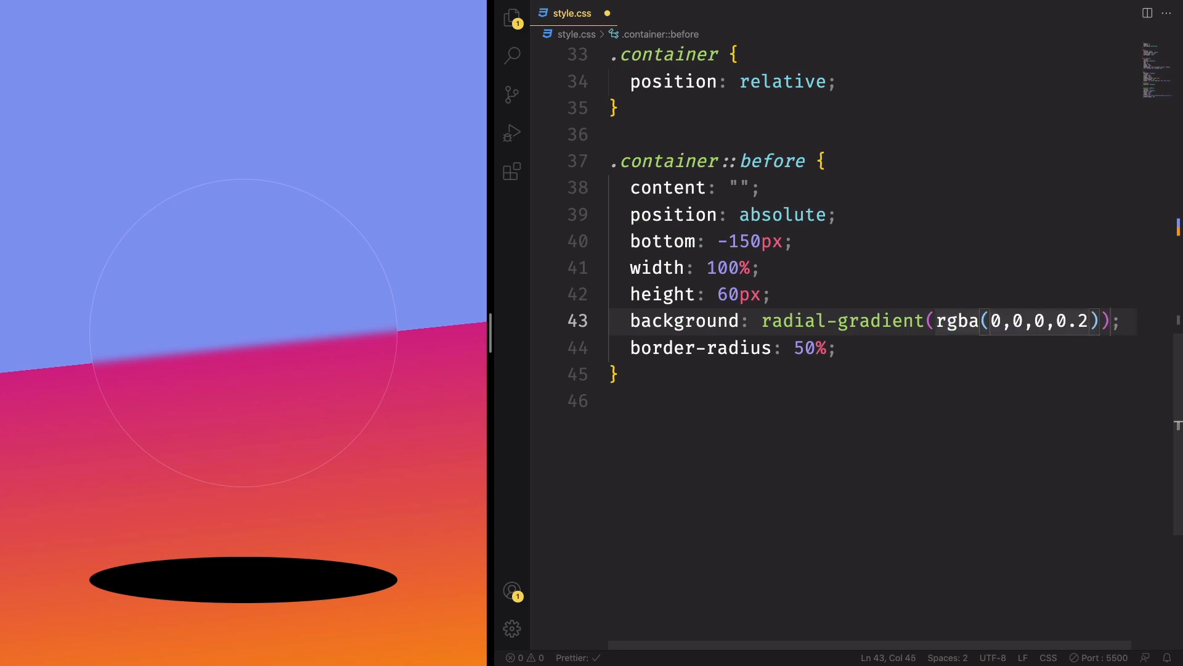
type(", transp")
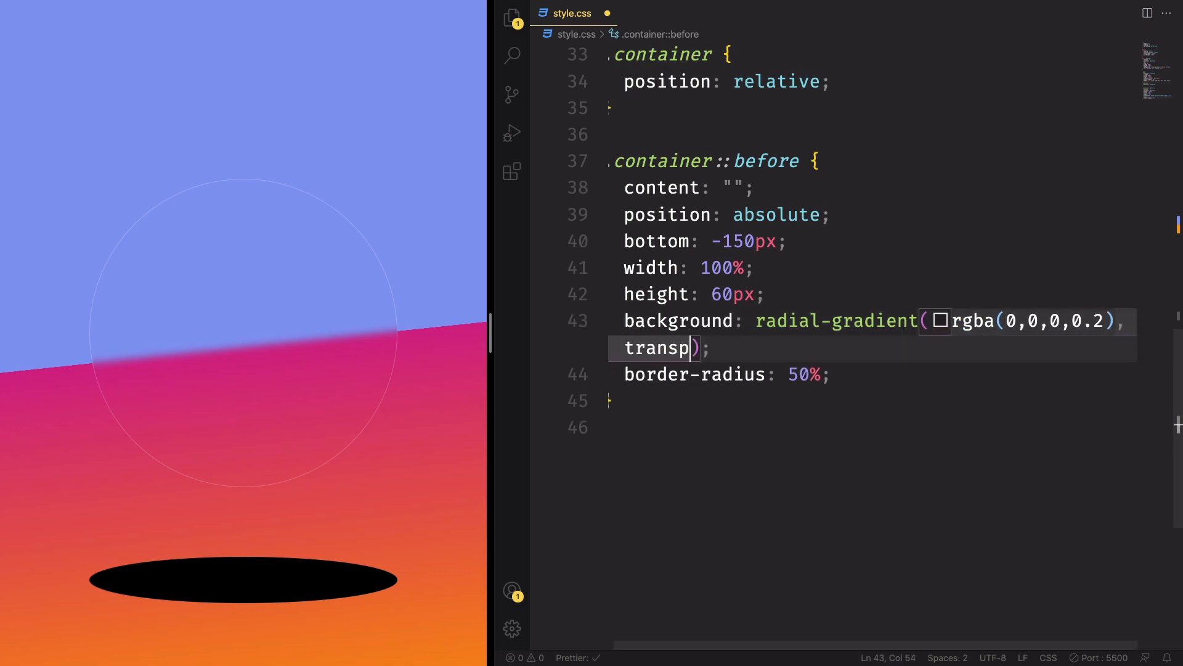
type("arent, transparent")
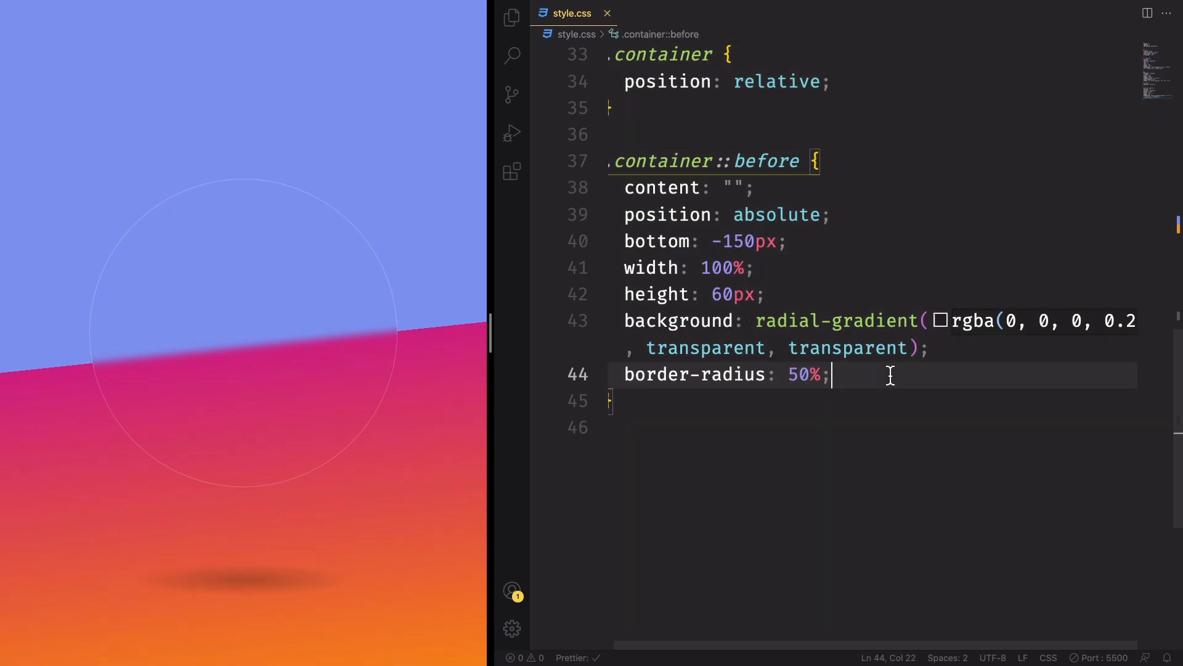
mouse_move(312, 576)
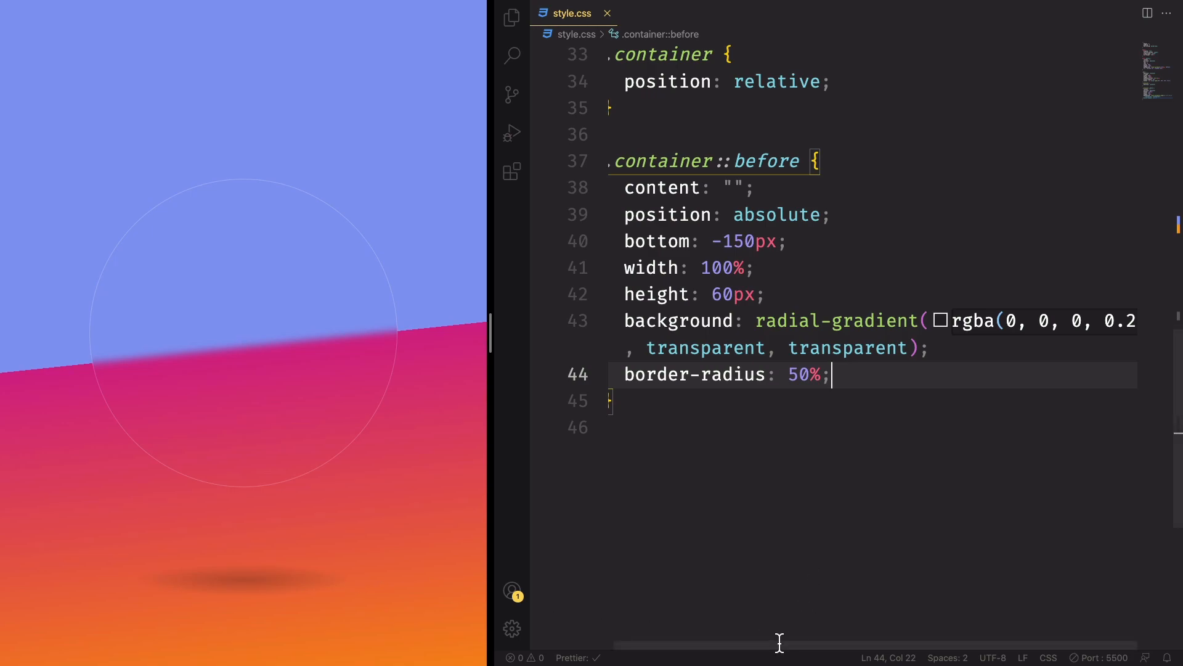
key("enter")
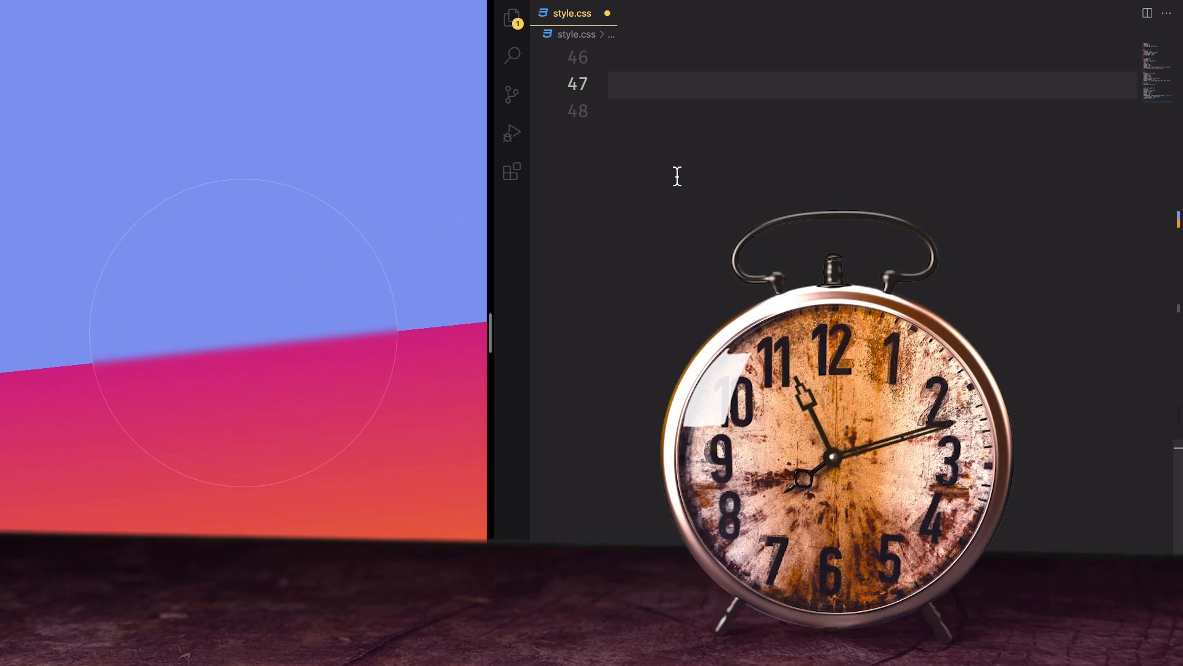
Step: Position .clock absolute with 10px top, left, right and bottom offsets and display flex
type(".clock")
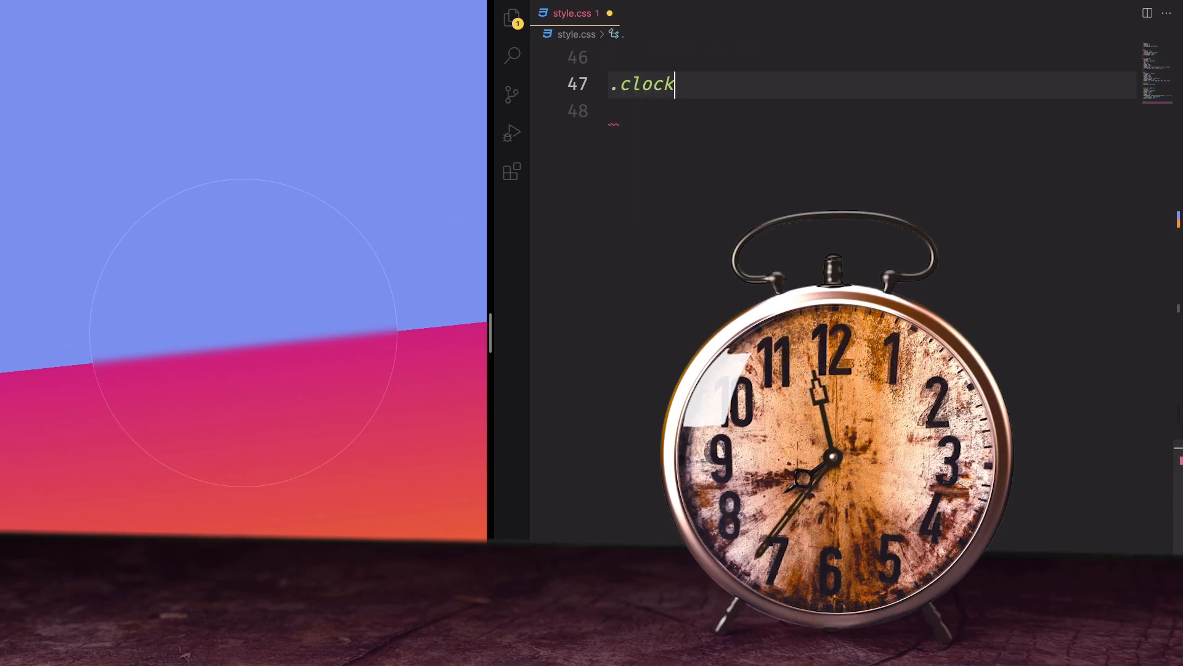
type("{")
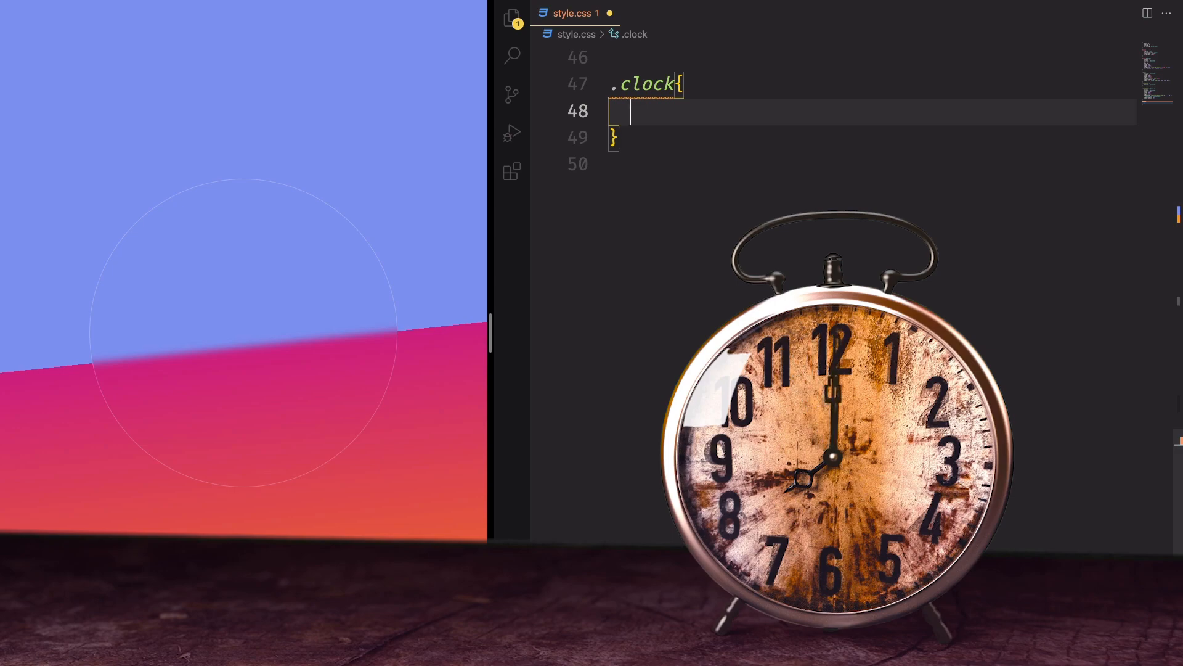
type("position: absolute;")
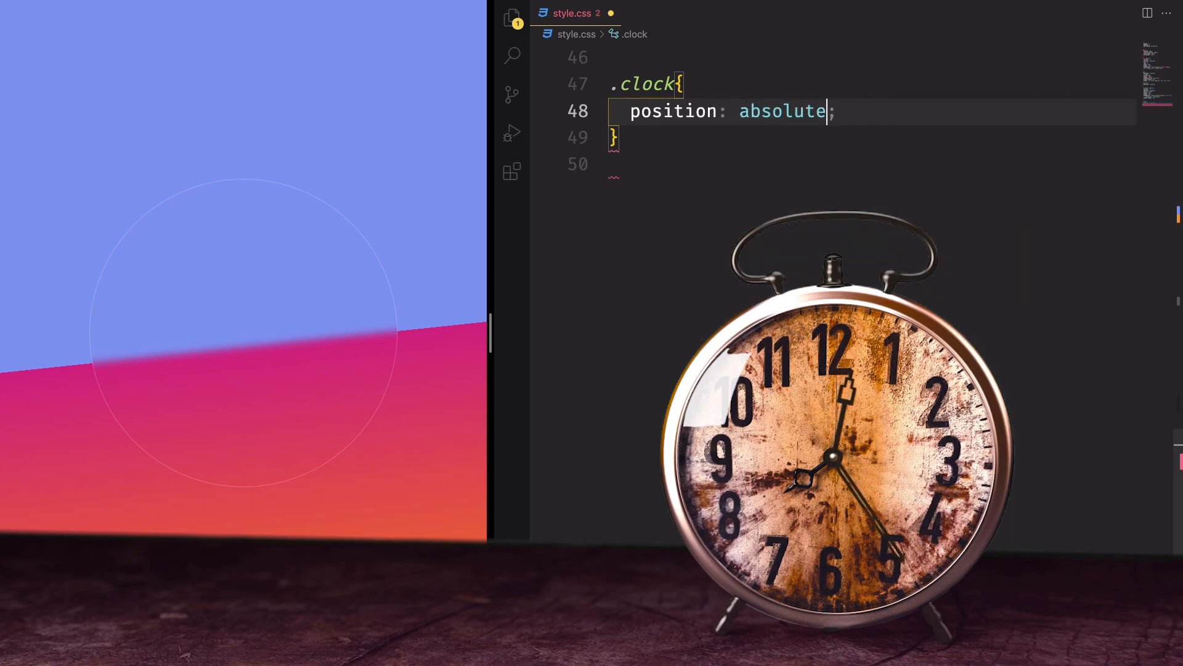
type("top")
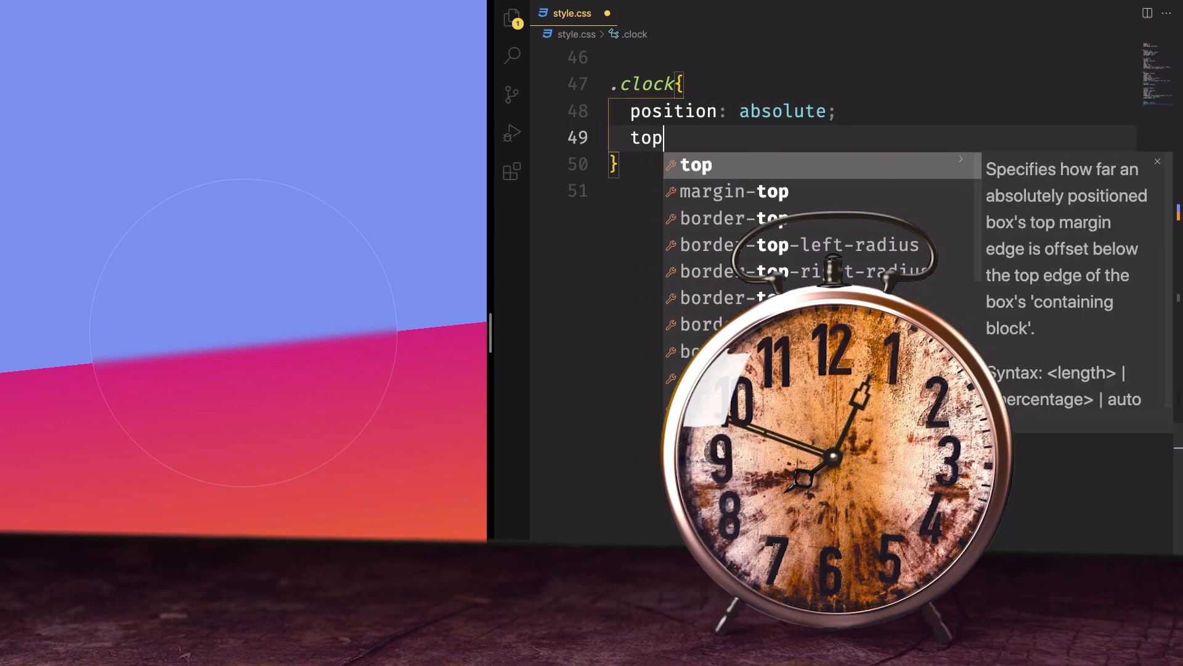
type(": 10px;")
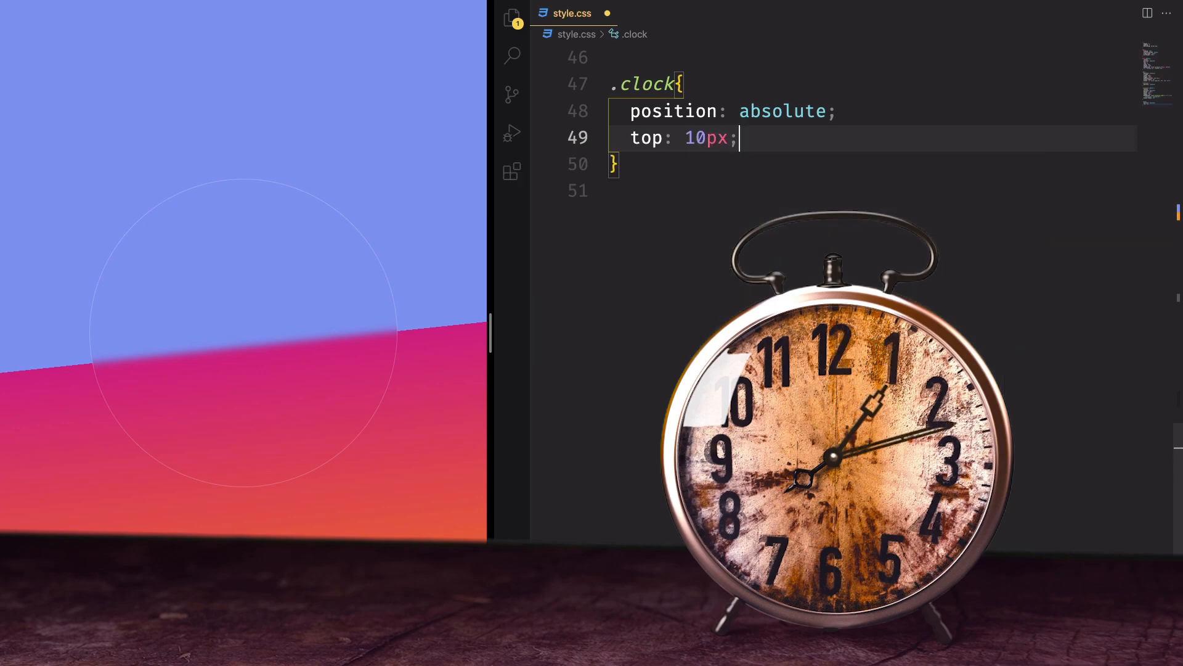
type("left:")
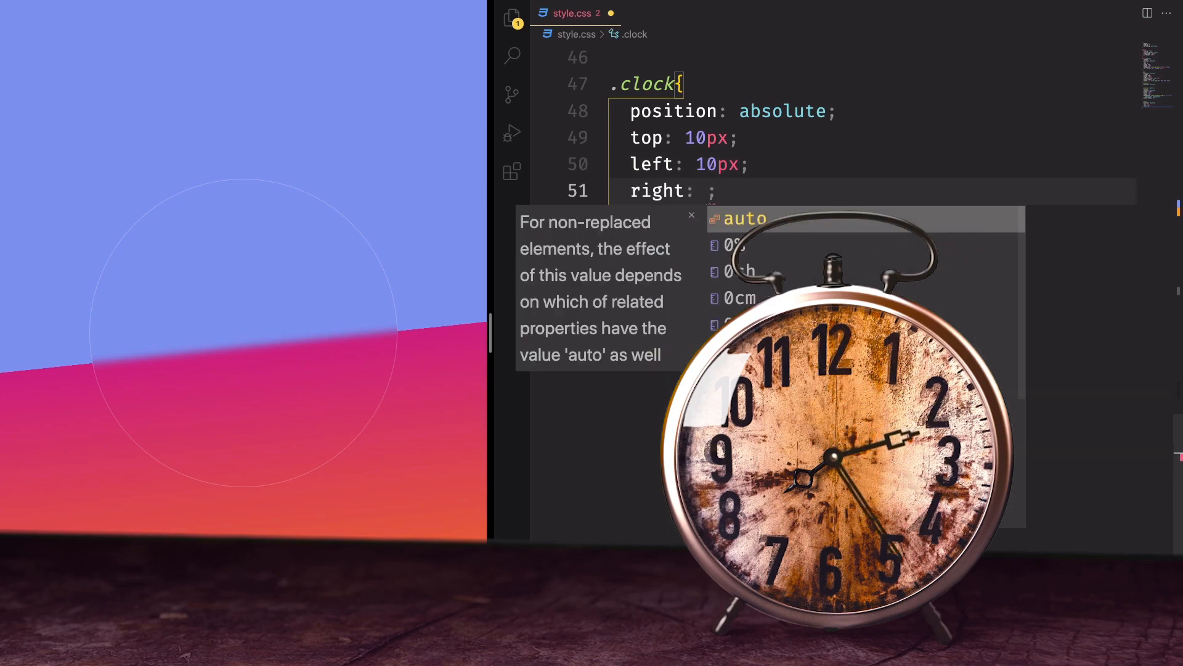
type("10px;")
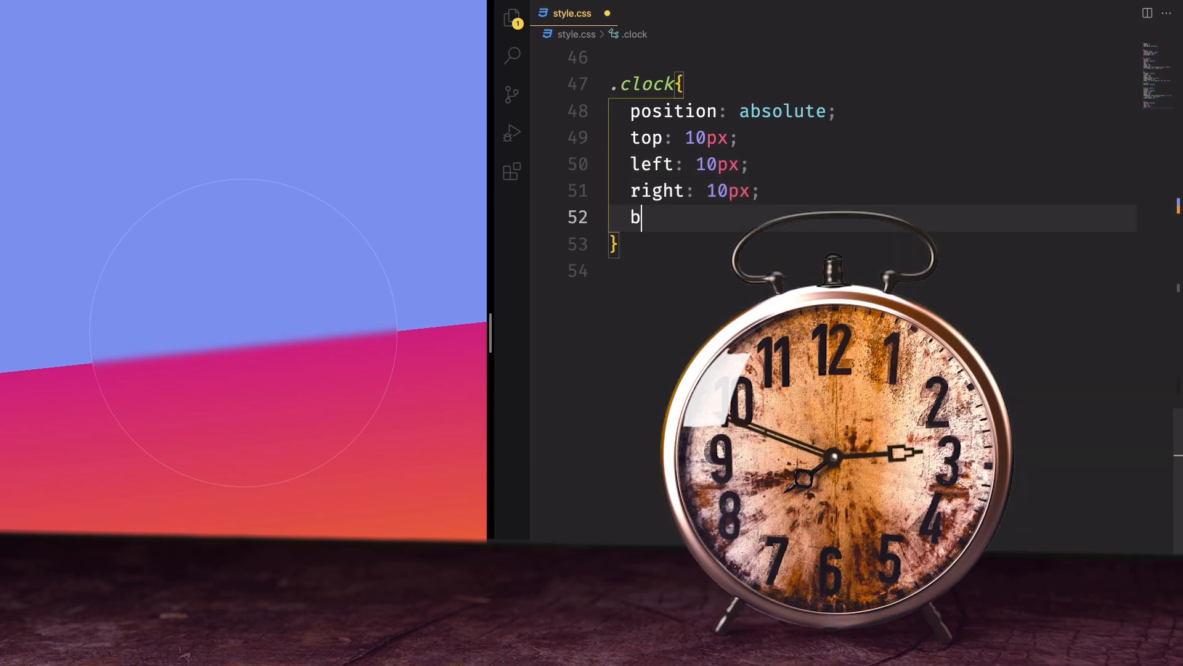
type("ottom: 10px;")
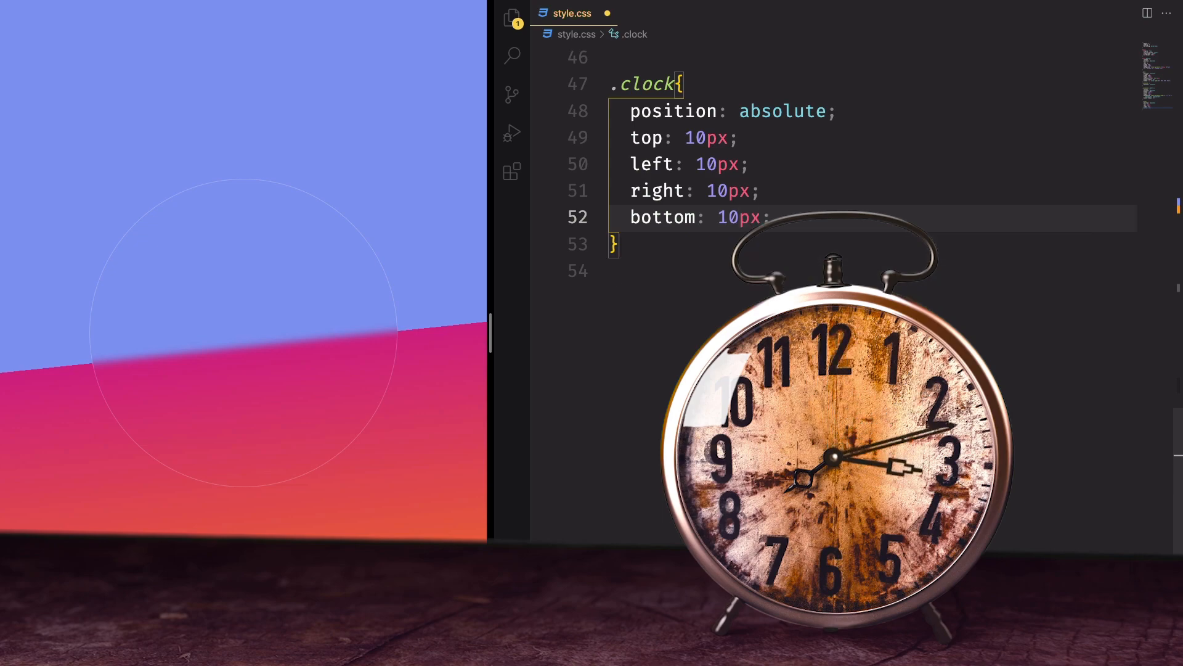
type("display: flex;")
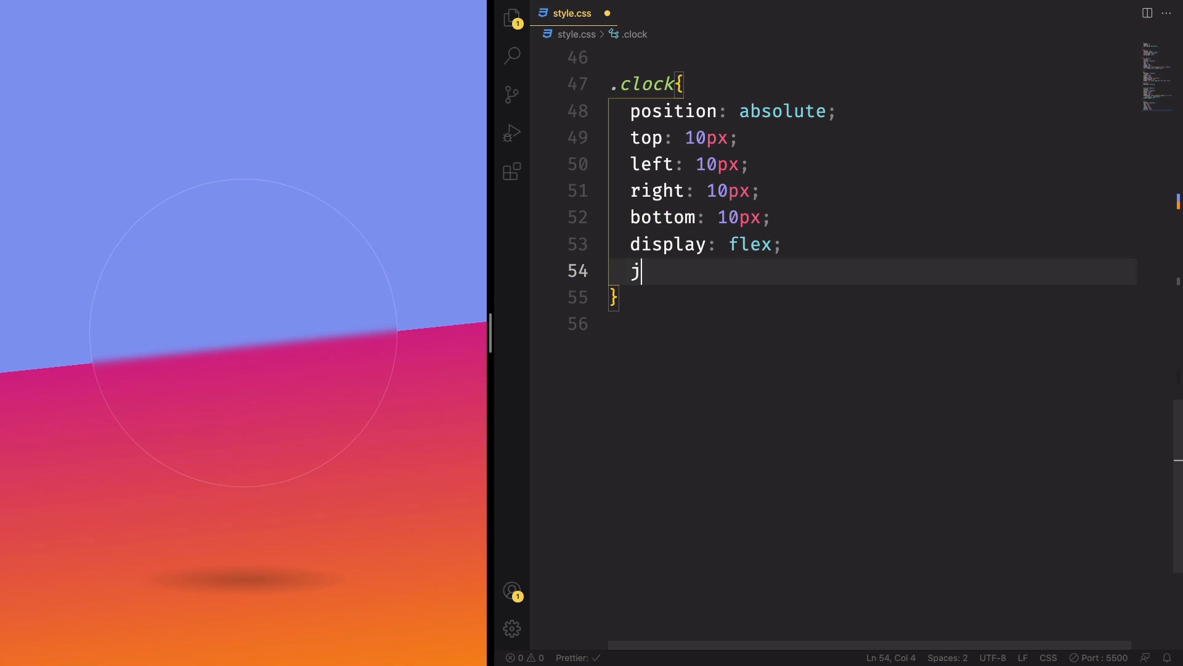
Step: Center the .clock contents with justify-content: center and align-items: center
type("justify-content: center;")
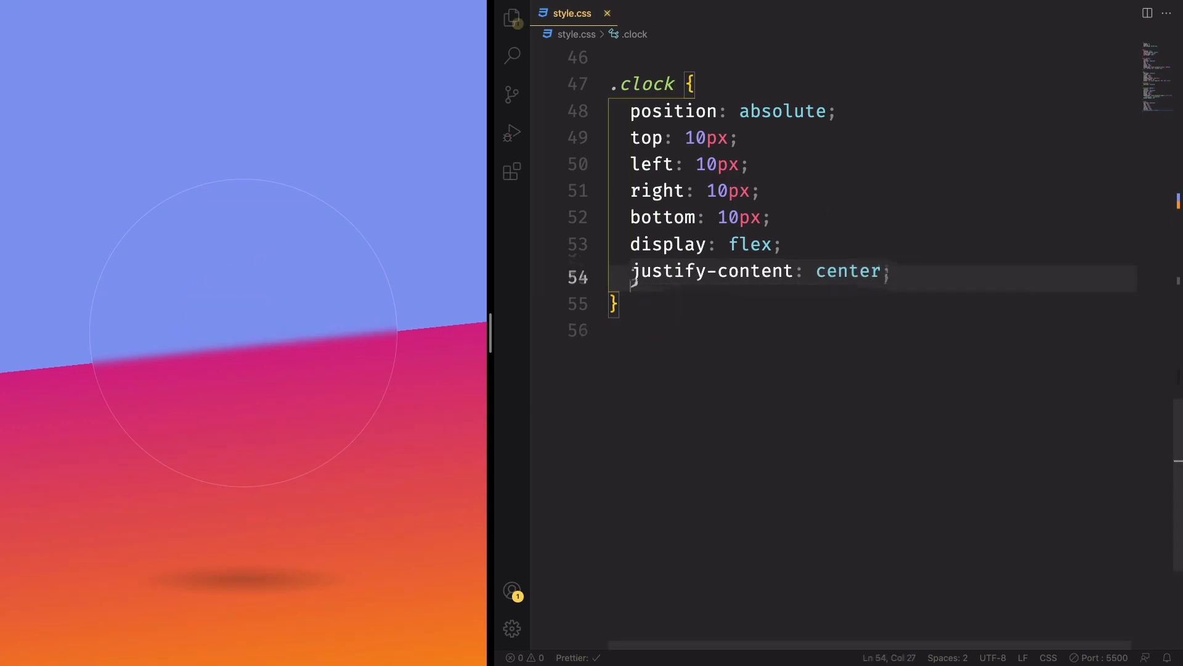
type("align-items: center;")
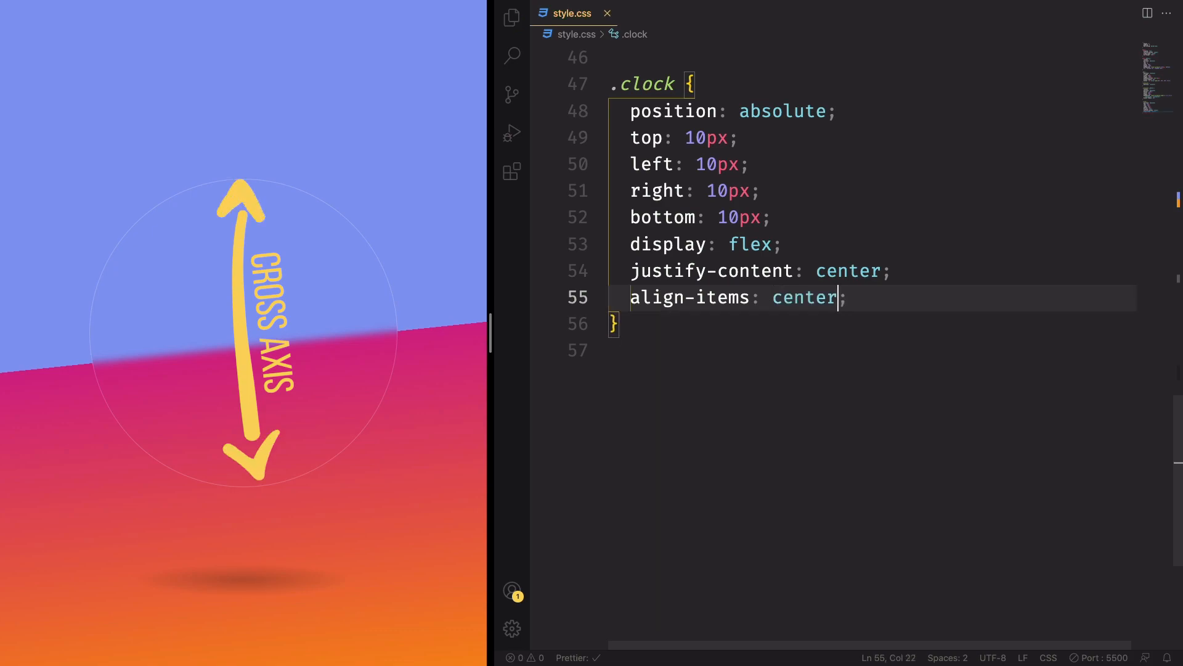
key("enter")
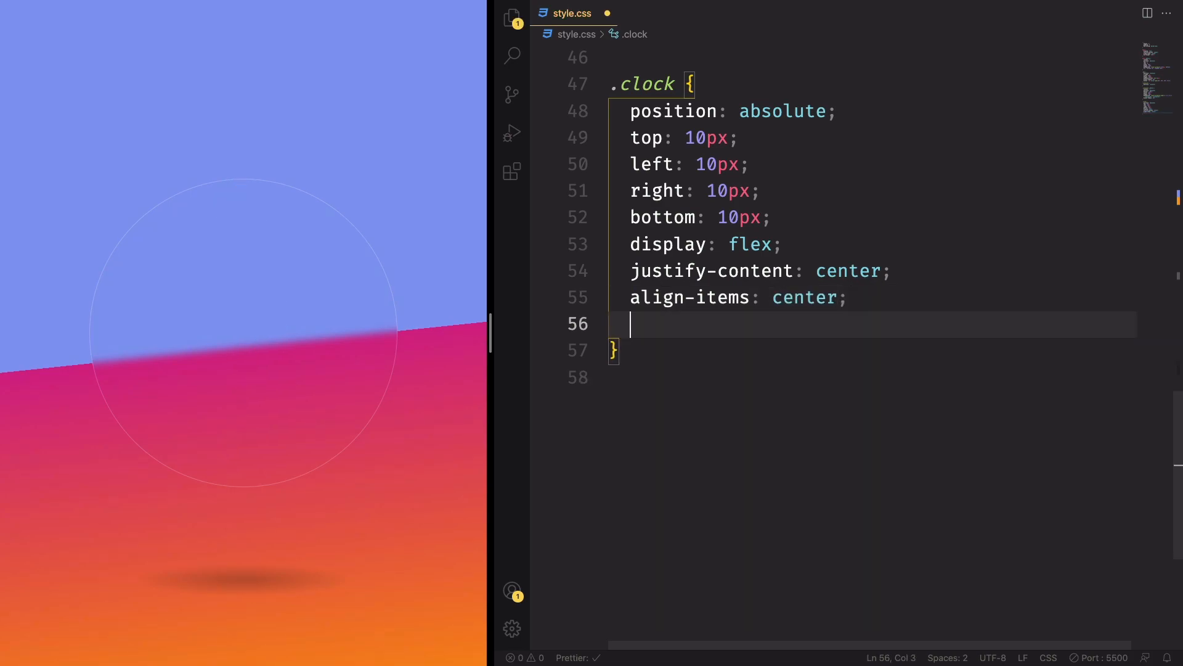
Step: Give .clock a background of radial-gradient(transparent, rgba(255,255,255,0.2))
type("background: radial-gradient();")
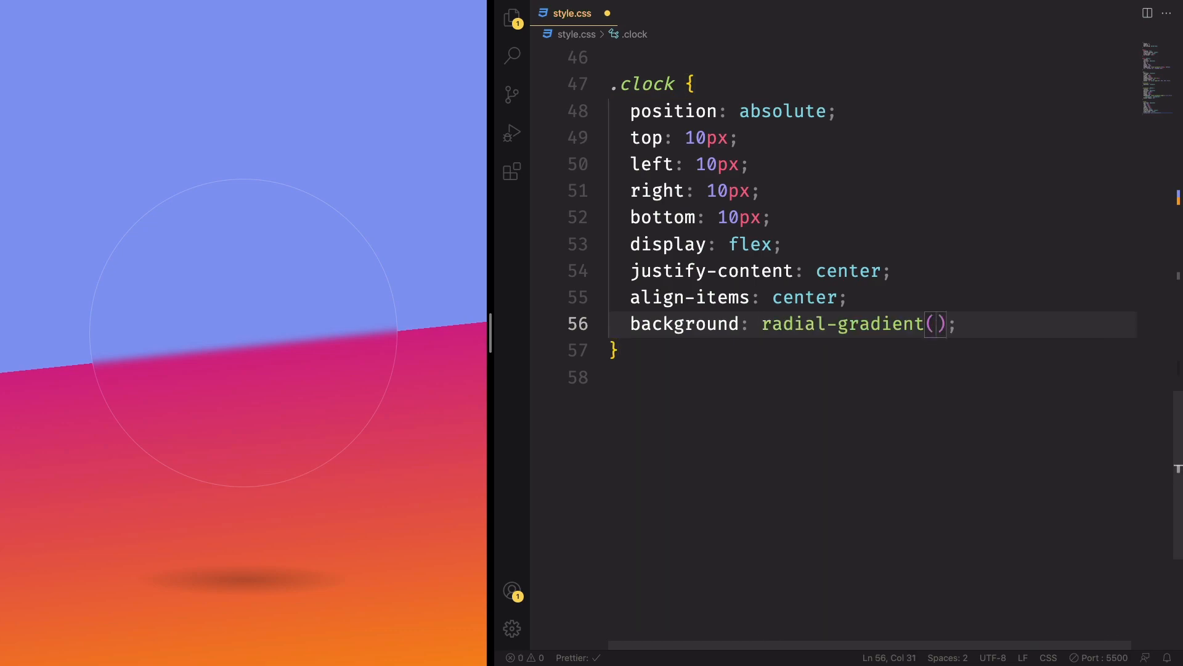
type("transparent")
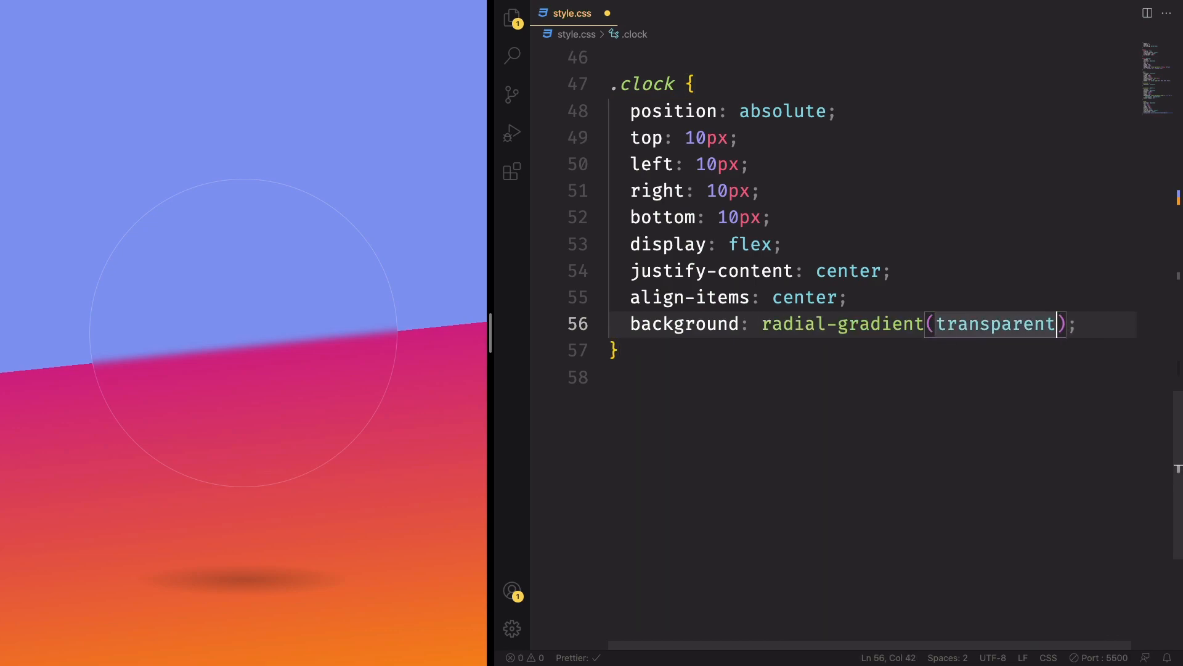
type(",")
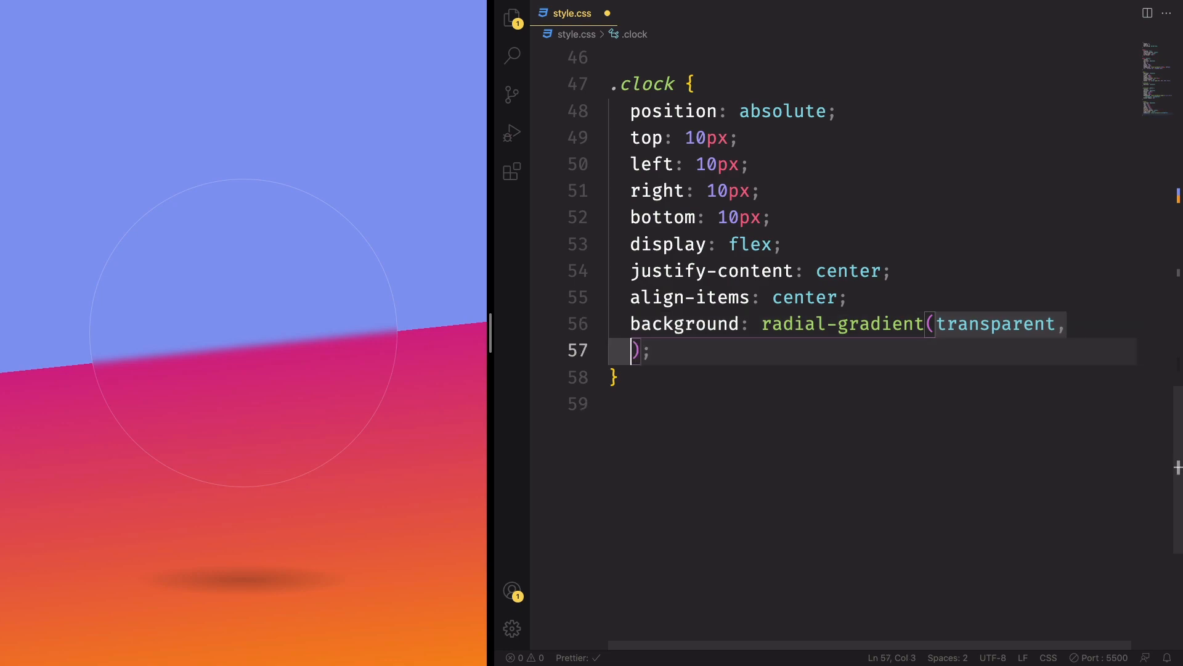
type("rgba(")
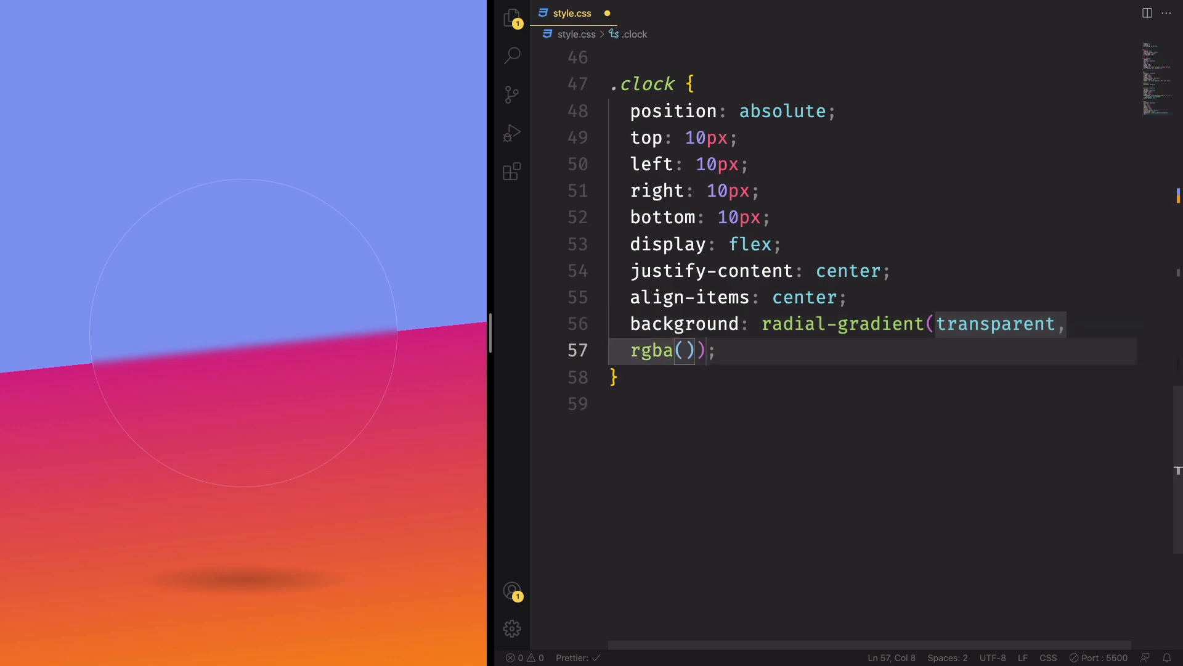
type("255,255,255,0")
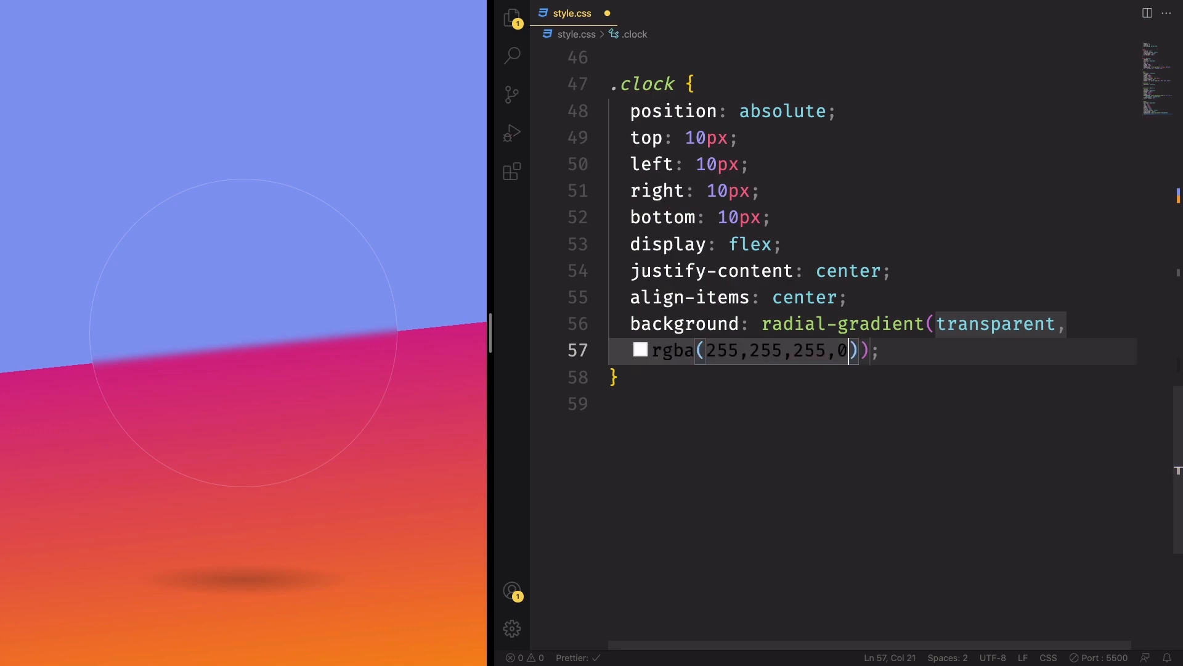
type(".")
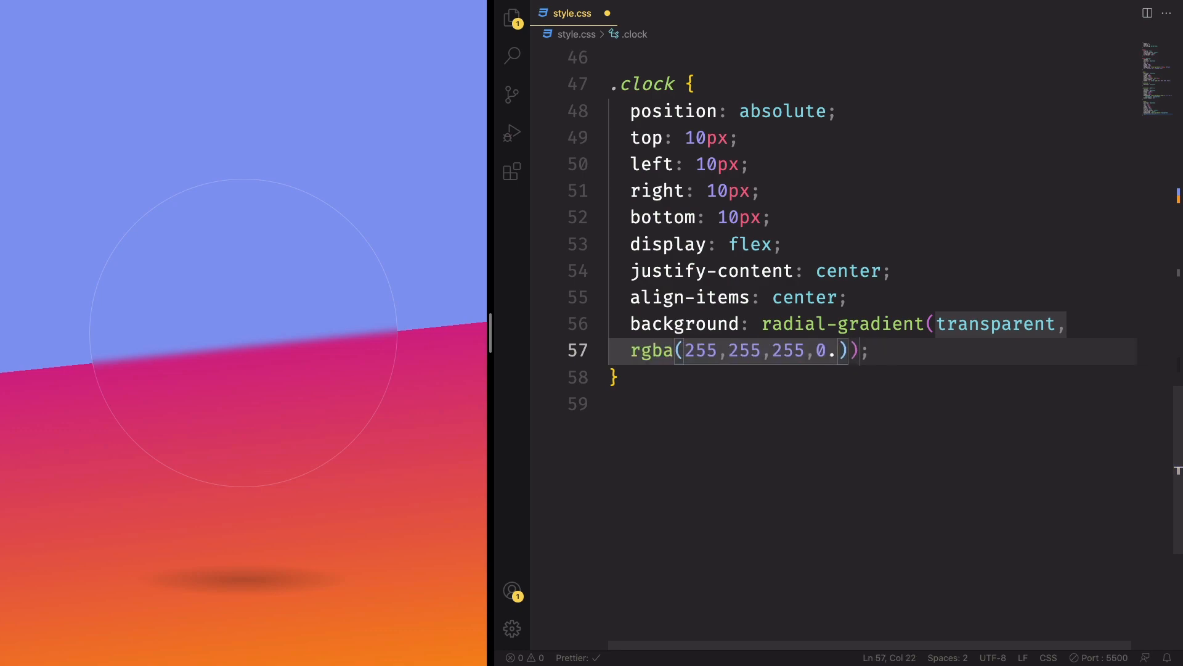
type("2")
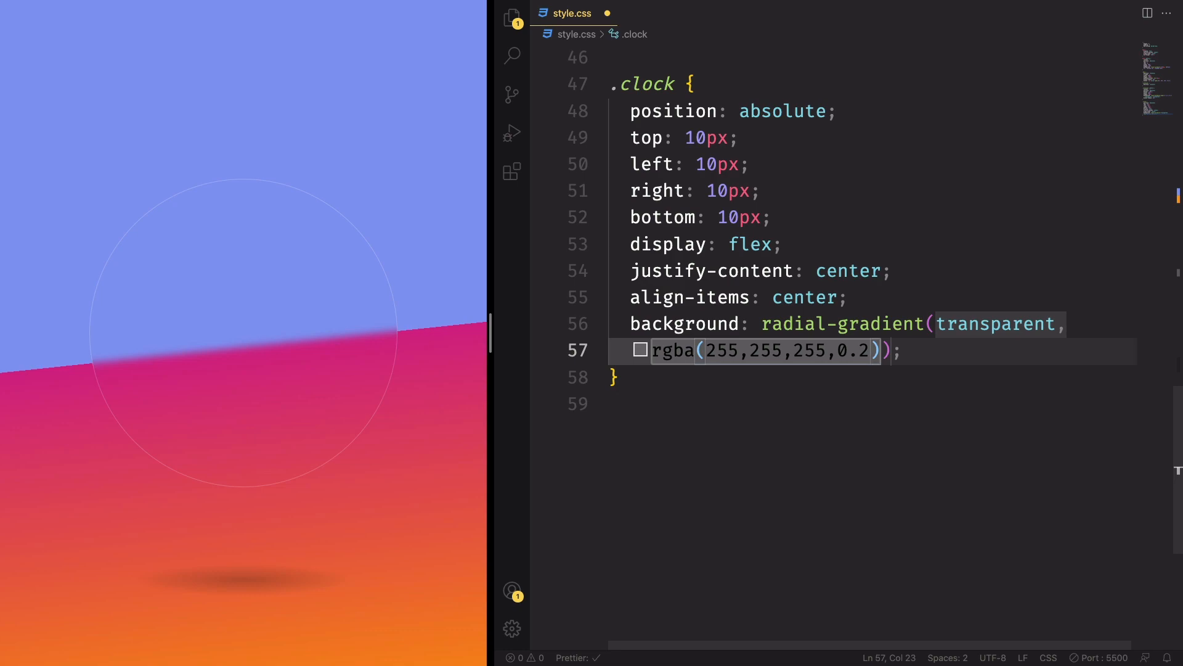
type(",")
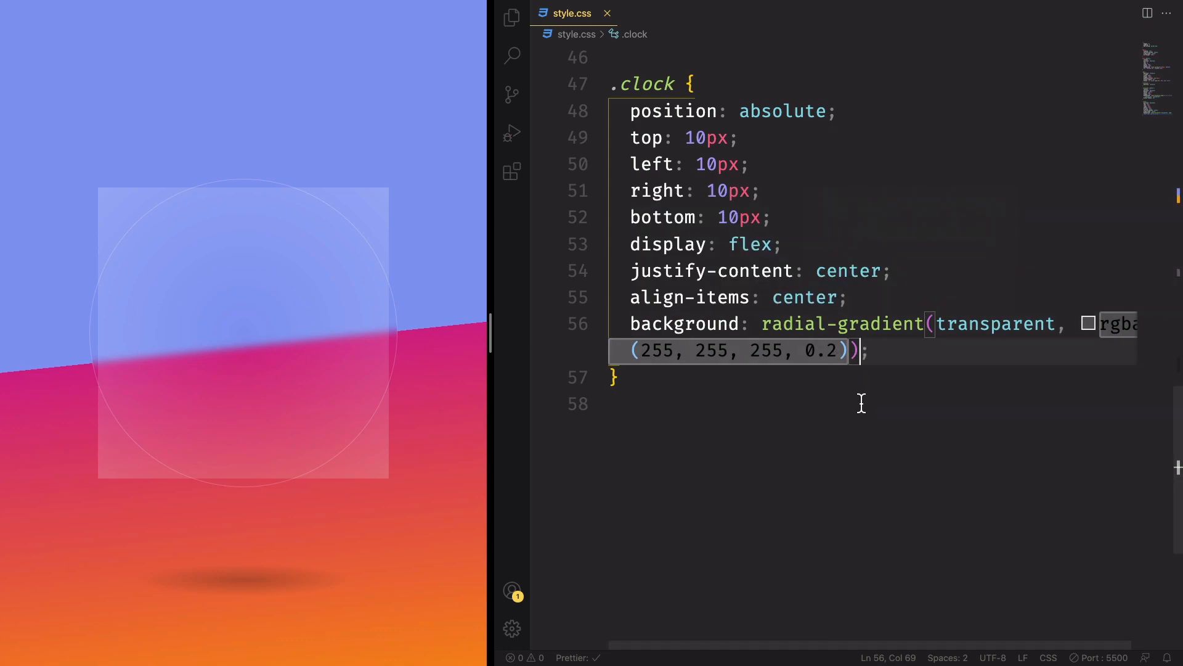
Step: Layer url(clock.png) onto the .clock background and add background-size: cover
type(", url(clock")
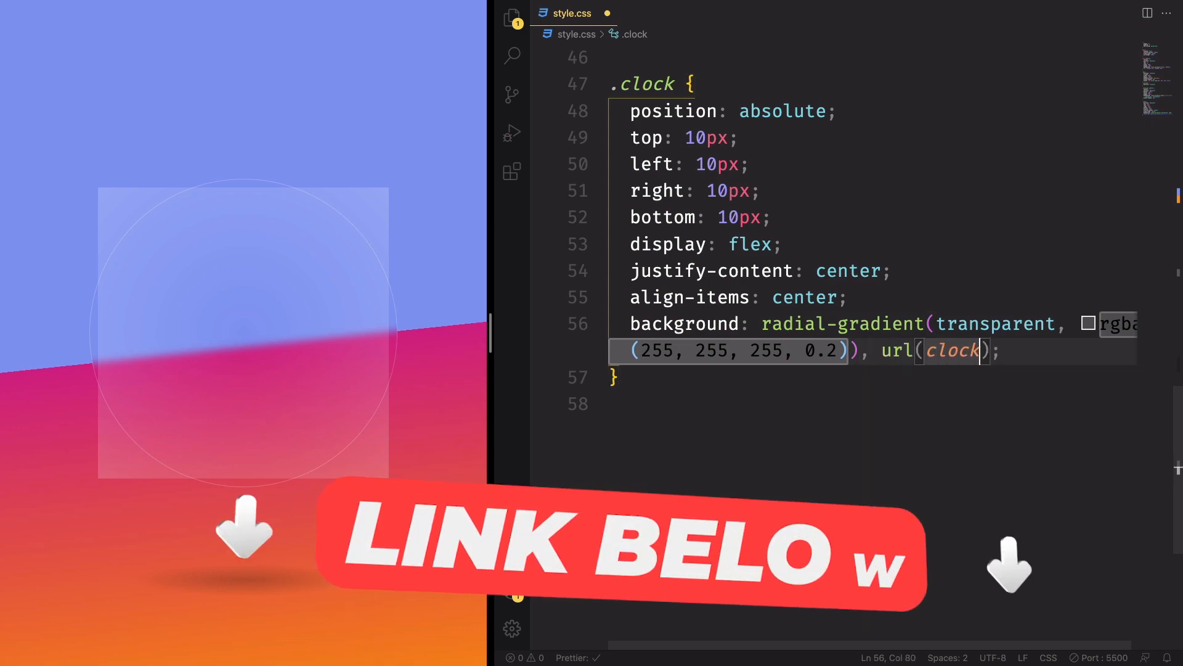
type(".png")
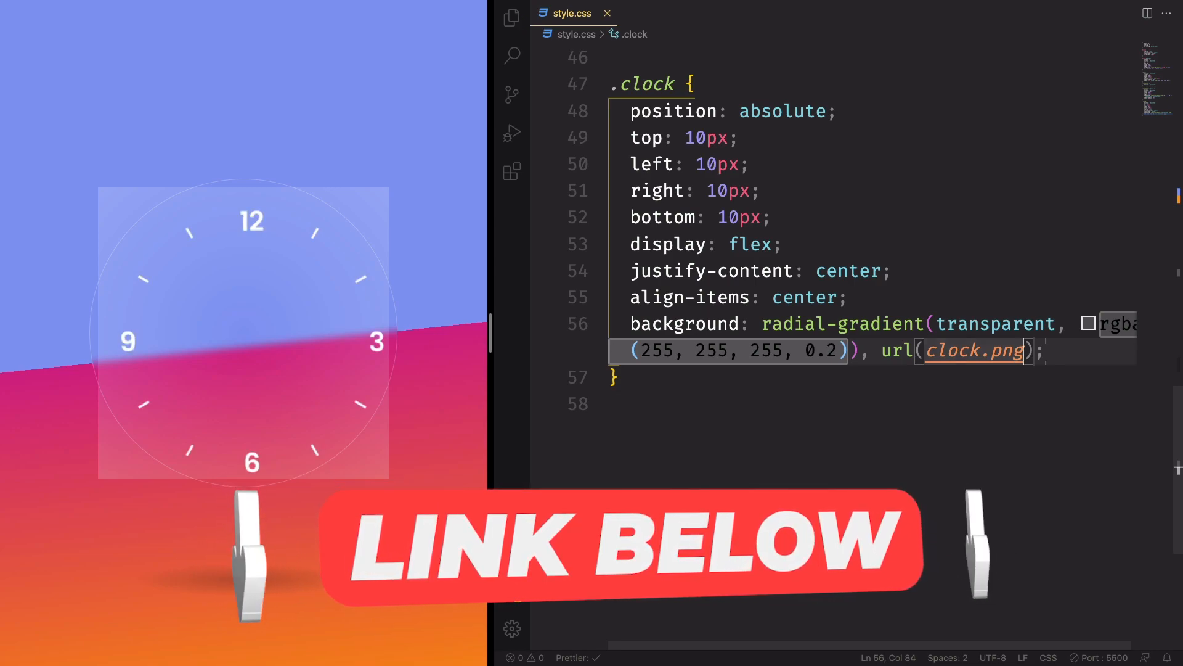
key("enter")
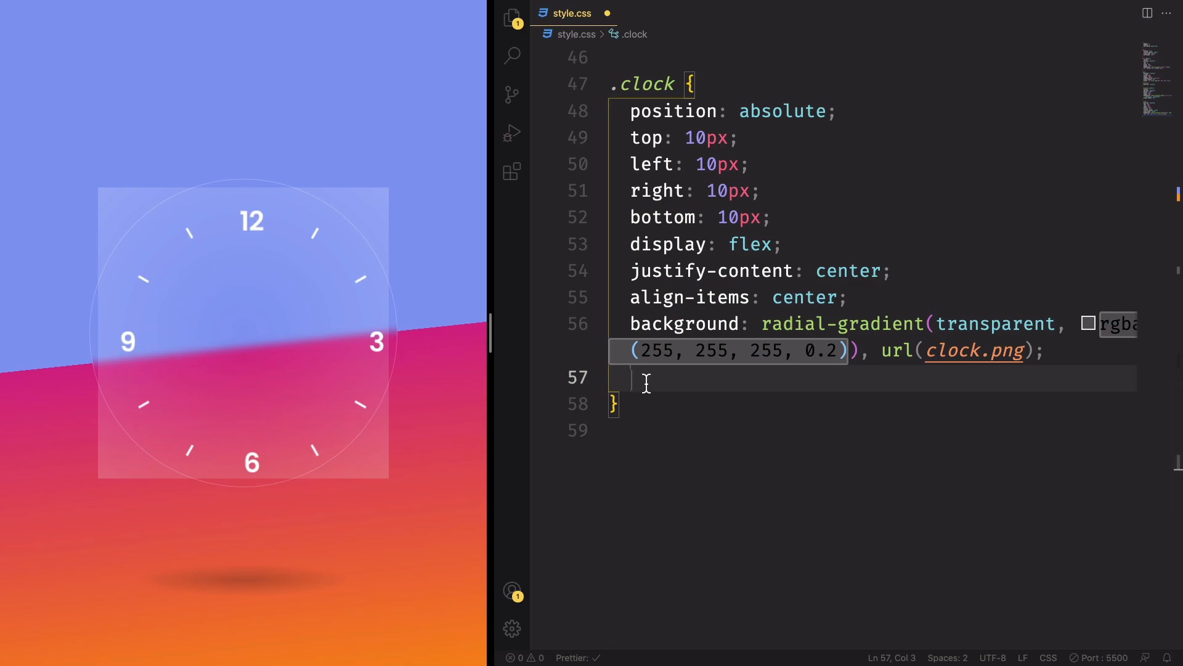
type("backsi")
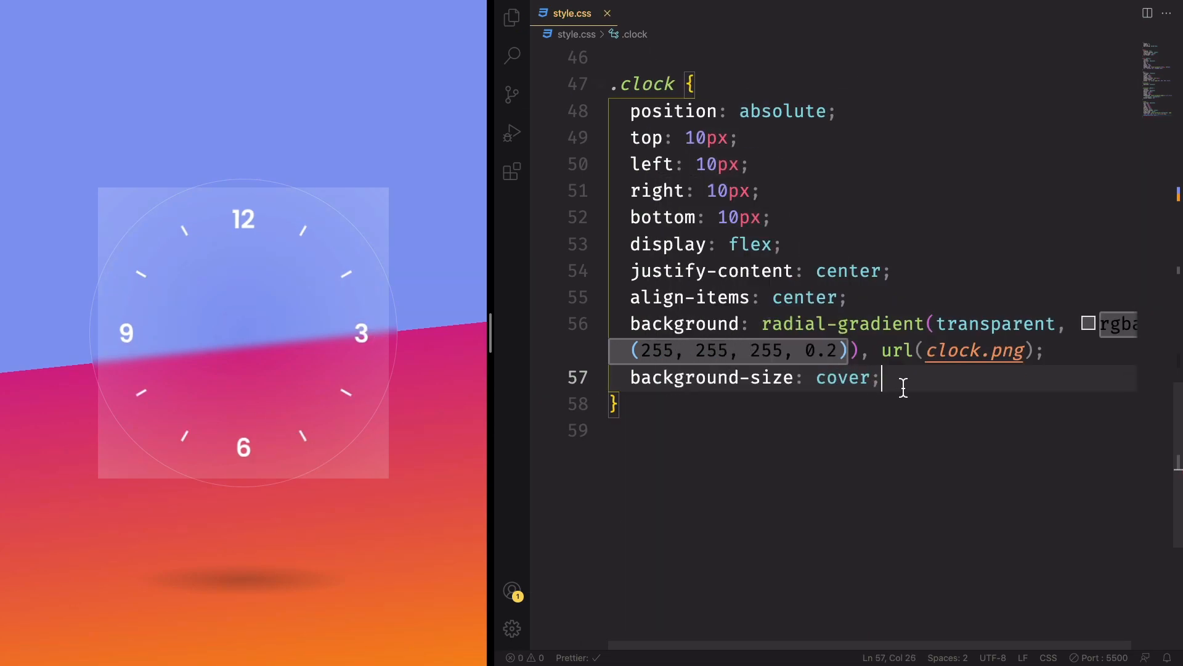
Step: Add border-radius: 50%, backdrop-filter: blur(25px) and a 1px solid rgba(255,255,255,0.25) border to .clock
key("enter")
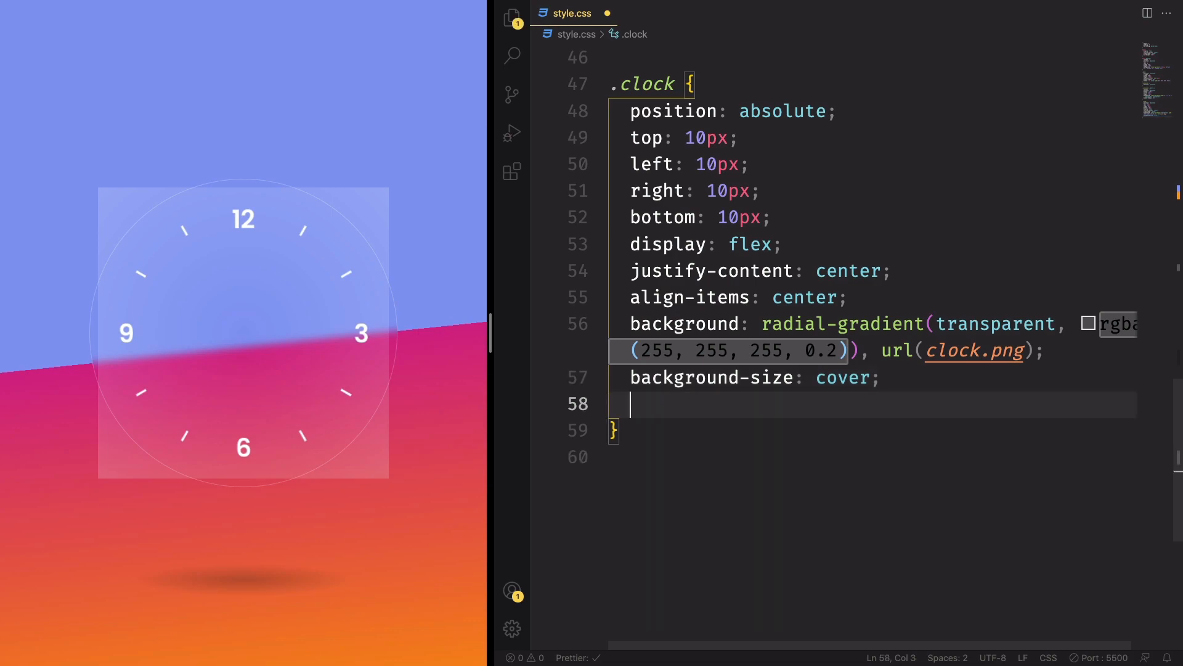
type("border-radius: 50;")
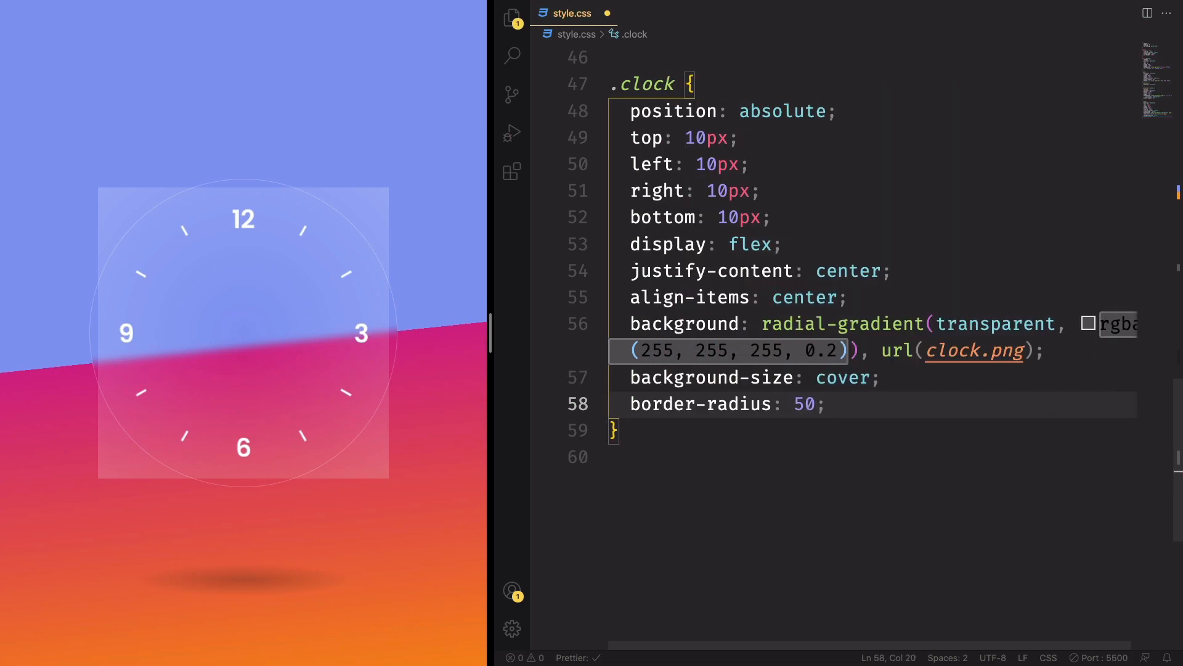
type("%")
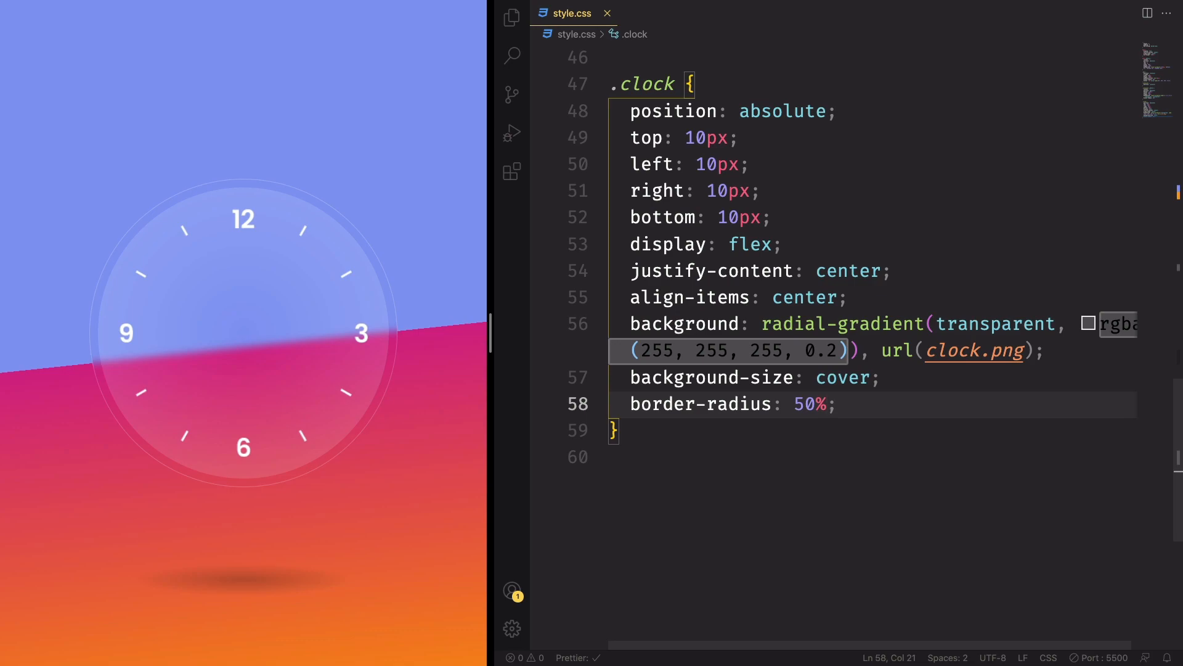
type("backdrop-filter: blur(25px);")
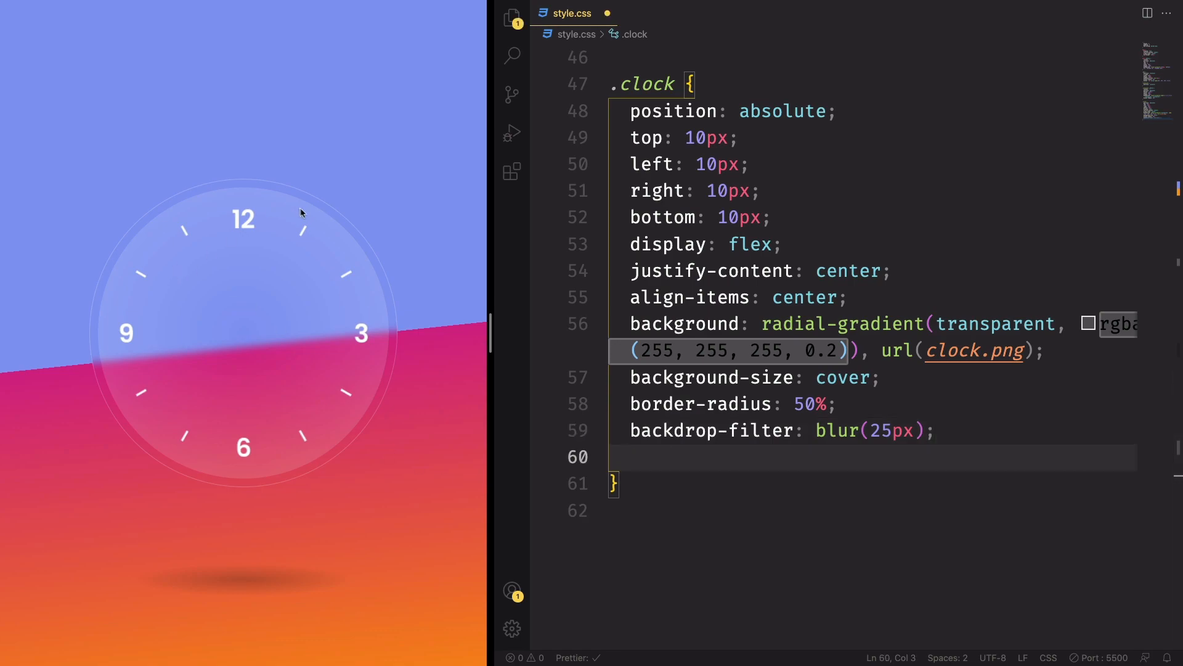
type("border: 1px solid rgba();")
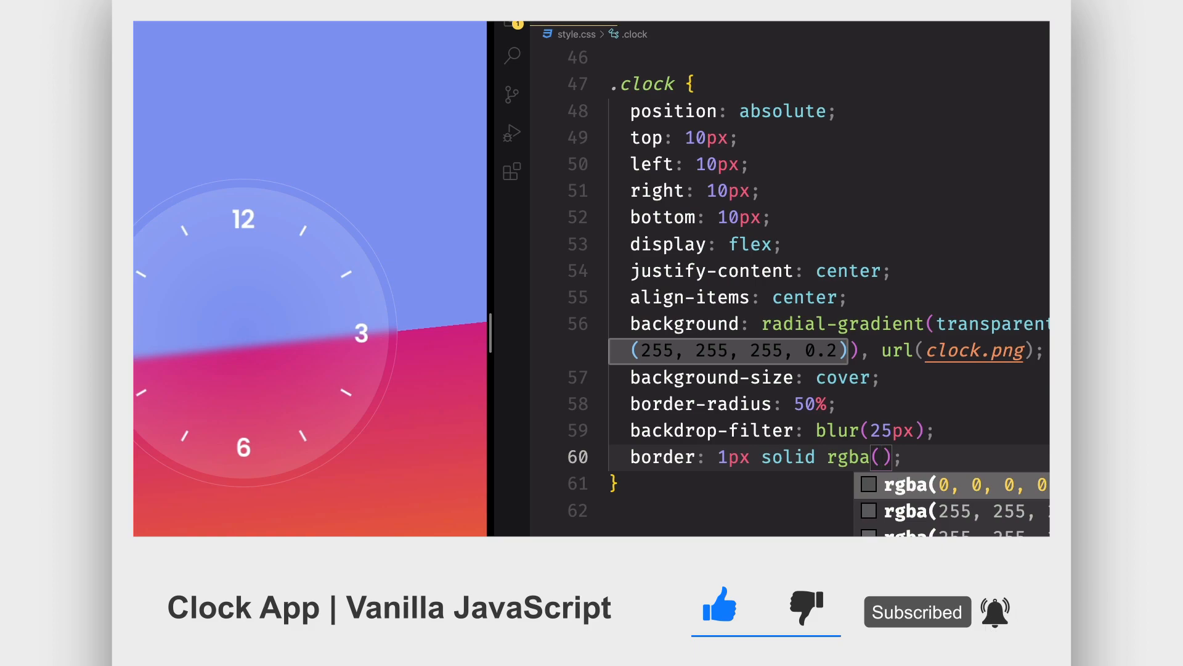
left_click(954, 510)
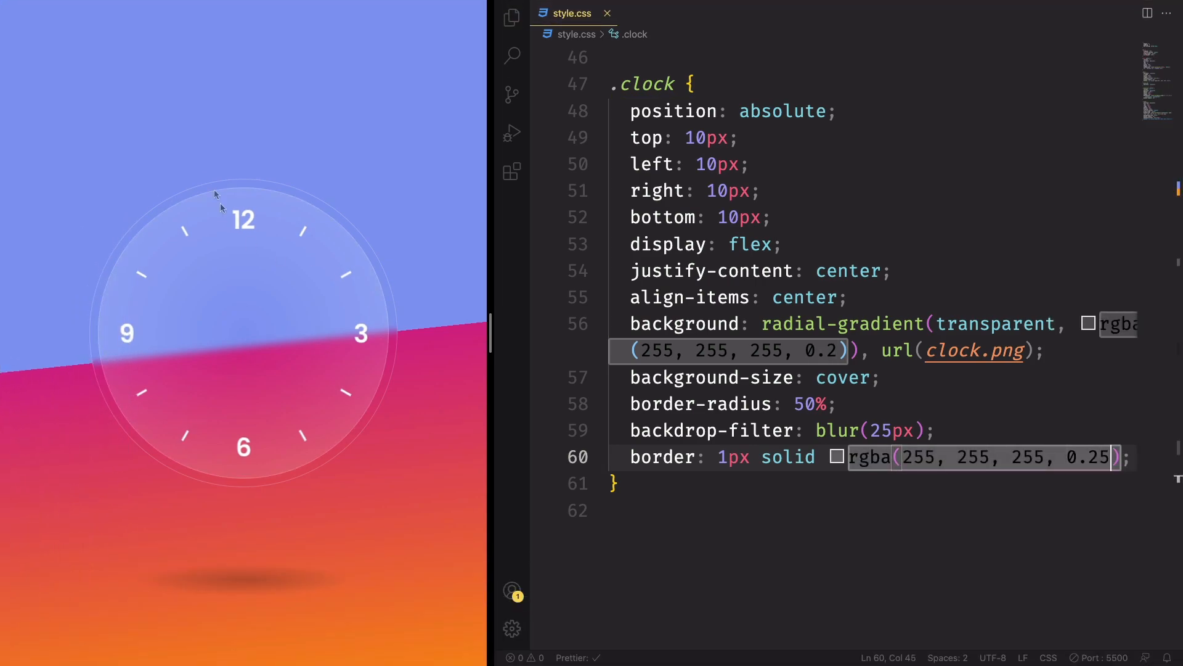
mouse_move(762, 451)
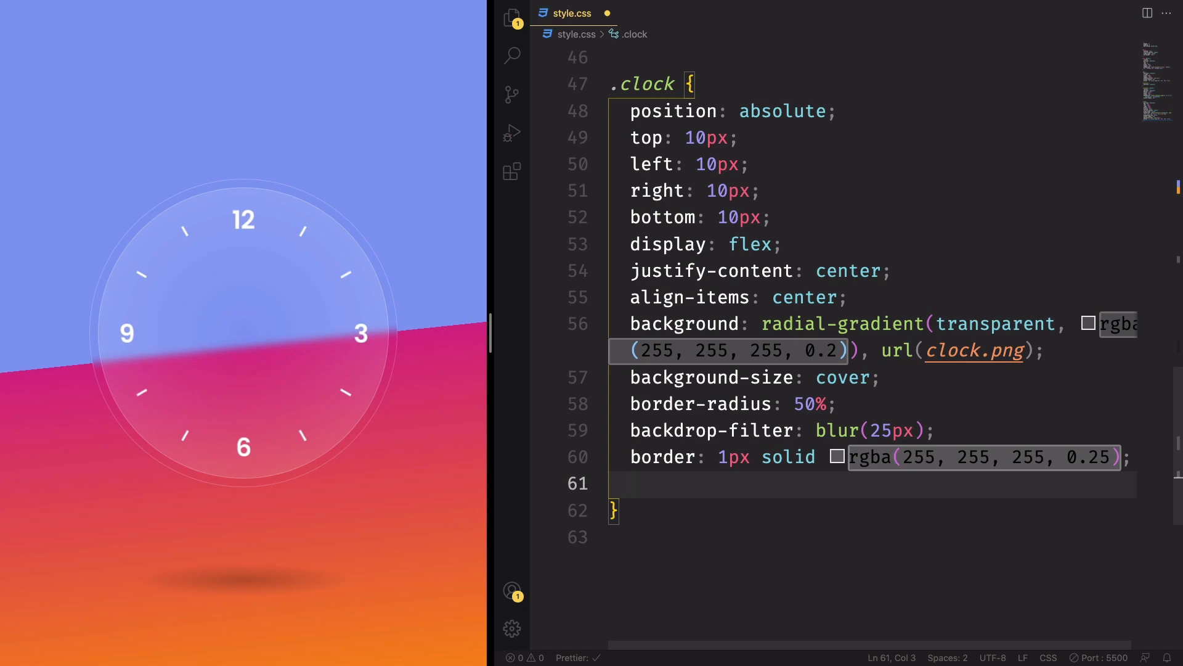
Step: Set border-bottom: none and border-right: none on .clock
type("b")
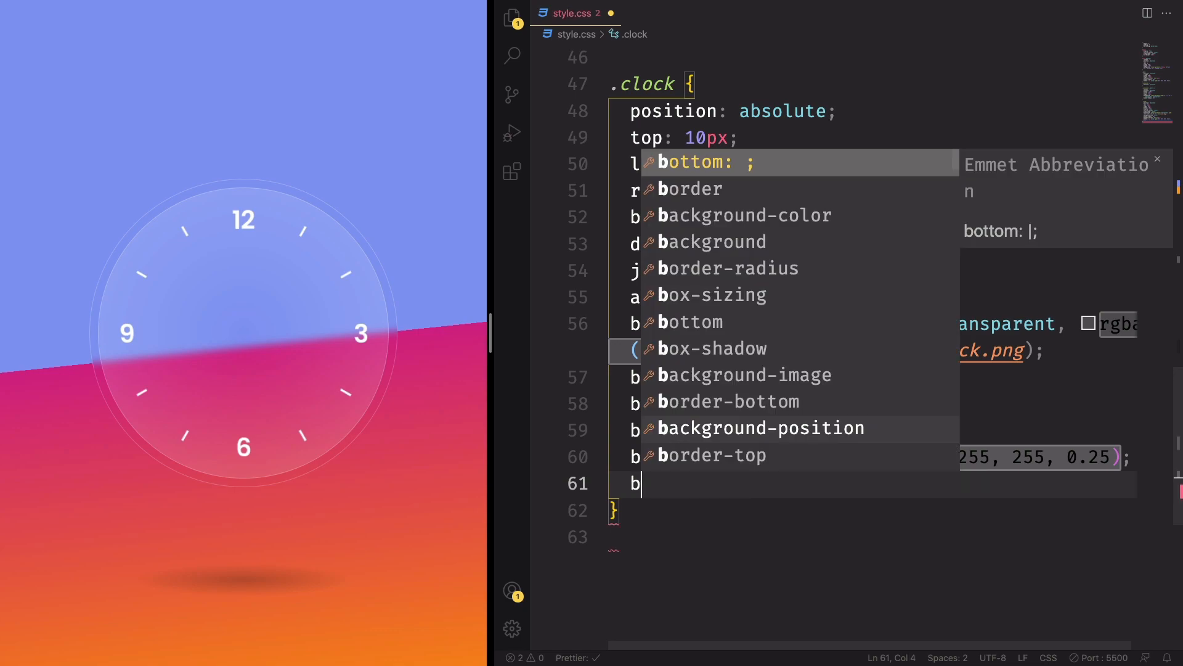
type("order-bottom: none;")
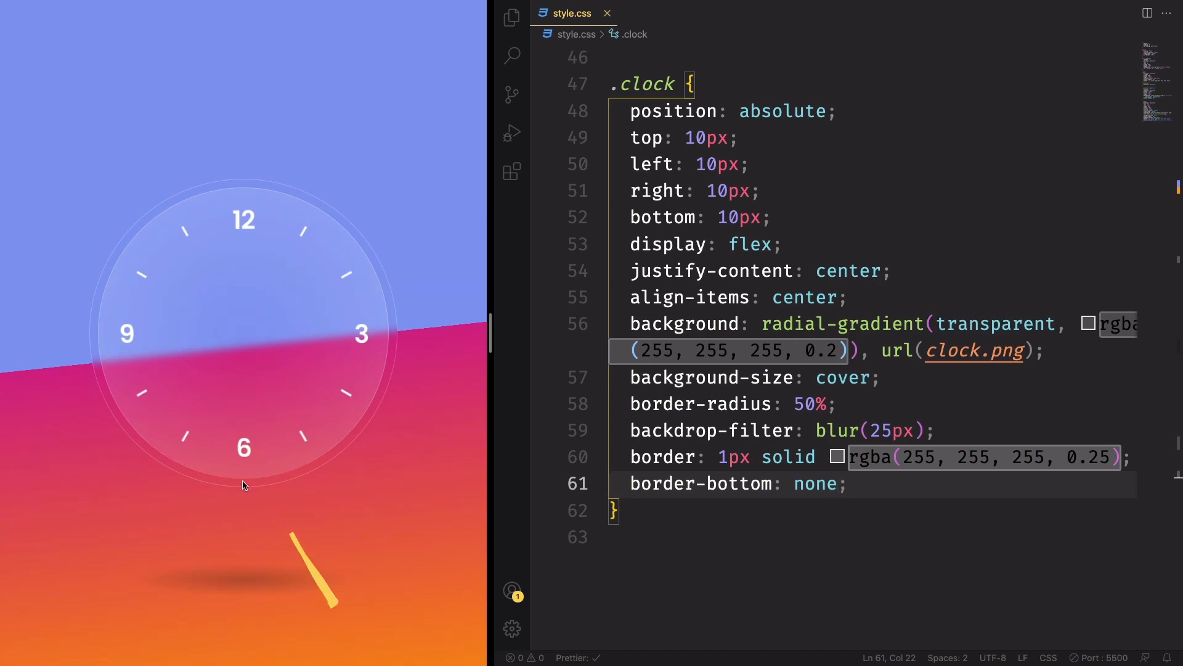
key("enter")
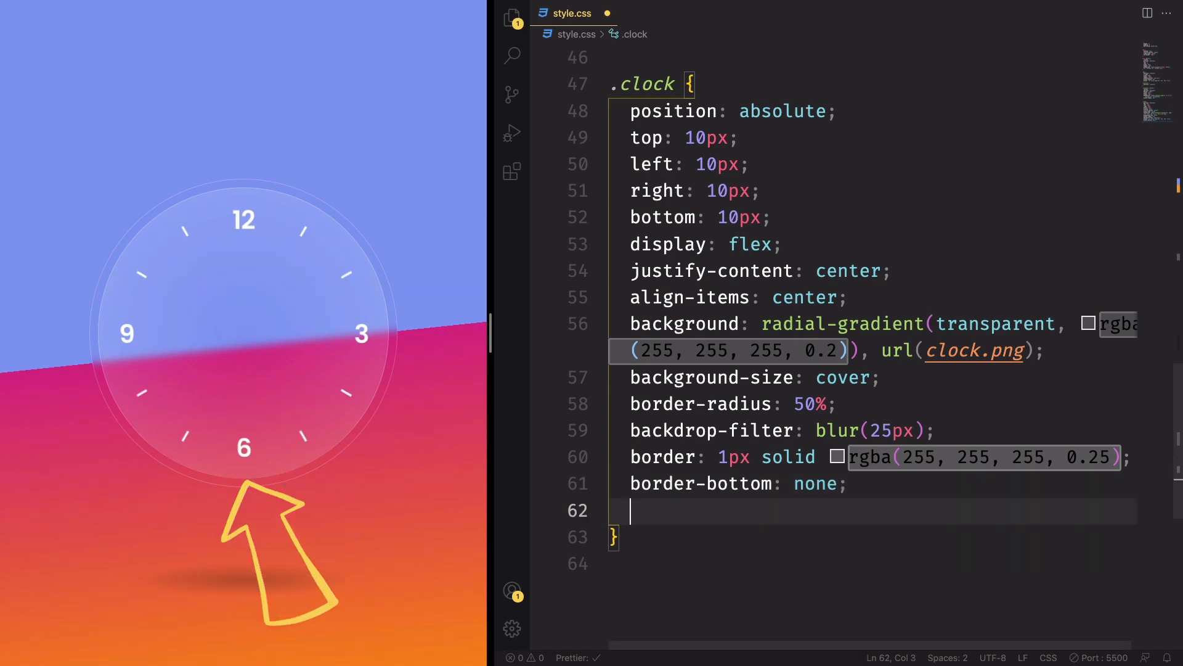
type("borderr")
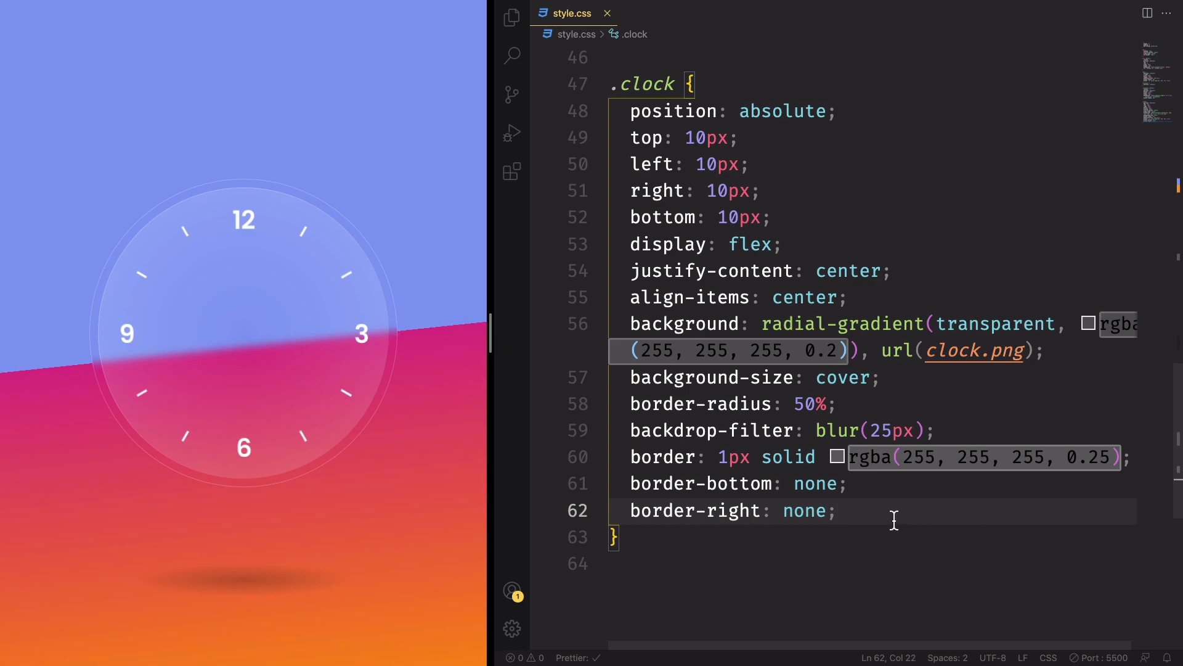
key("enter")
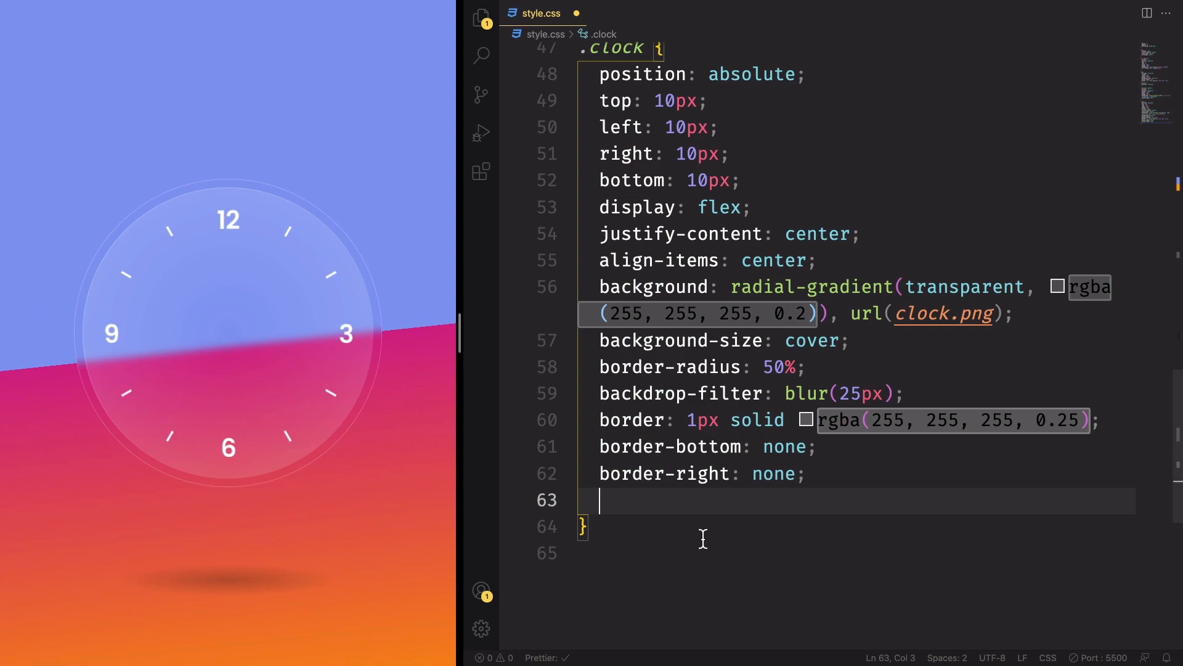
Step: Write a three-layer box-shadow: -10px -10px 20px white 0.1, 10px 10px 20px black 0.1, 0px 40px 50px black 0.1
type("boxshadow: -10;")
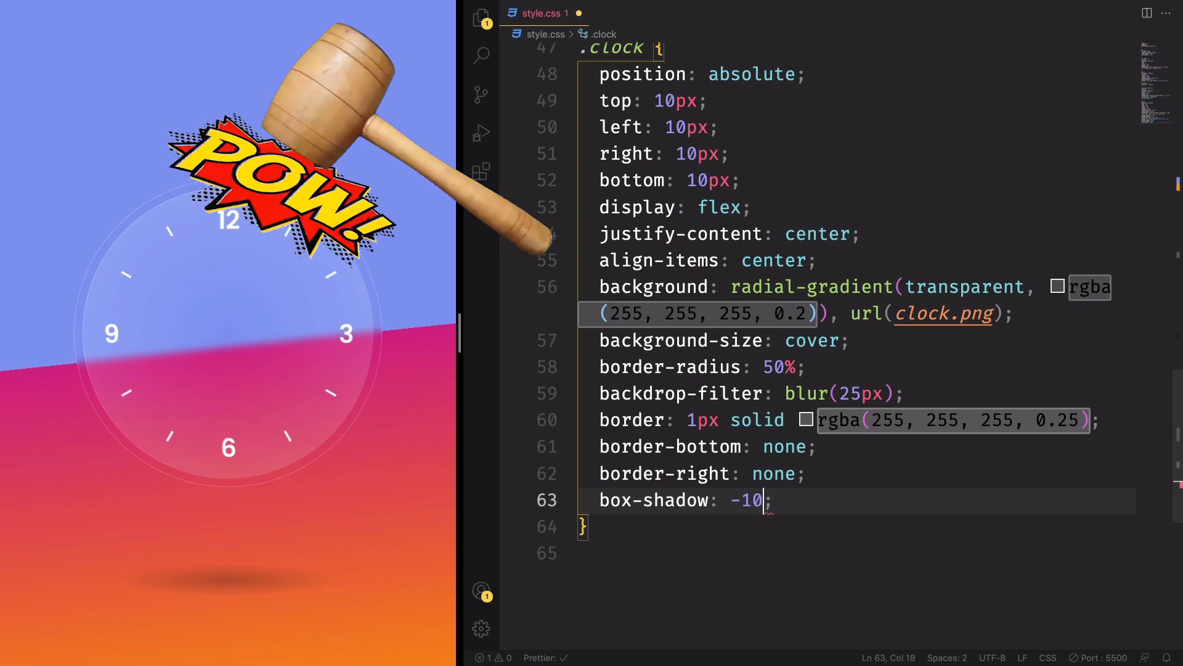
type("px -10px")
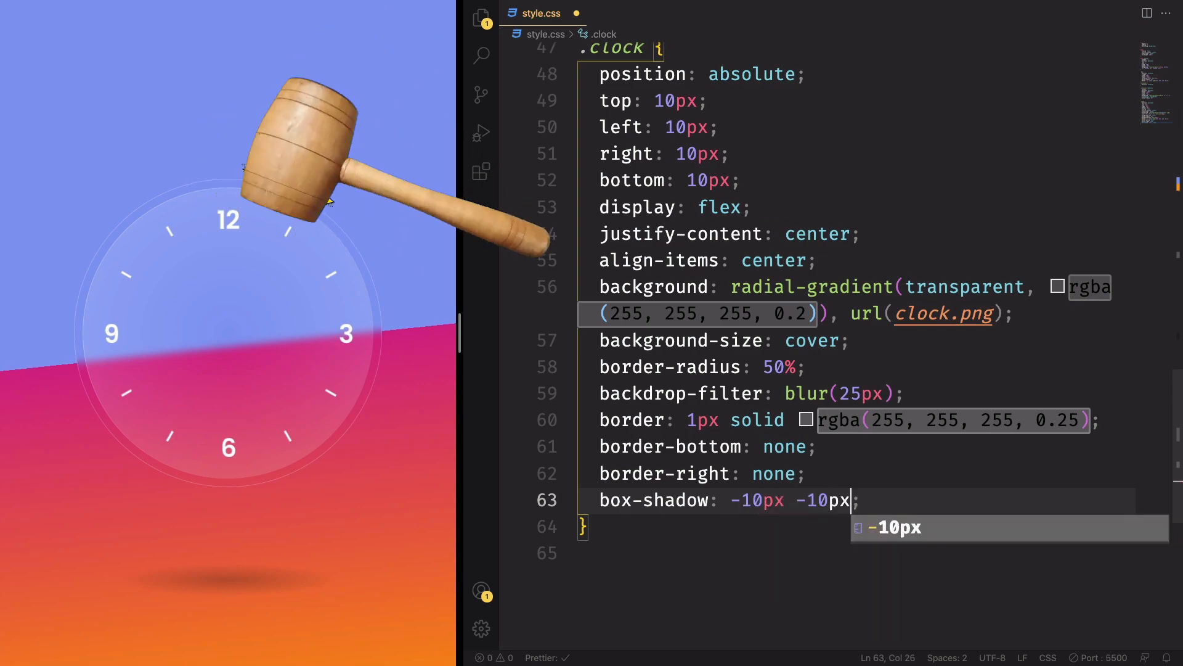
type("20p")
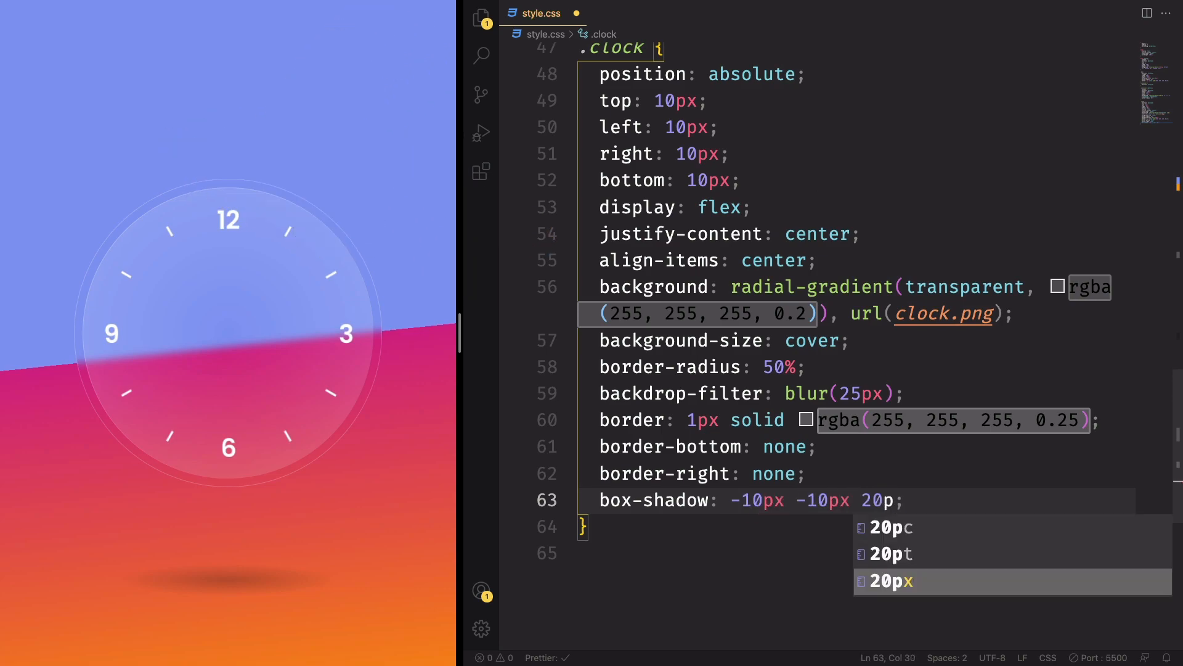
type("r")
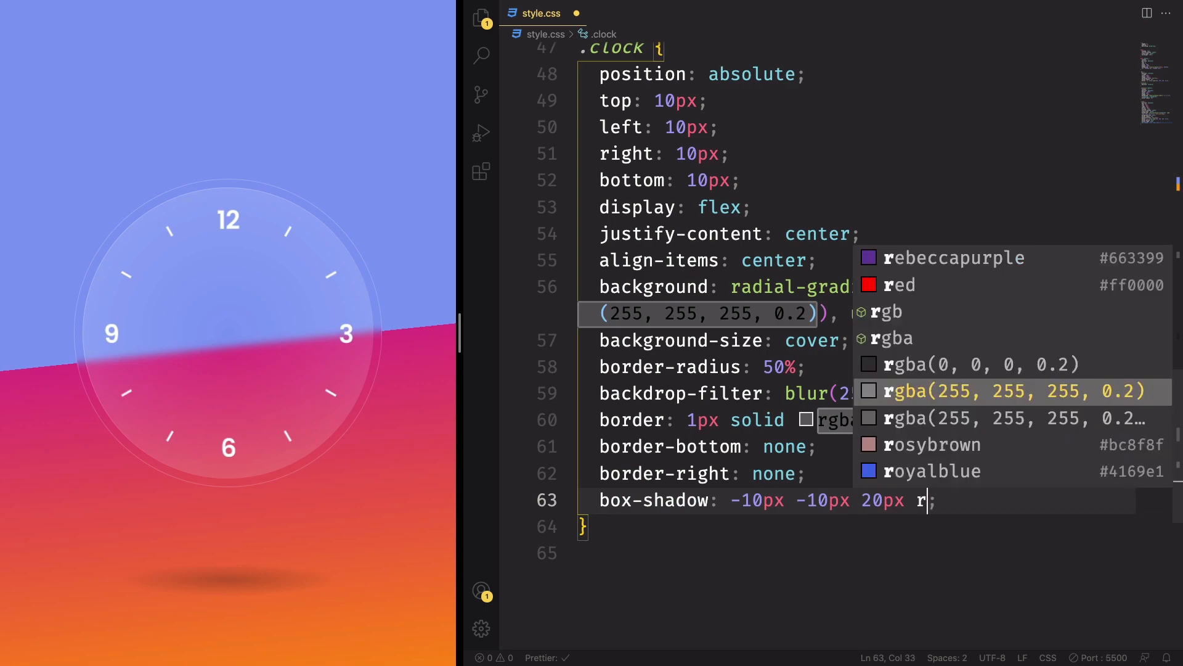
type("gba(25")
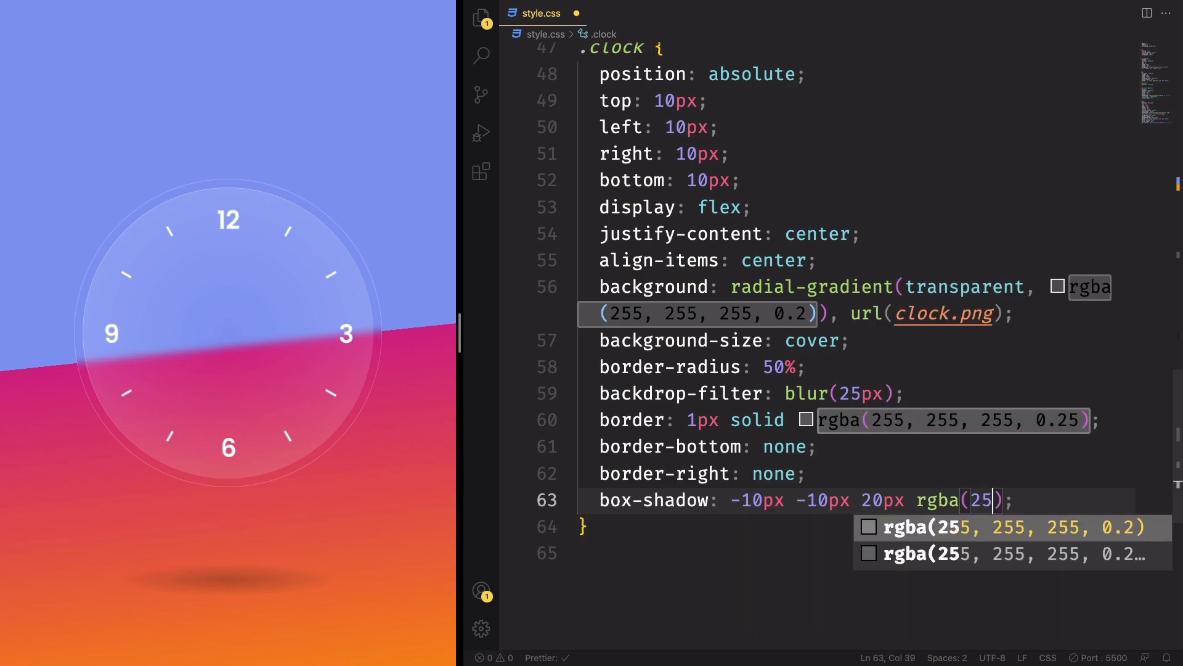
type("55,255,255,0.")
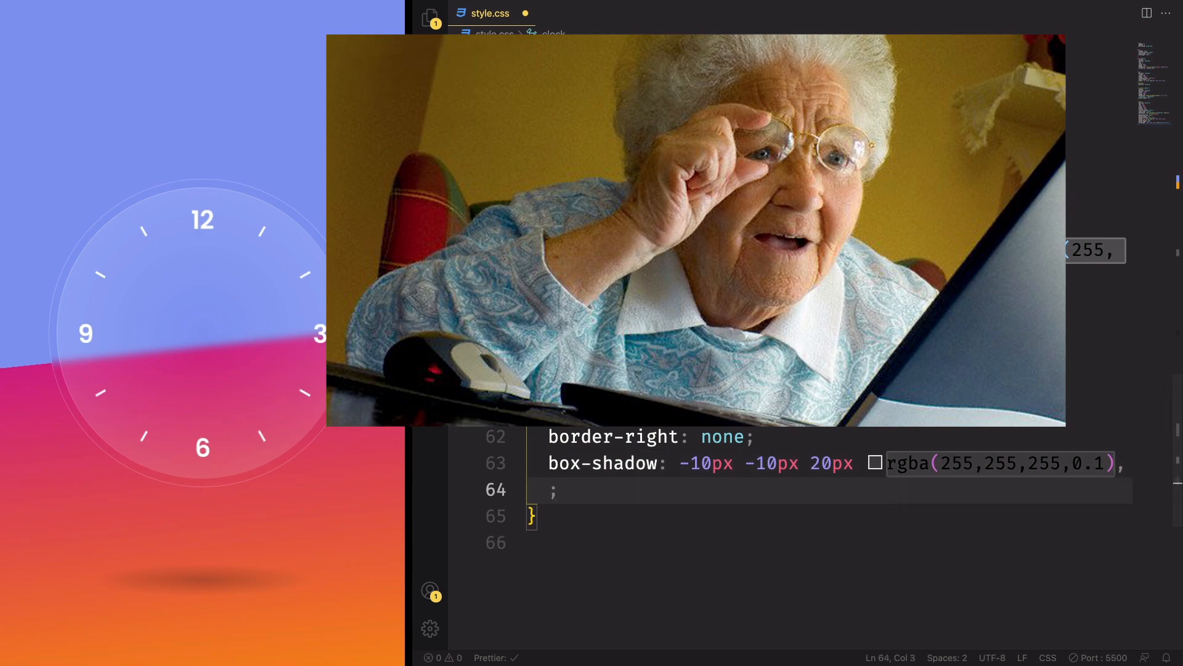
type("10px")
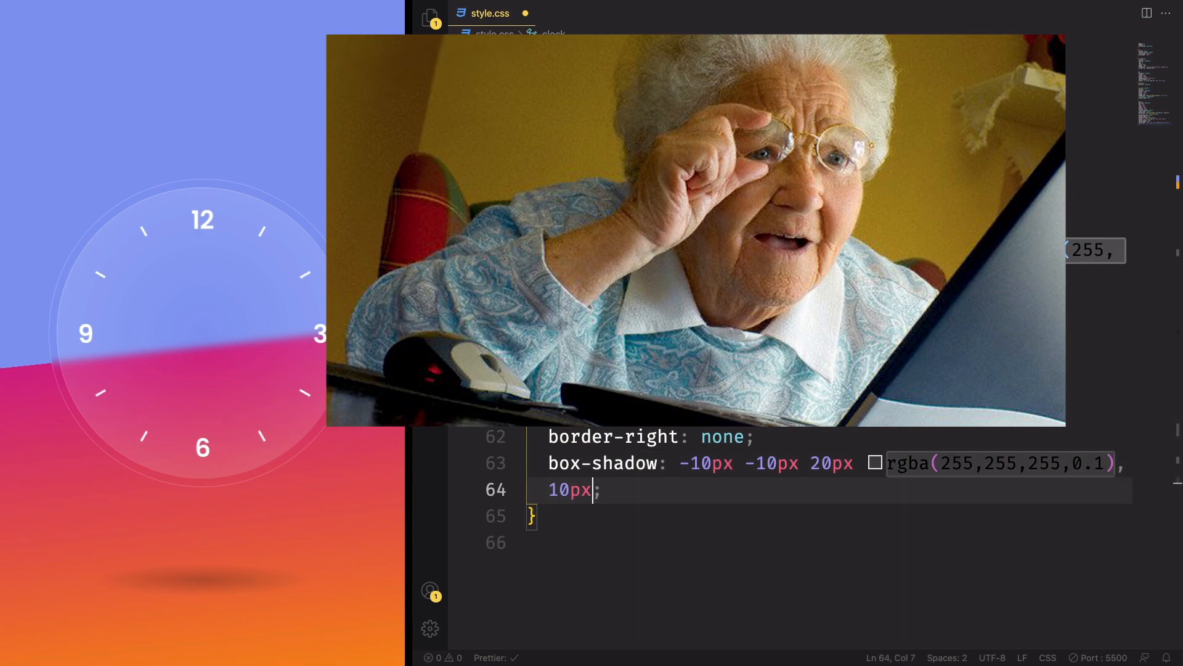
type("10px 20px rgba(255, 255, 255, 0.1), 10px 10px 20px rgba(0, 0, 0, 0.1")
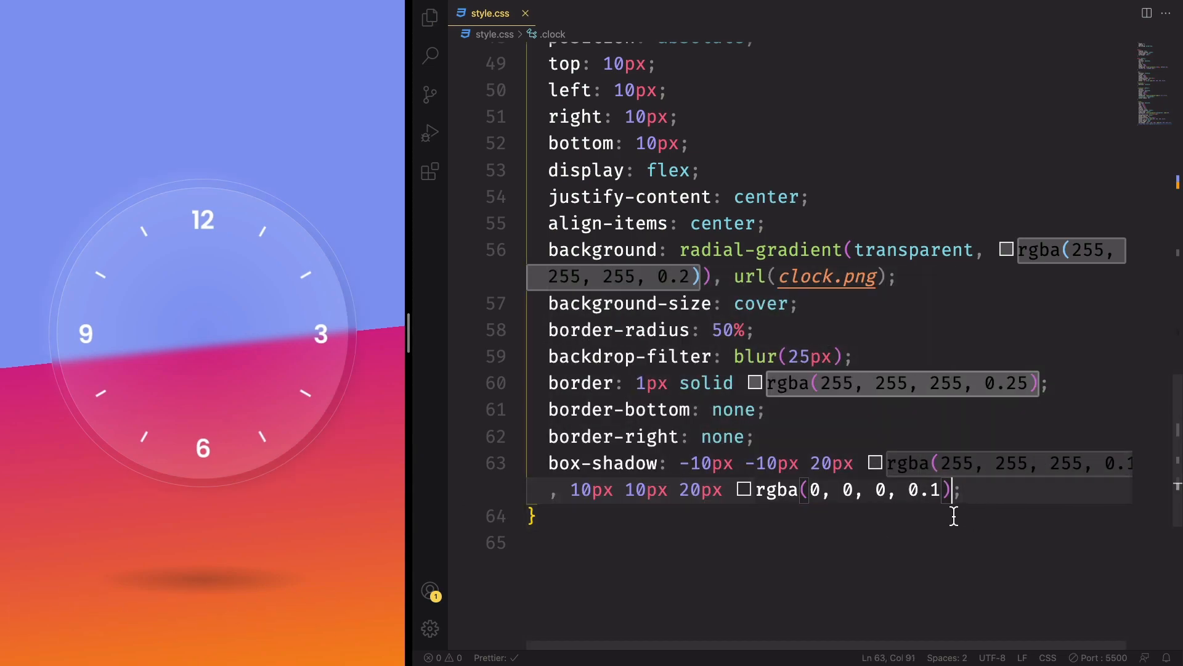
key("Enter")
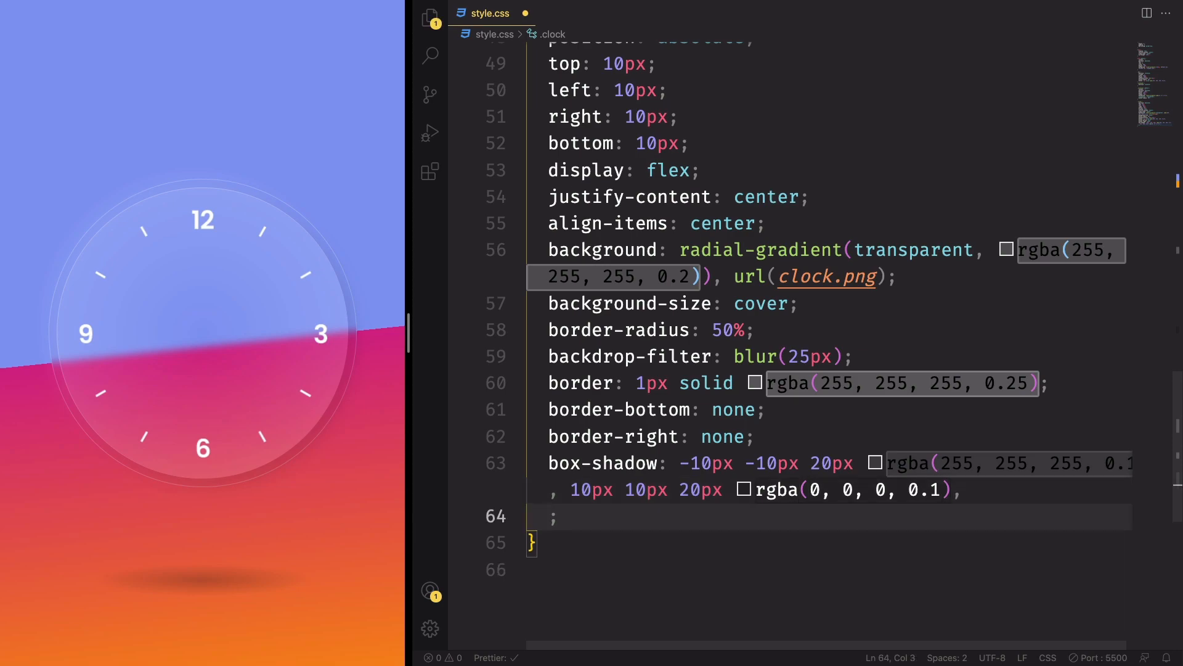
type("0px 40px 50px")
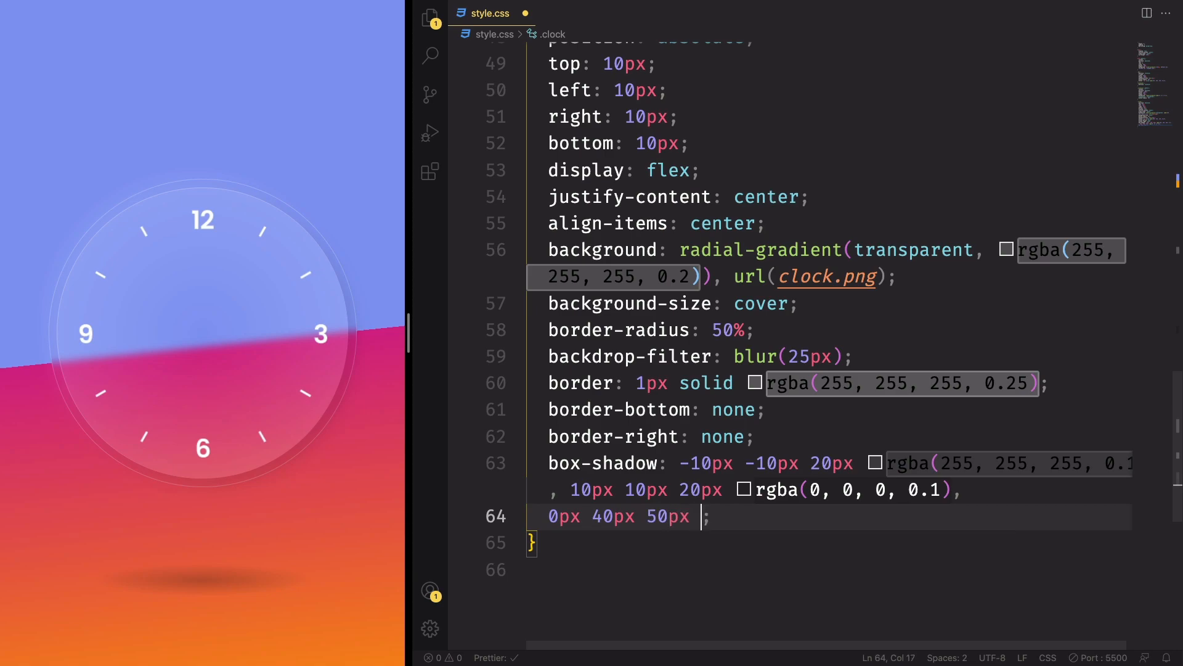
type("rgba(0, 0, 0, 0.1)")
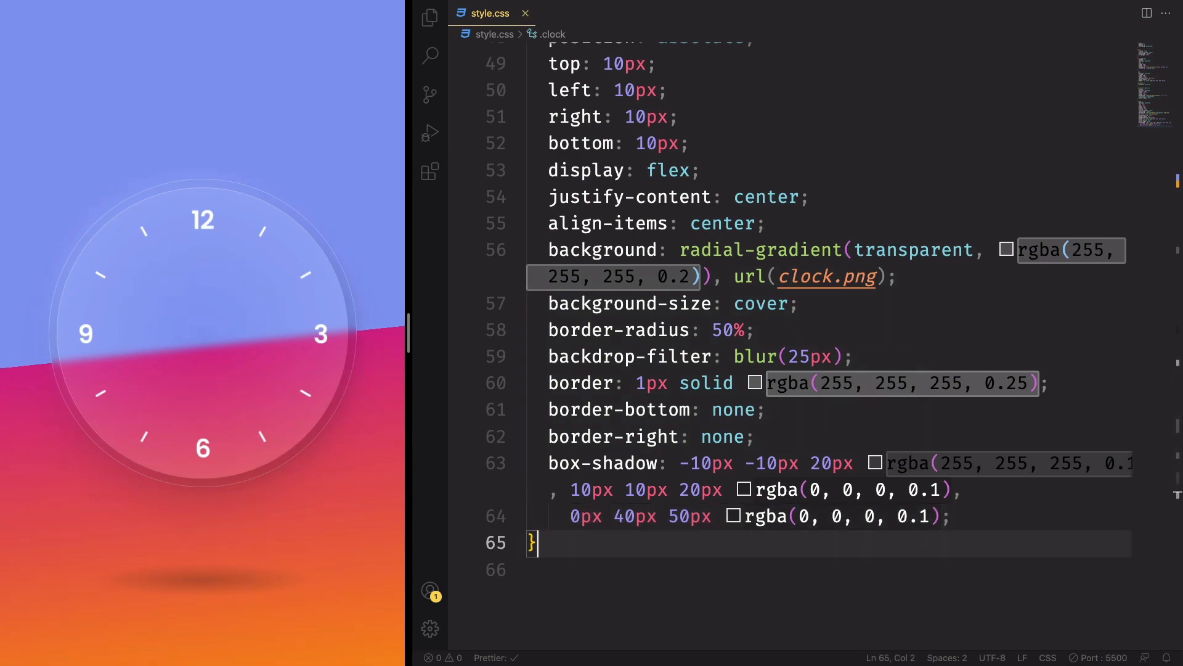
Step: Start .clock::before with content "", position absolute and a 15px by 15px size
scroll("down", 3)
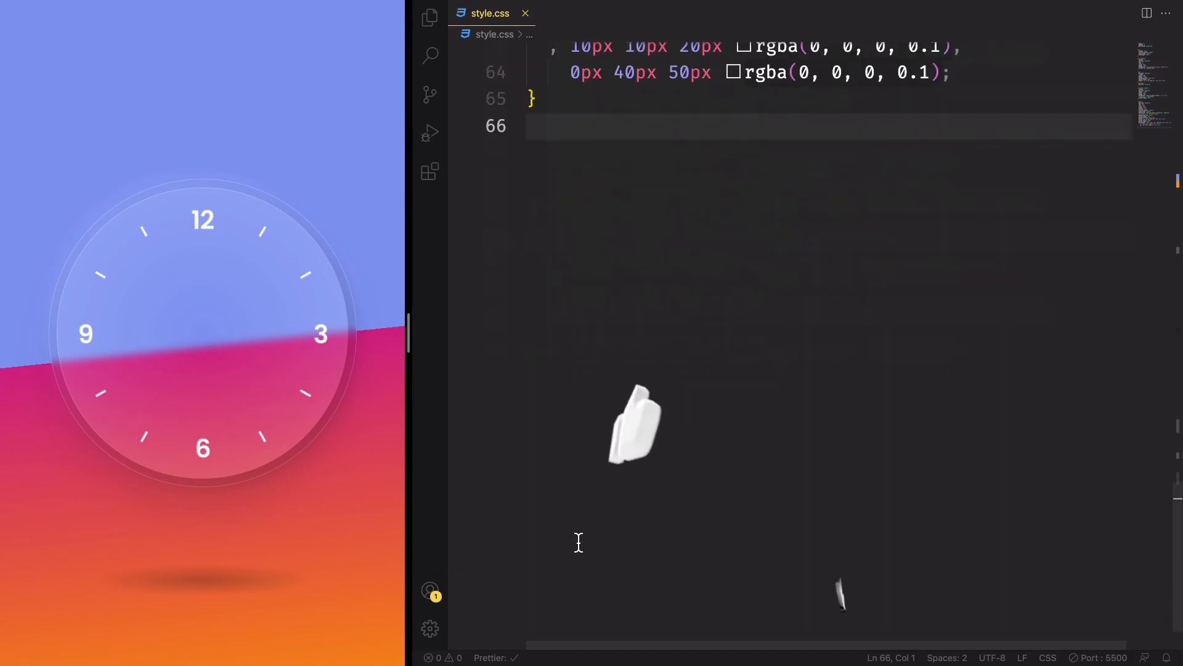
type(".clock")
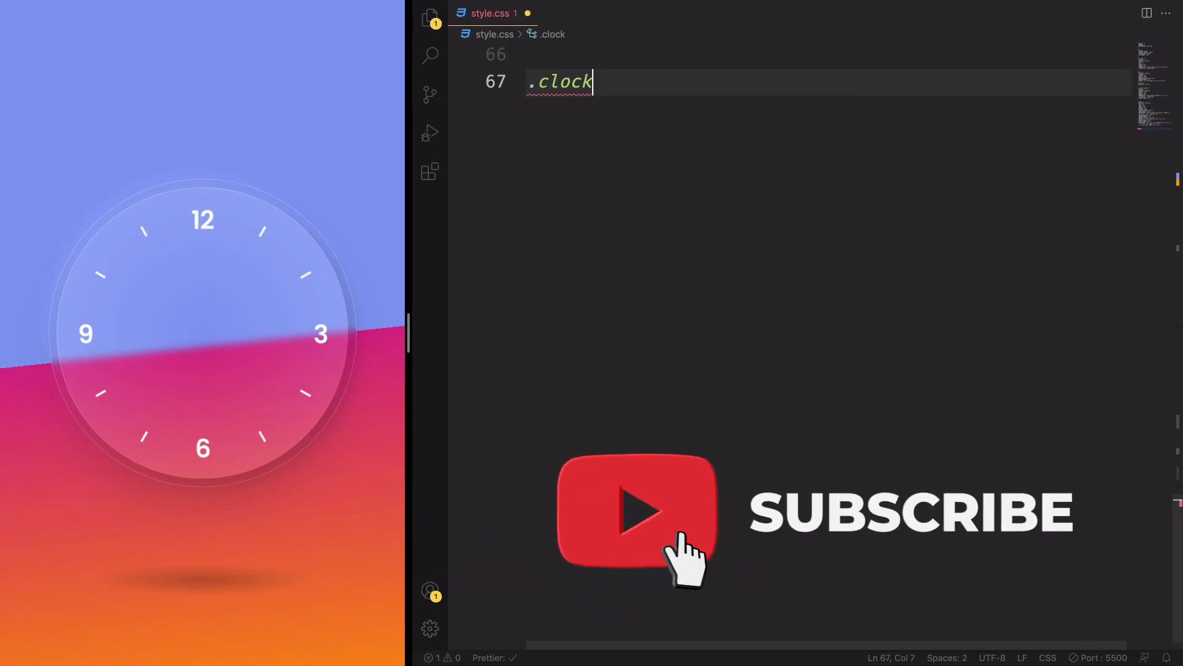
type("::before{")
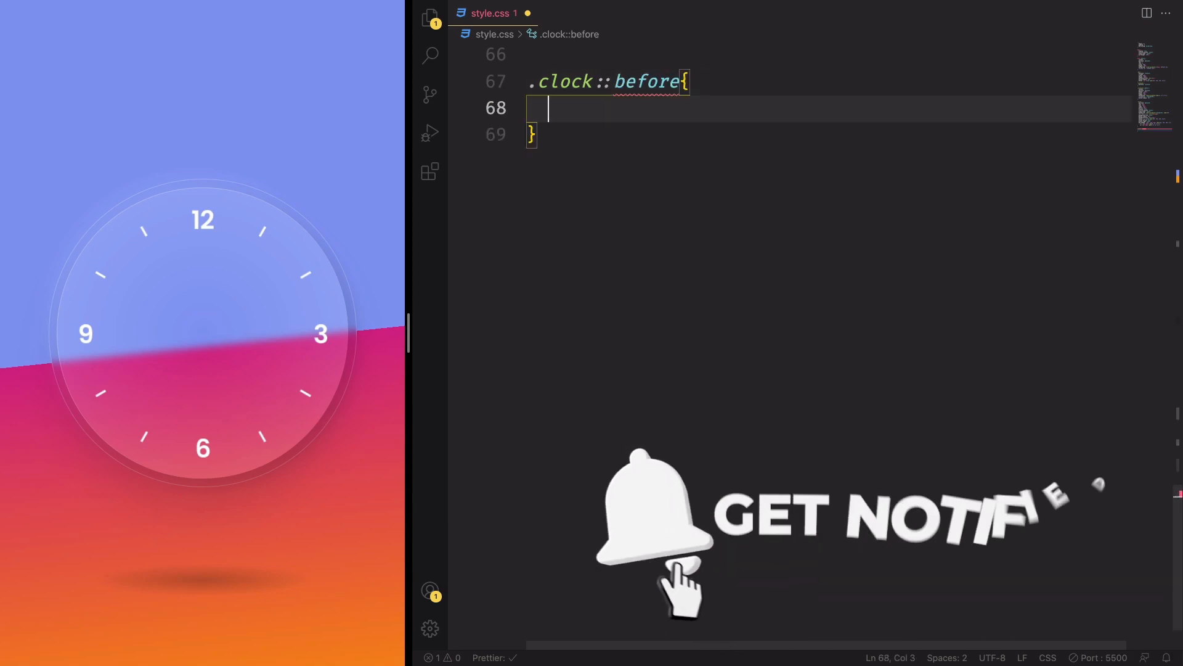
type("content: \"\";")
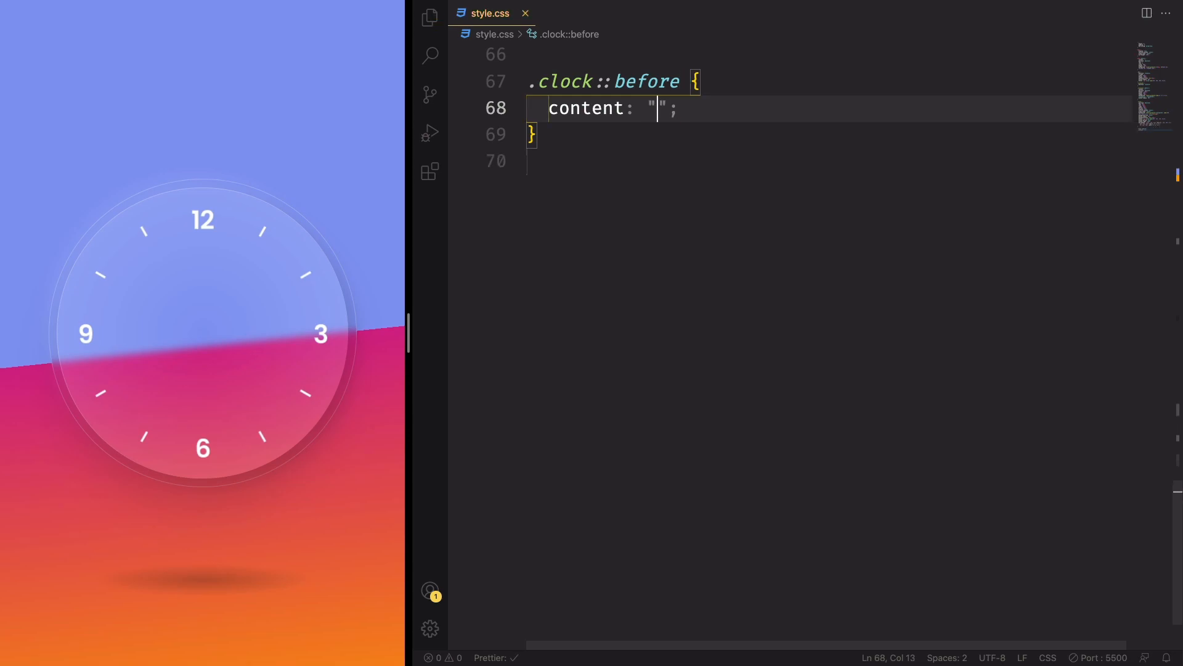
type("position: absolute;")
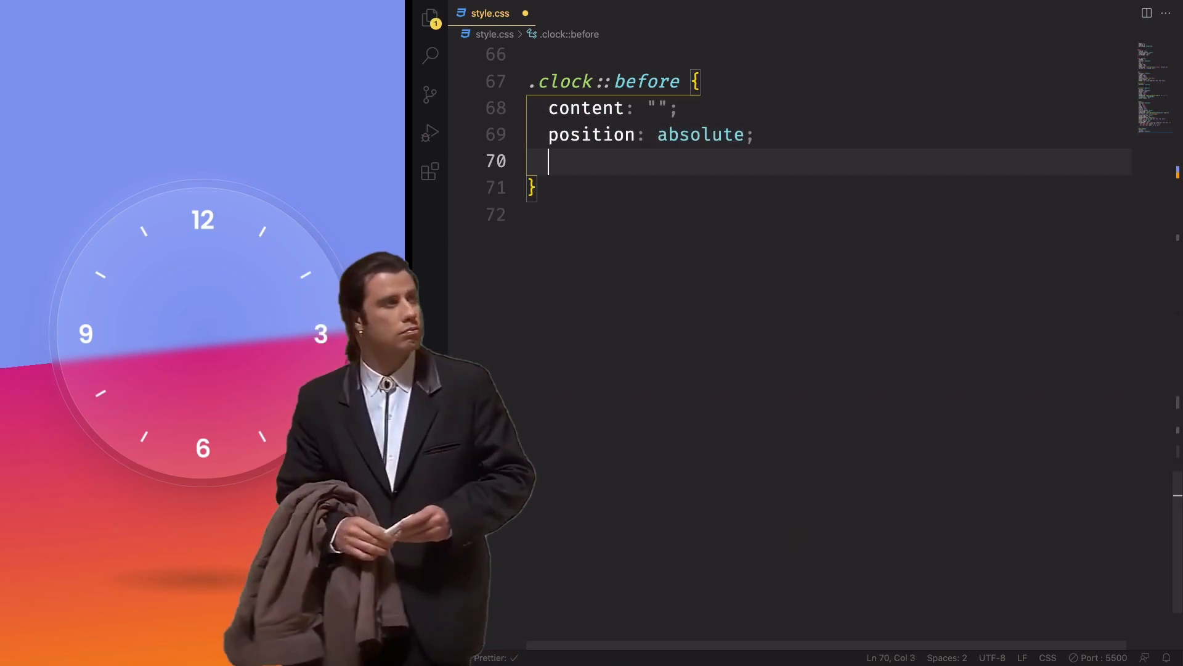
type("width: ;")
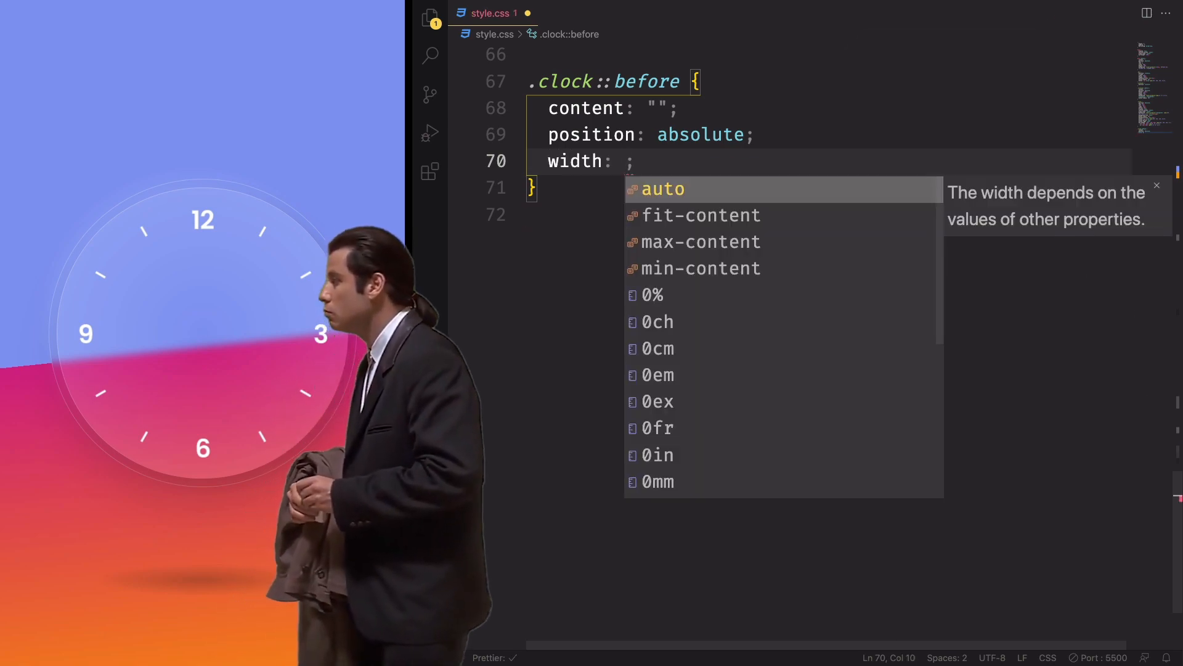
type("15px")
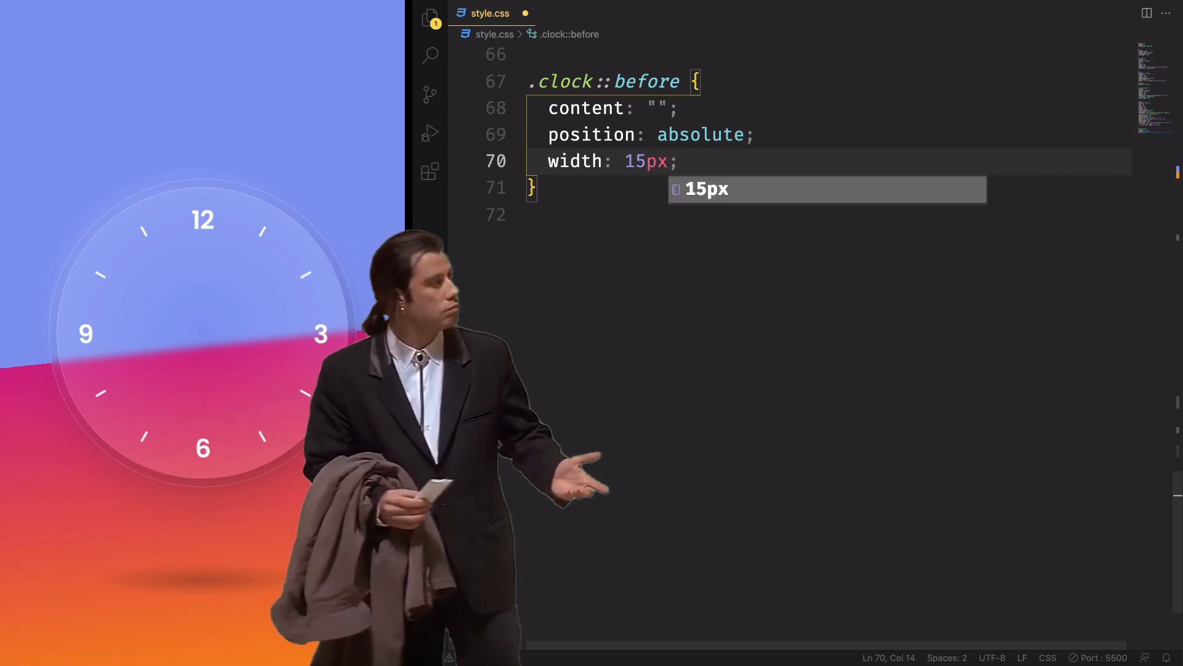
key("Return")
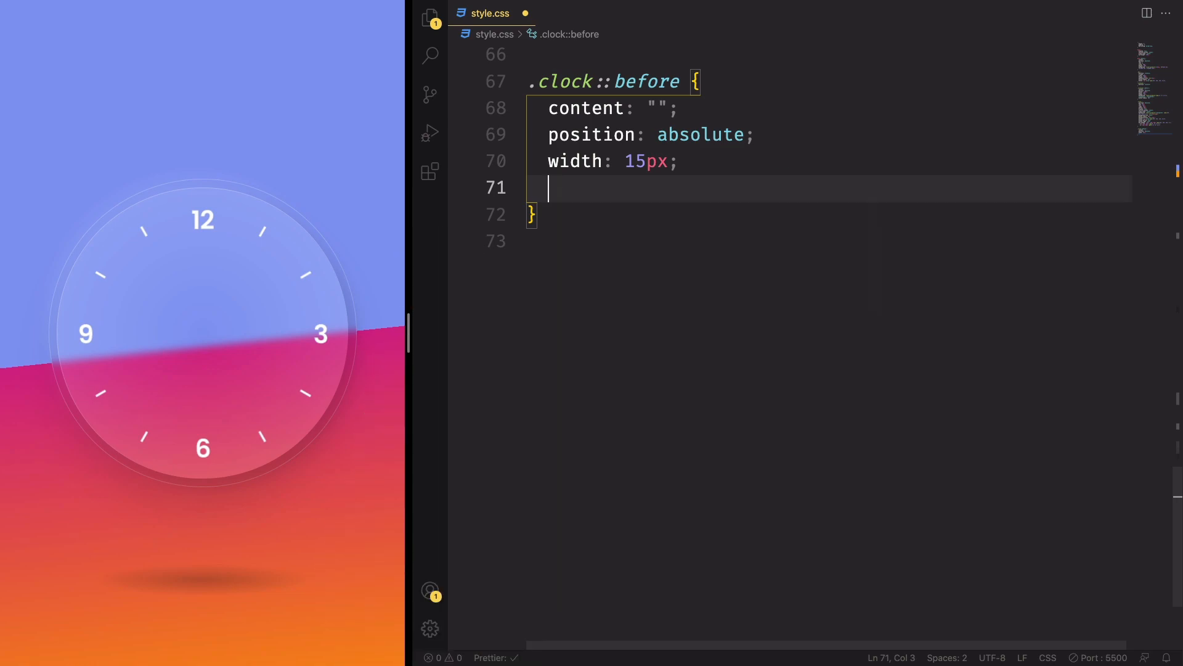
type("height: 15px;")
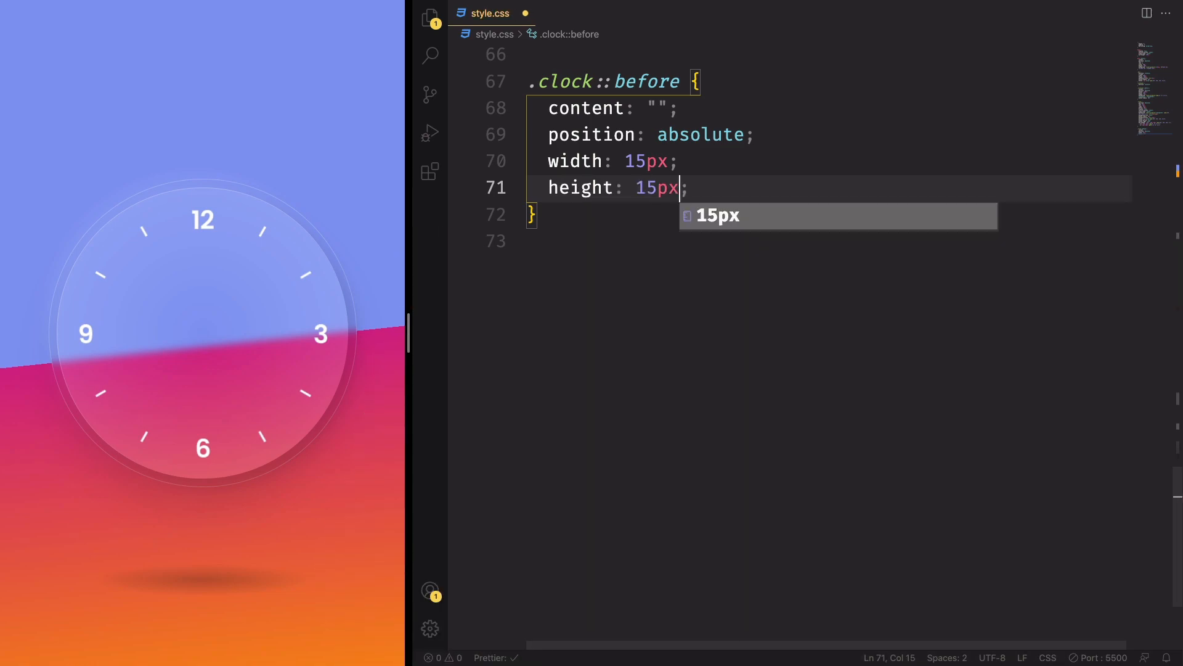
Step: Give .clock::before a #fff background and a 50% border-radius
key("Return")
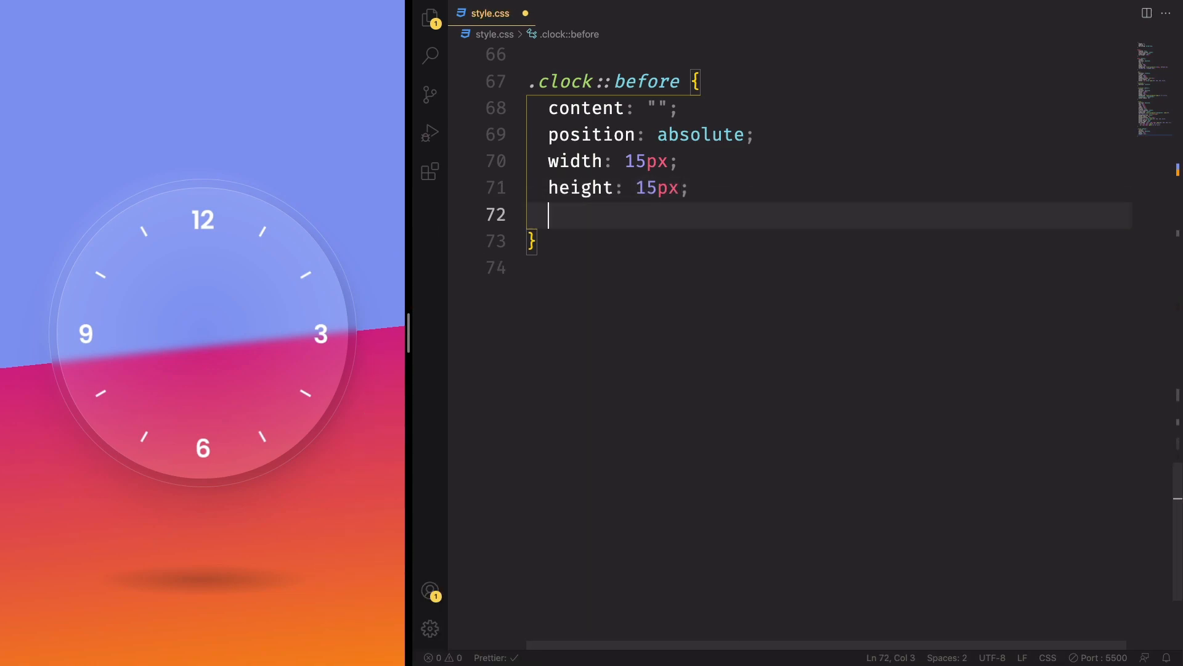
type("background-color: ;")
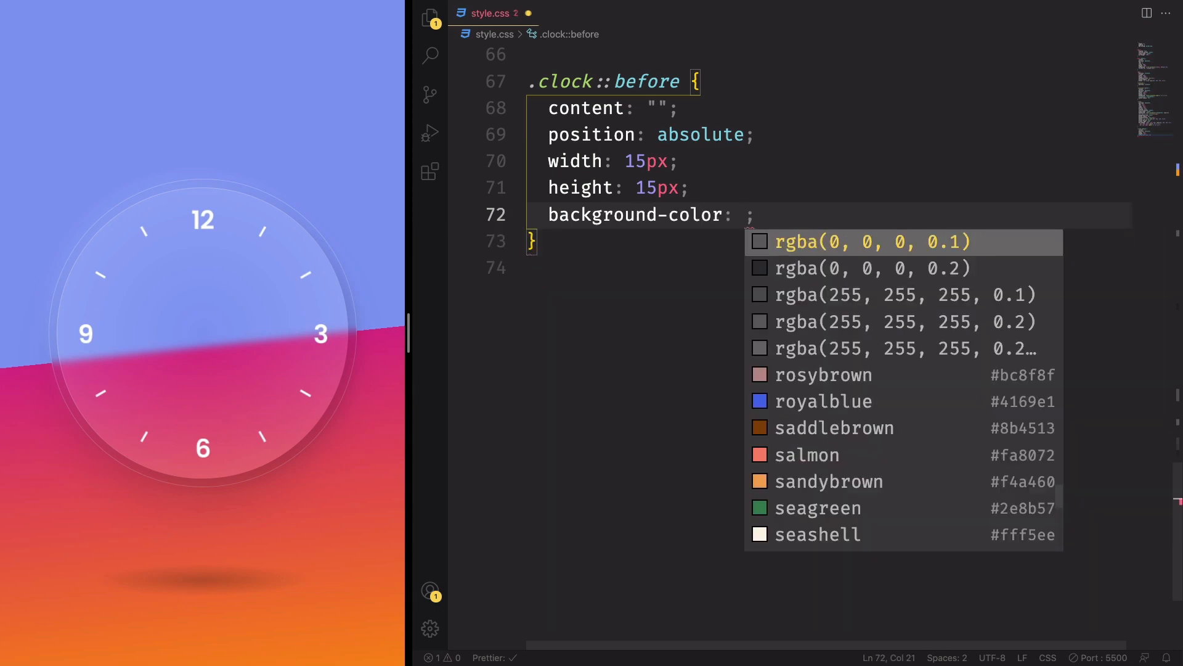
type("#fff")
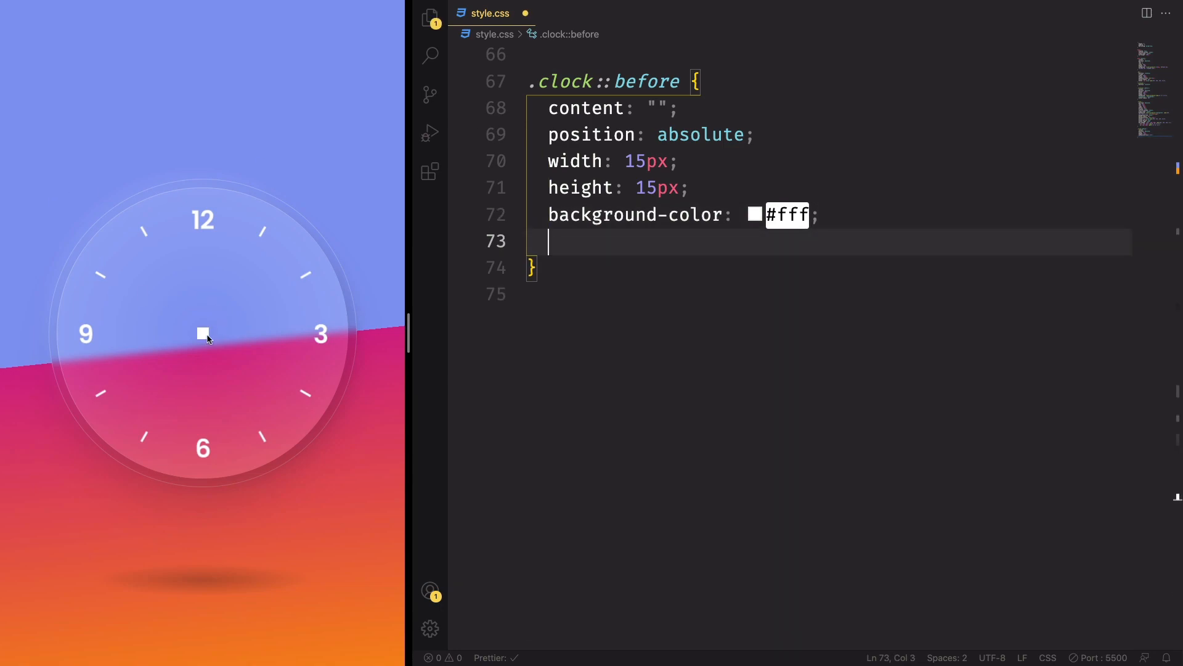
key("enter")
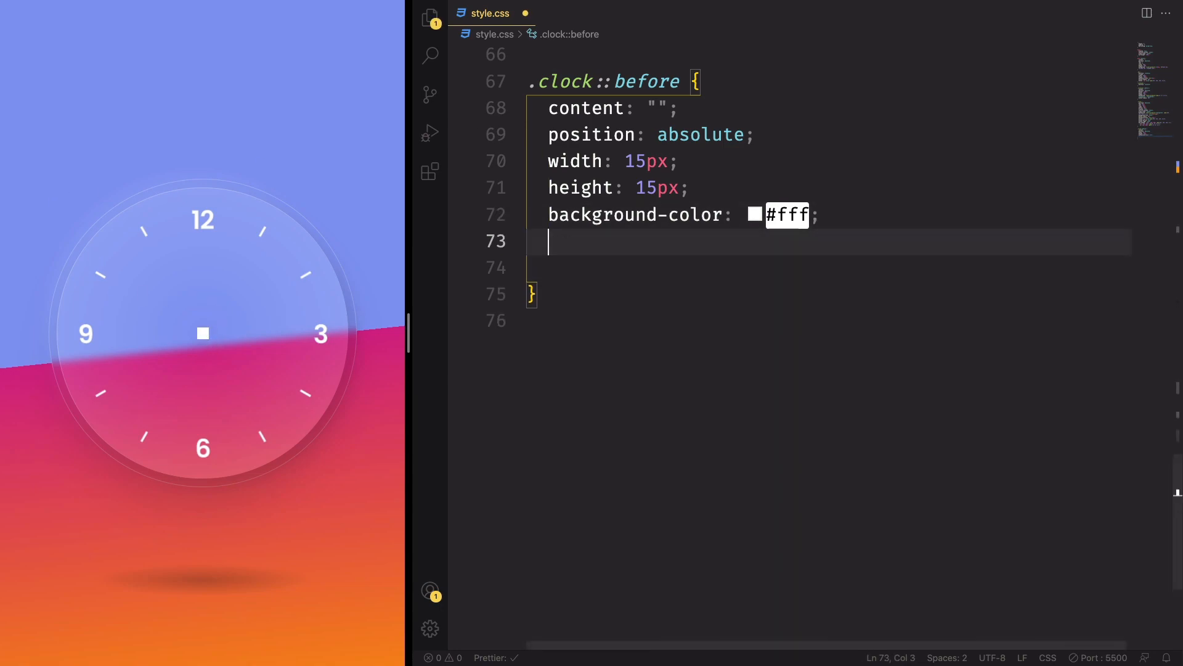
type("borrad")
left_click(829, 268)
type("z-index: ;")
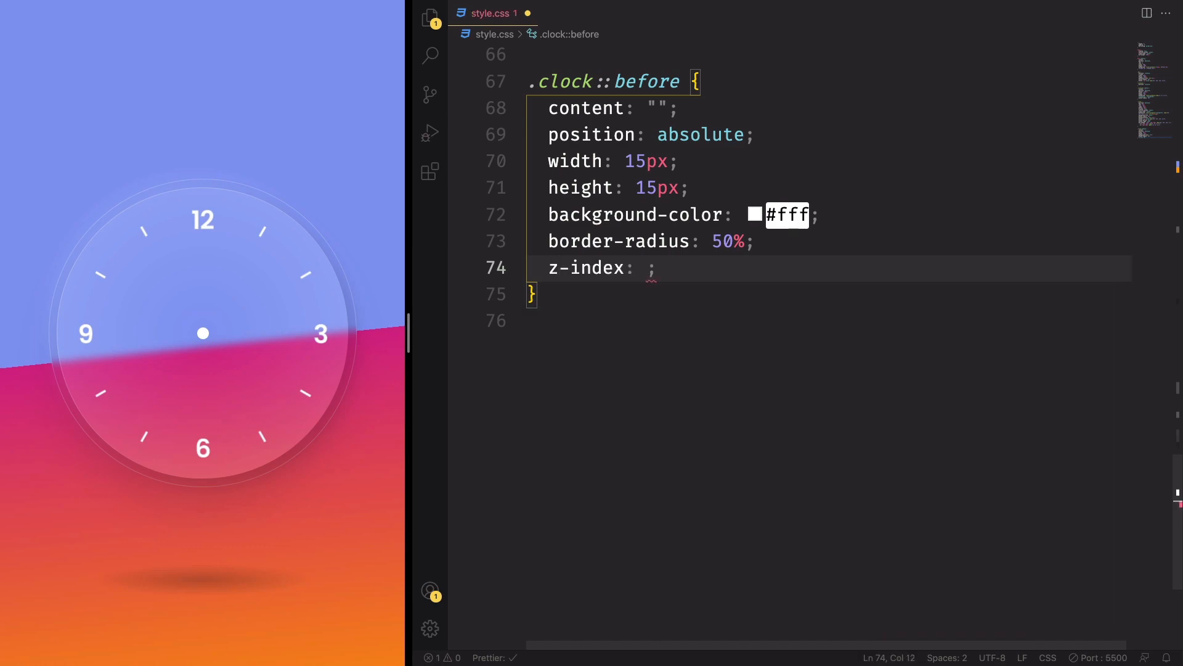
Step: Finish z-index: 20 on the dot and check the hand class names in index.html
type("20")
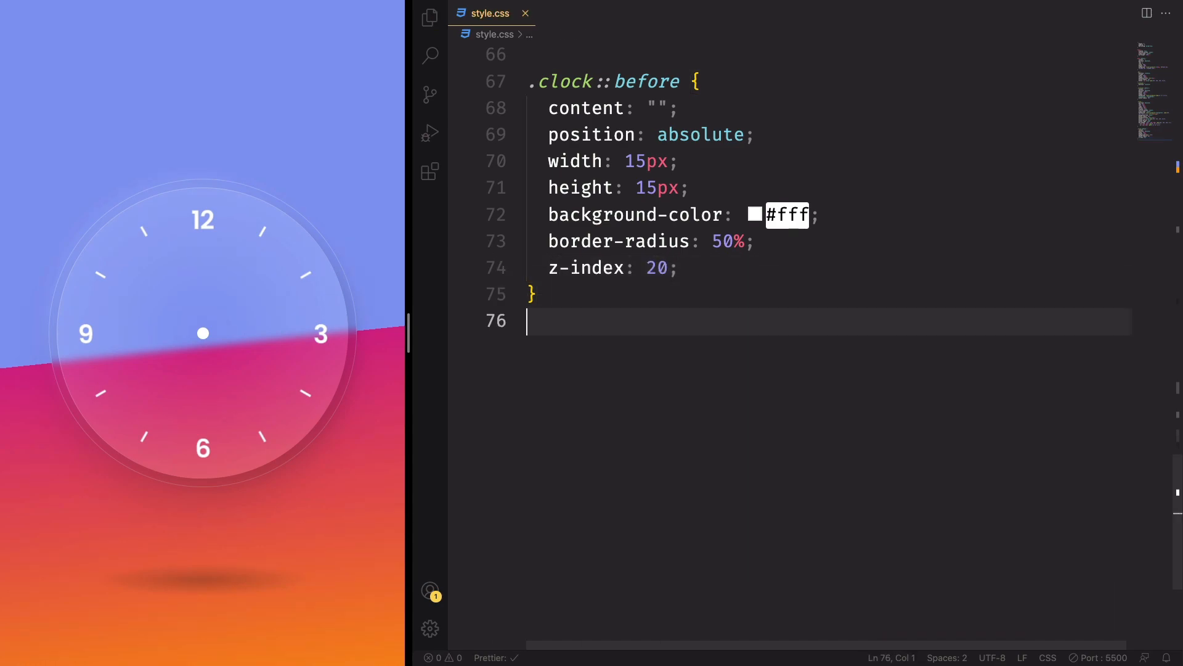
left_click(580, 13)
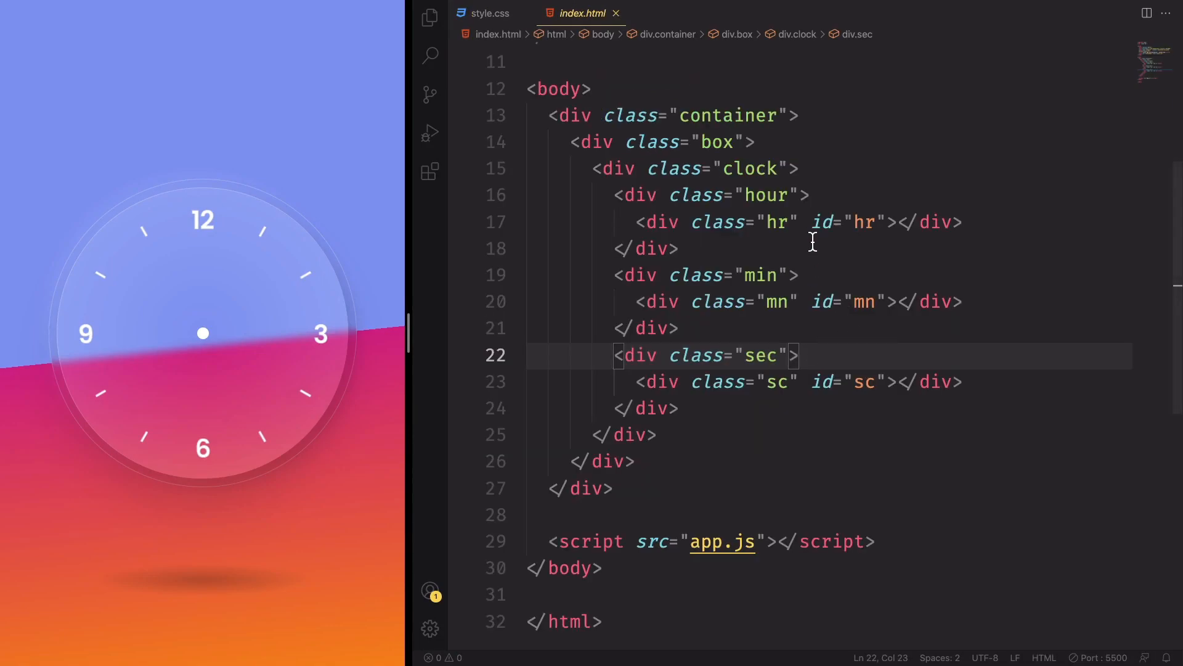
left_click(765, 275)
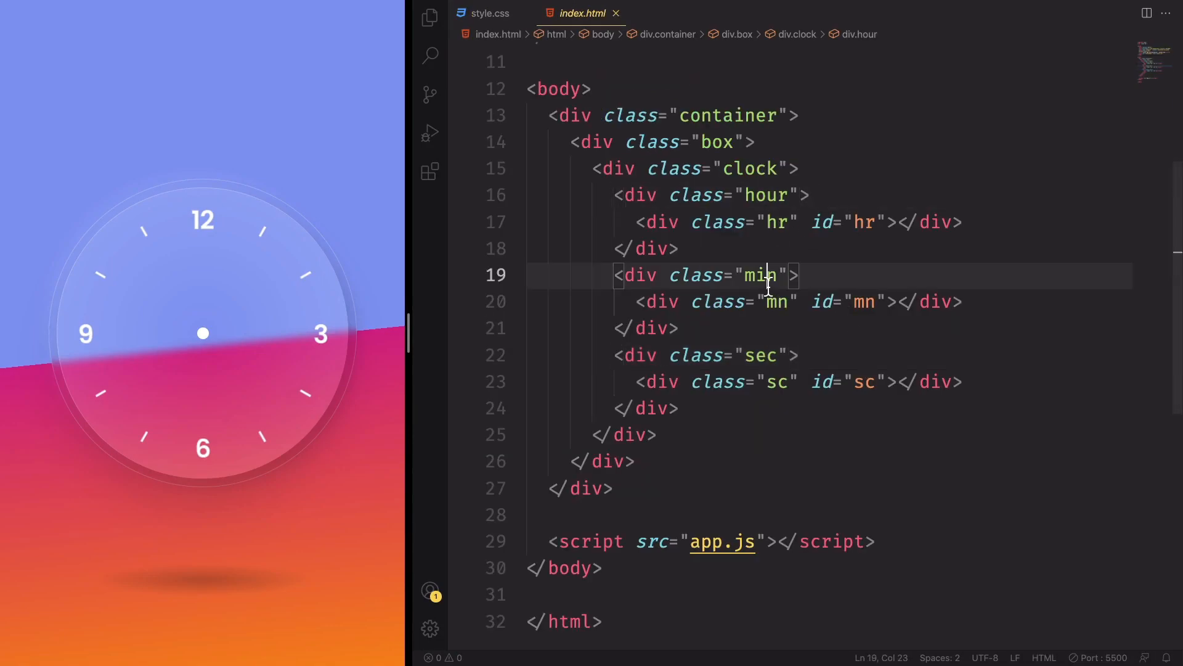
left_click(489, 13)
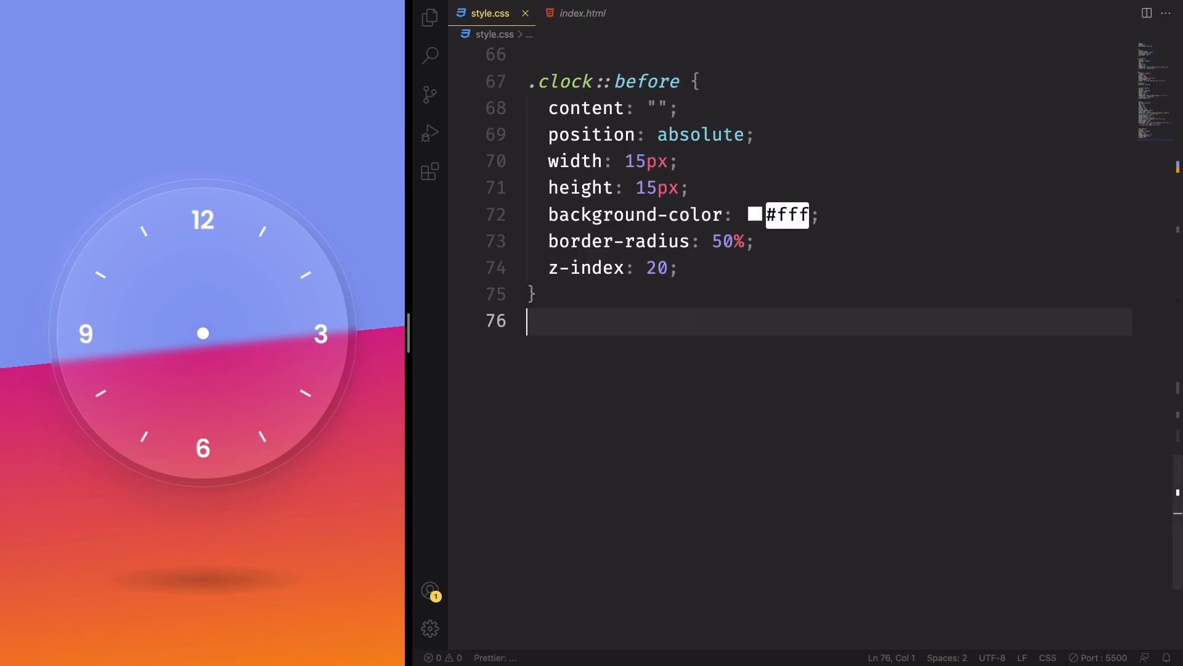
Step: Write the .hour, .min, .sec selector with a position declaration
type(".")
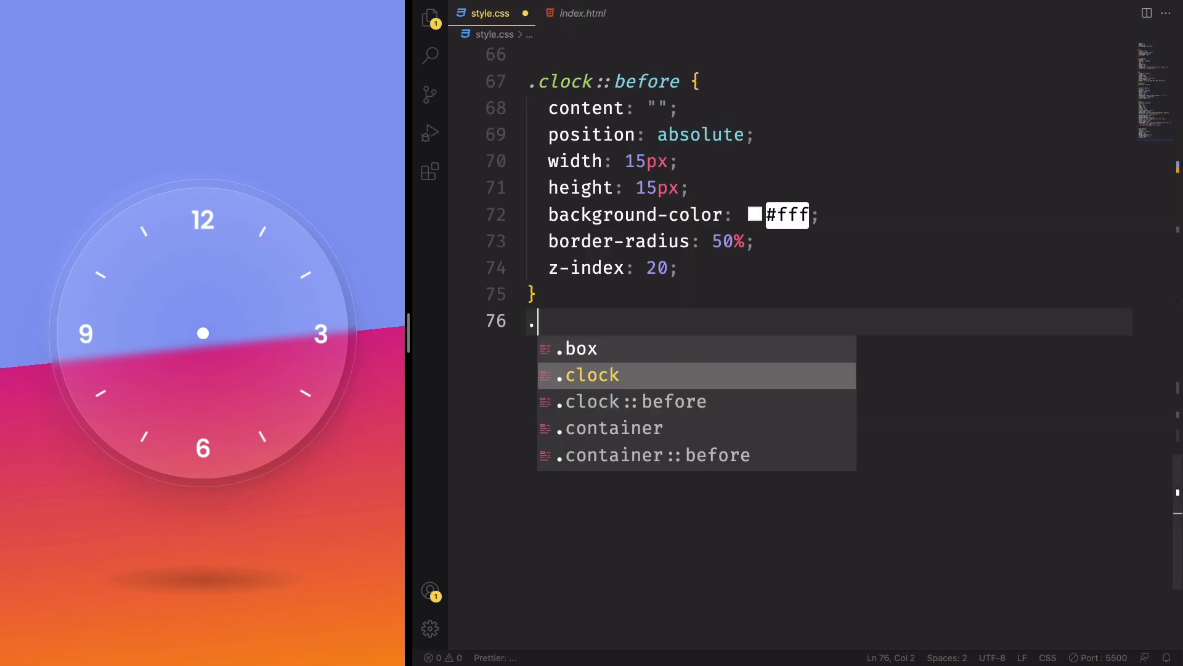
type("hour,.min")
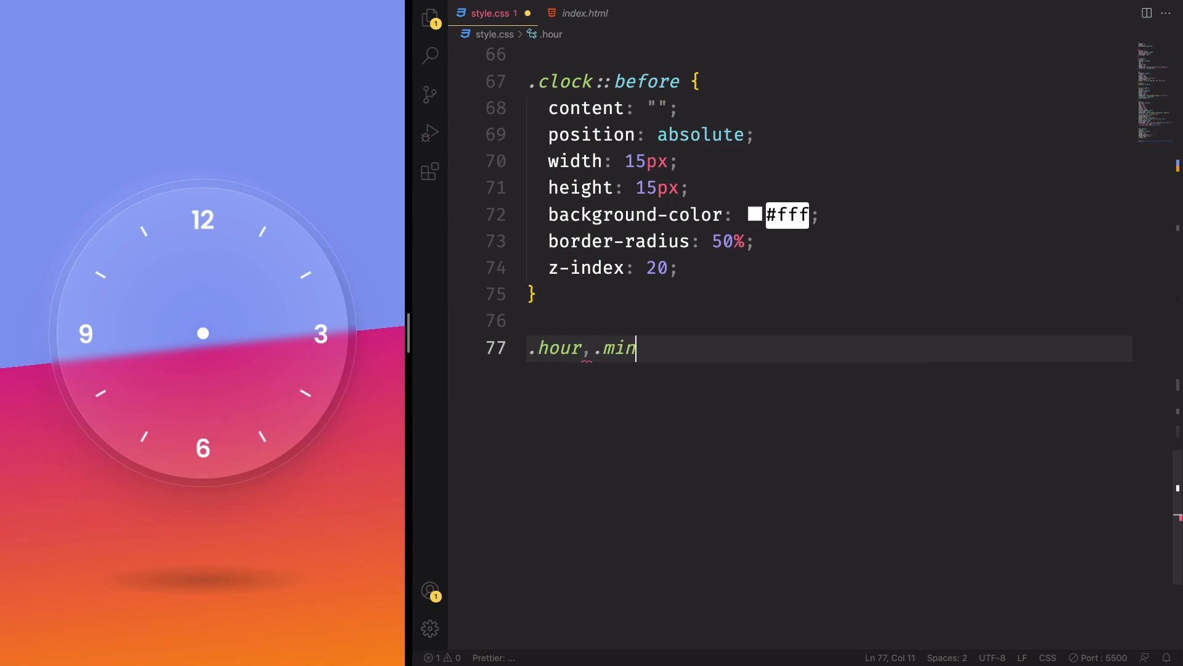
type(", .sec")
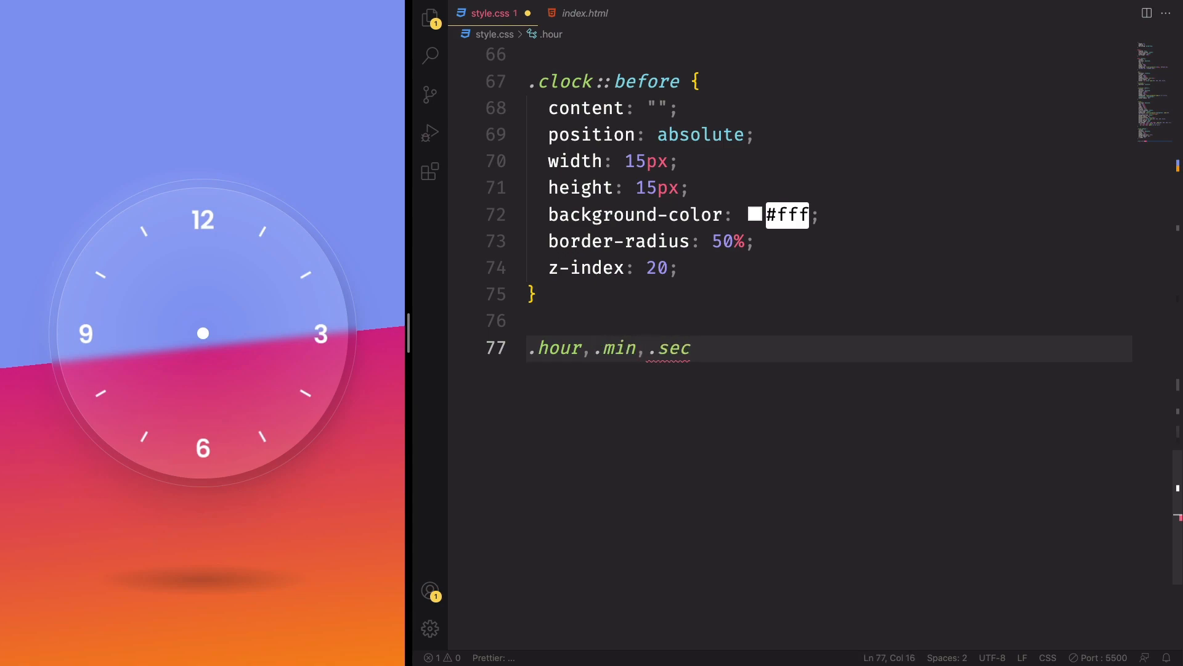
type("position:")
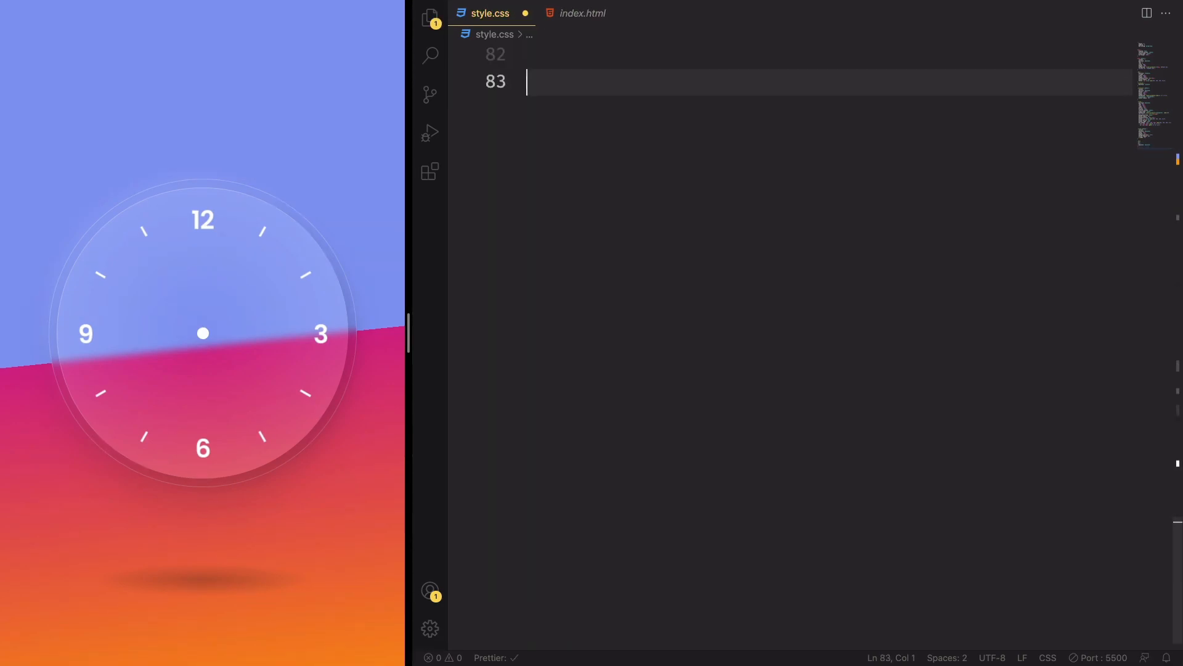
Step: Size the .hour, .hr wrapper as a 160px by 160px square
type(".hour,")
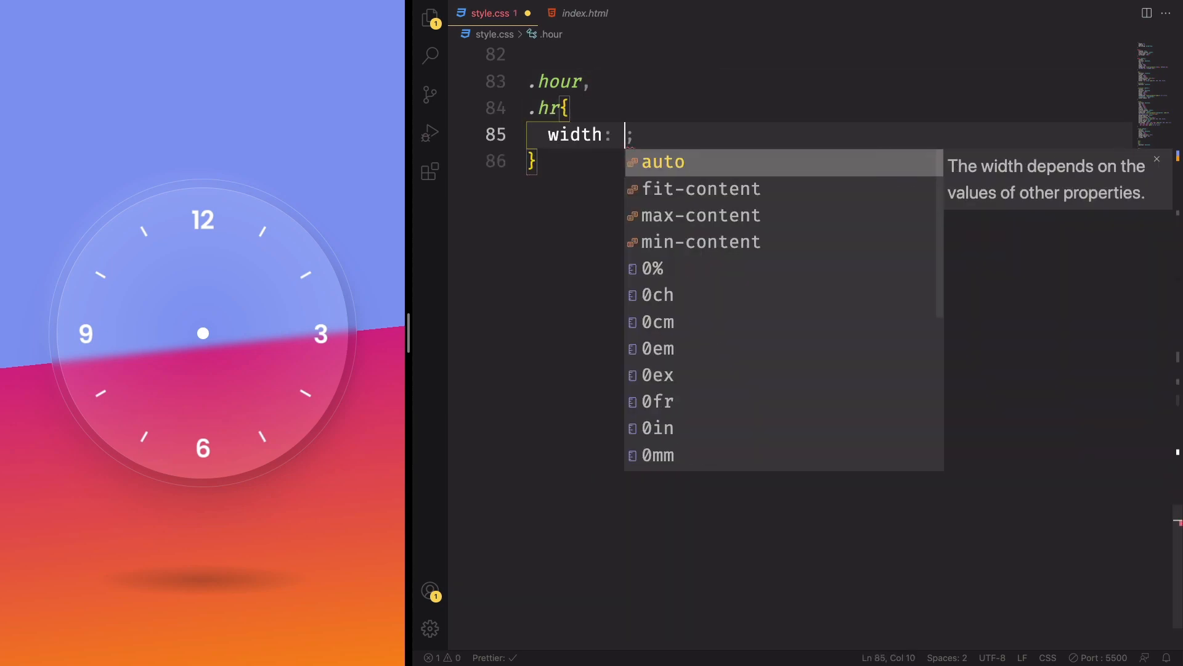
type("160px;")
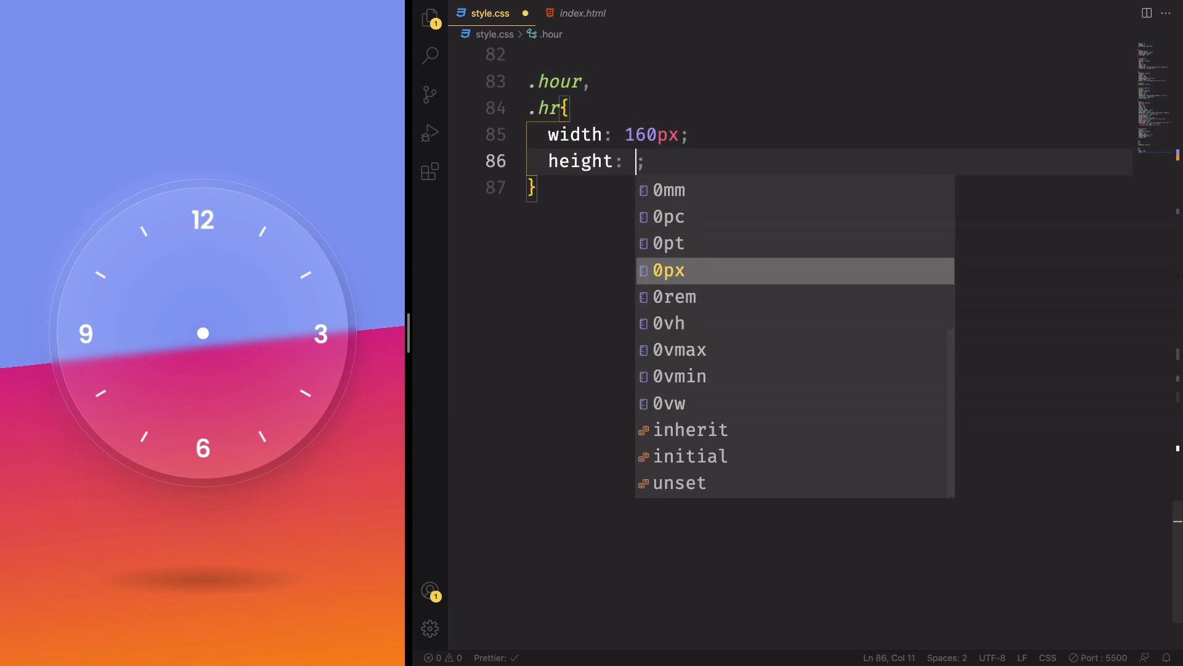
type("160px")
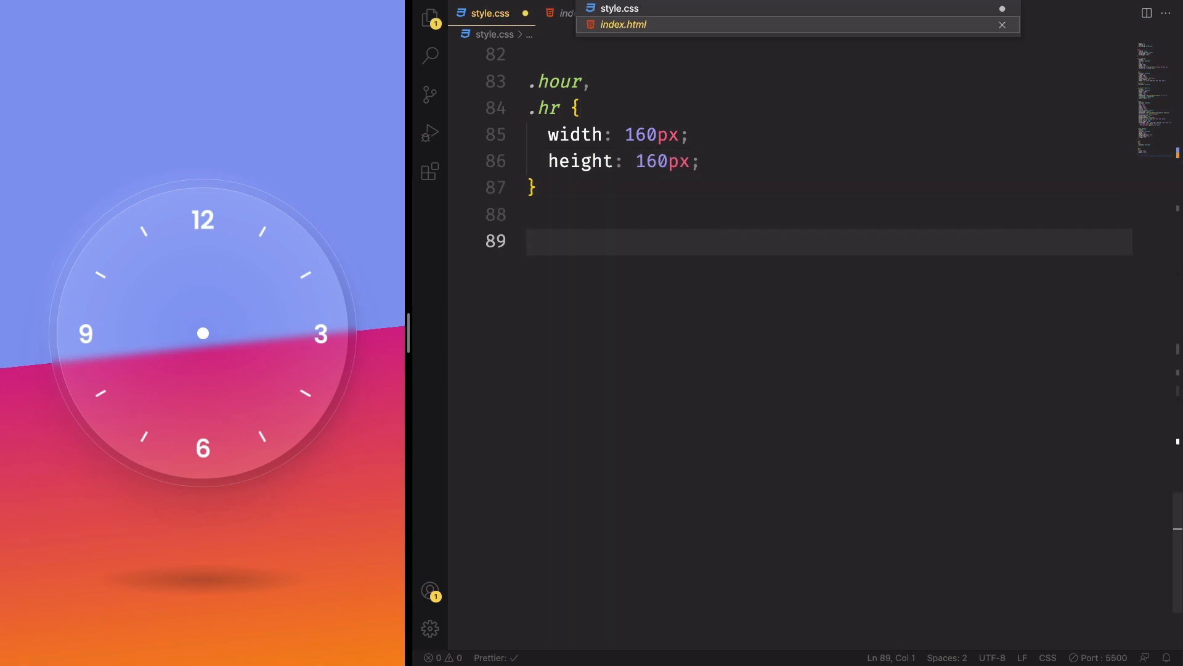
Step: Verify class names in index.html and size the .sec, .sc wrapper at 230px by 230px
left_click(623, 25)
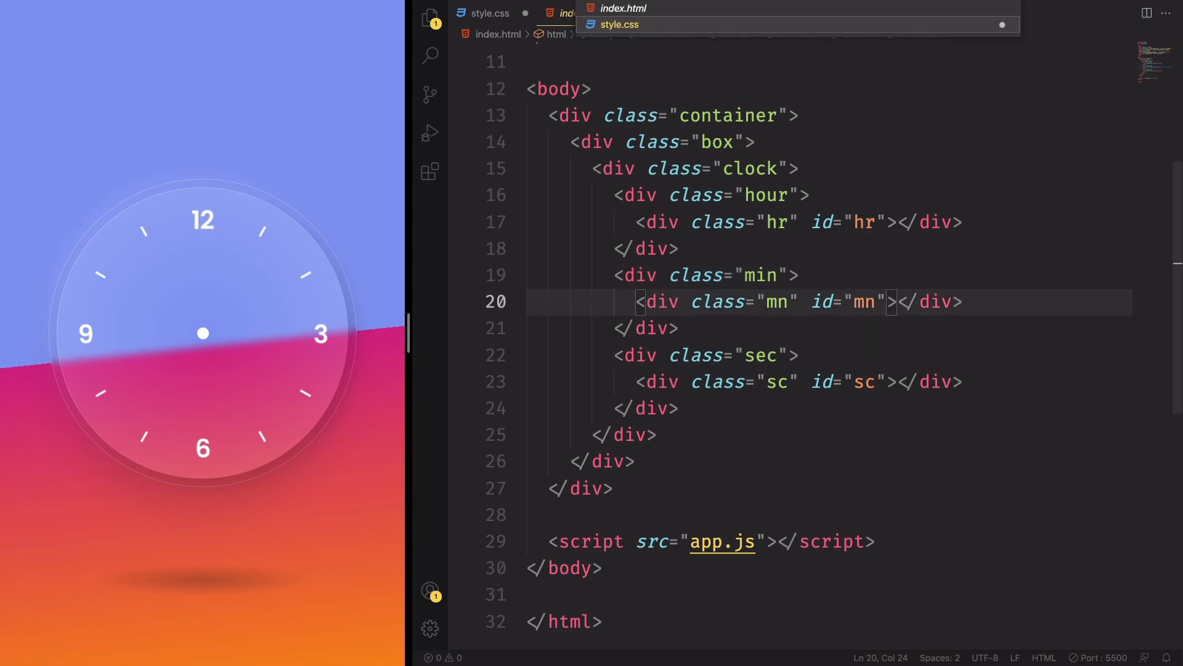
left_click(619, 25)
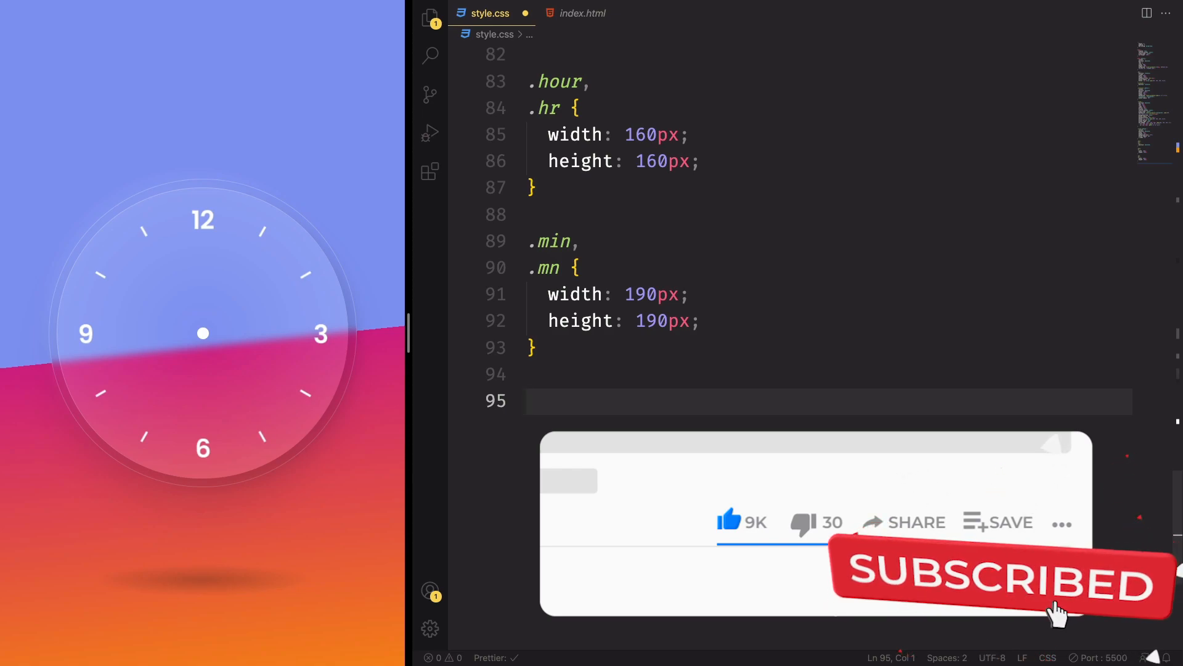
type(".sec,")
type("width: ;")
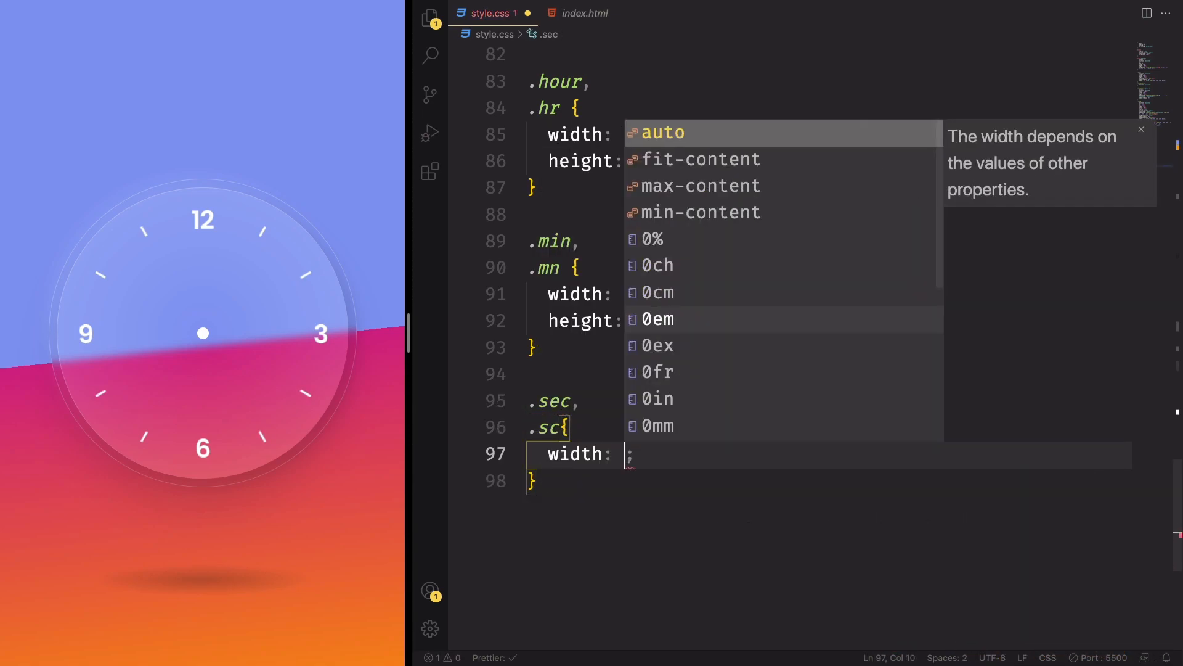
type("230px;")
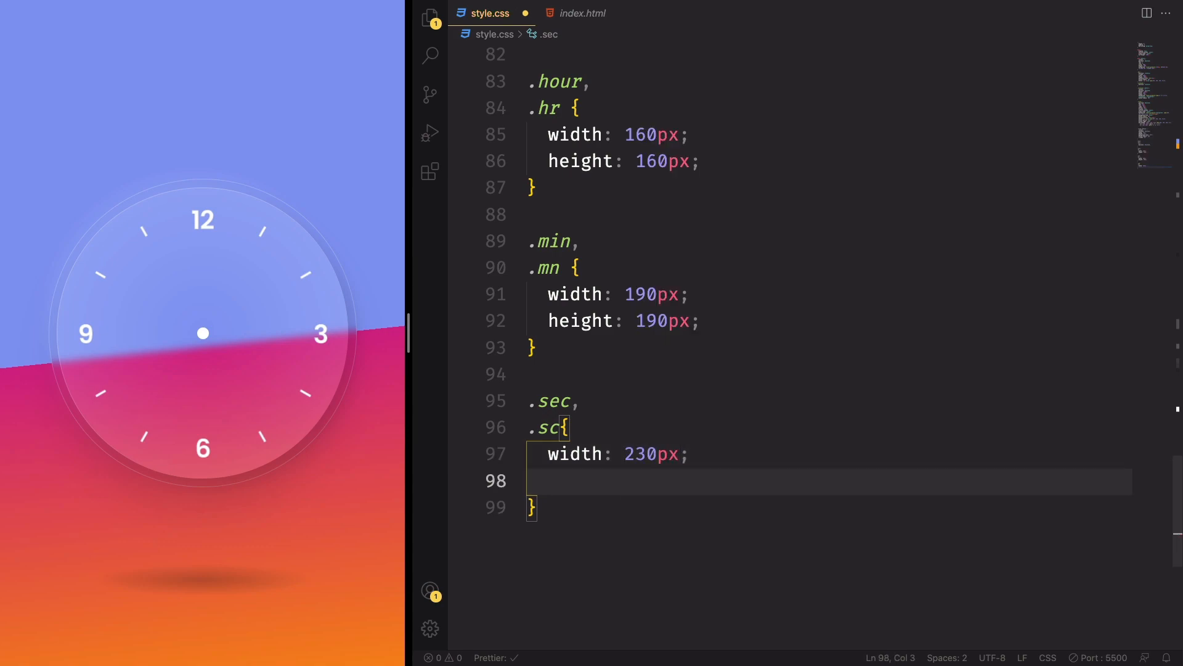
type("height: 230px;")
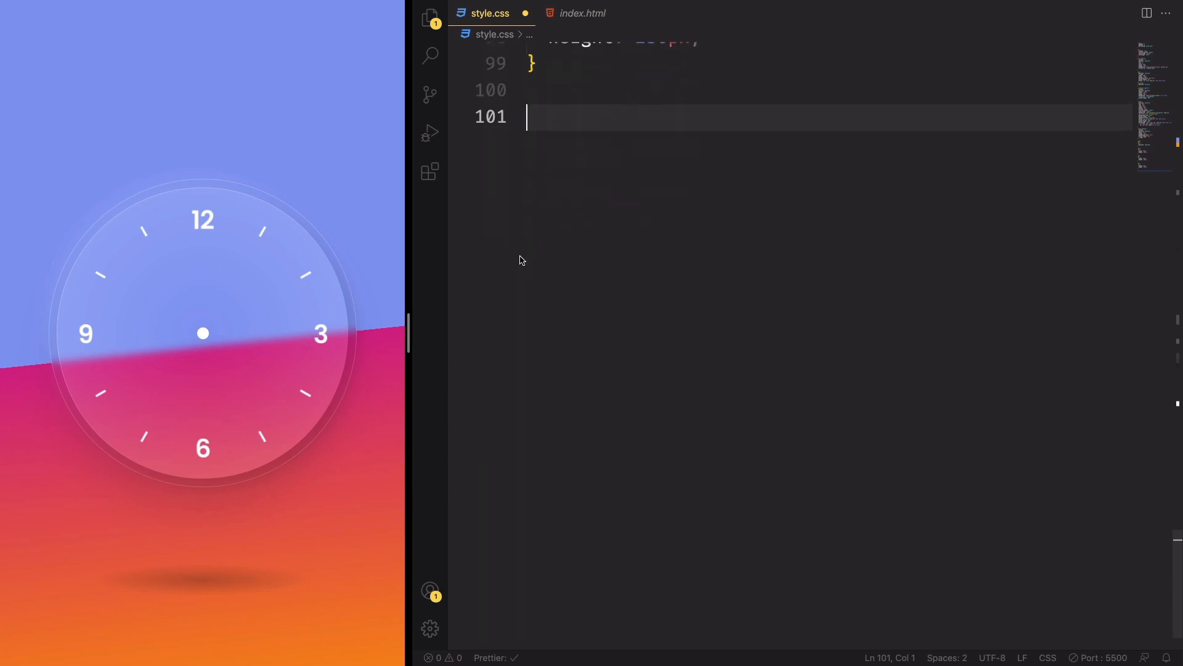
Step: Start the .hr, .mn, .sc rule with display: flex and a temporary orangered background
type(".")
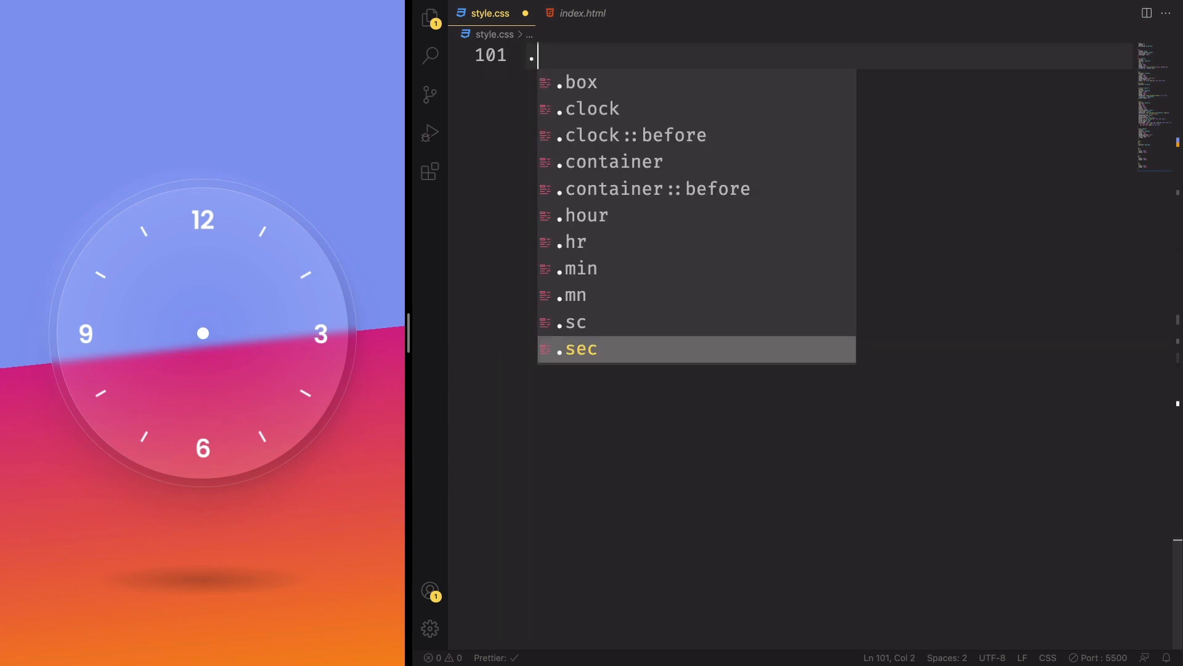
type("hr,")
type(".mn,")
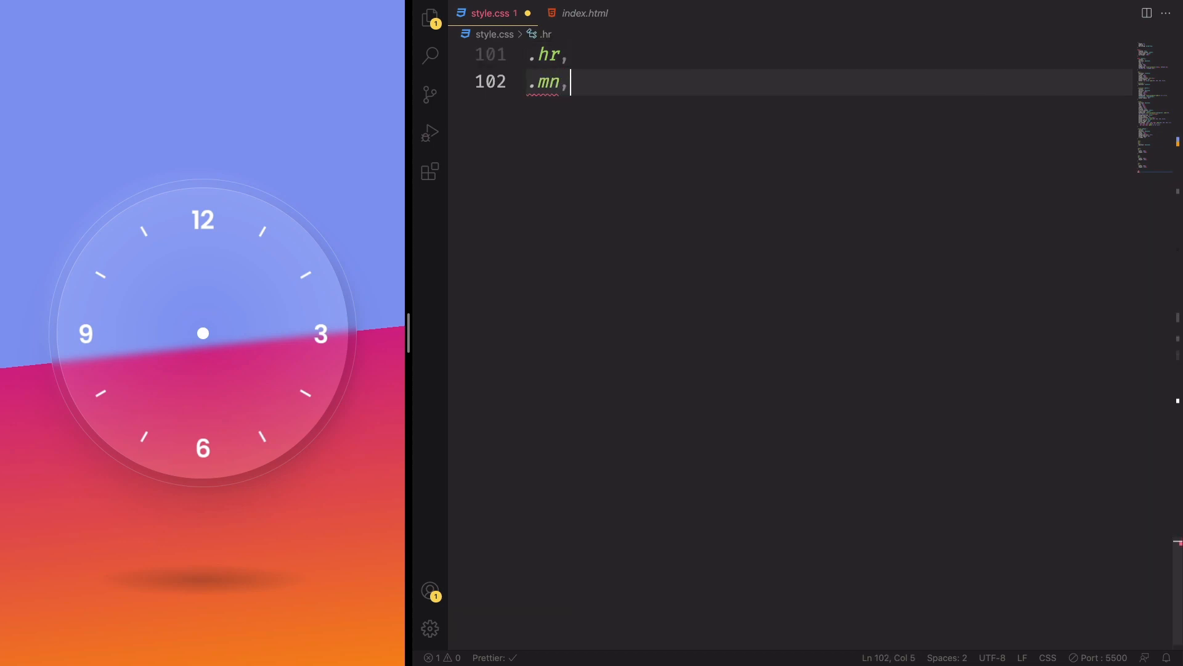
type(".sc{")
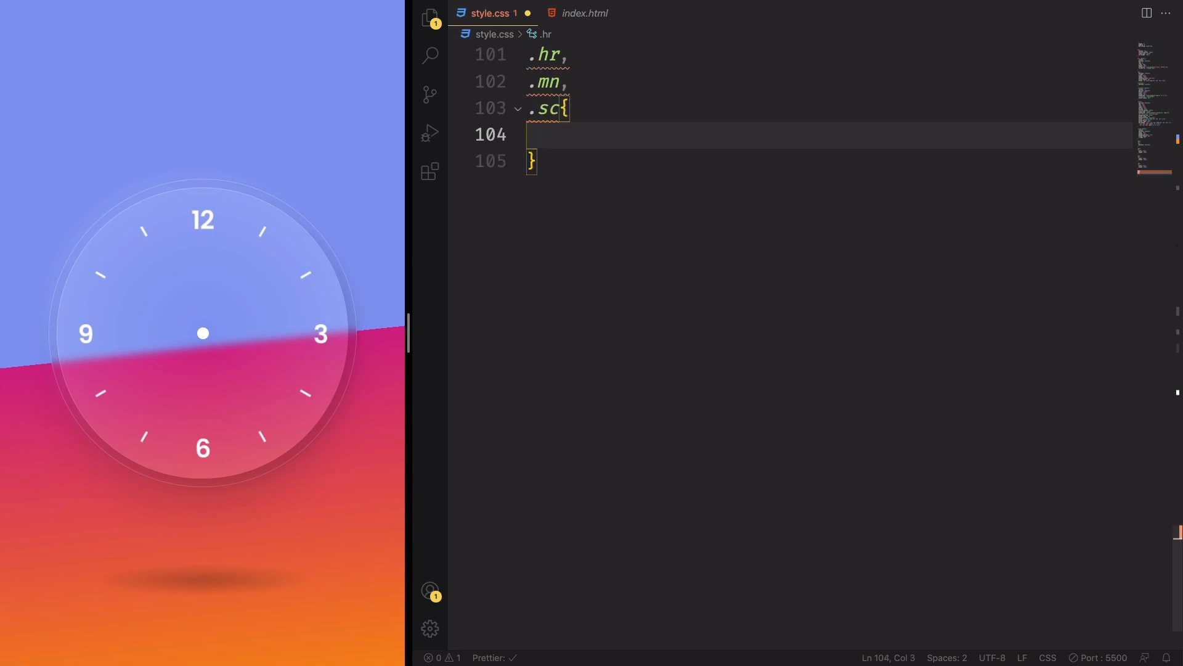
type("display: flex;")
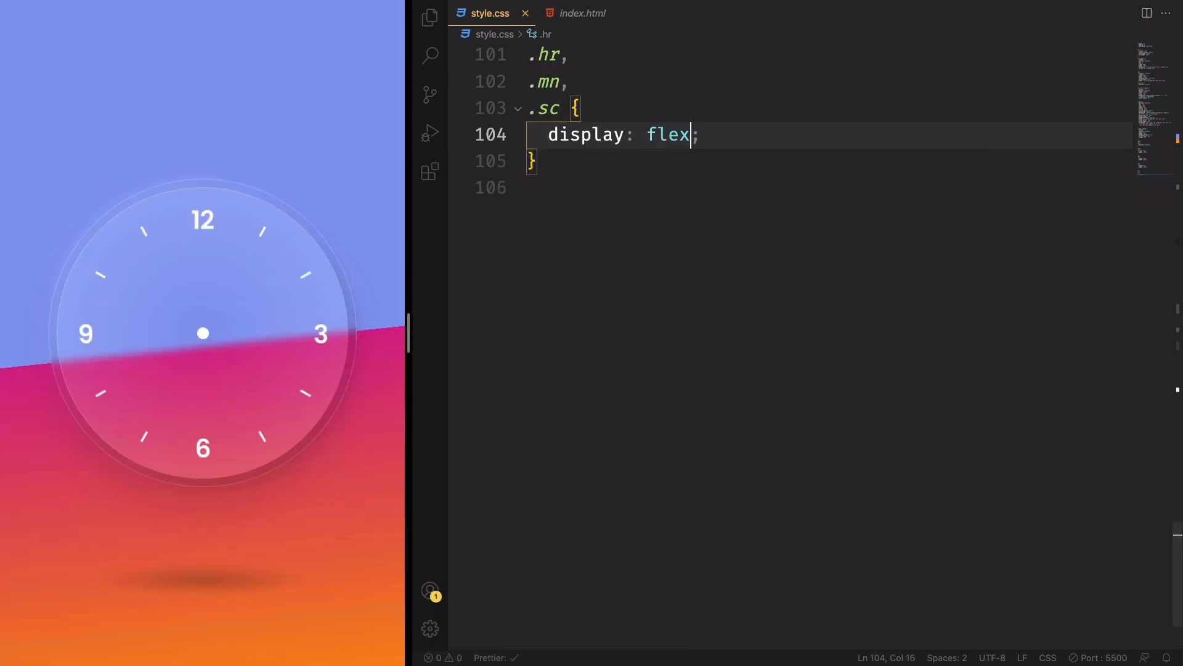
key("Enter")
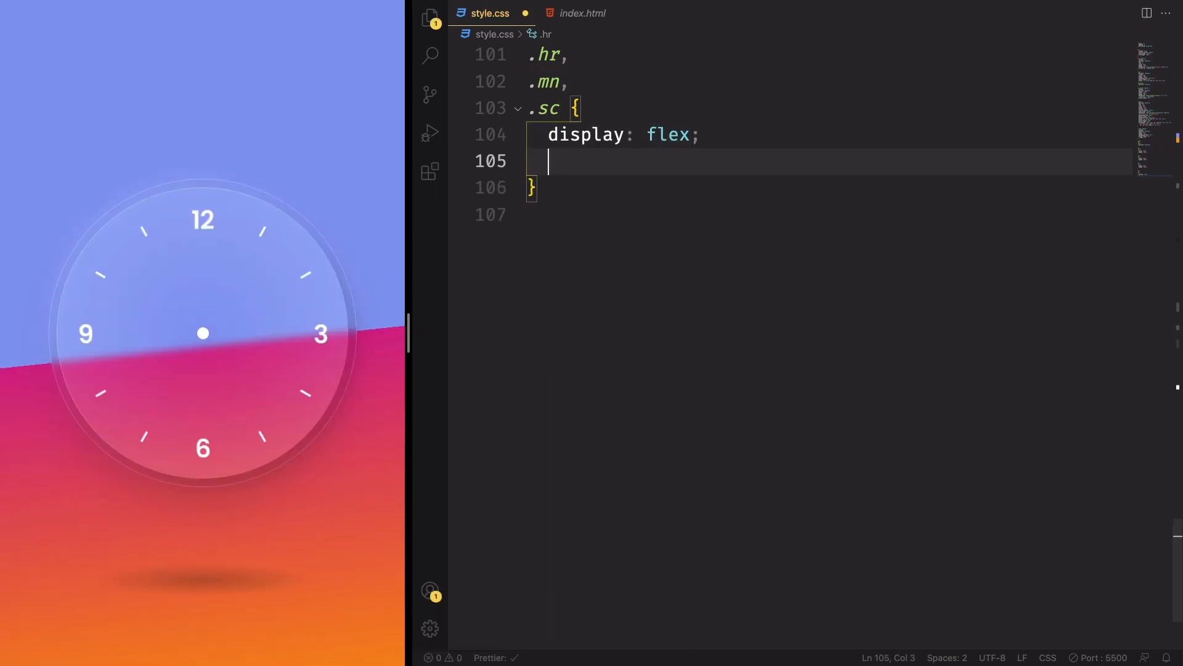
type("background-color: orangered;")
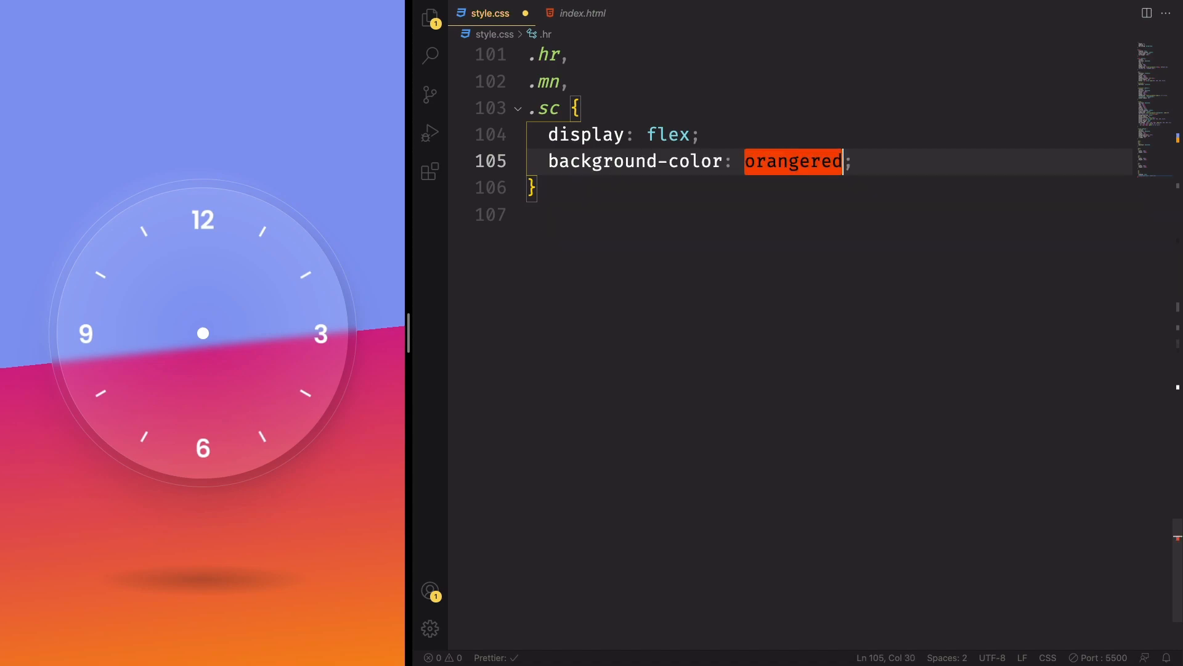
key("enter")
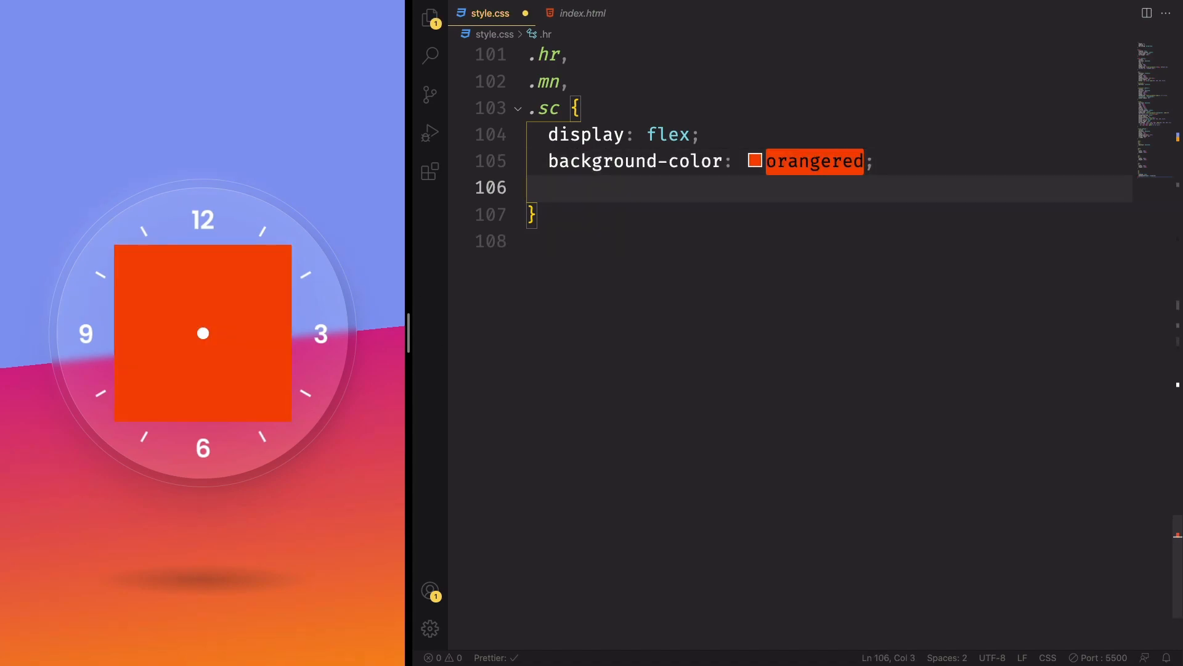
Step: Add justify-content: center, position: absolute and border-radius: 50%, then remove the orangered line
type("justify-content: ;")
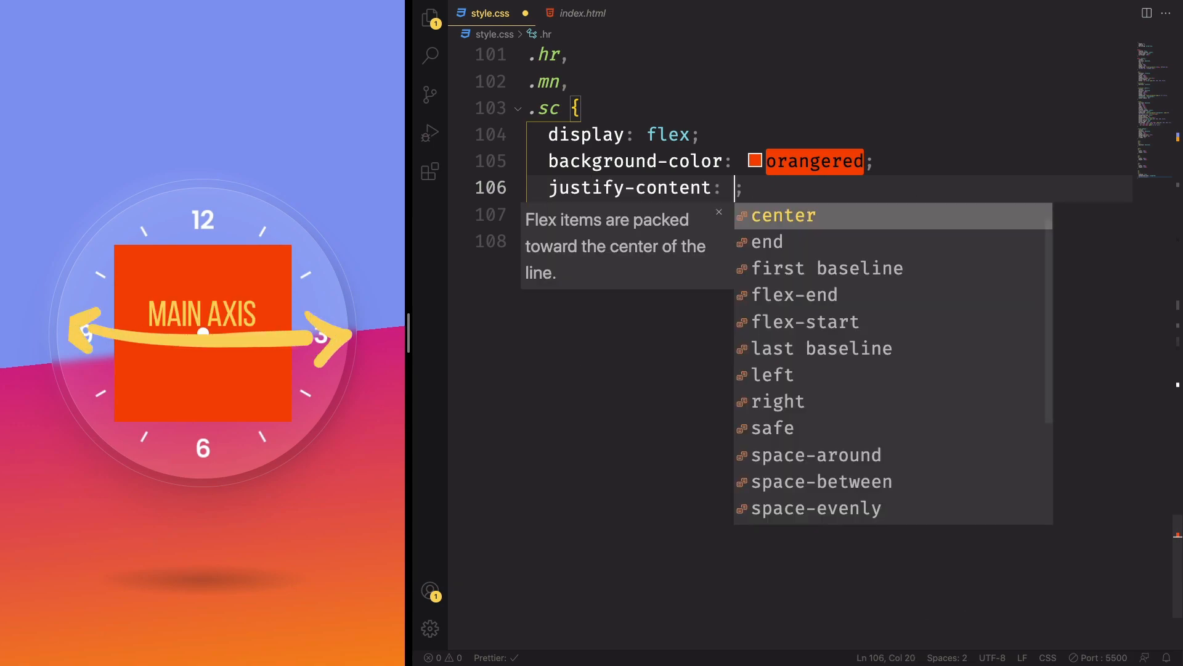
left_click(784, 214)
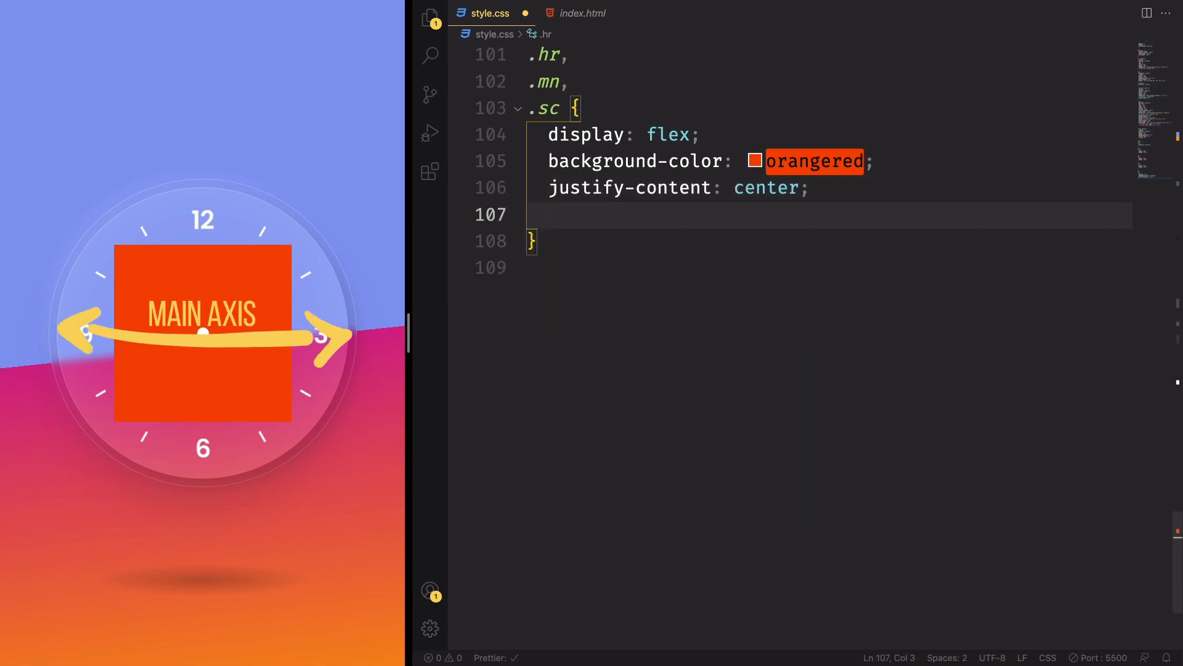
type("position: absolute;")
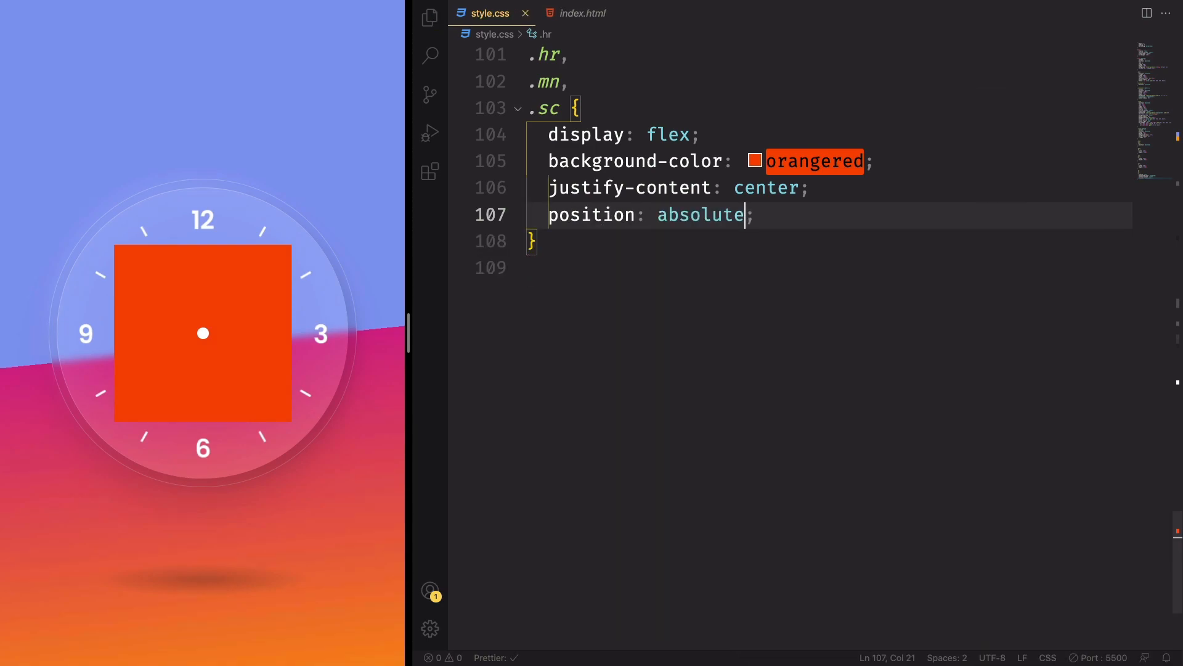
type("borr")
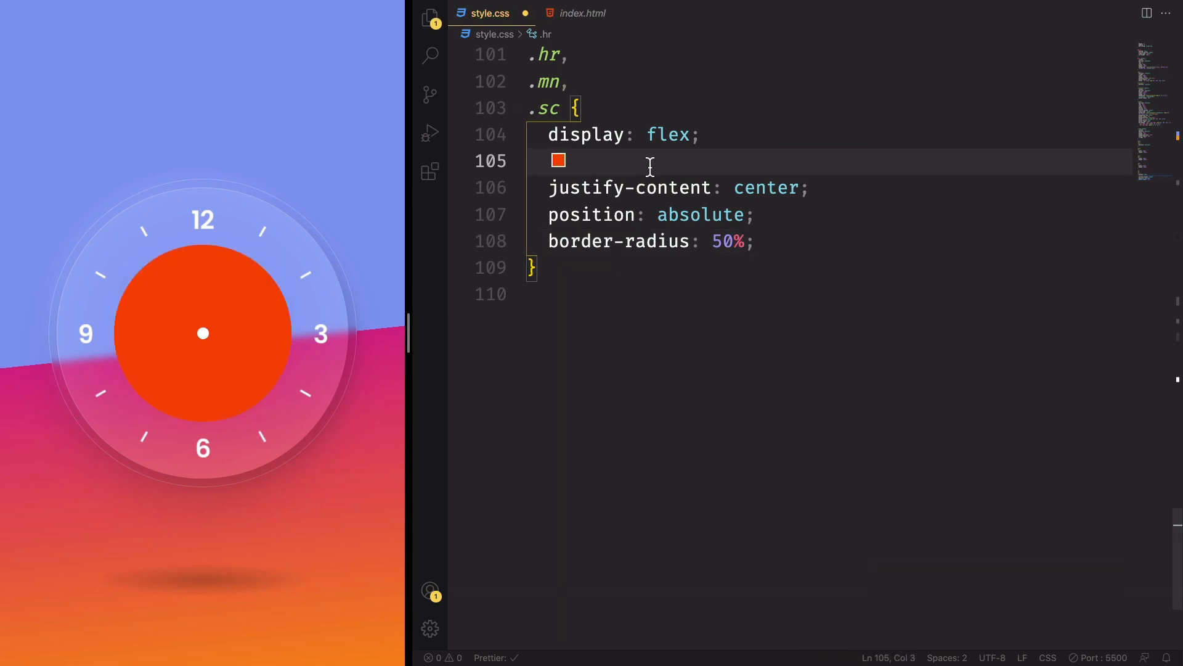
key("Backspace")
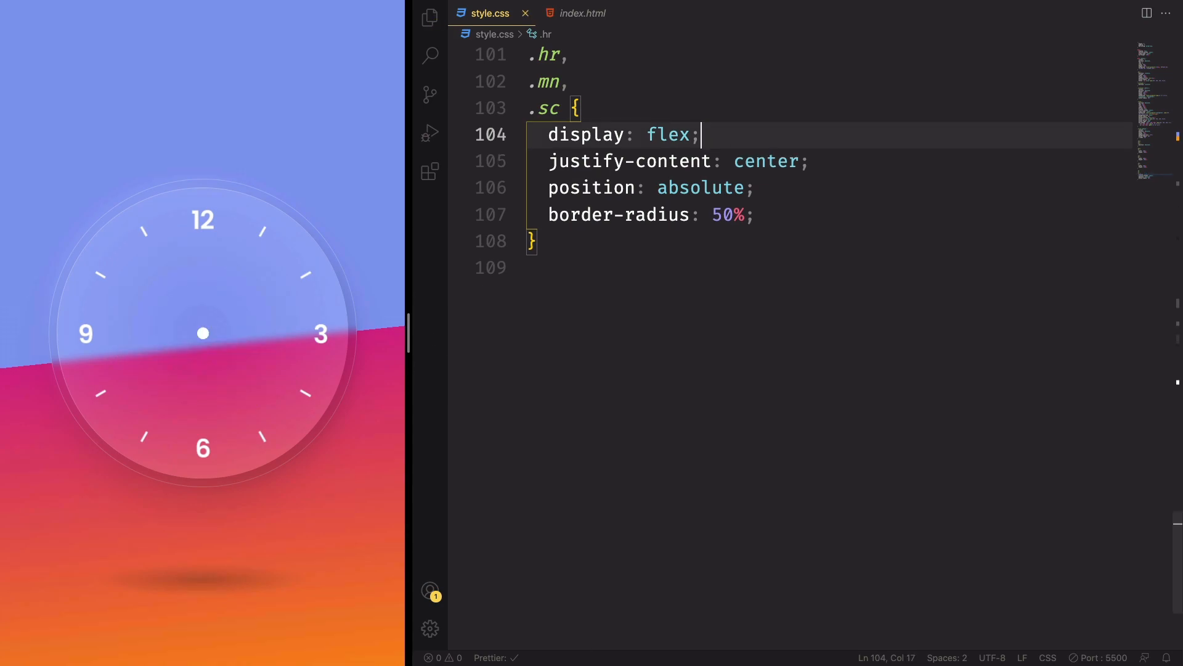
key("enter")
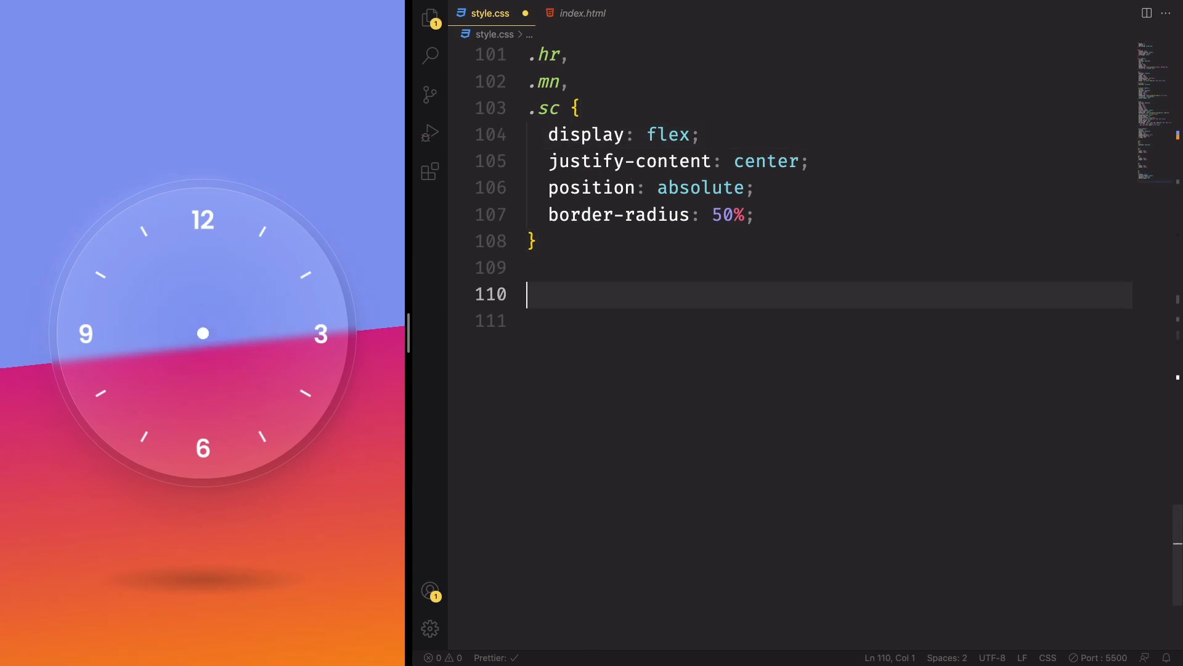
type("hr::before{")
left_click(827, 321)
type("content: \"\";")
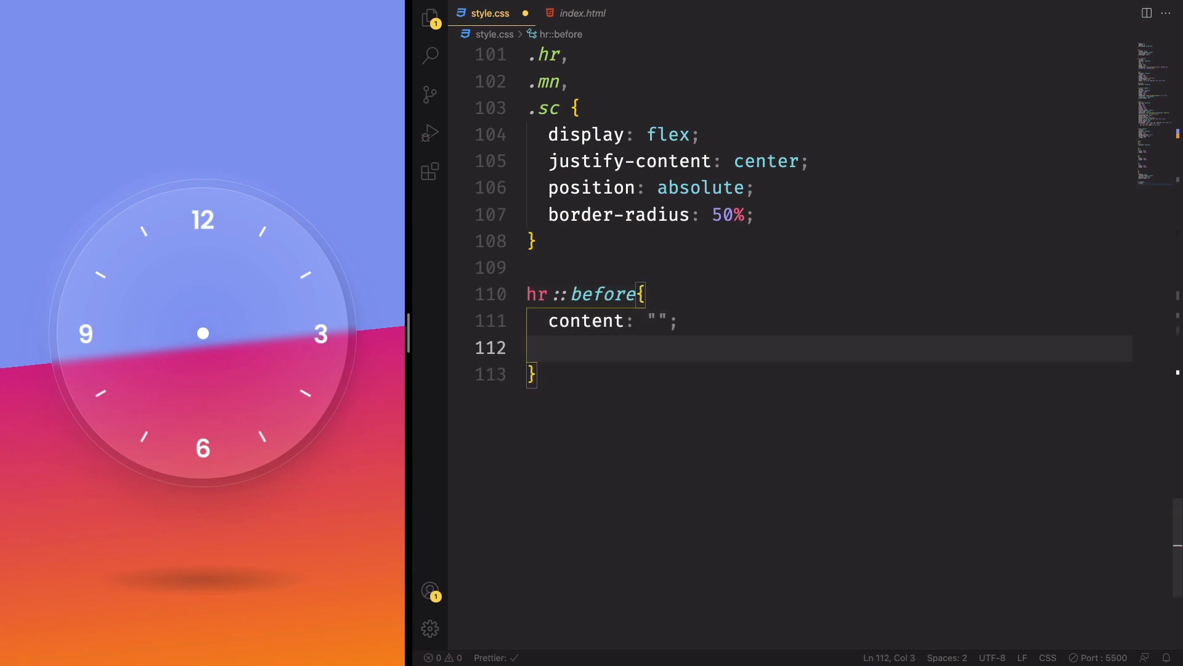
Step: Style .hr::before with position absolute, background #ff105e, z-index: 3 and border-radius: 6px
type("position: absolute;")
type("width: 8px;")
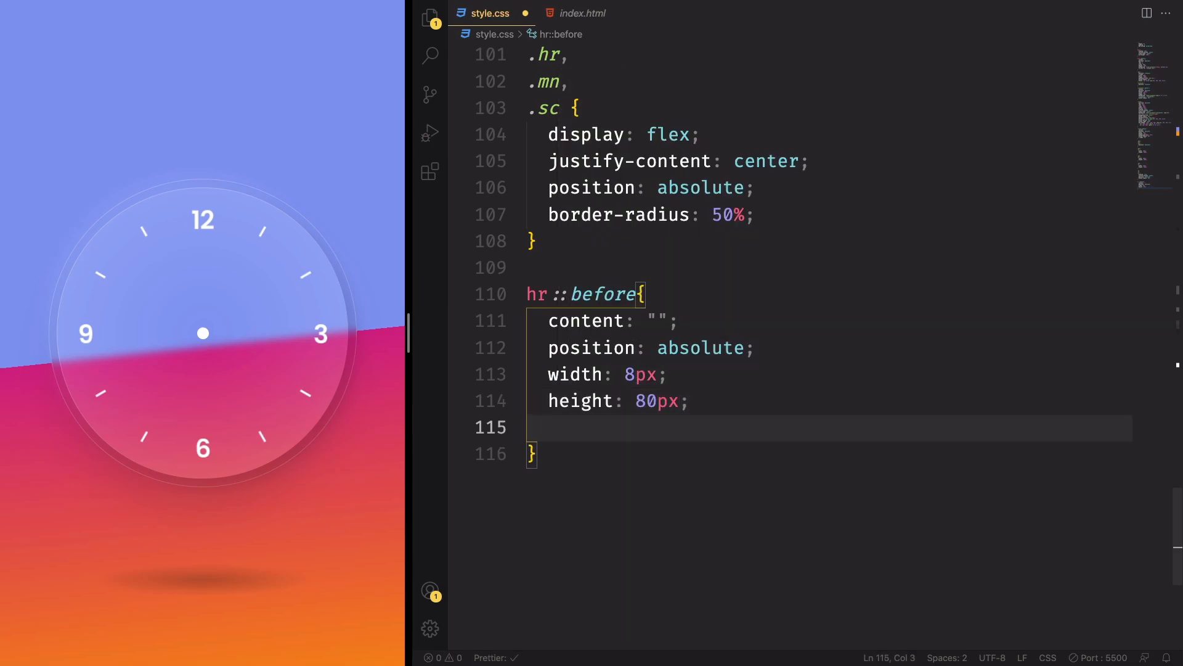
type("background: #;")
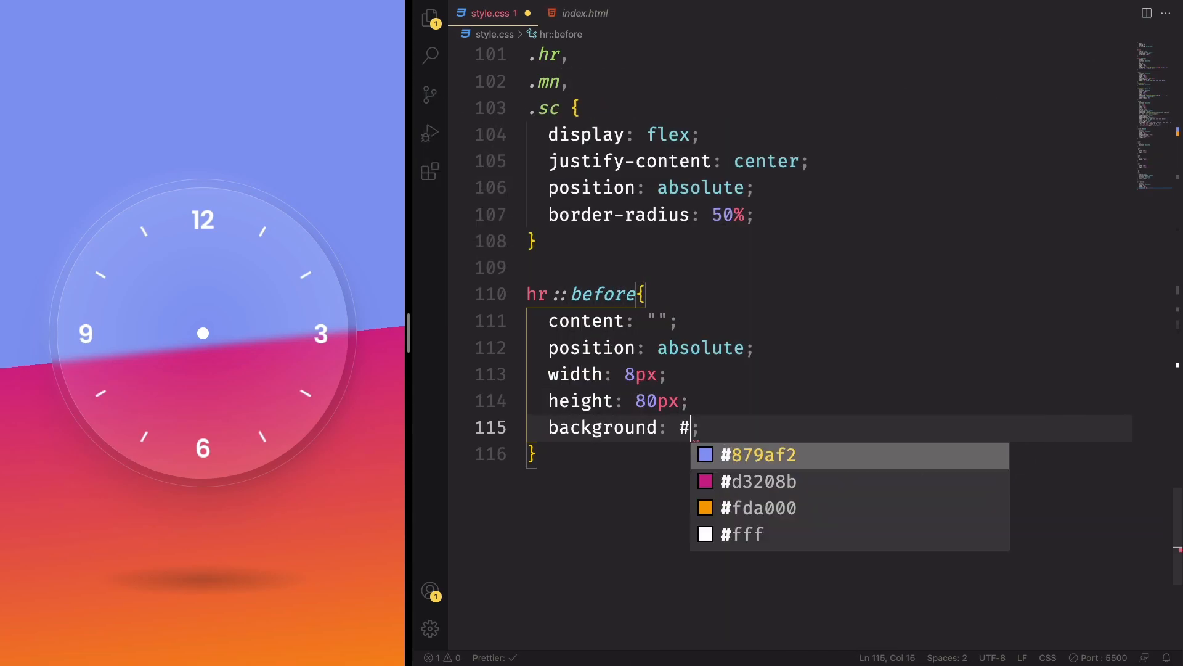
type("ff1")
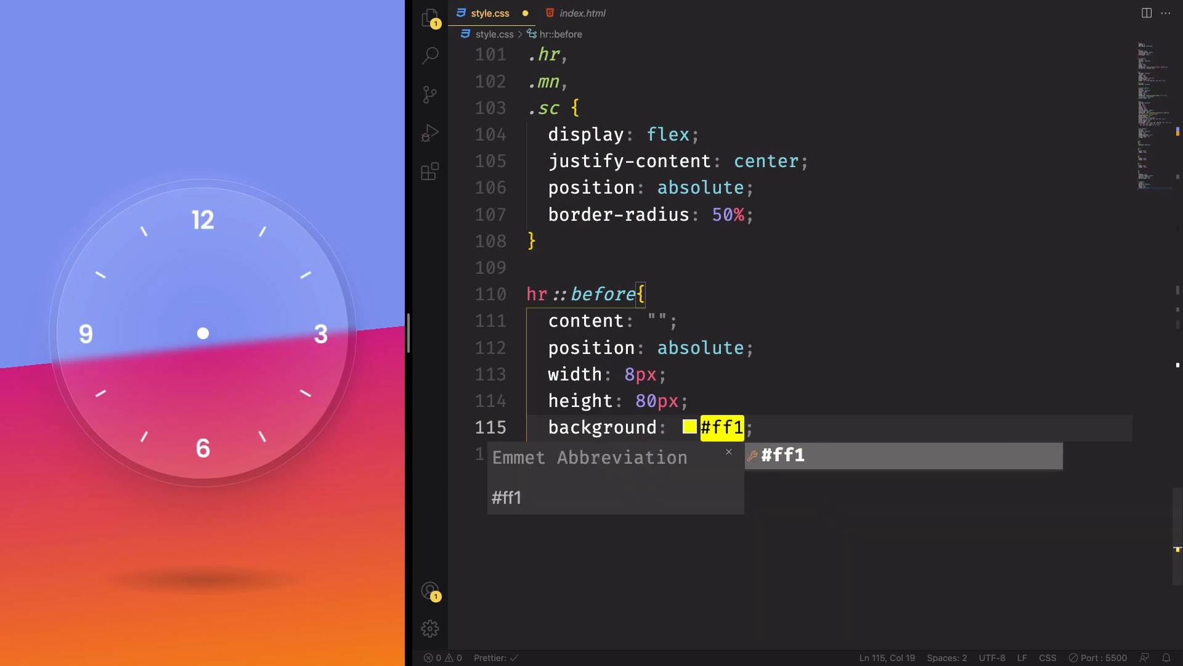
type("05e")
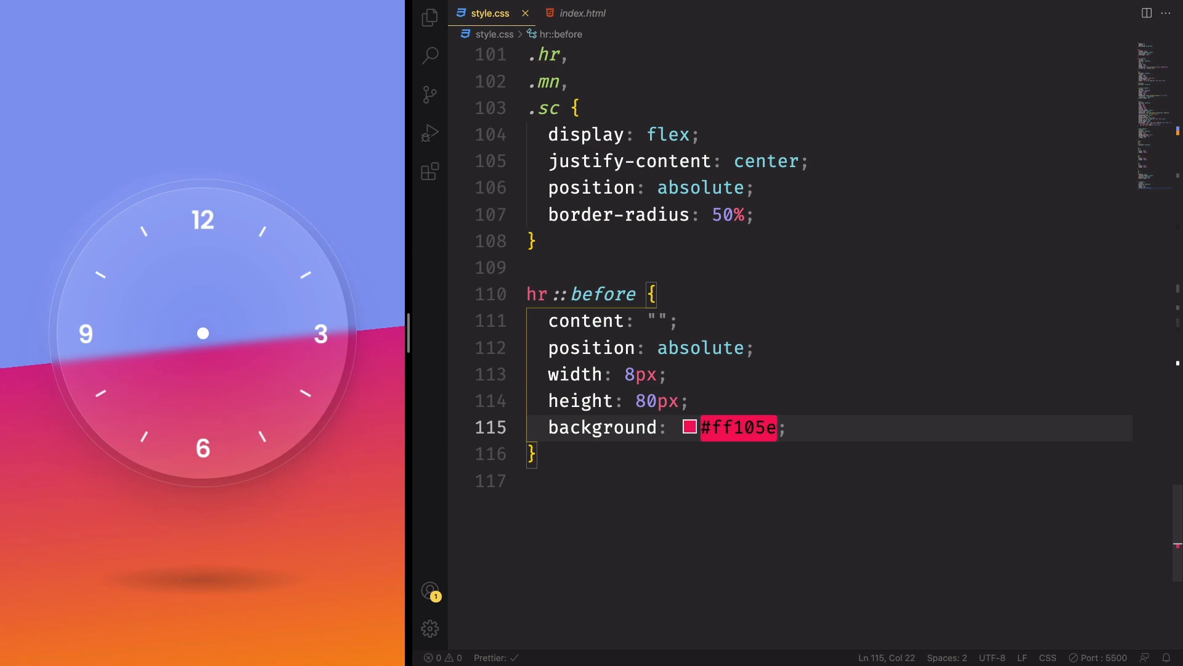
type(".")
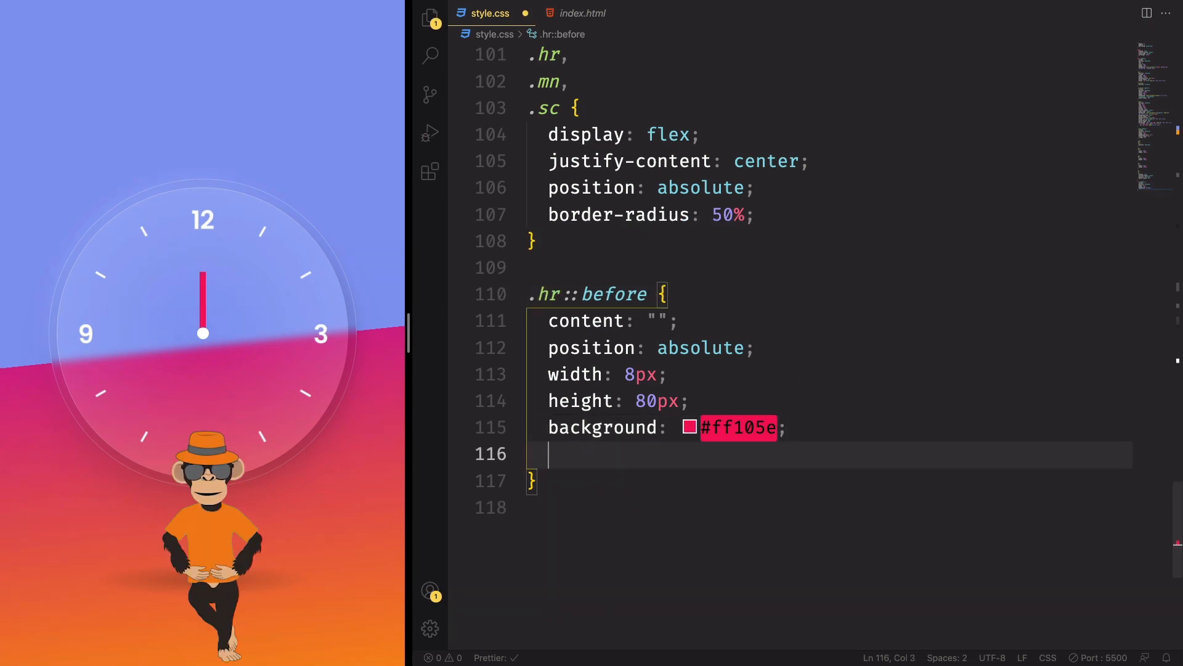
type("z-index: 3;")
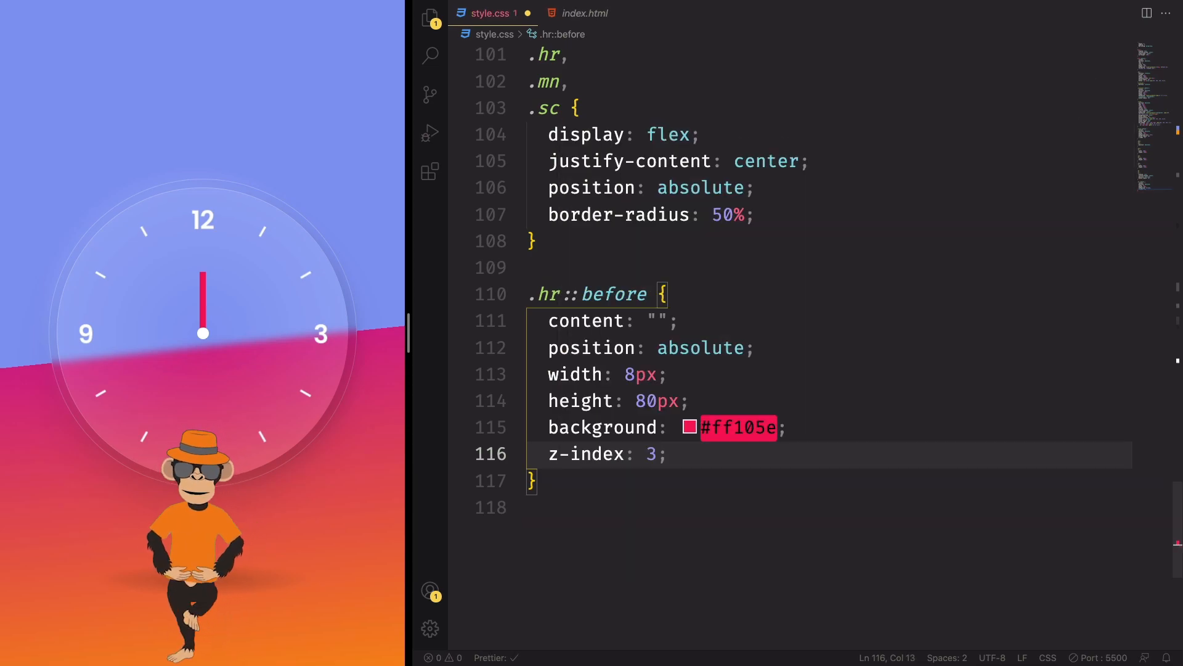
type("border-radius: 6px;")
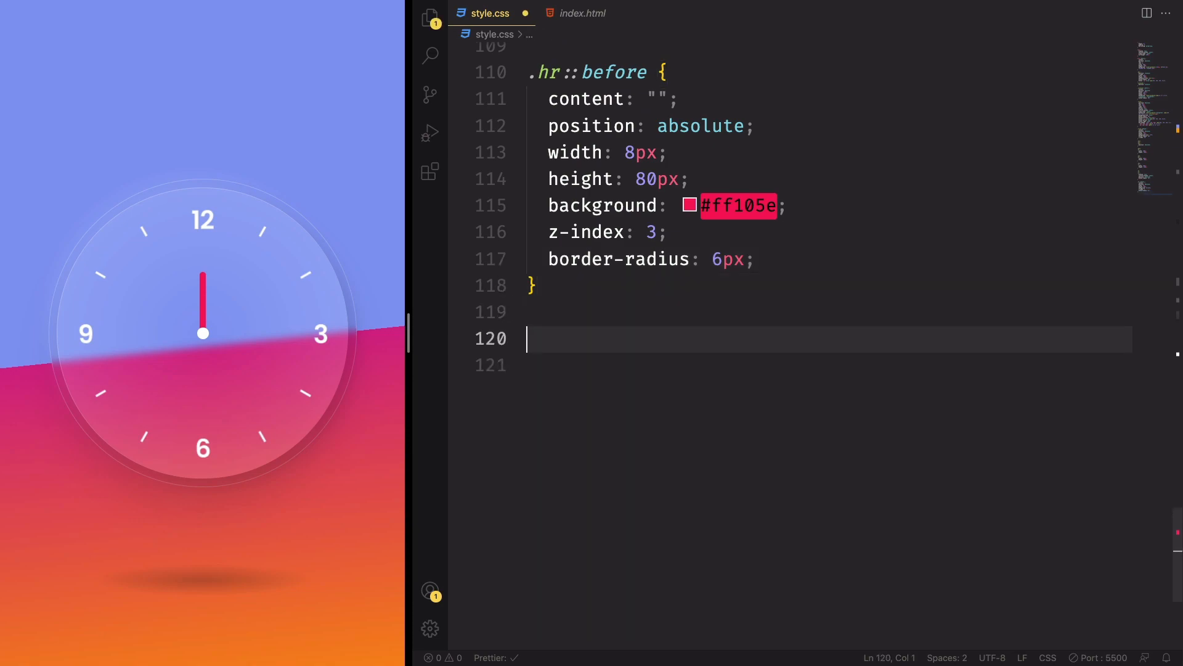
Step: Write the .mn::before rule: absolute, 4px by 90px, background #fff, z-index 4, border-radius 6px
type("mn")
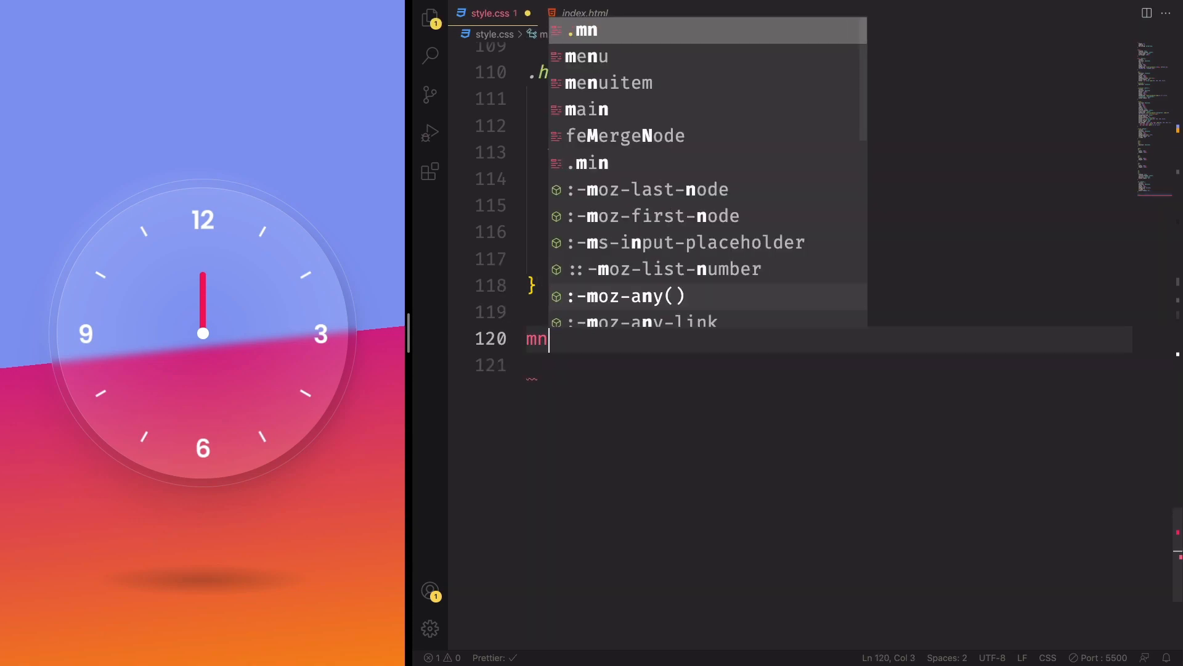
type("::before")
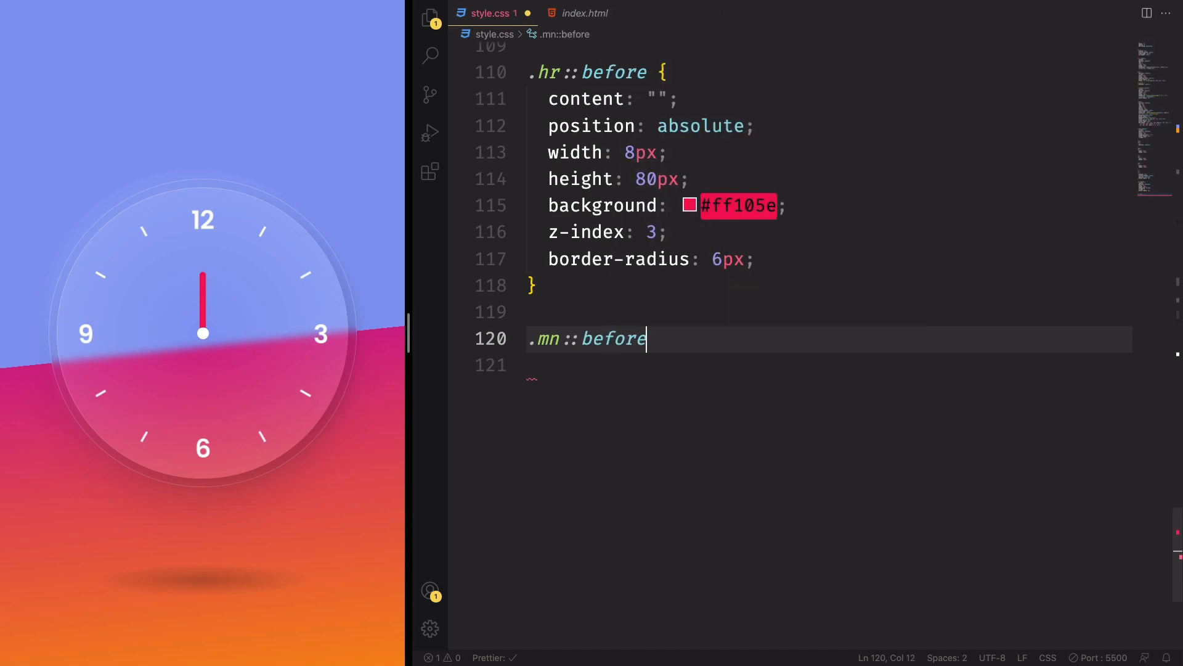
type("{")
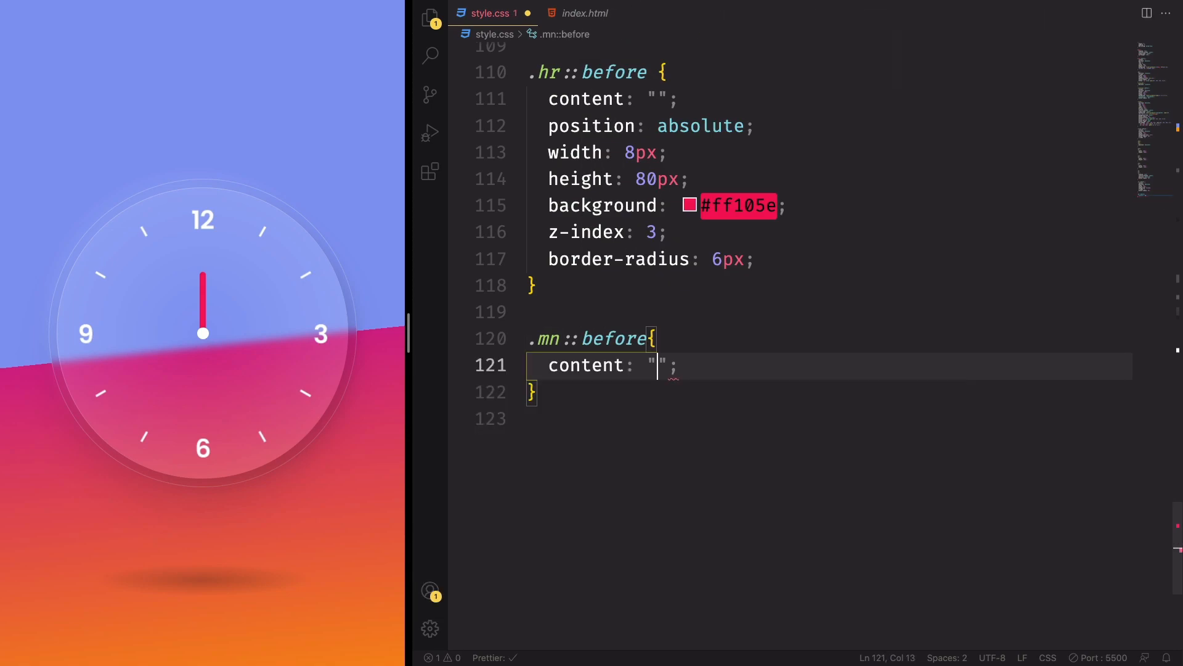
type("position: absolute;")
type("height: 90px;")
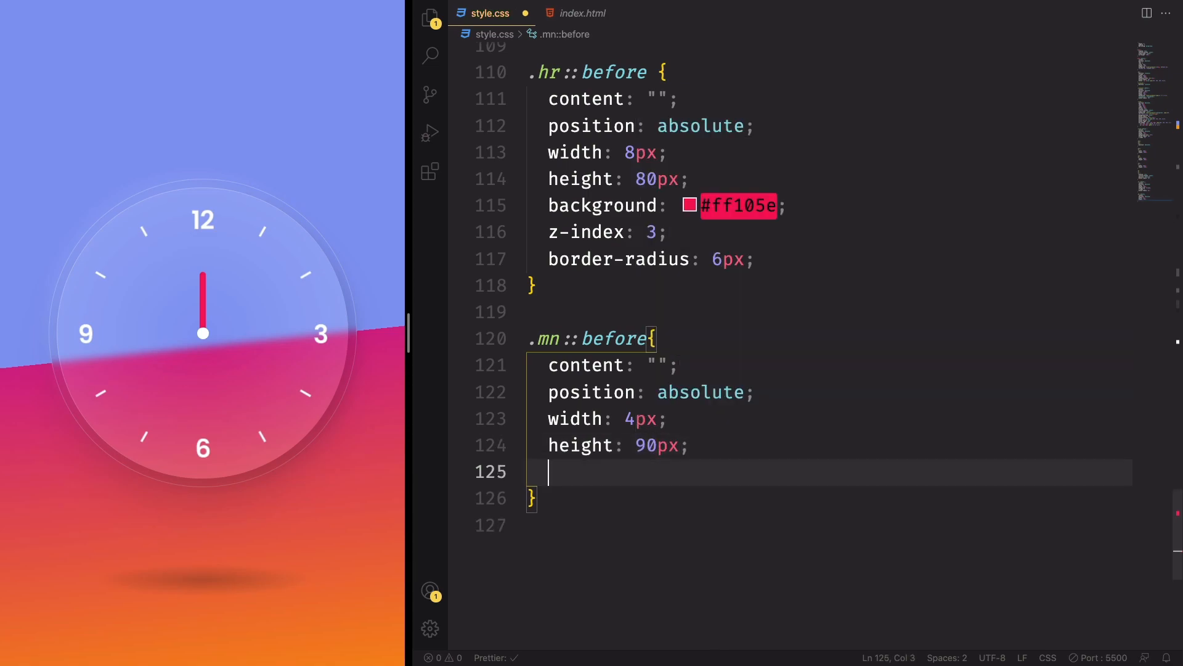
type("background: ;")
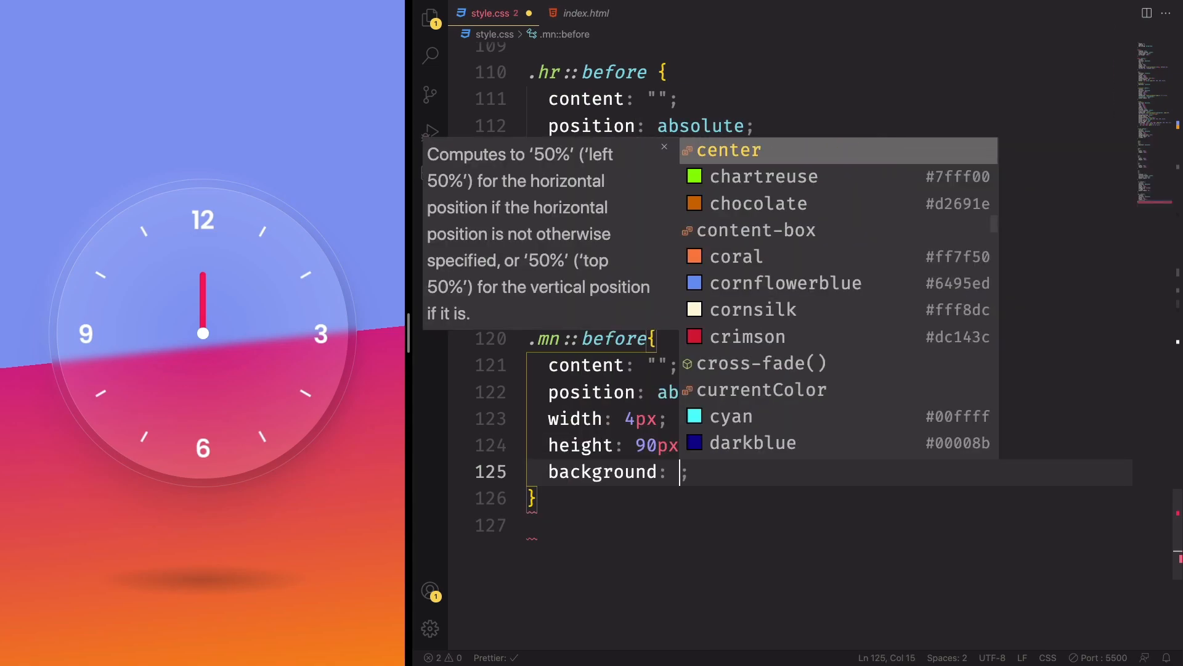
type("#fff")
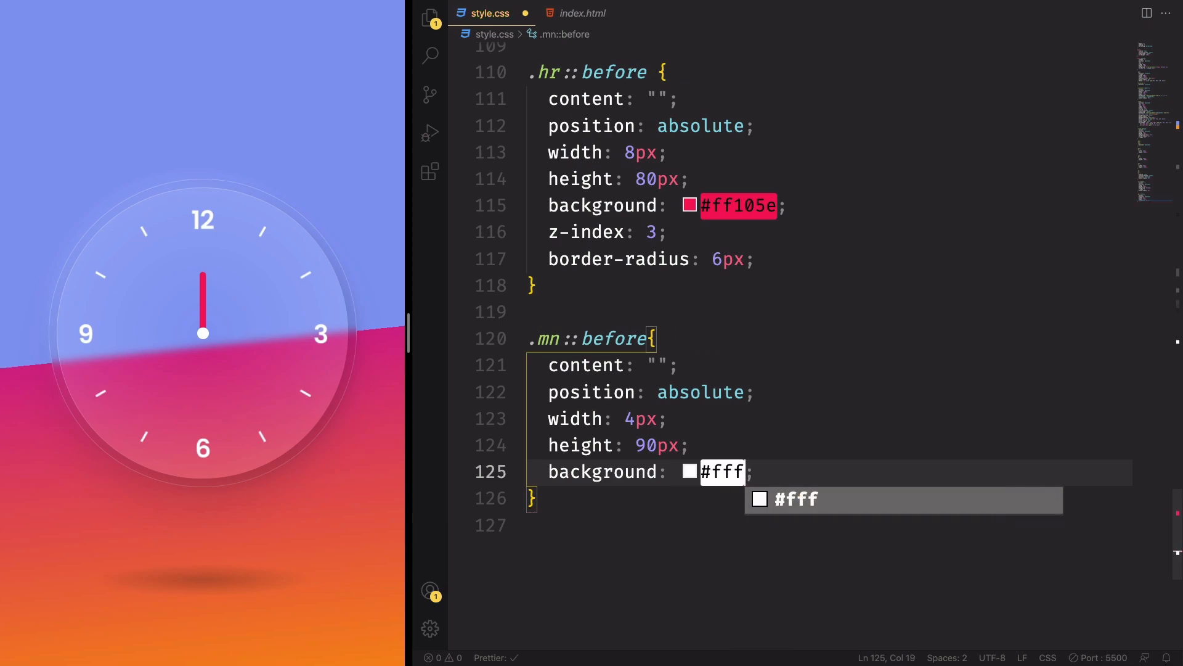
type("z-index: 4;")
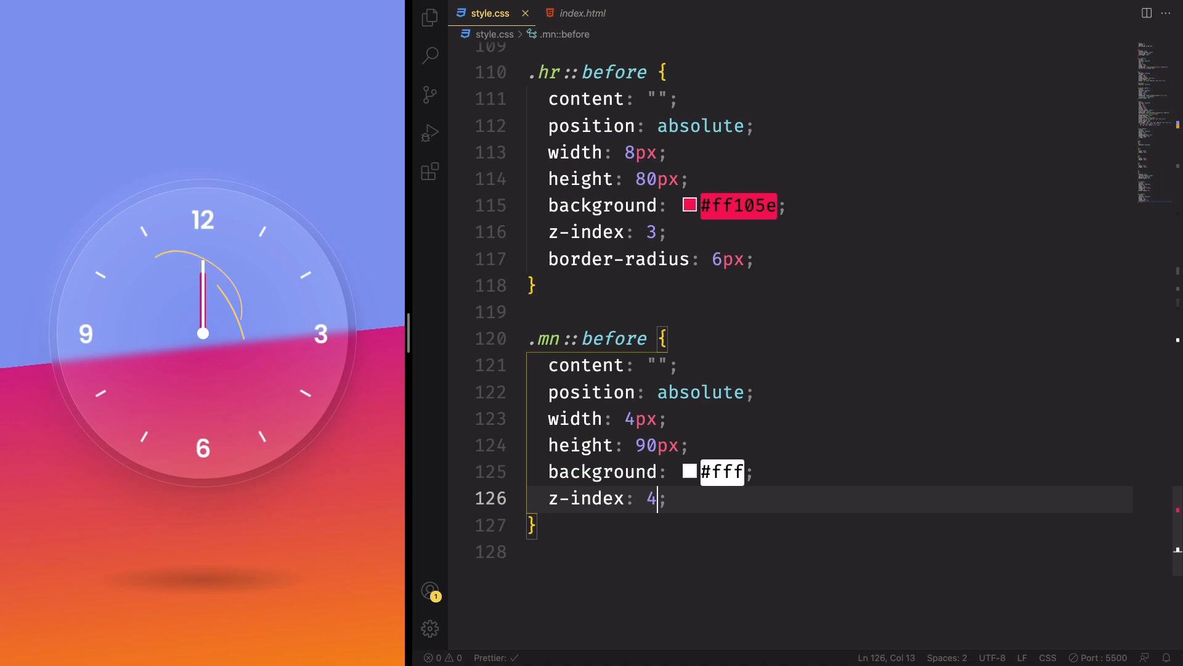
type("border-radius: 6px;")
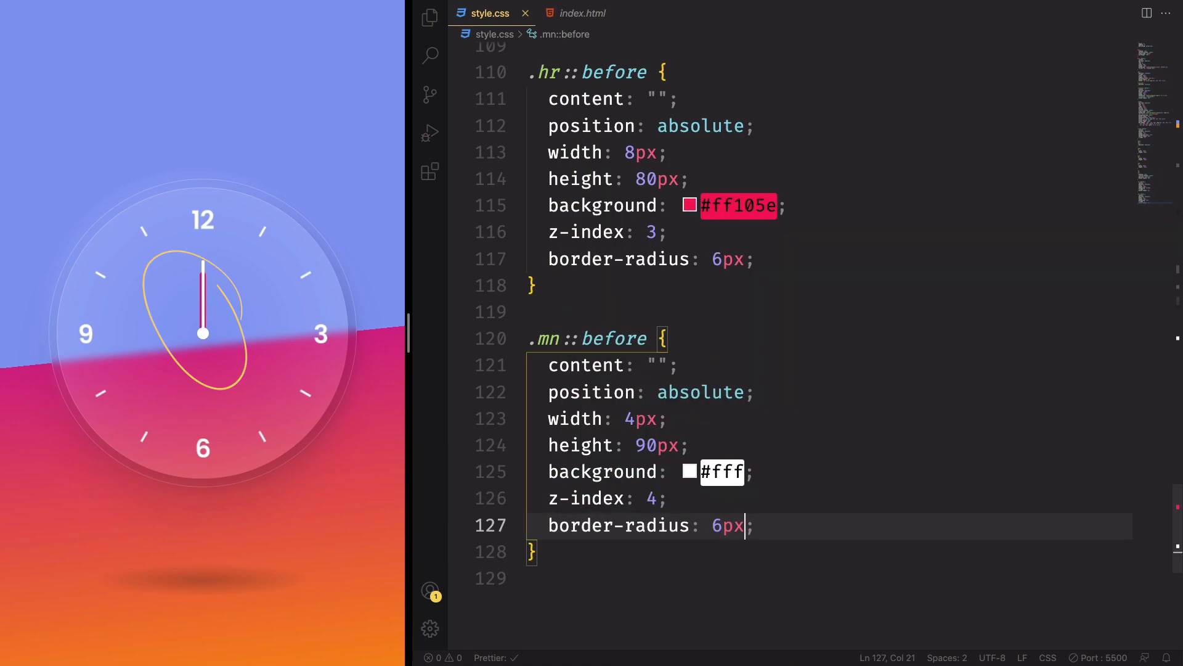
mouse_move(575, 73)
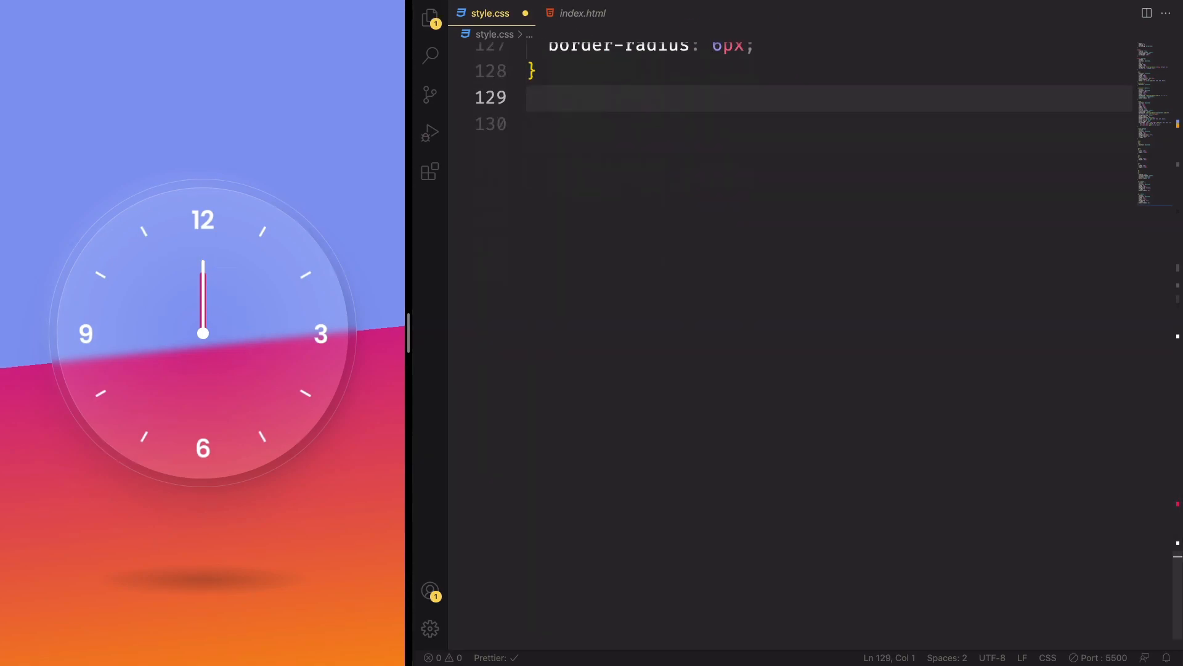
Step: Write the .sc::before rule: absolute, 2px by 150px, background #fff, z-index 5, border-radius 6px
type(".")
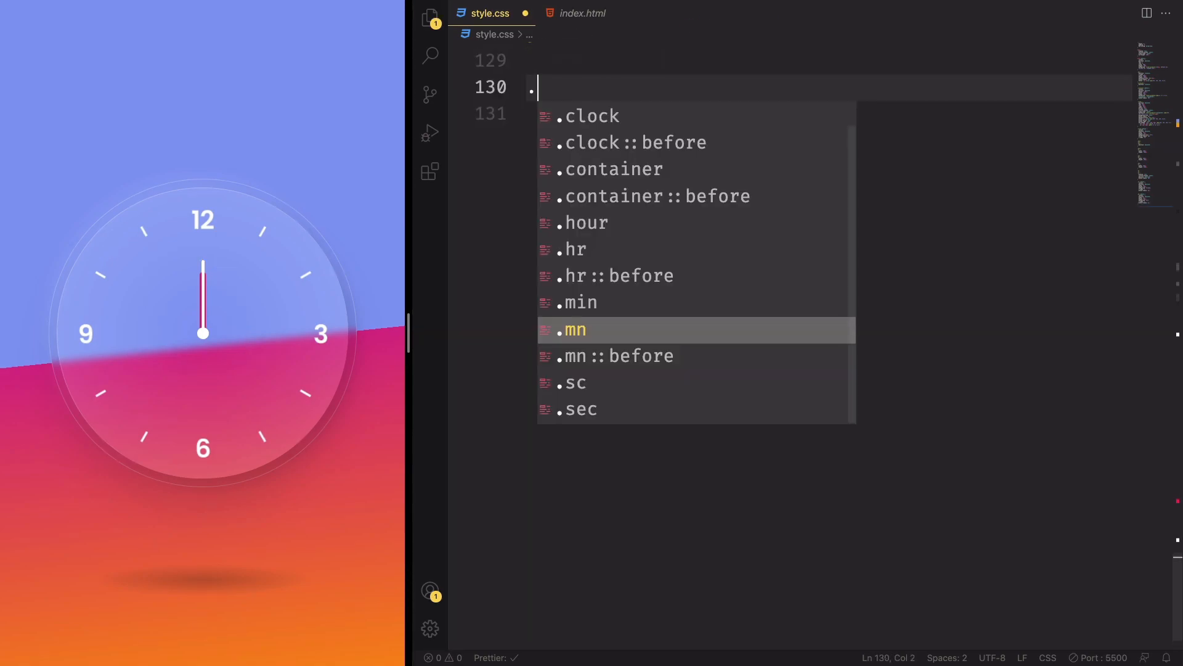
type(".sc:b")
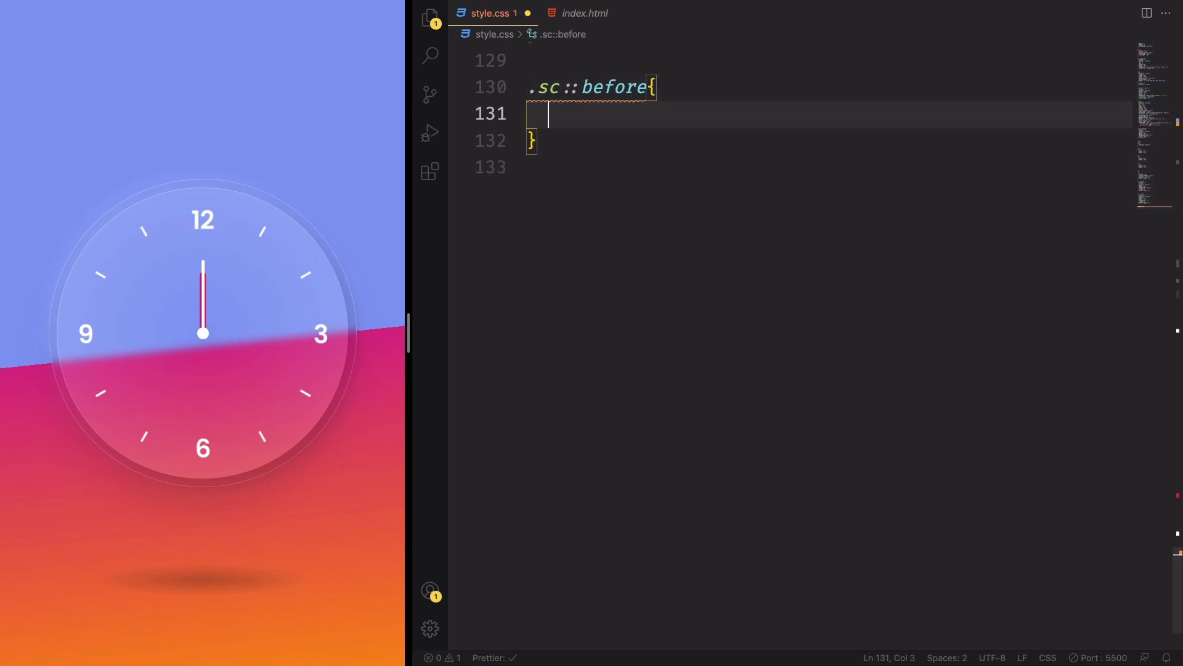
type("content: \"\";")
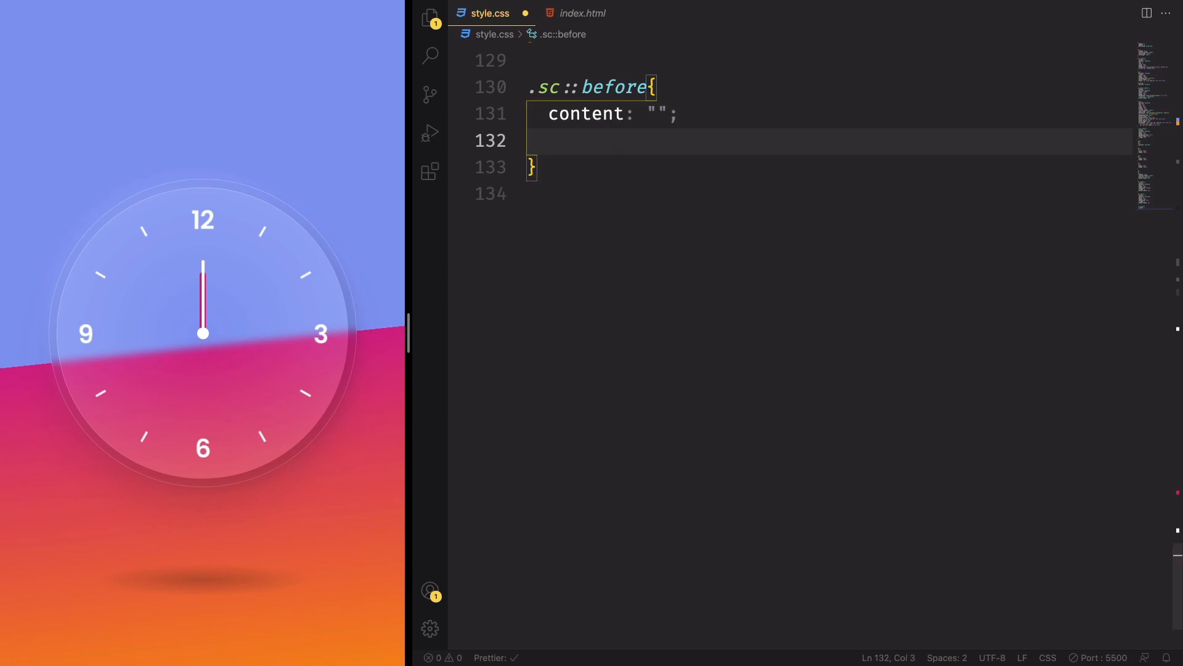
type("position: absolute;")
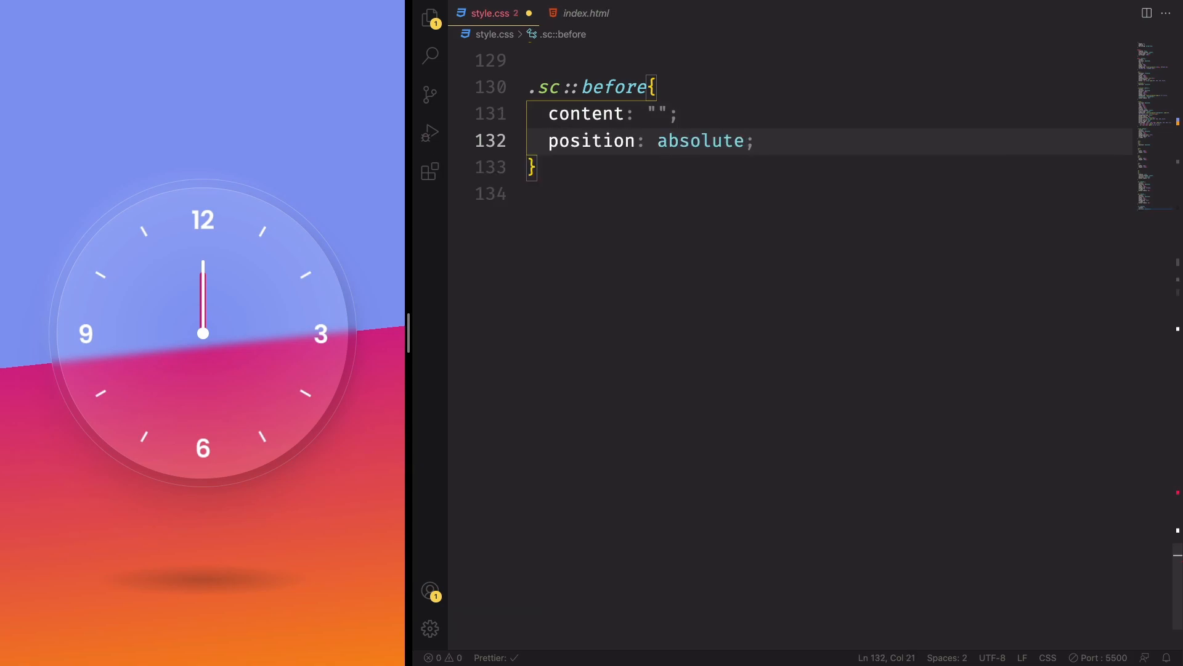
type("width: 2px;")
type("height: 150px;")
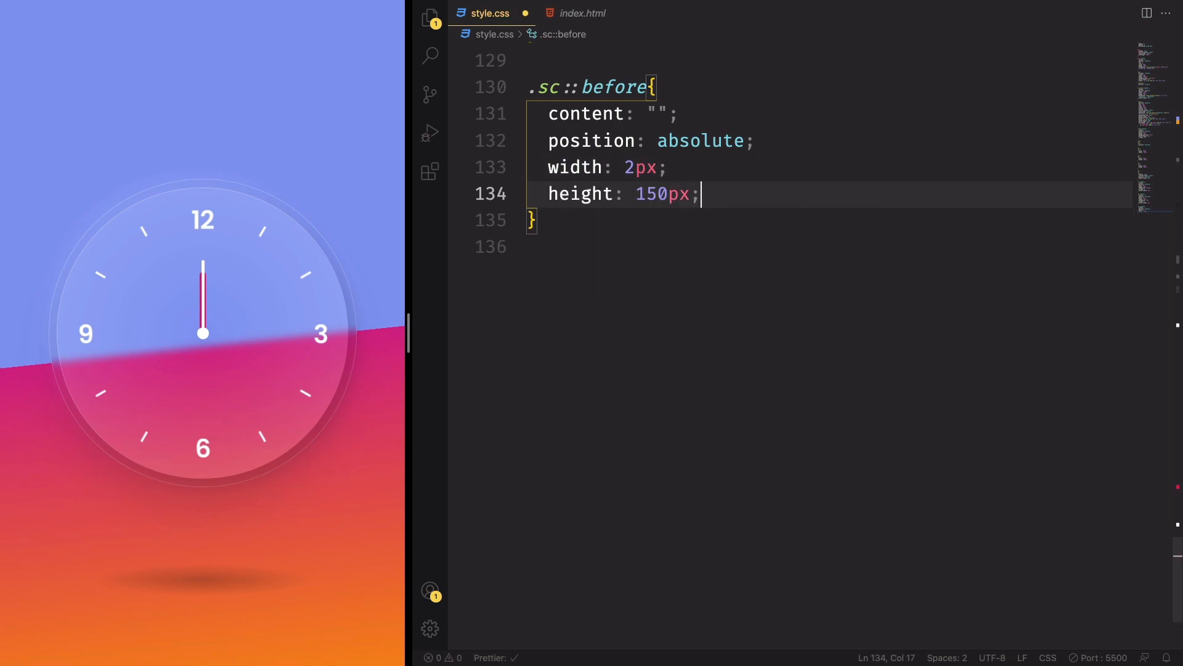
key("Return")
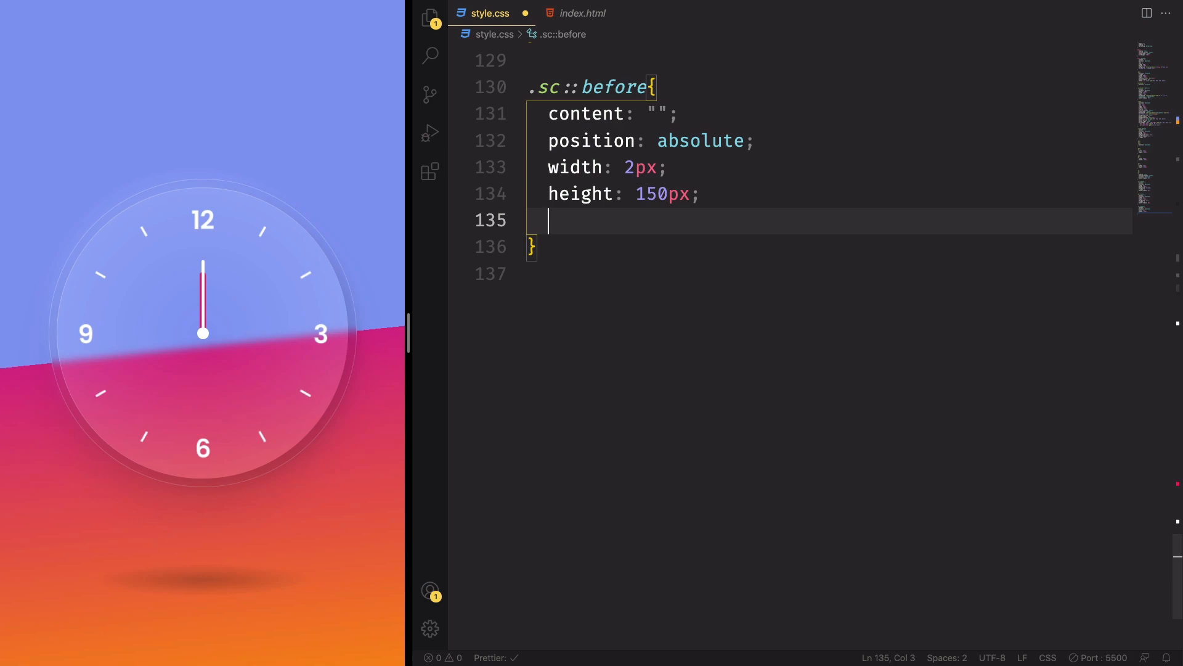
type("background: ;")
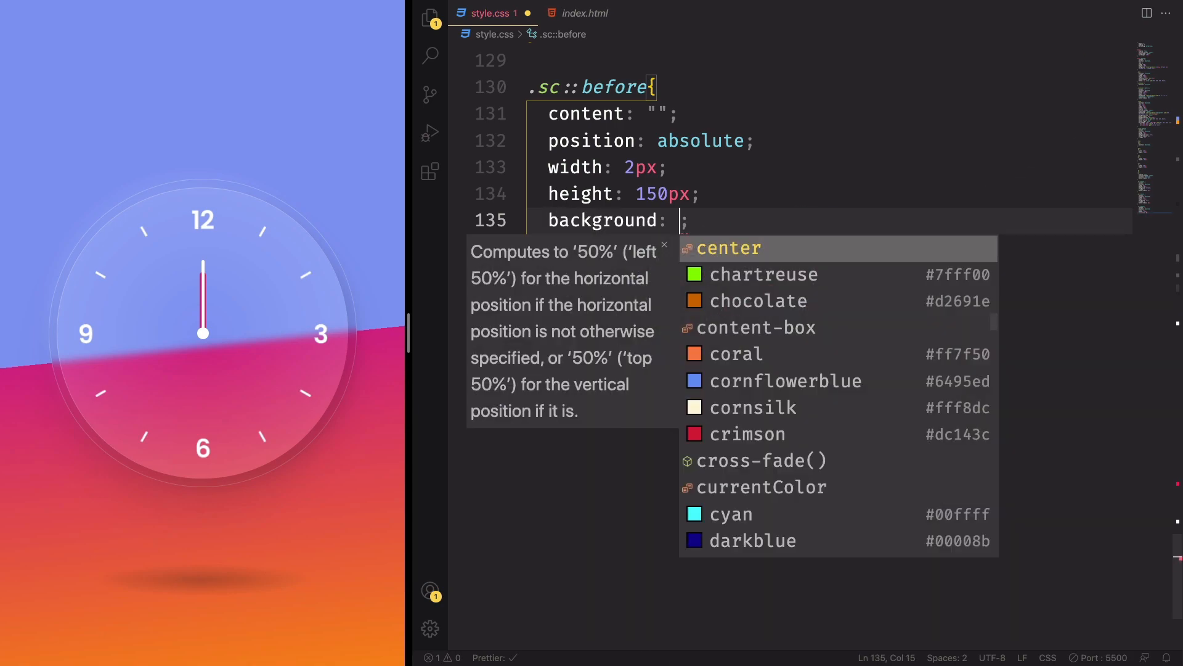
type("#fff")
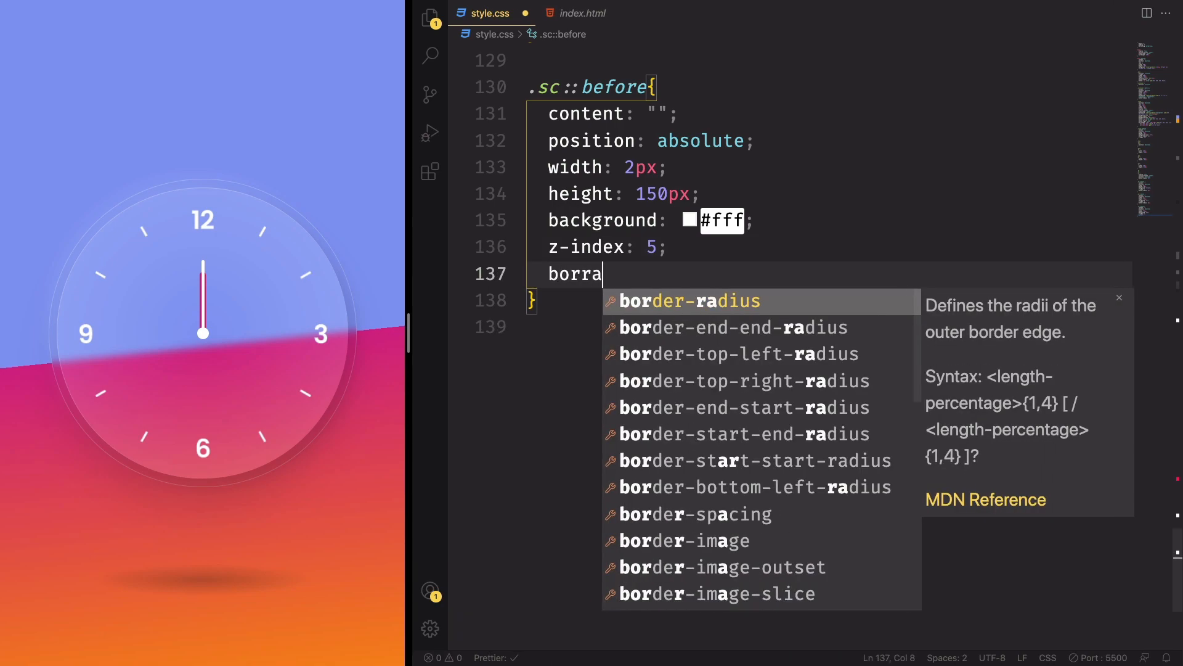
type("border-radius: 6px;")
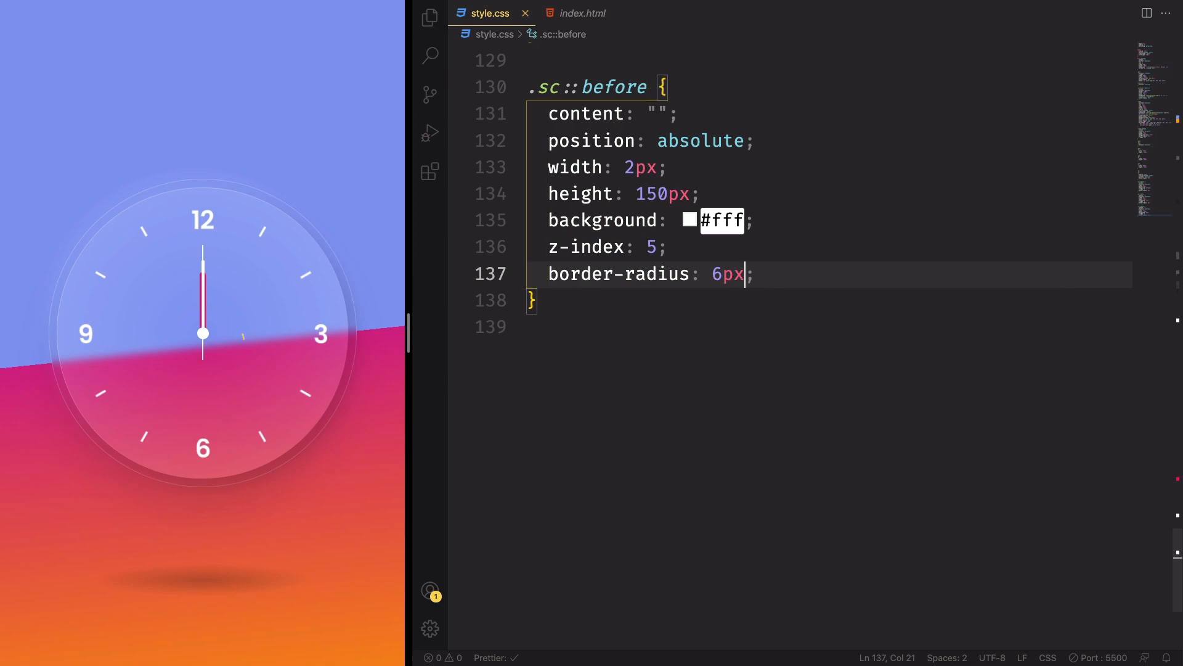
left_click(505, 12)
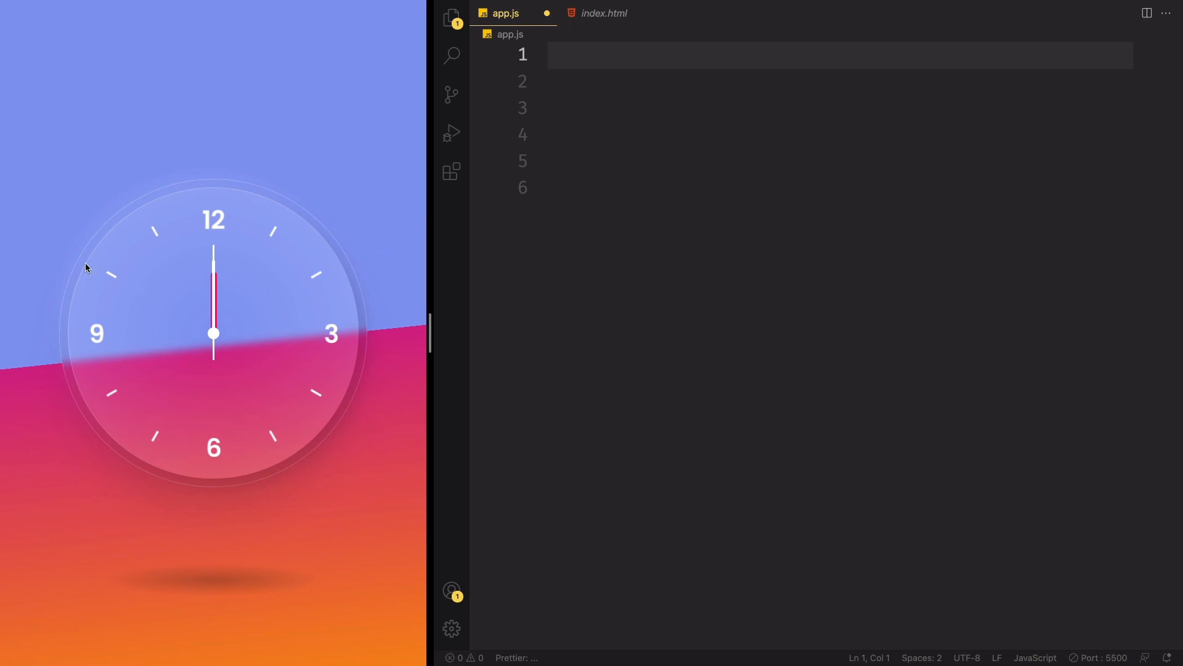
mouse_move(533, 187)
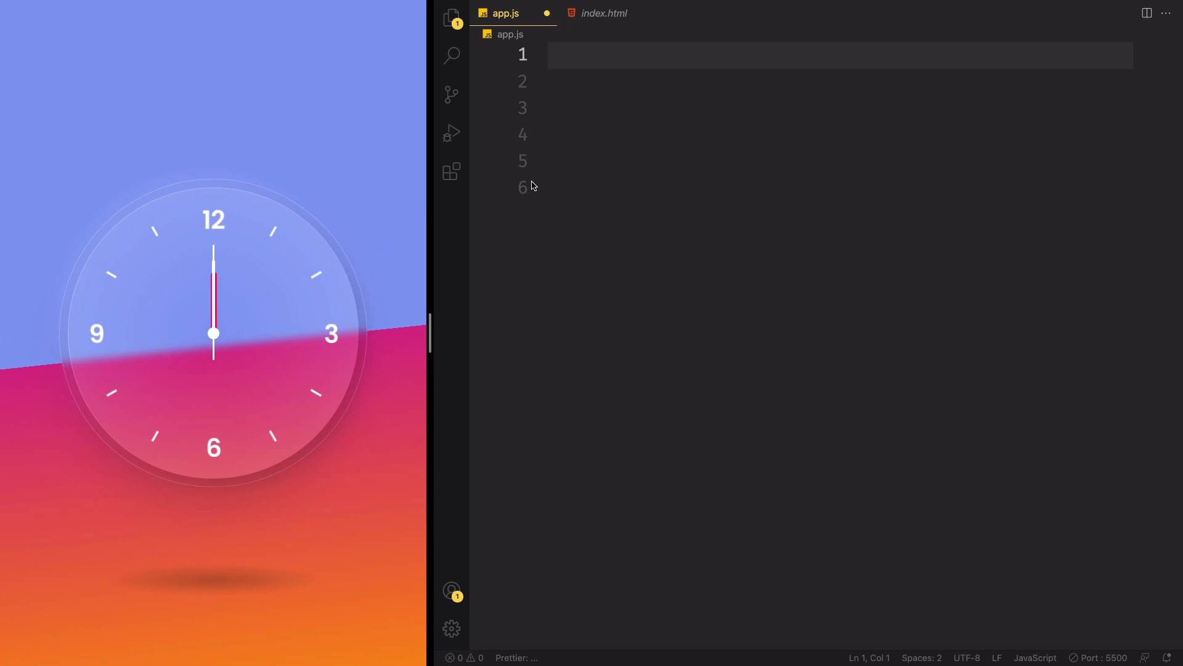
Step: Start app.js with const deg = 6; on its first line
type("c")
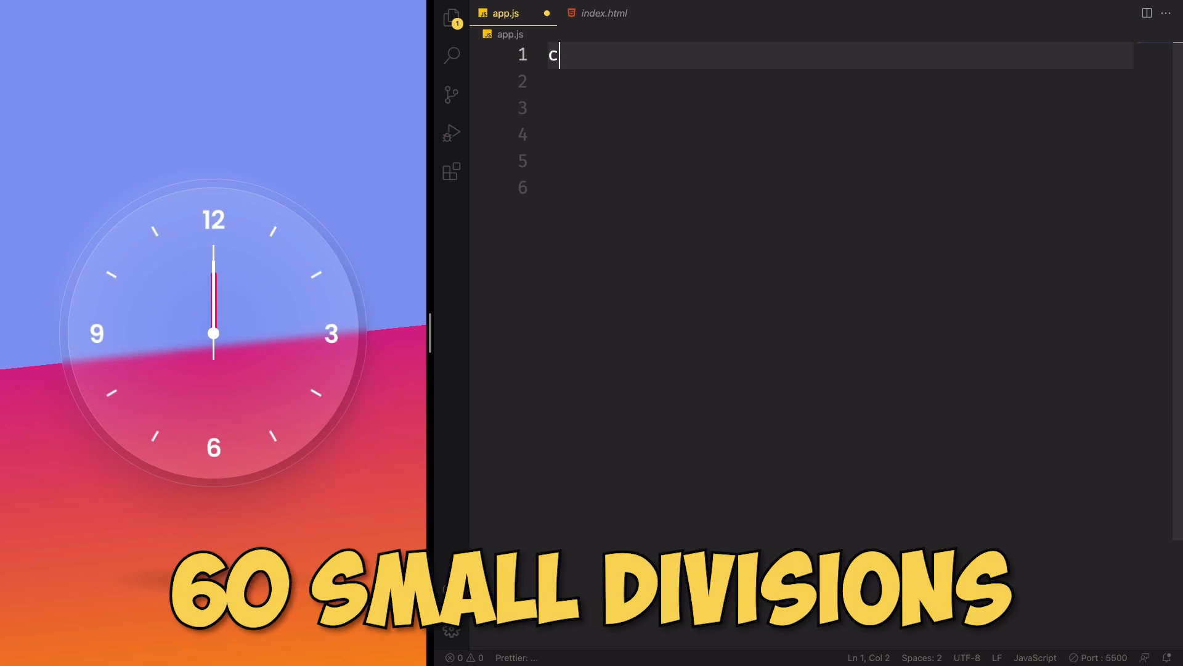
type("onst d")
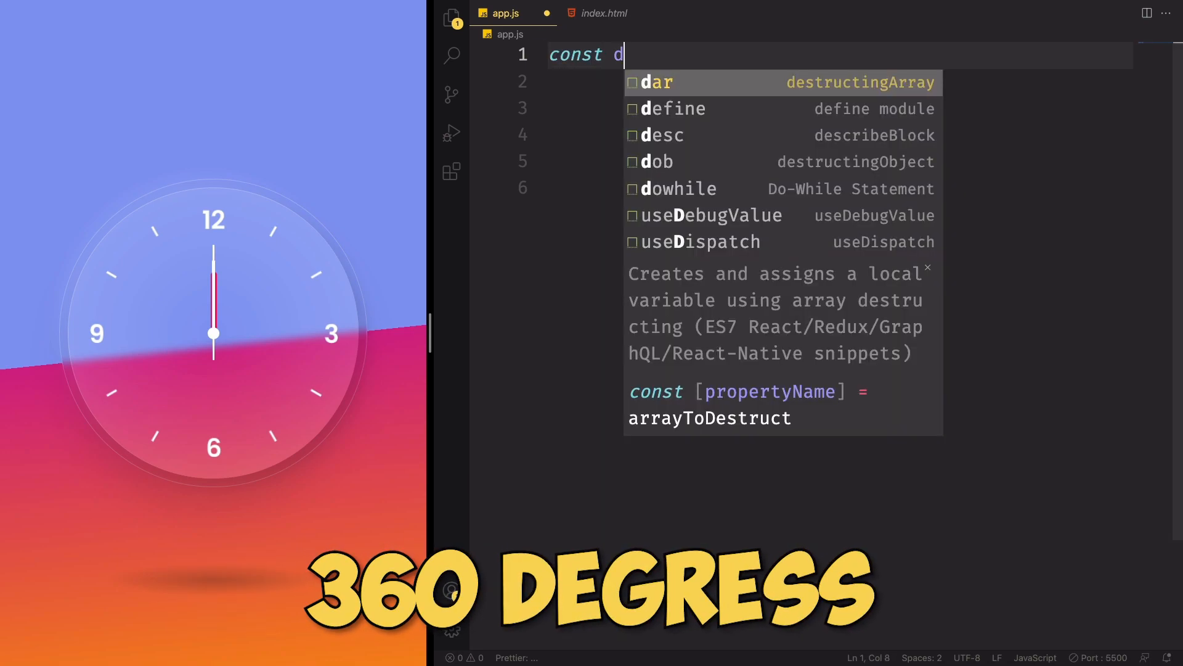
type("eg =")
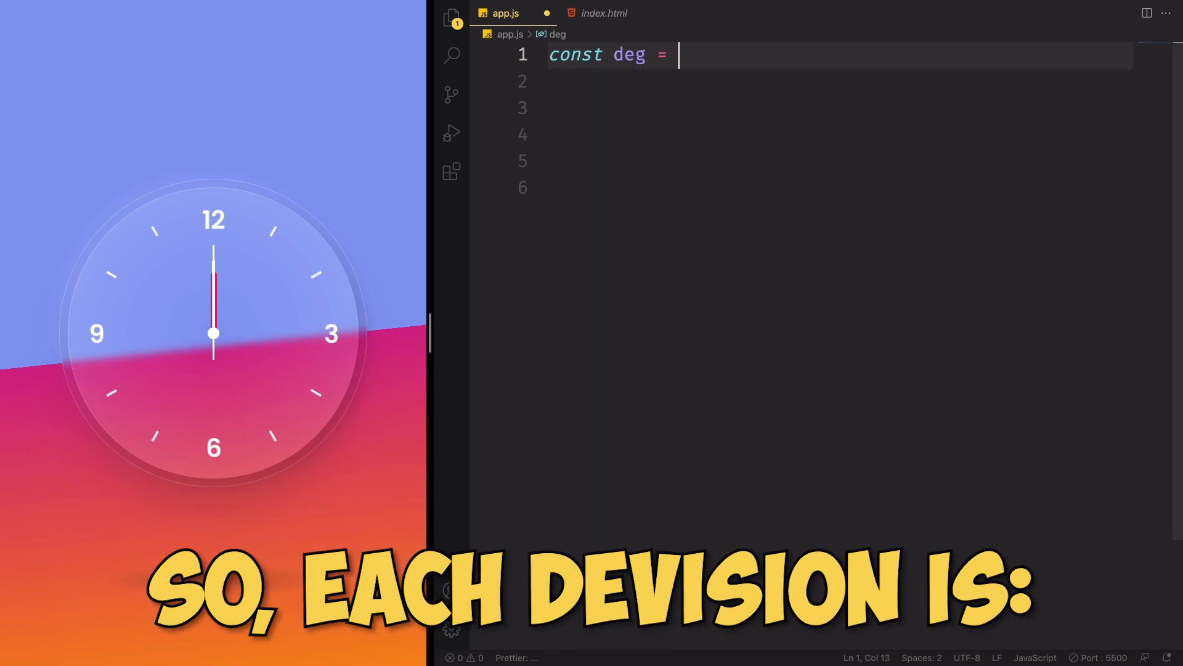
type("6;")
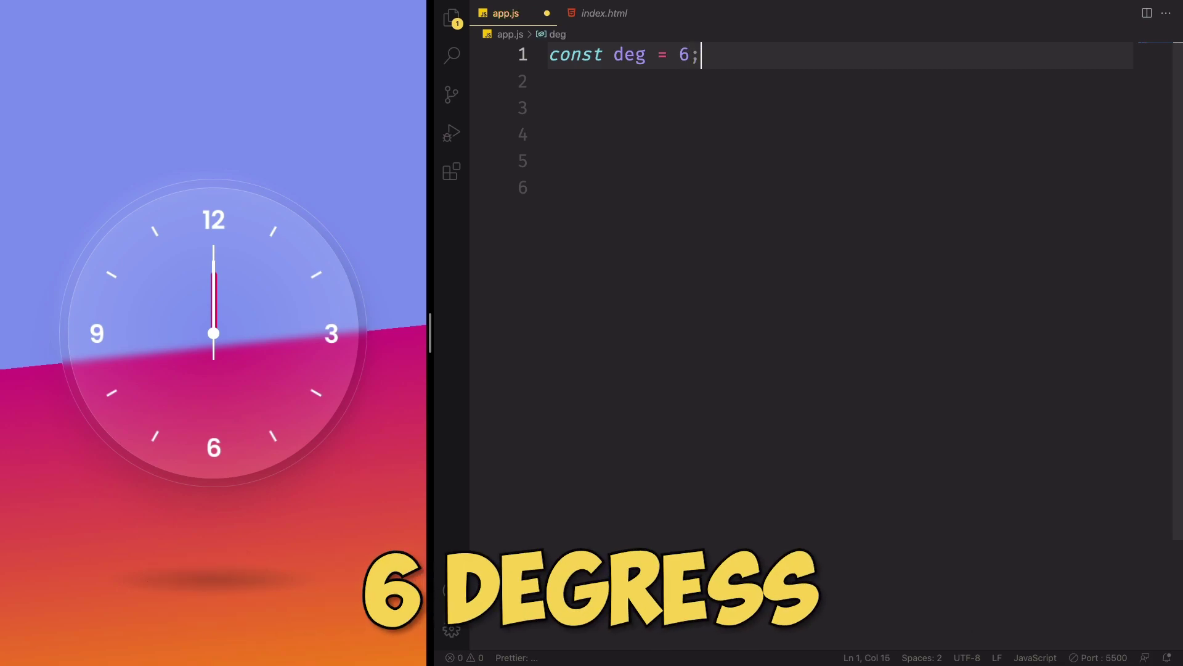
key("Enter")
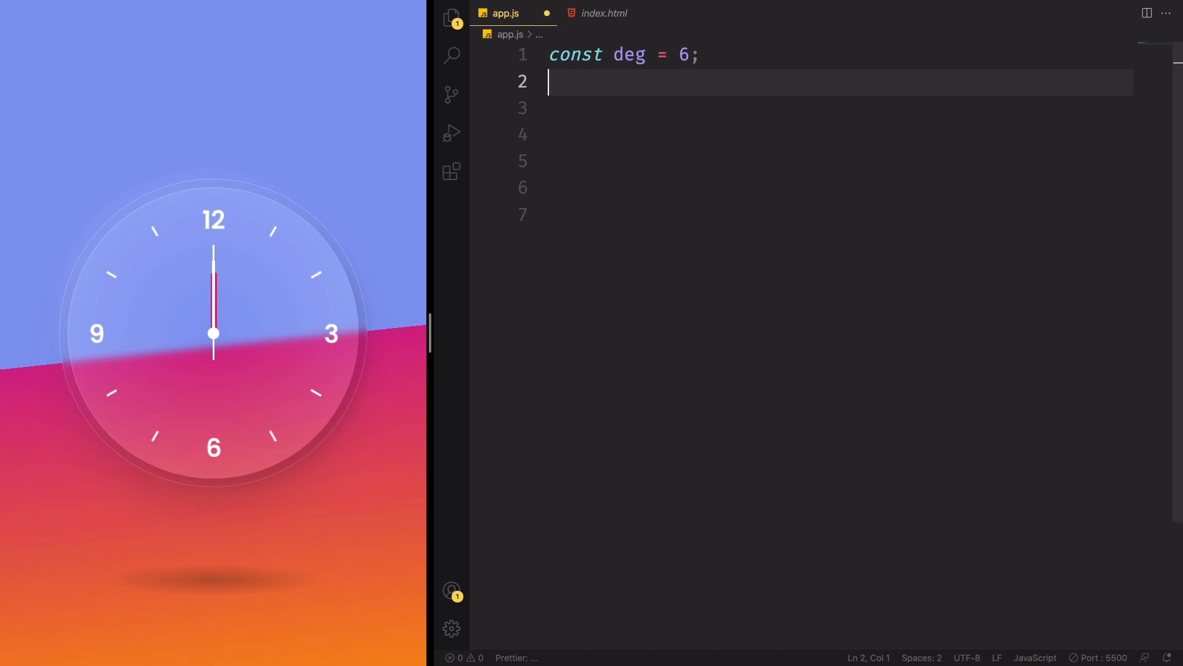
Step: Check the hr, mn and sc hand ids in index.html, then return to app.js
left_click(604, 12)
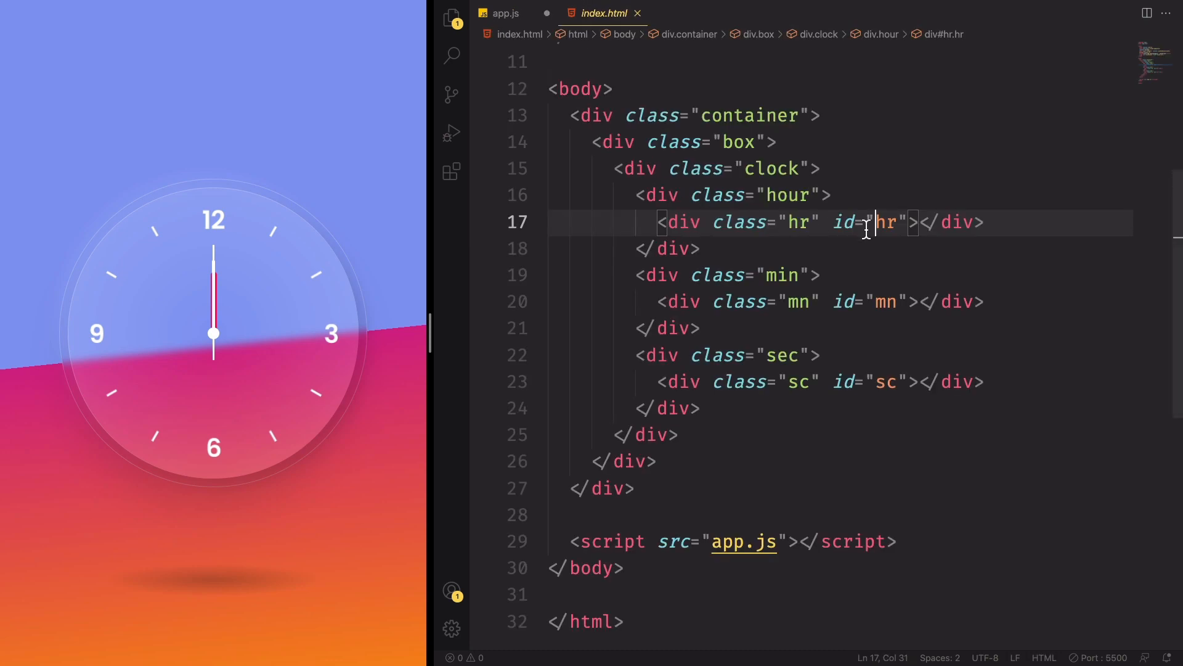
mouse_move(881, 302)
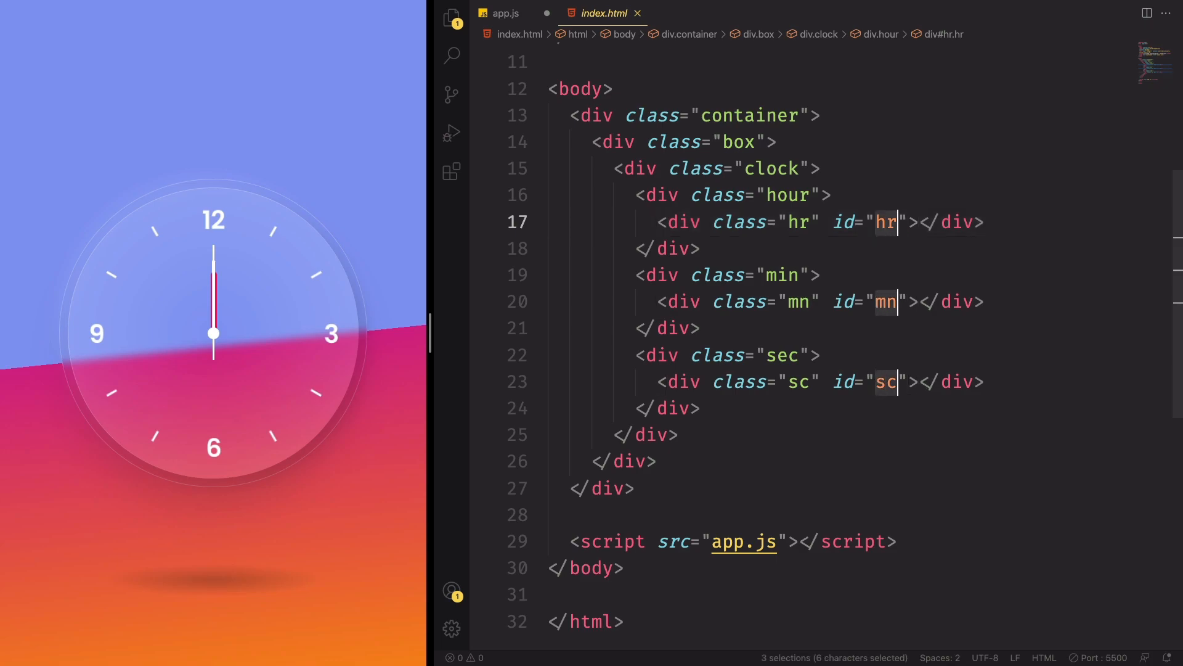
mouse_move(698, 169)
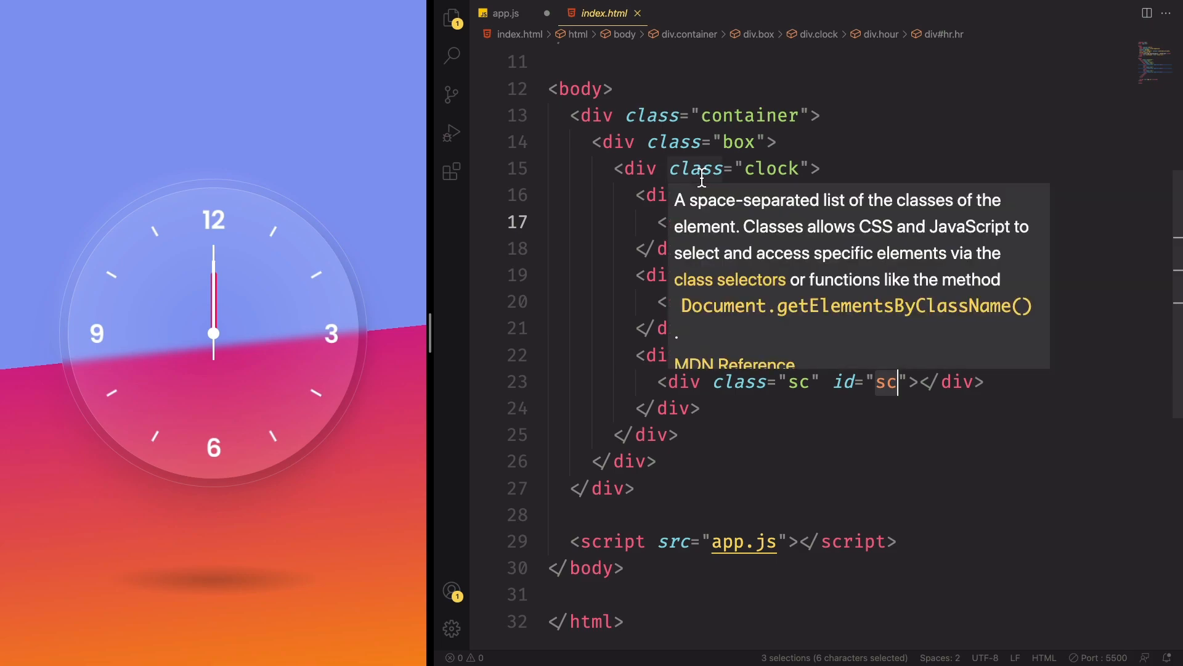
left_click(506, 12)
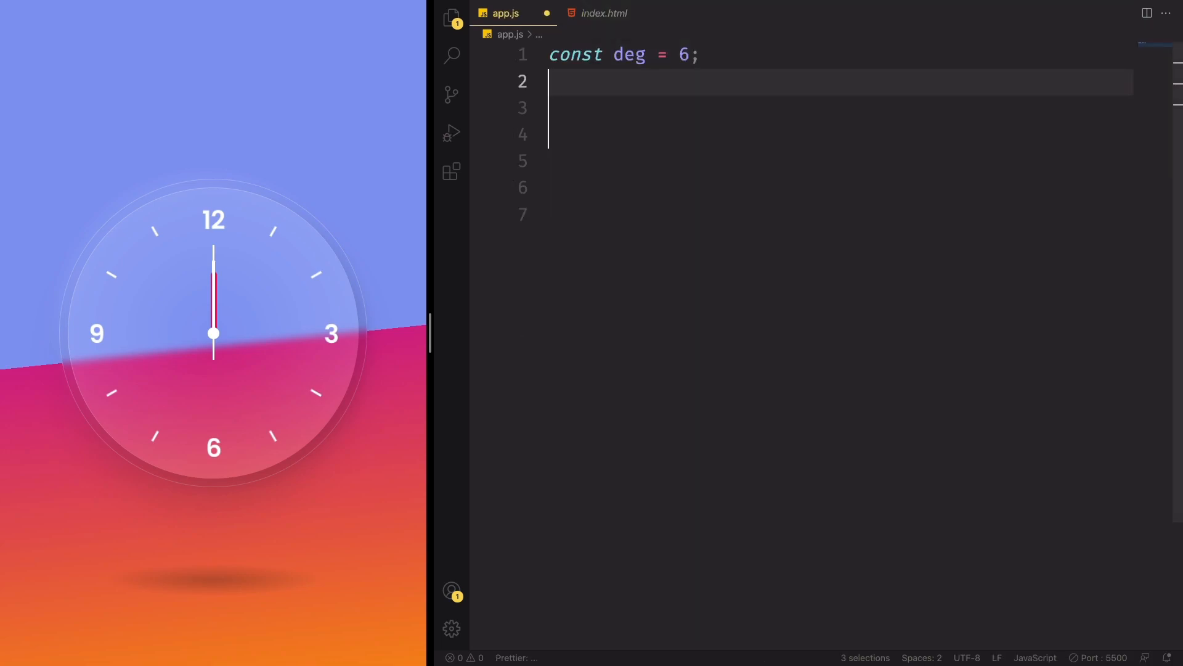
Step: Declare hr, mn and sc constants via document.querySelector('#hr', '#mn', '#sc') and begin a console line
type("document")
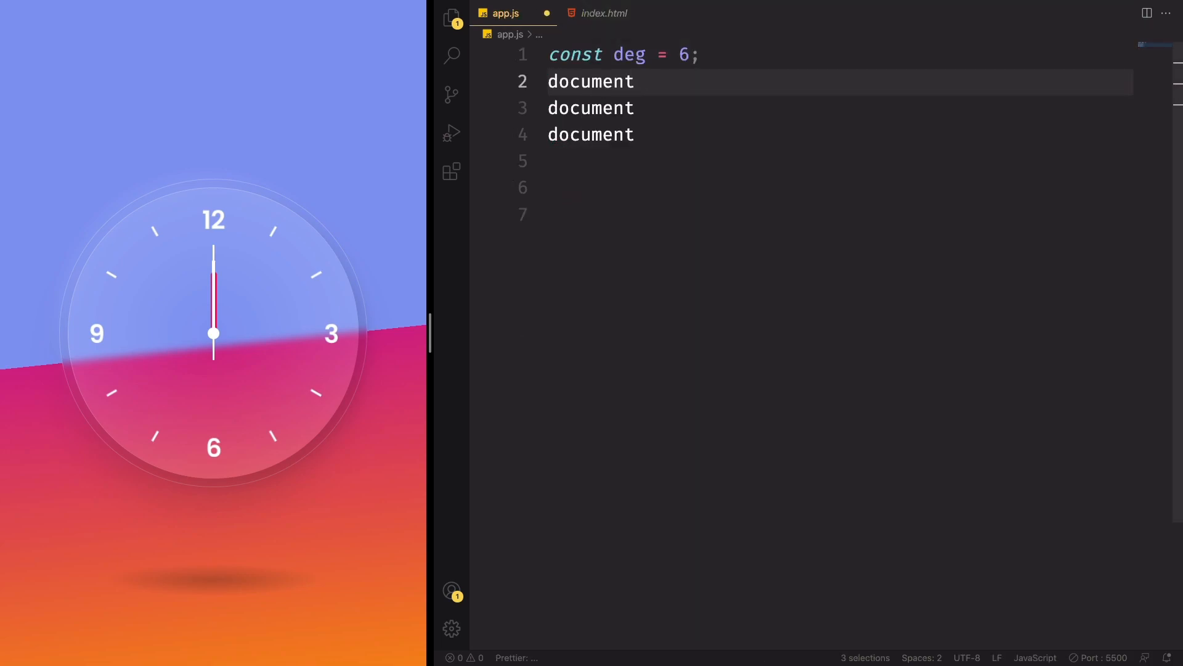
type(".querySelector(")
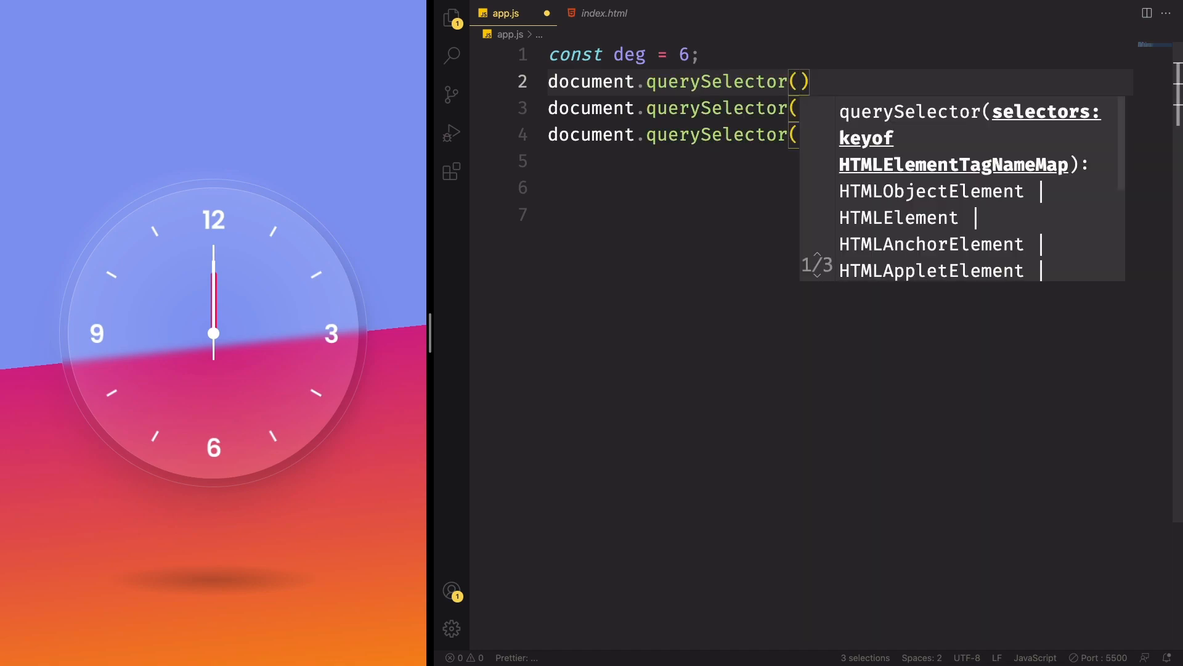
type("'")
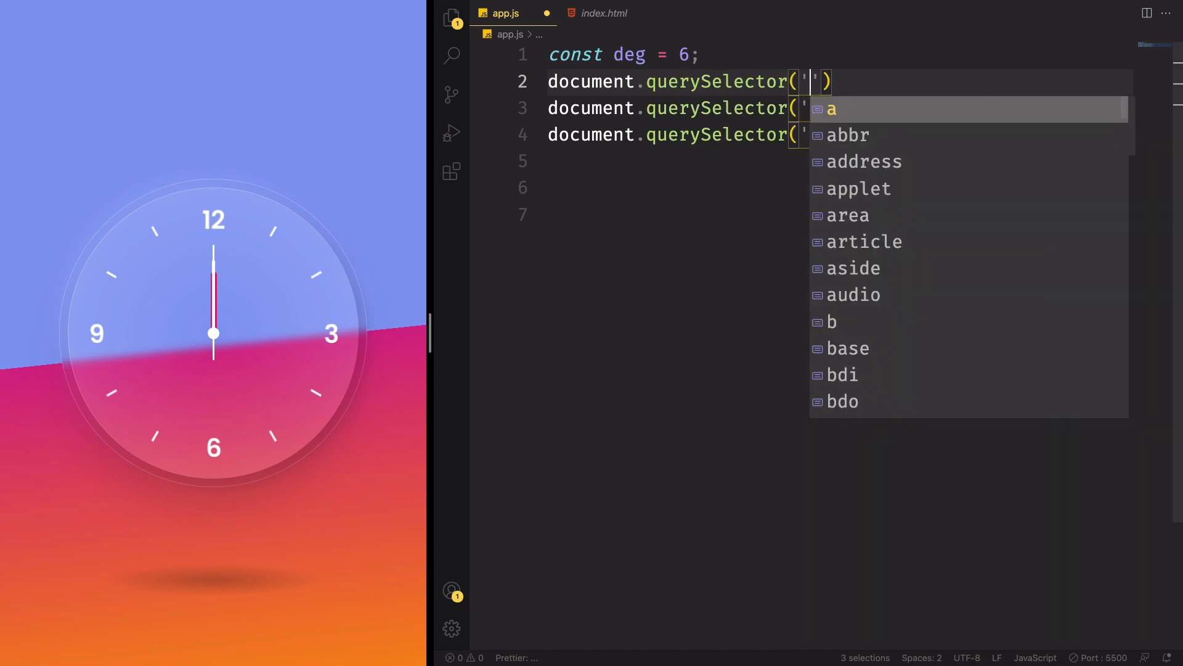
type("#hr")
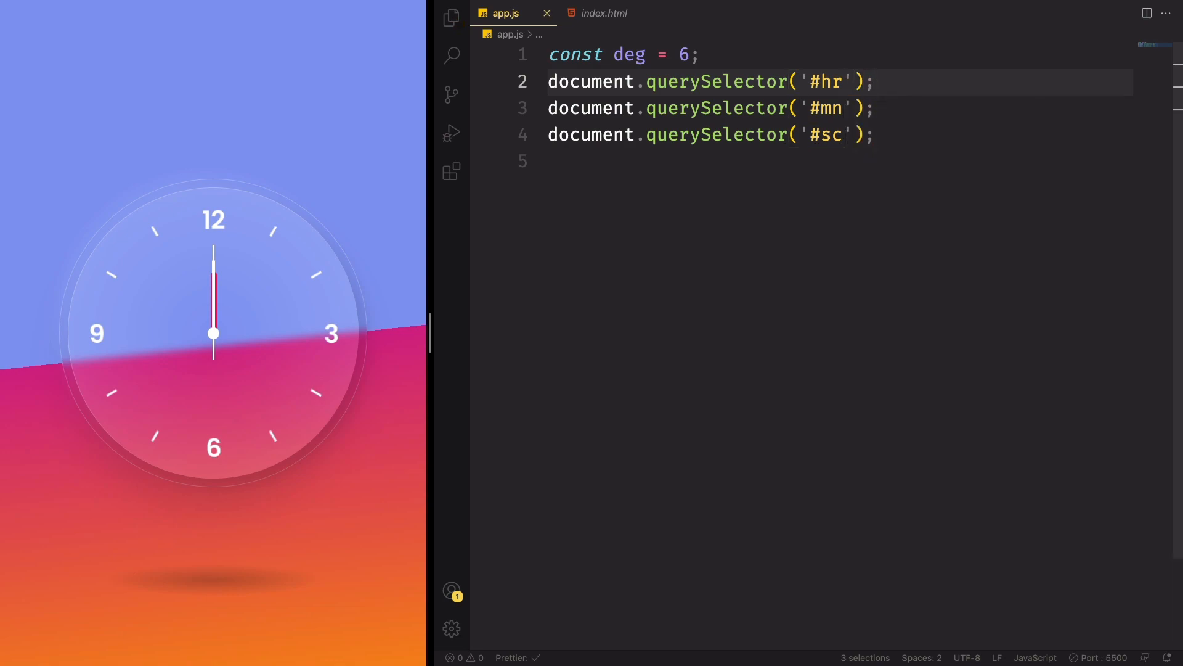
type("const")
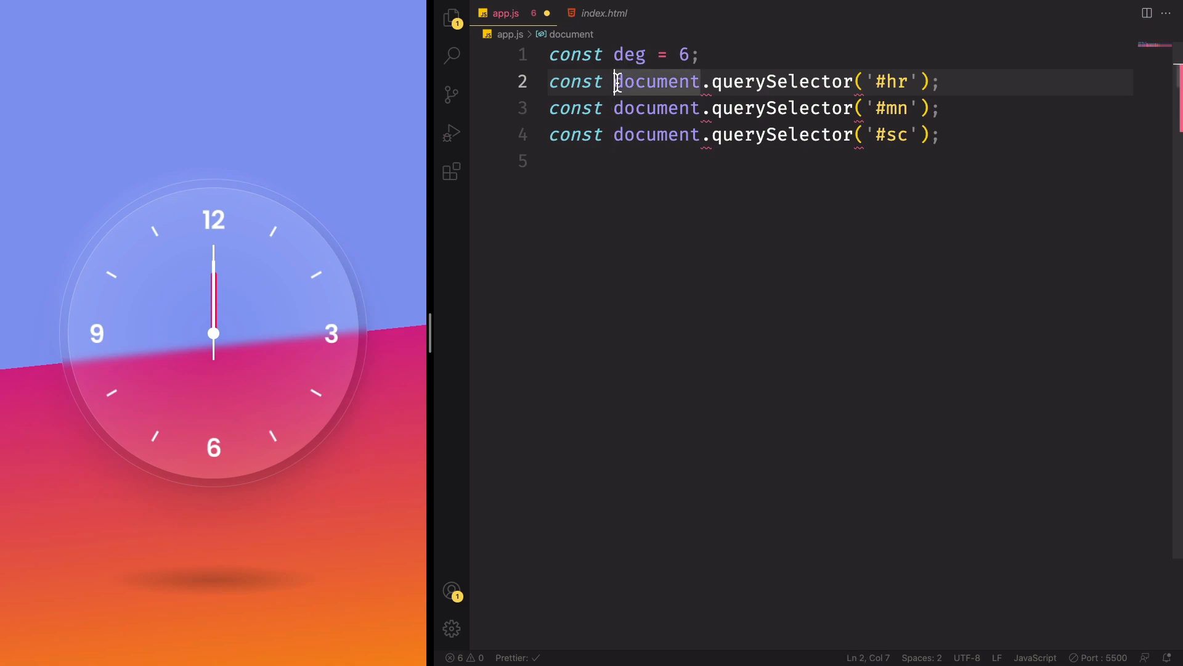
type("hr =")
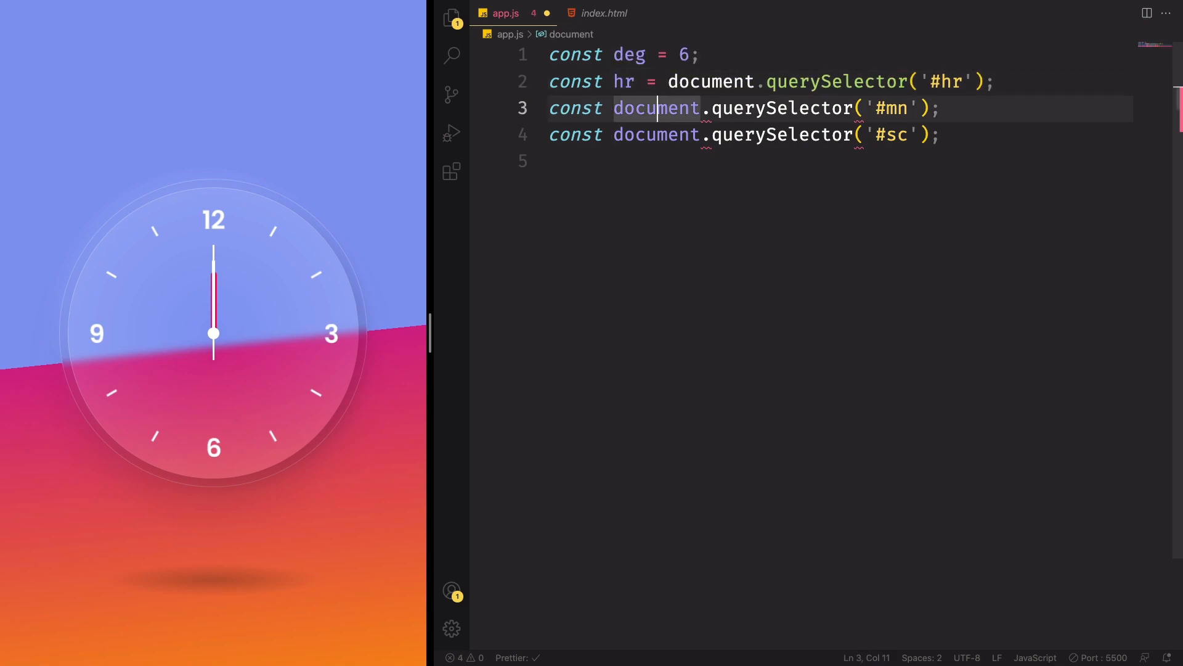
left_click(613, 109)
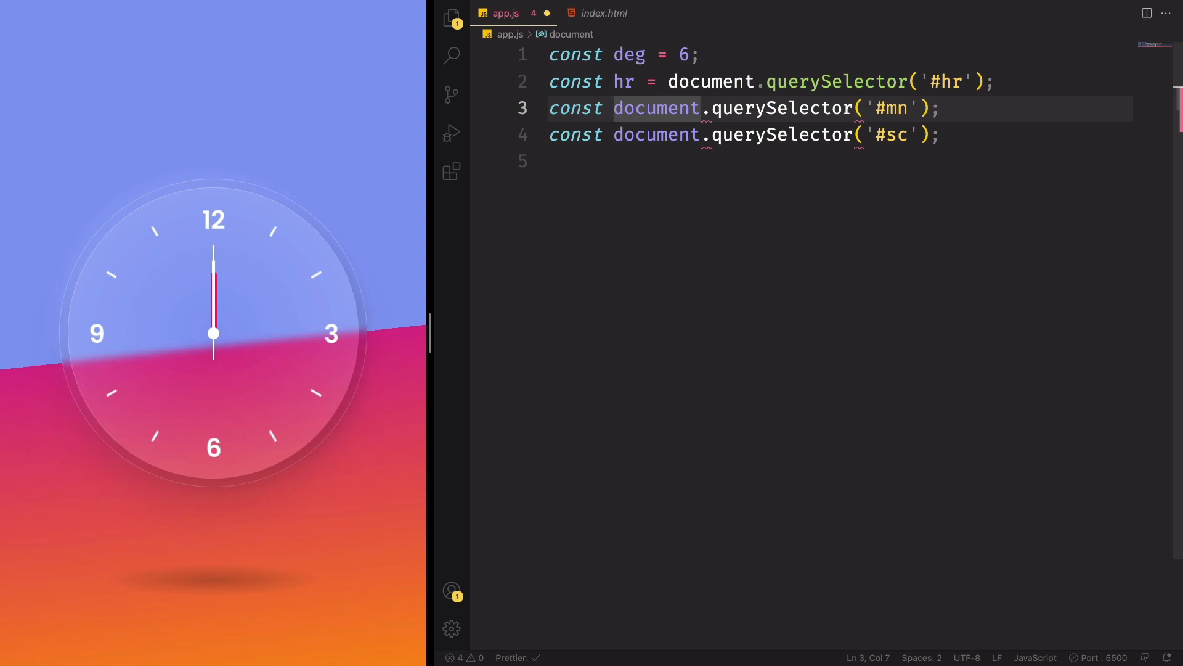
type("mn =")
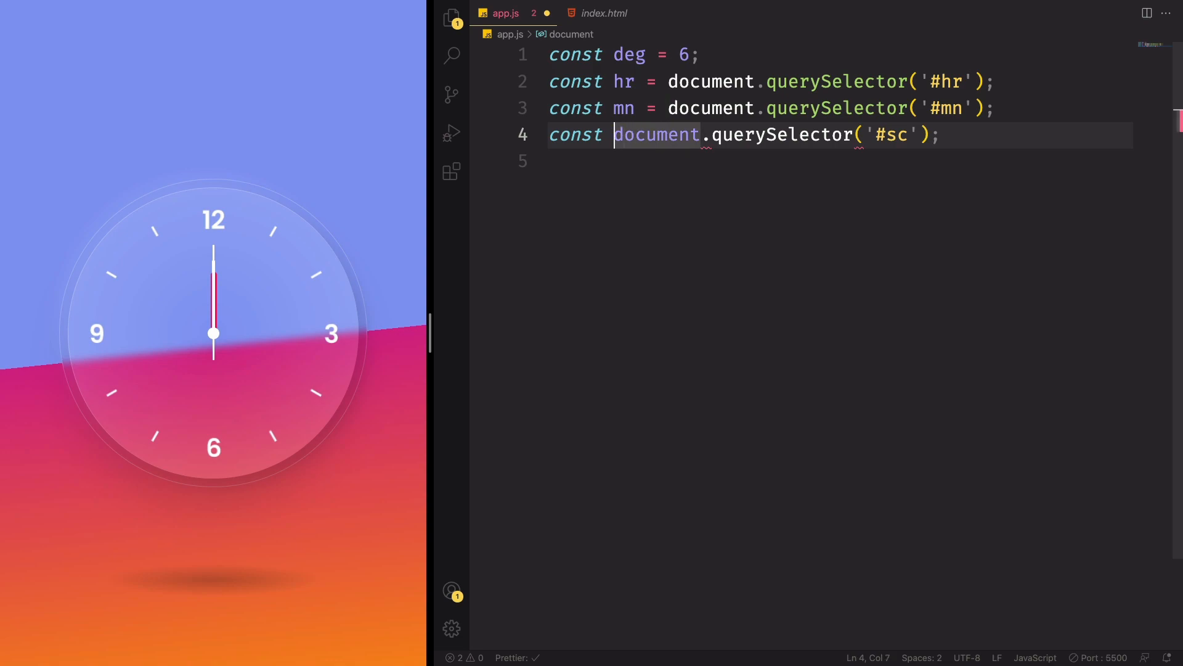
type("sc")
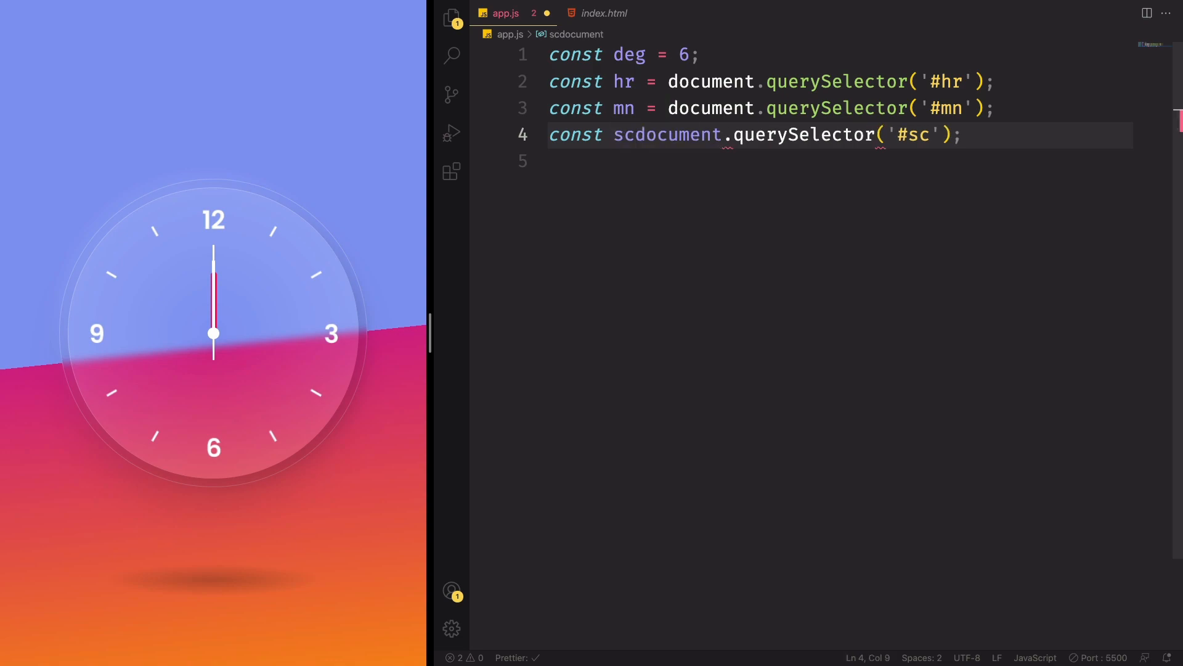
type("console.log")
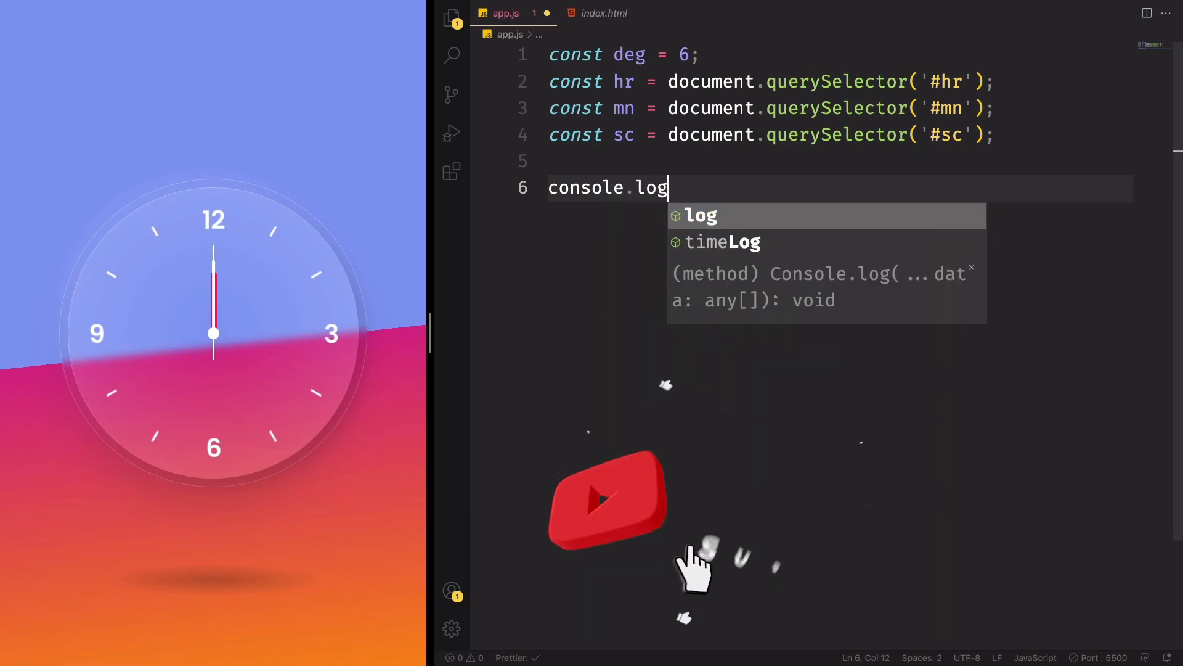
Step: Log the hr then mn element, inspect the printed div in the console, and close DevTools
type("(hr);")
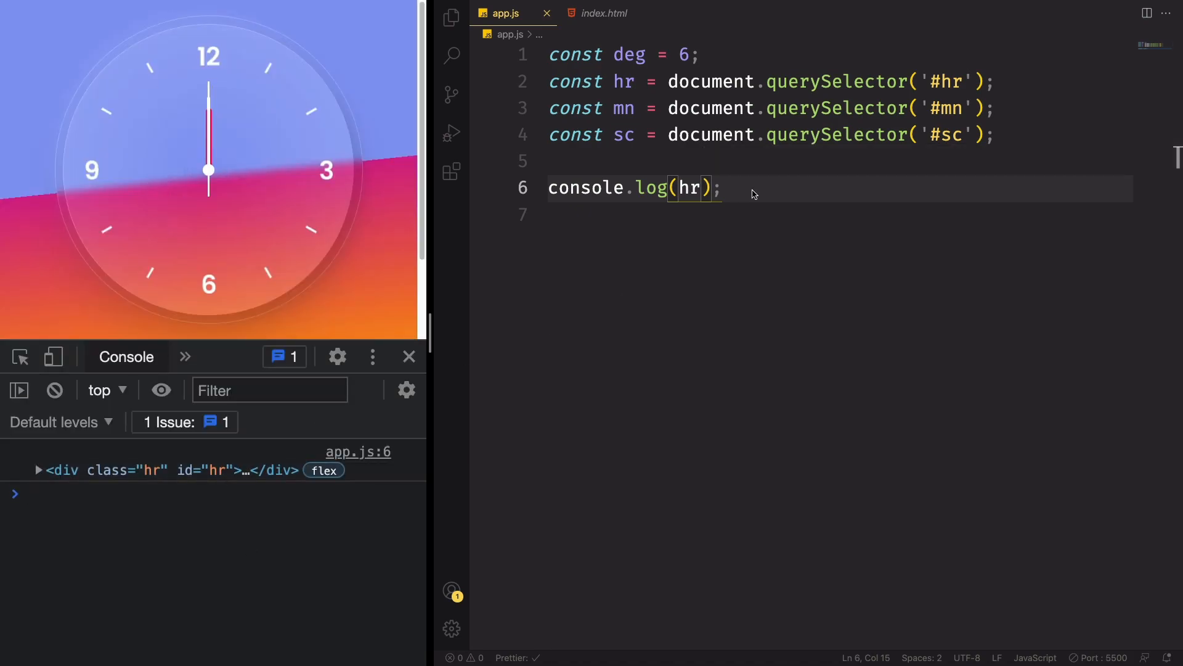
type("mn")
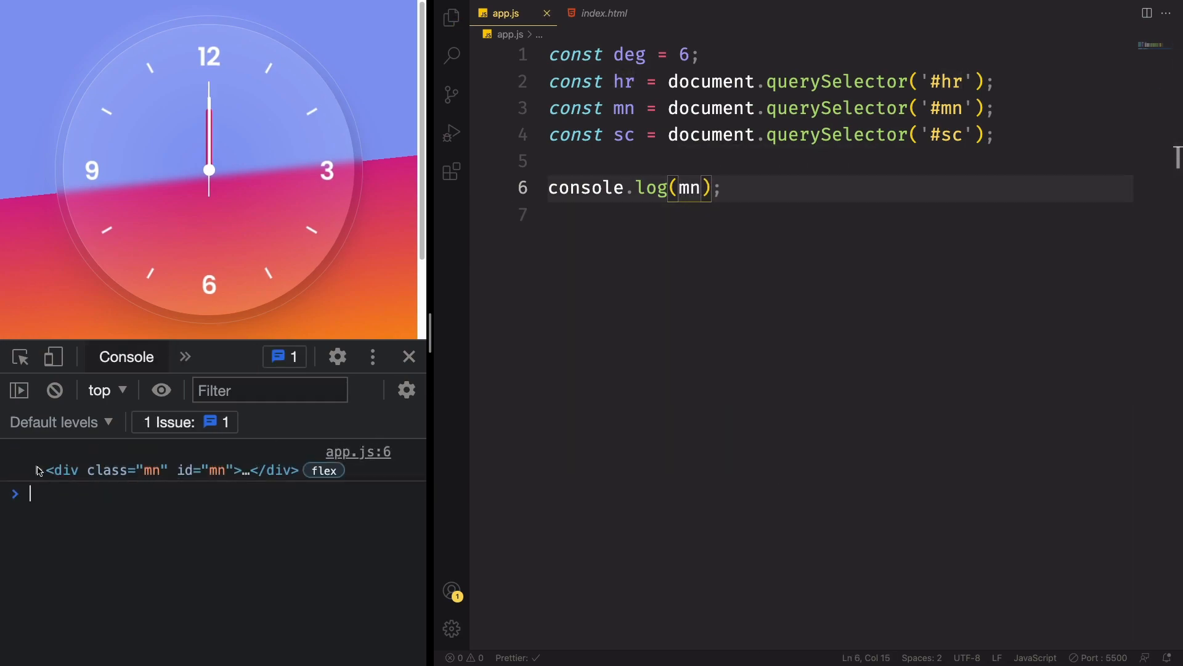
left_click(37, 470)
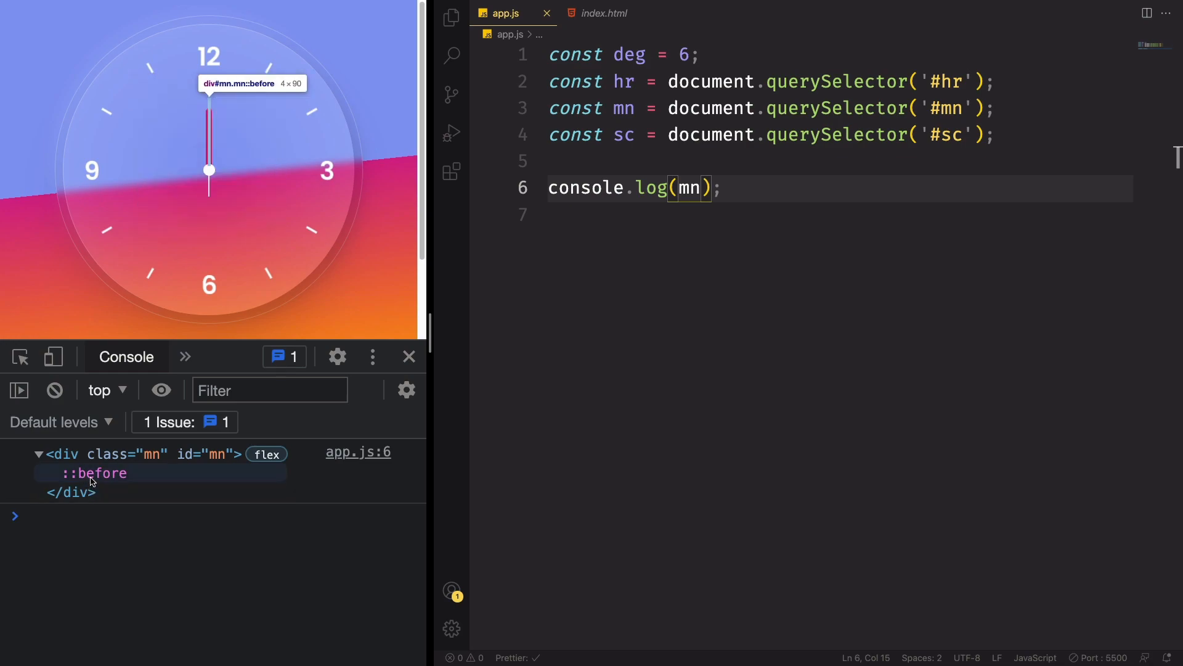
left_click(408, 356)
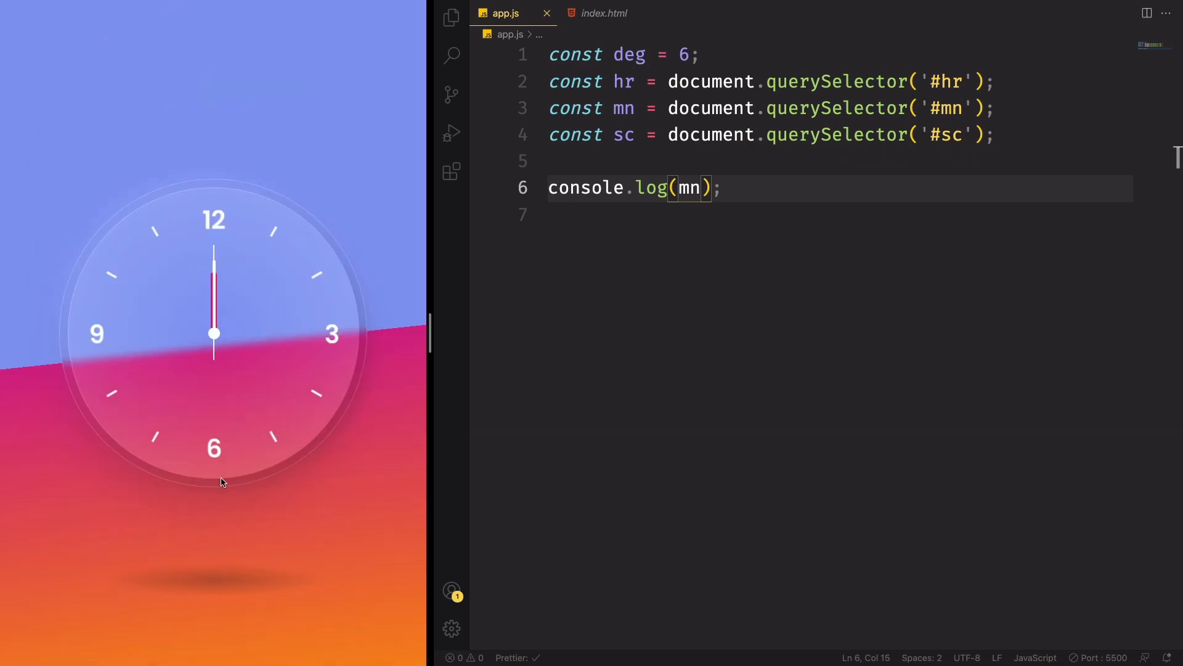
Step: Replace the log line with let day = new Date(); and let hh = day.getHours() * 30;
triple_click(626, 188)
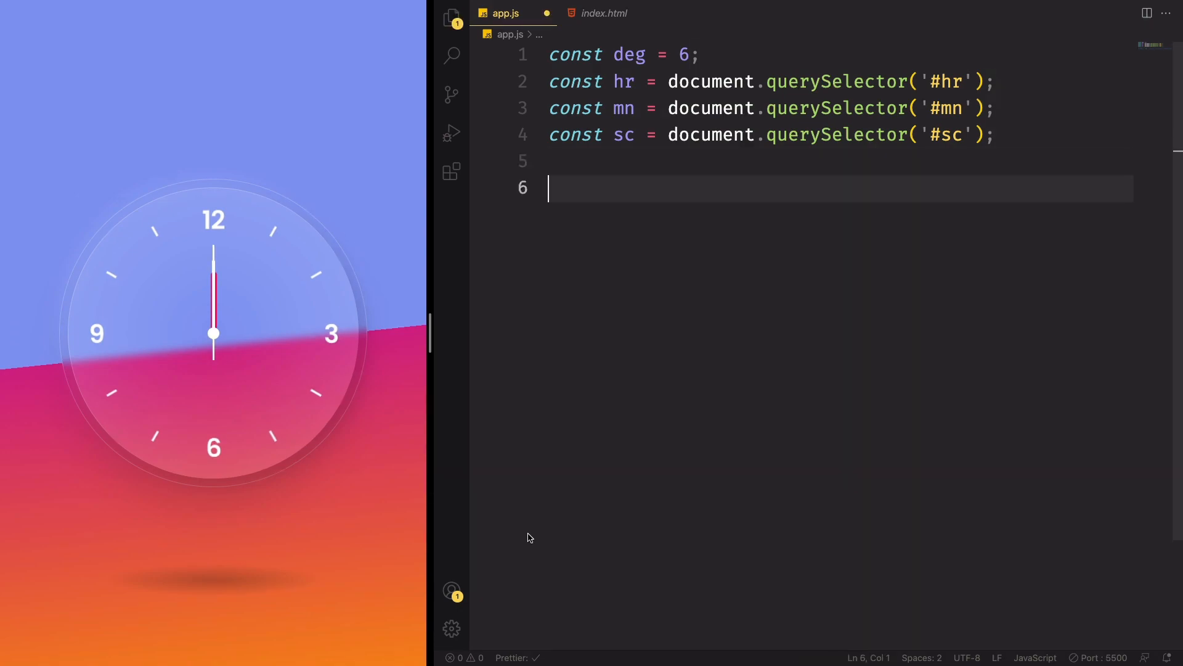
type("let")
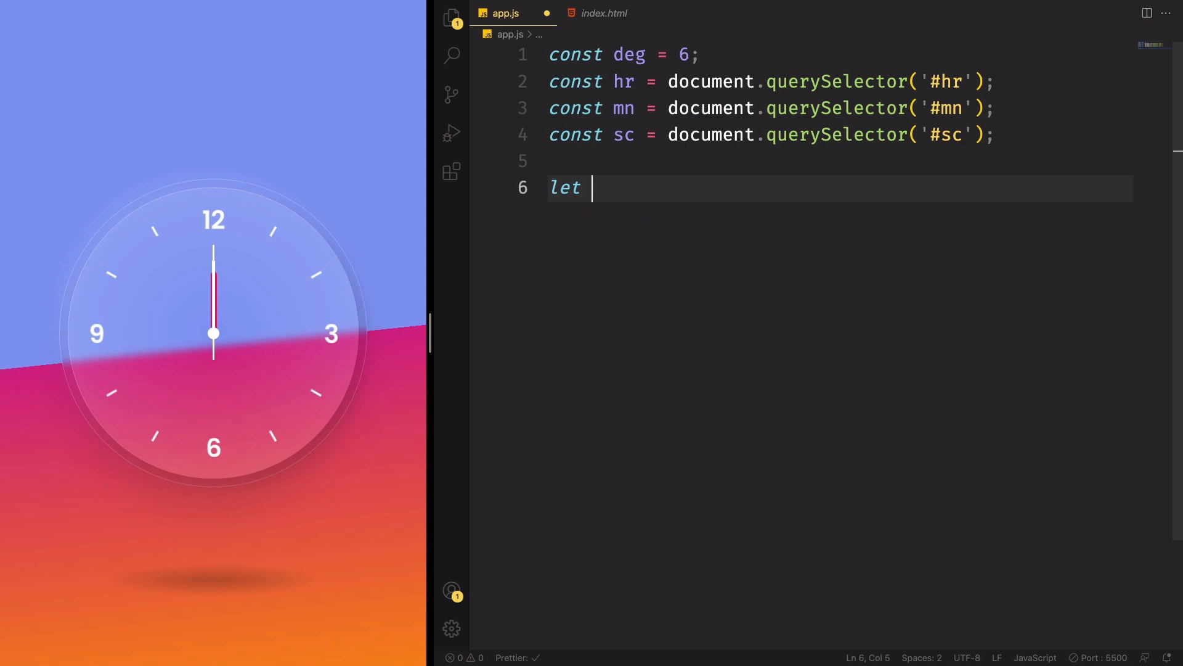
type("day = new")
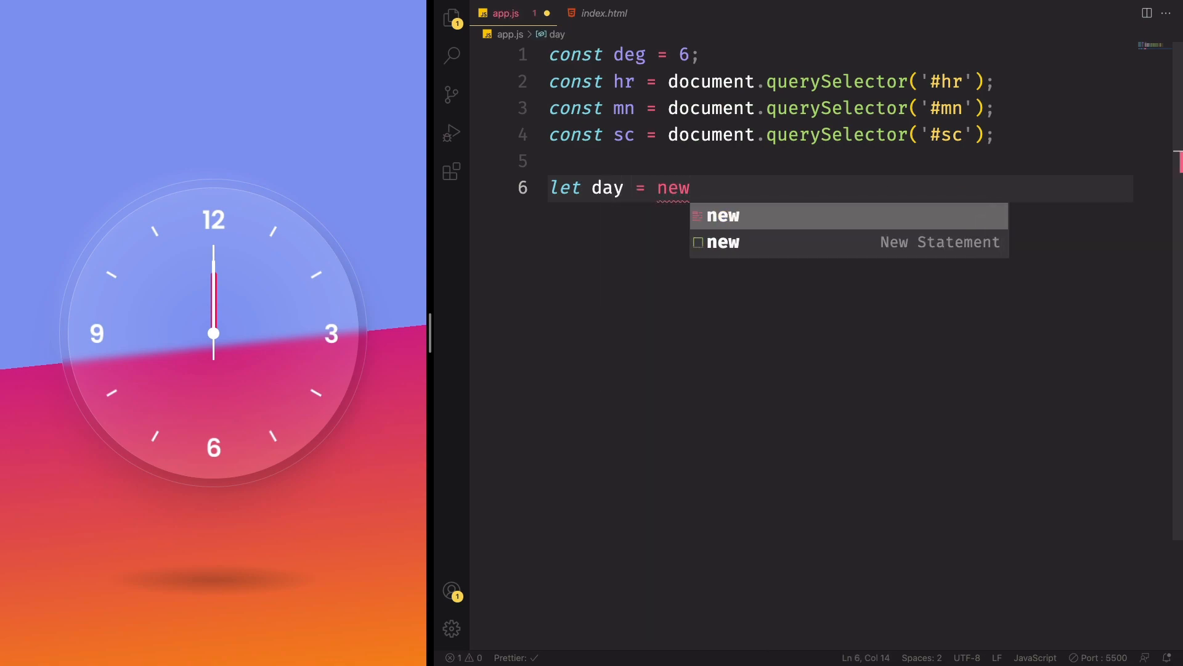
type("Date")
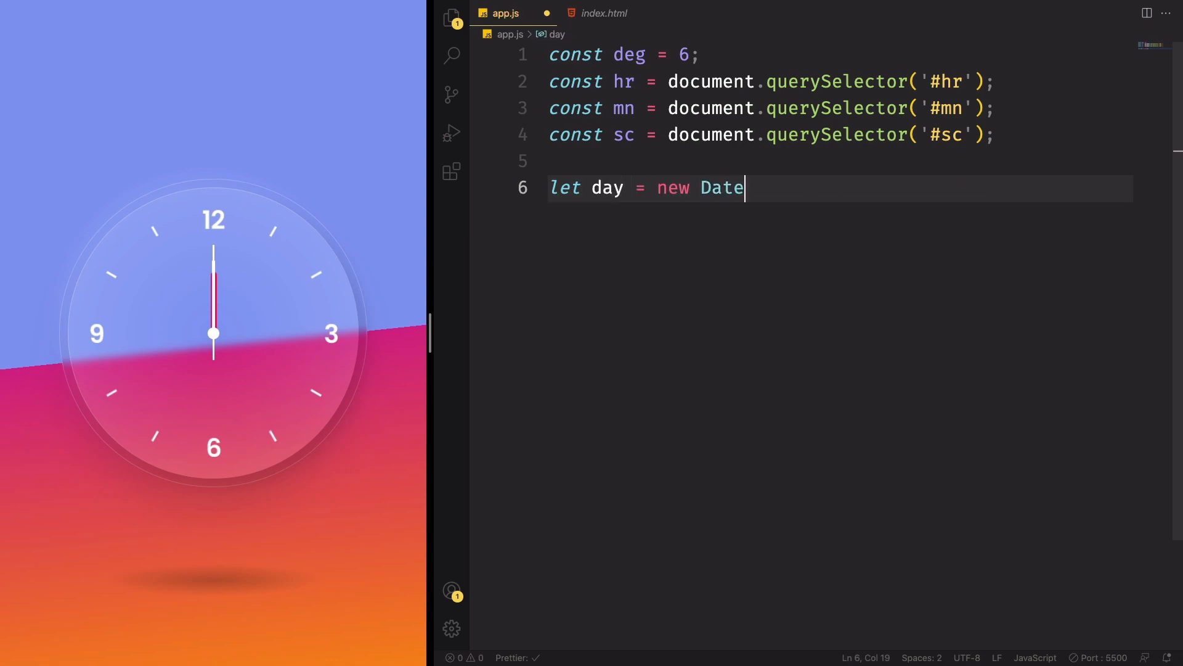
type("();")
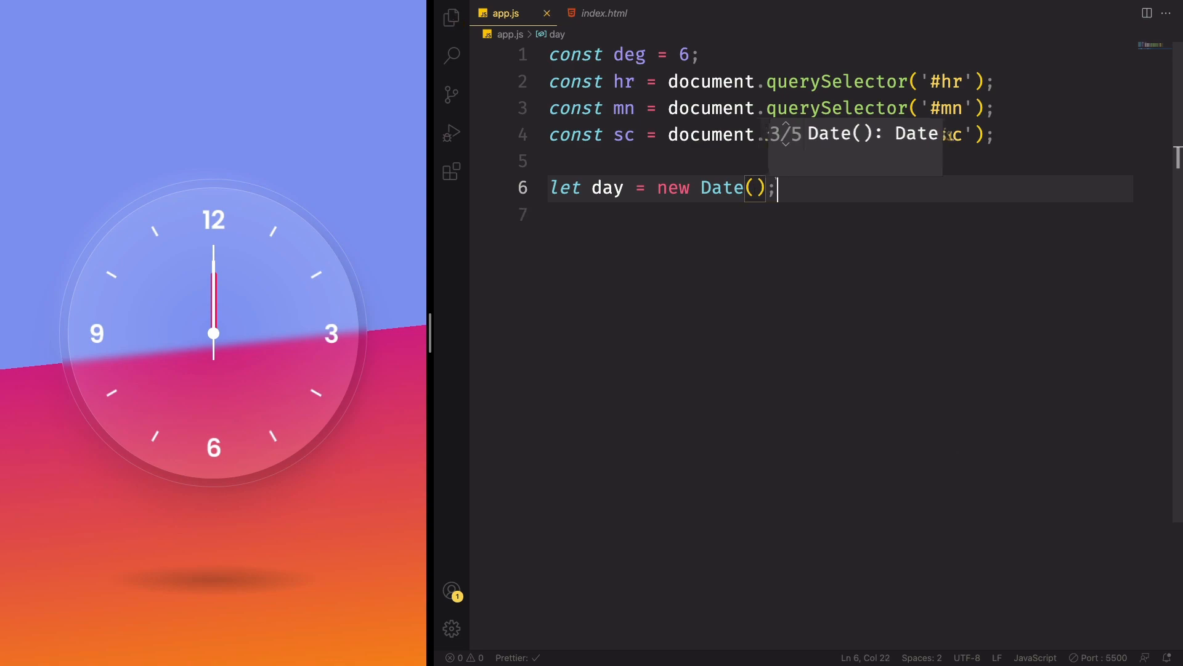
type("let")
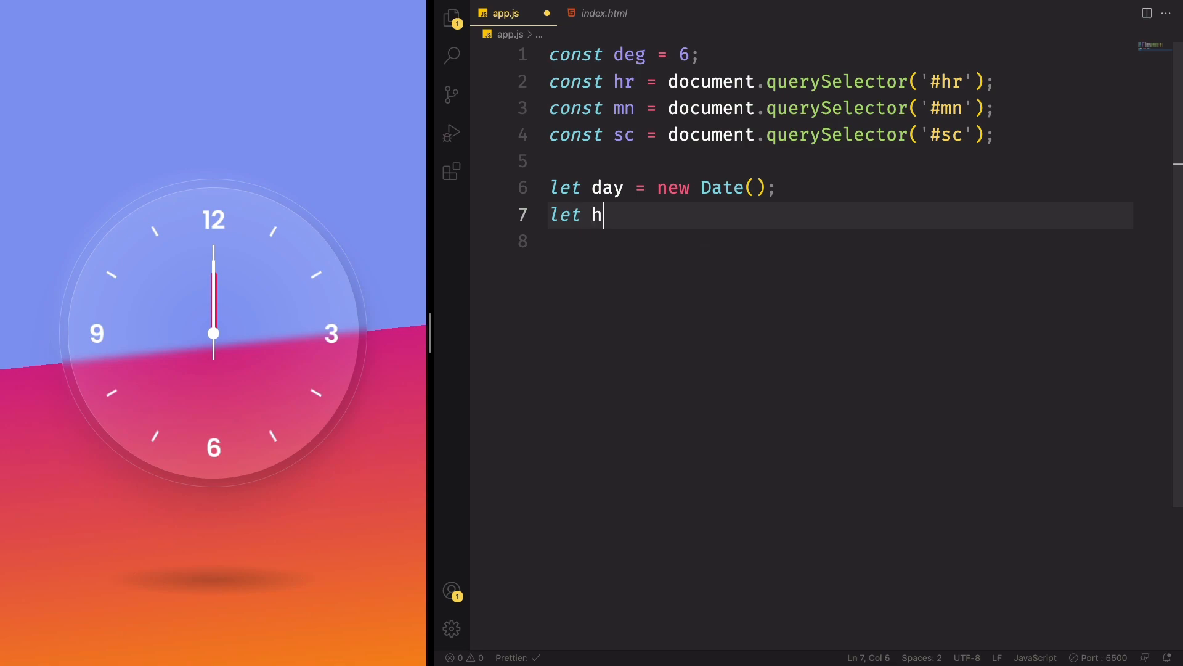
type("h = day")
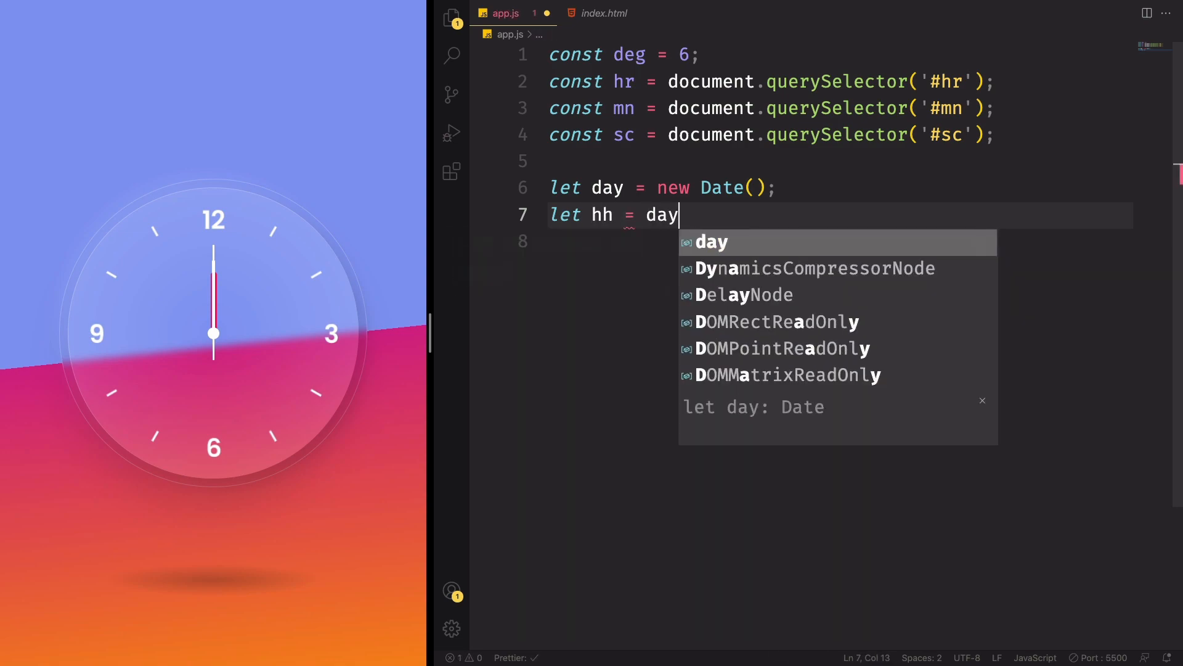
type(".getHours(")
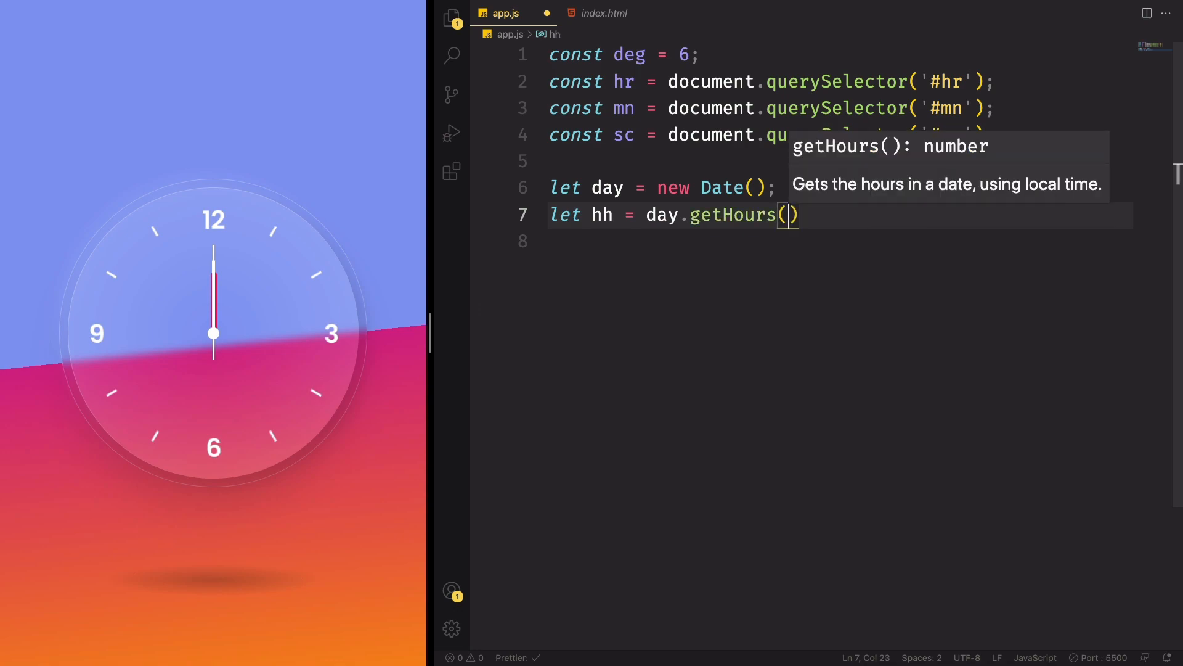
type("*")
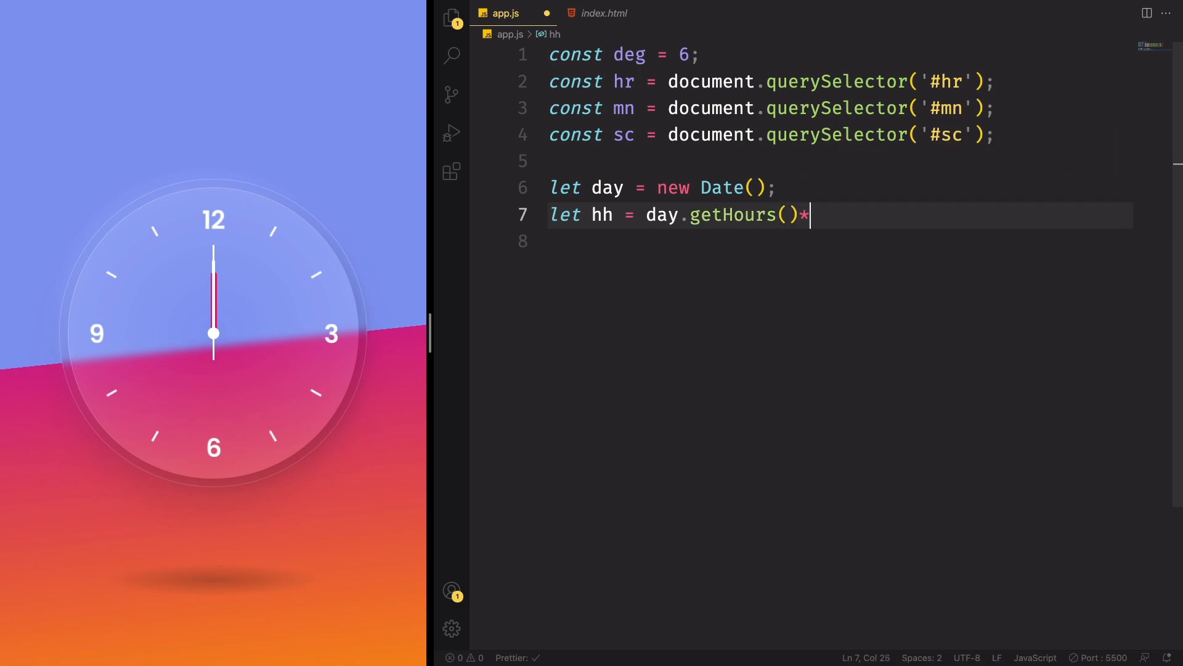
type("30;")
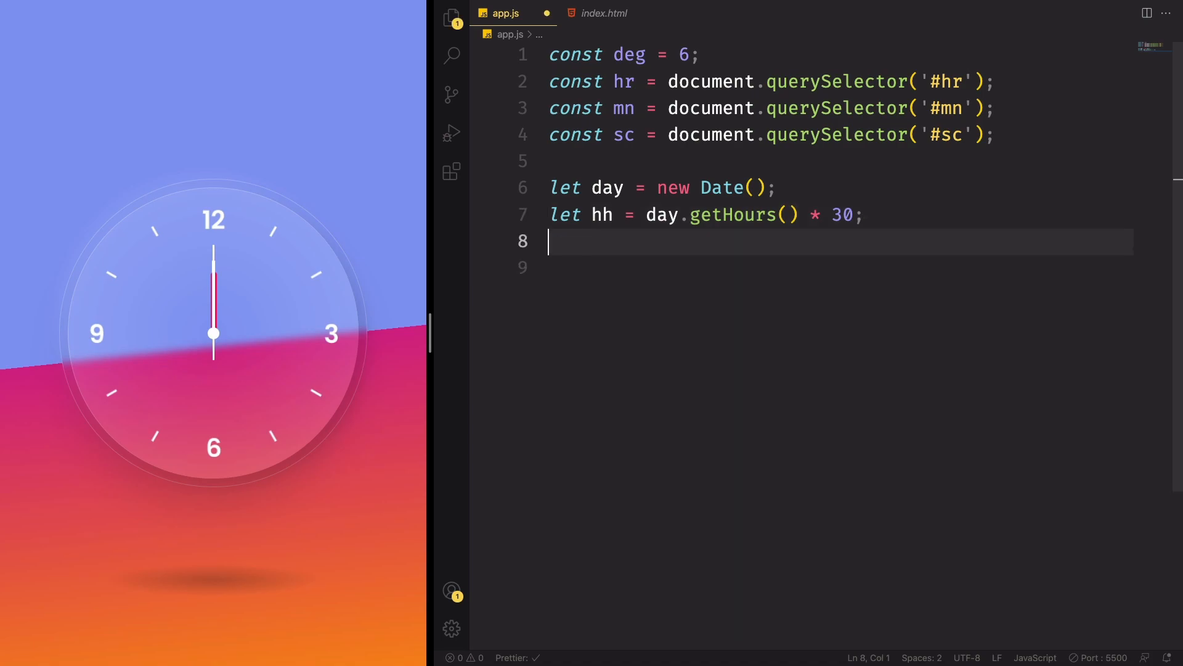
Step: Add let mm = day.getMinutes() * deg; and let ss = day.getSeconds() * deg;
type("let mm")
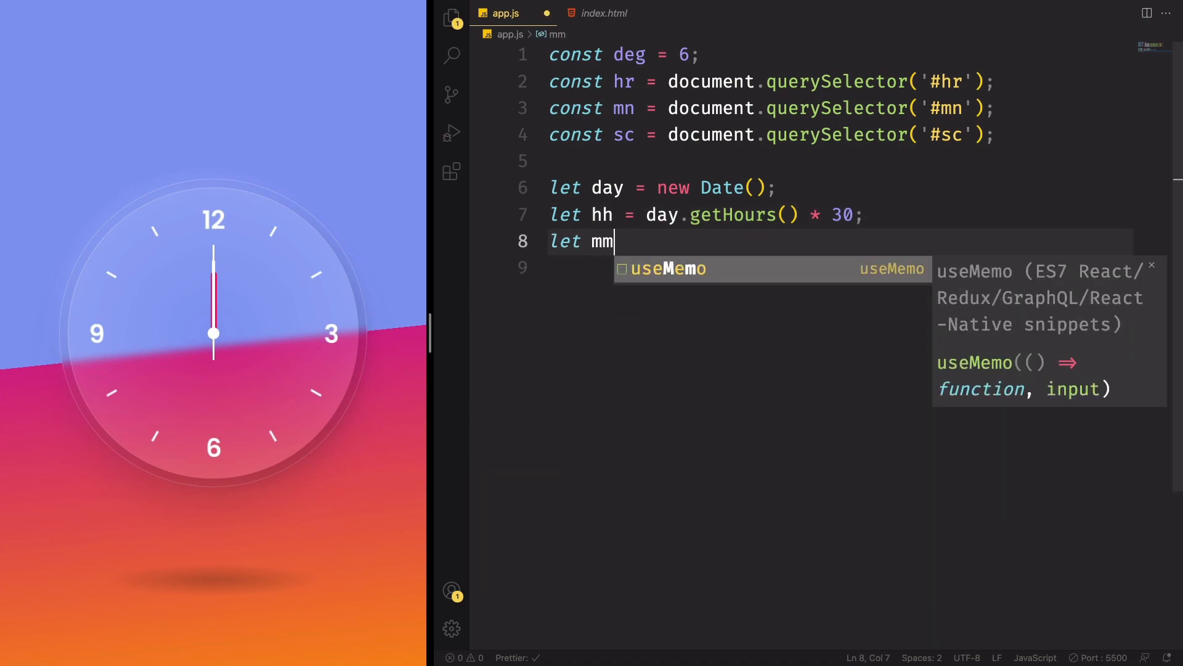
type("= day")
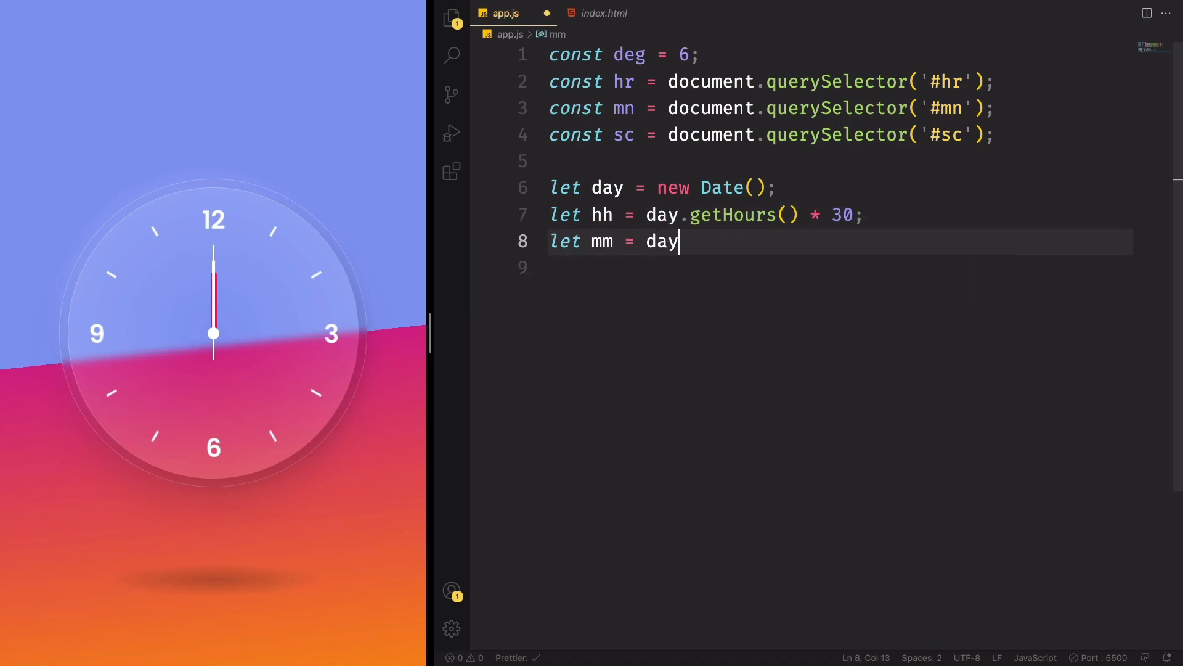
type(".gem")
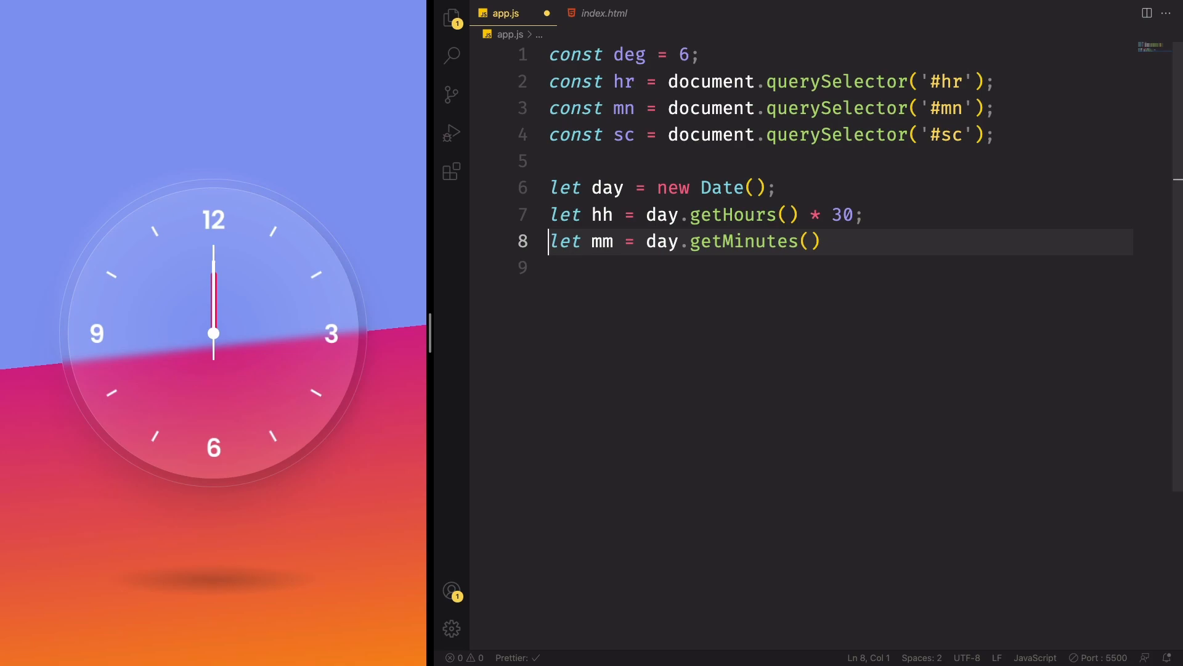
type("*")
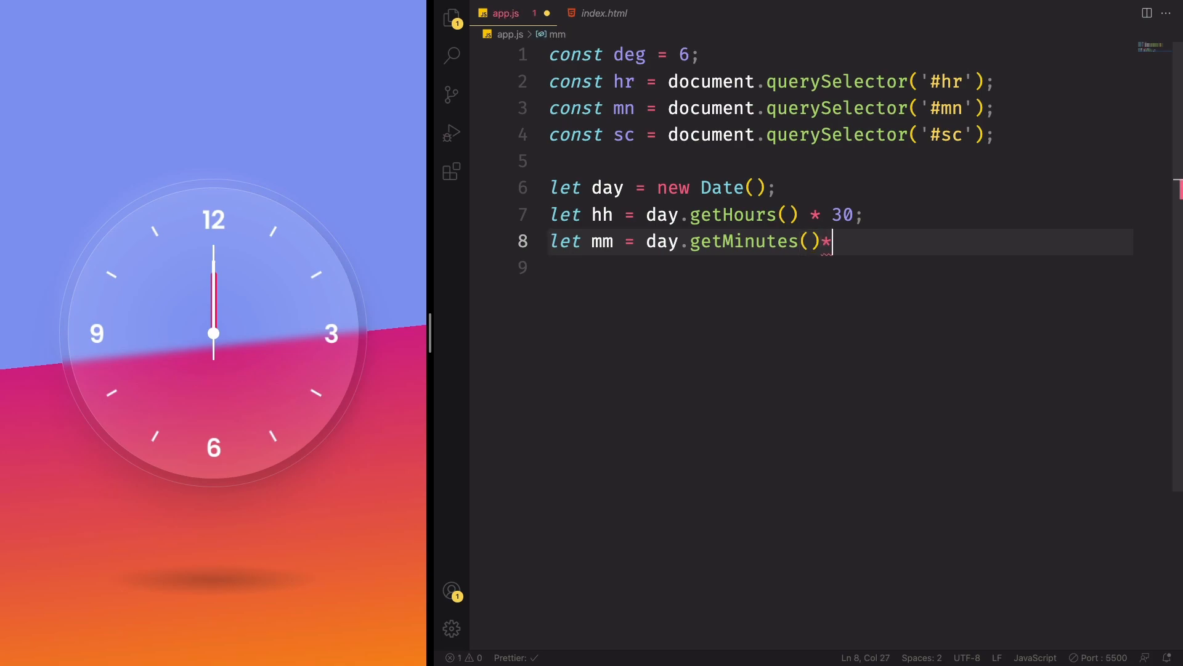
type("deg;")
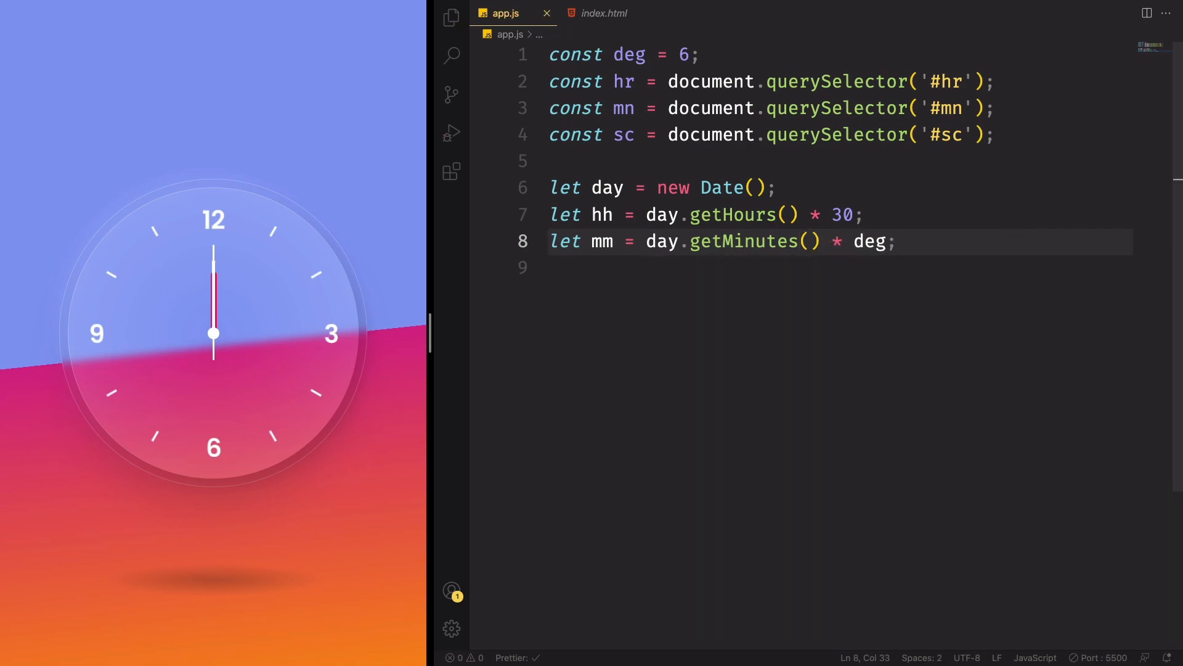
type("let")
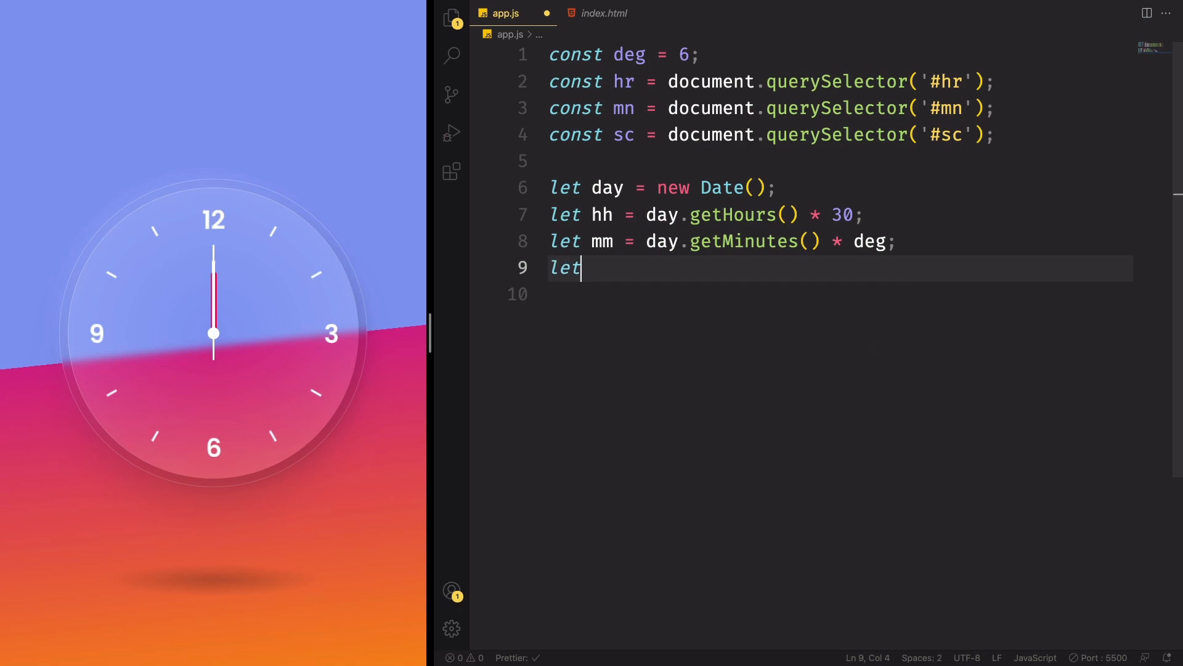
type("ss = day")
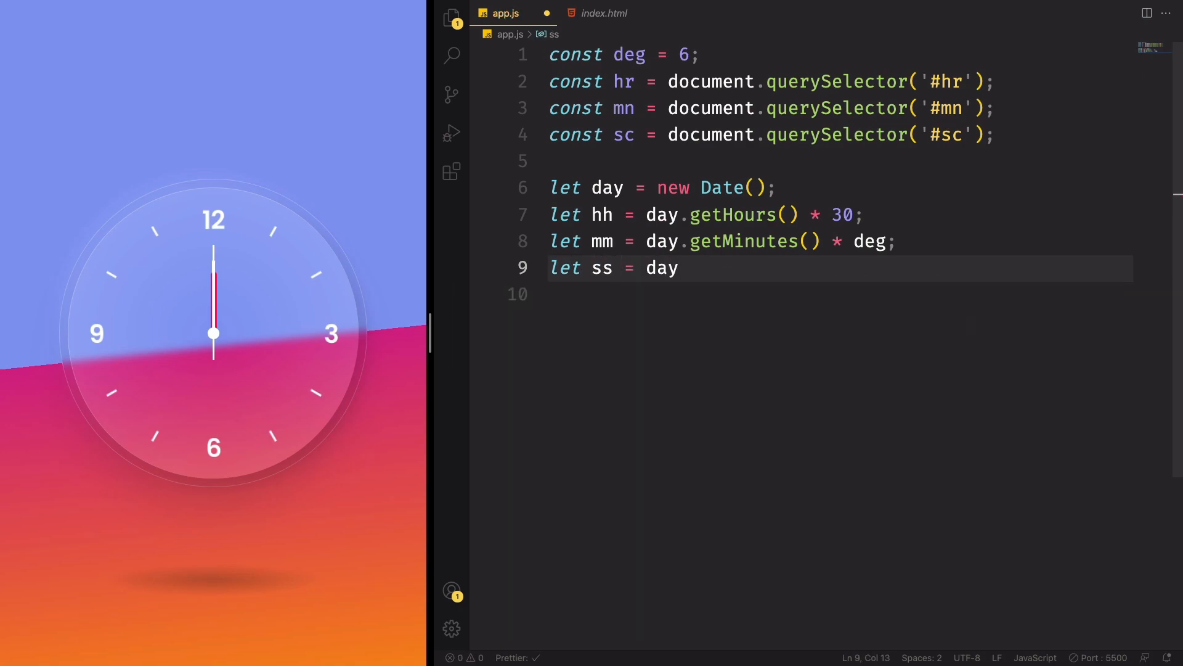
type(".getSeconds() *")
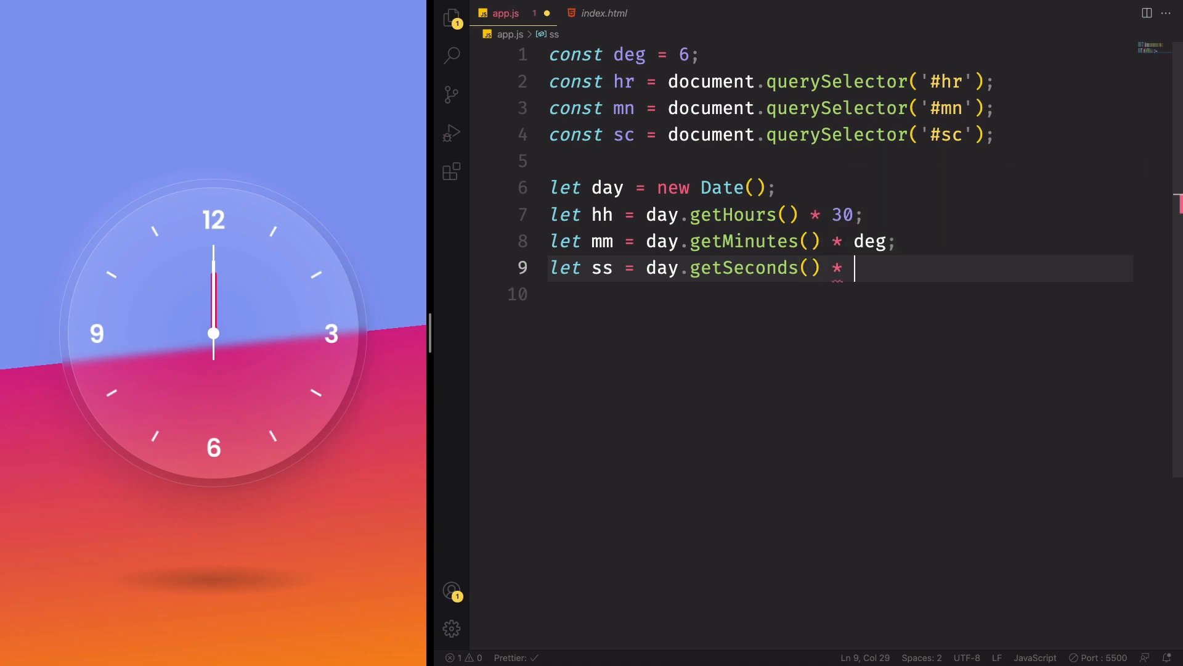
type("deg;")
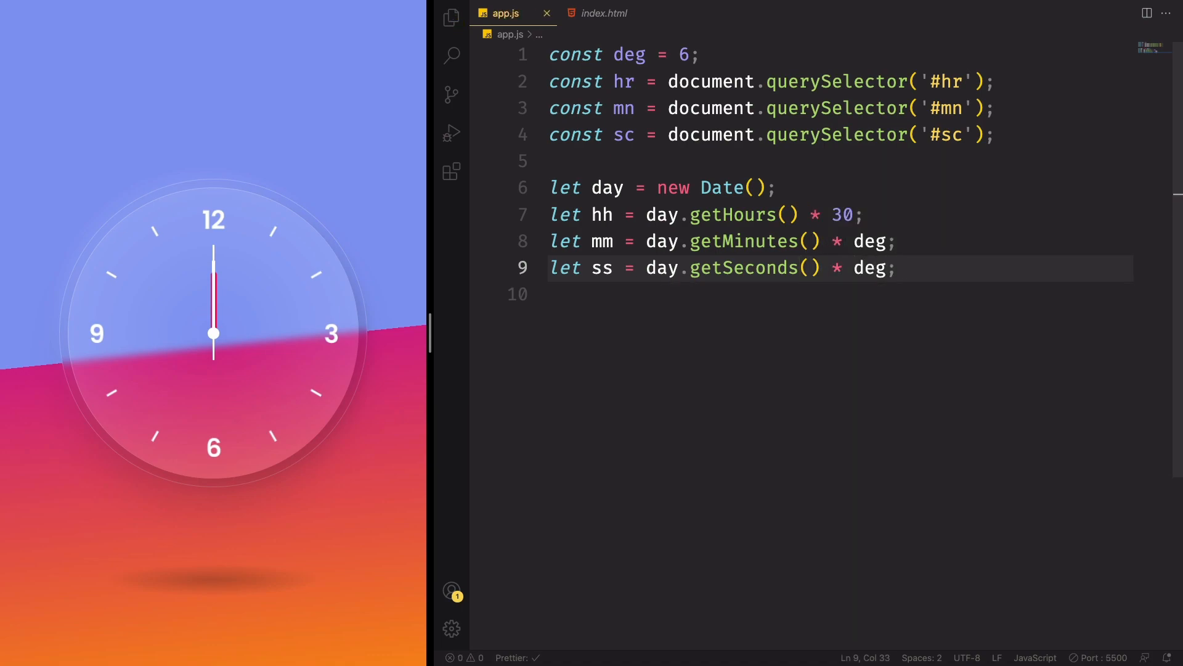
key("Enter")
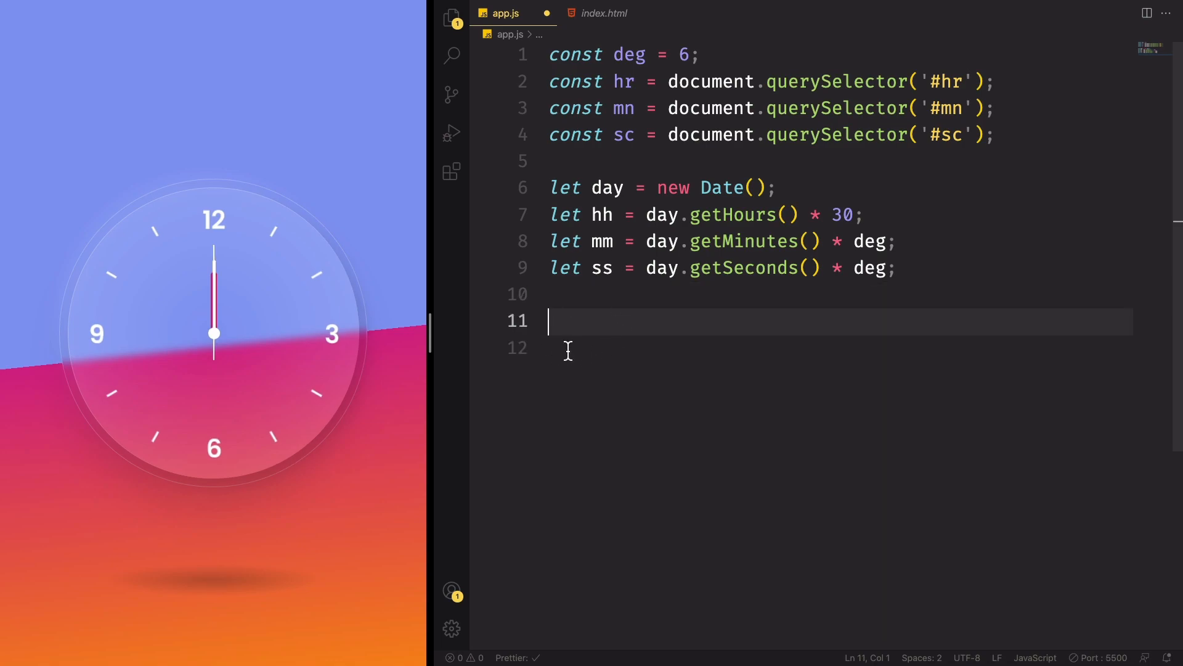
Step: Set hr.style.transform to `rotateZ(${hh + mm / 12}deg)` for the hour hand
type("hr.style")
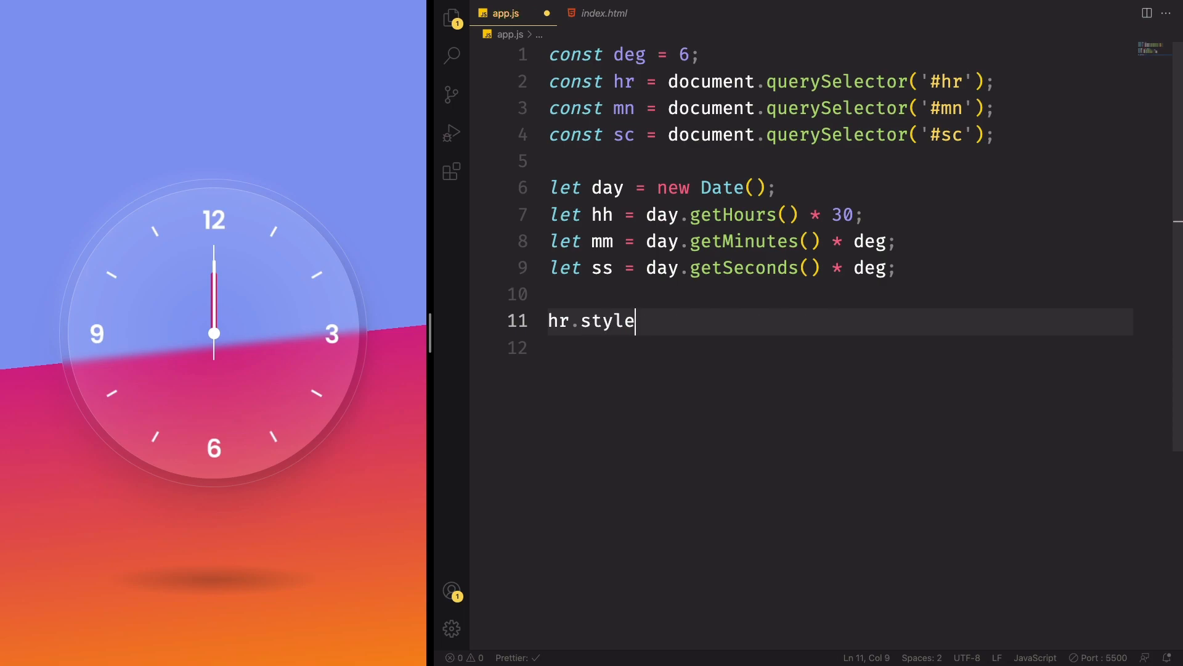
type(".transfo")
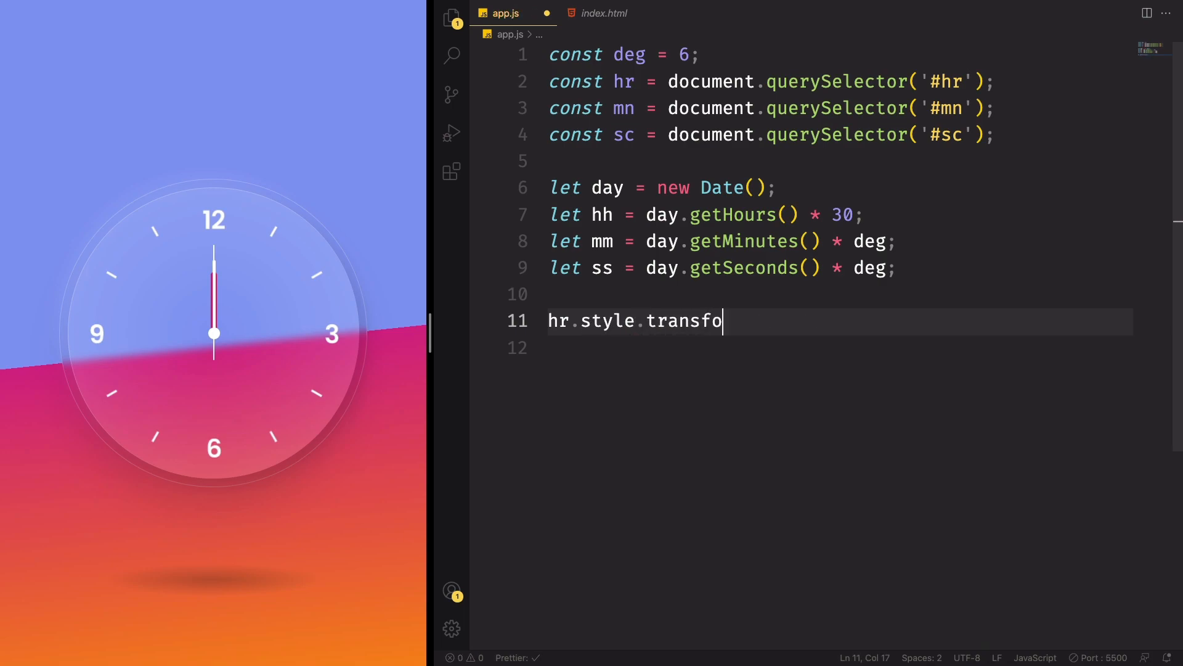
type("rm = `")
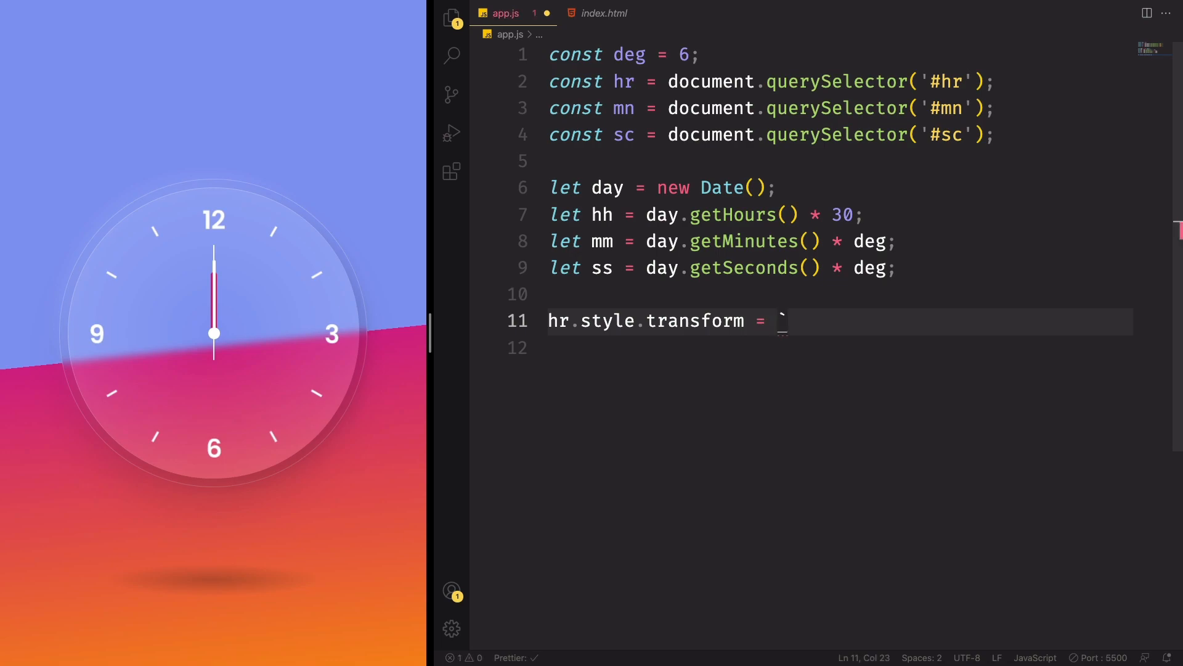
type("r`")
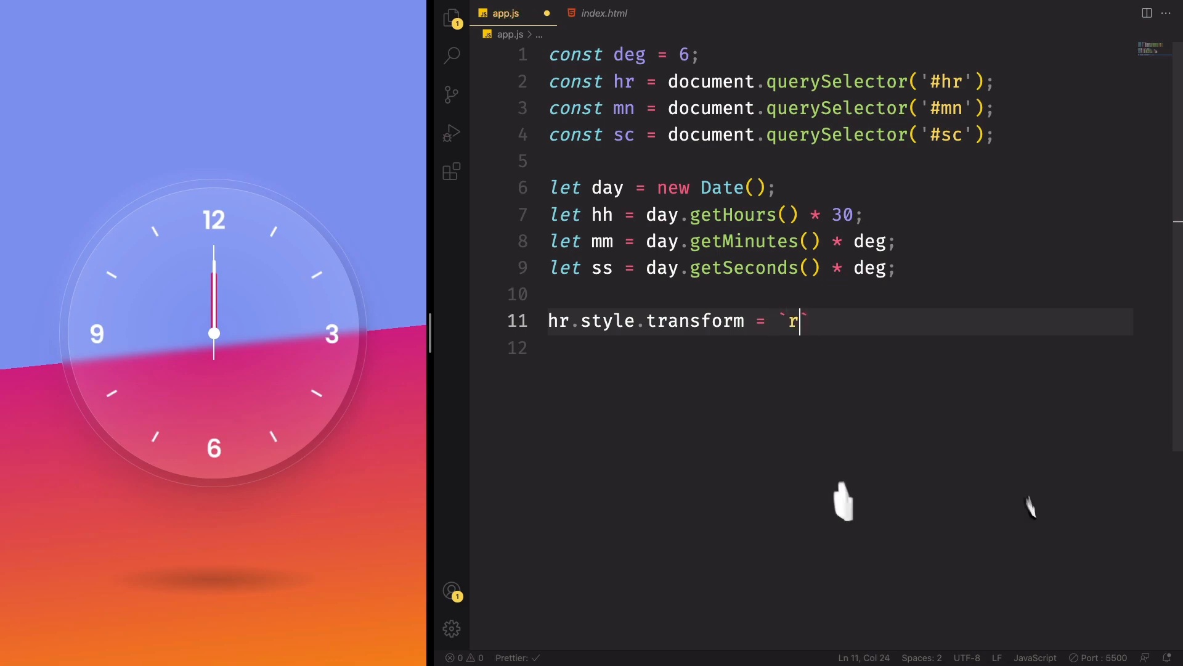
type("otateZ($")
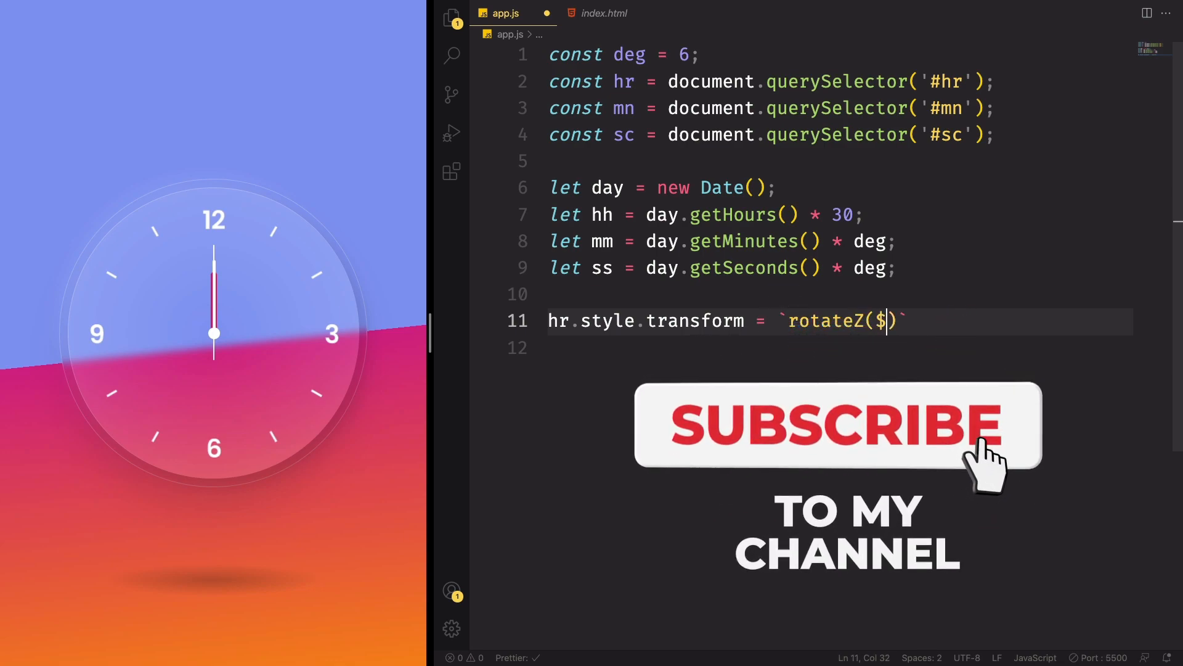
type("{hh +")
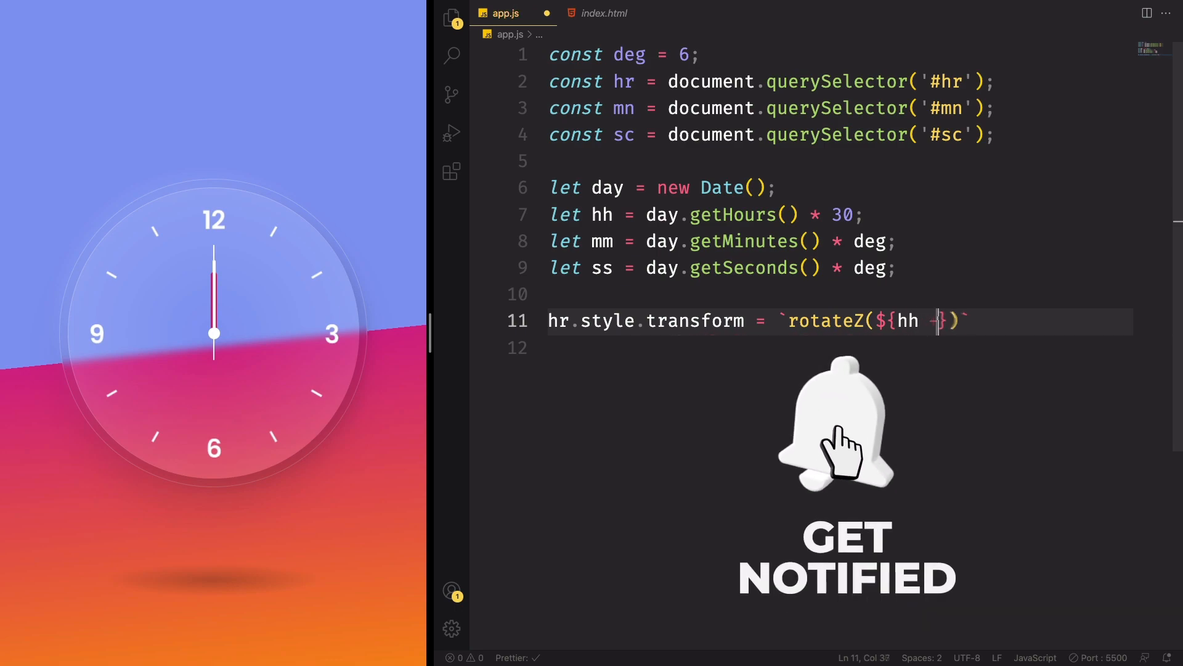
type("+ (mm")
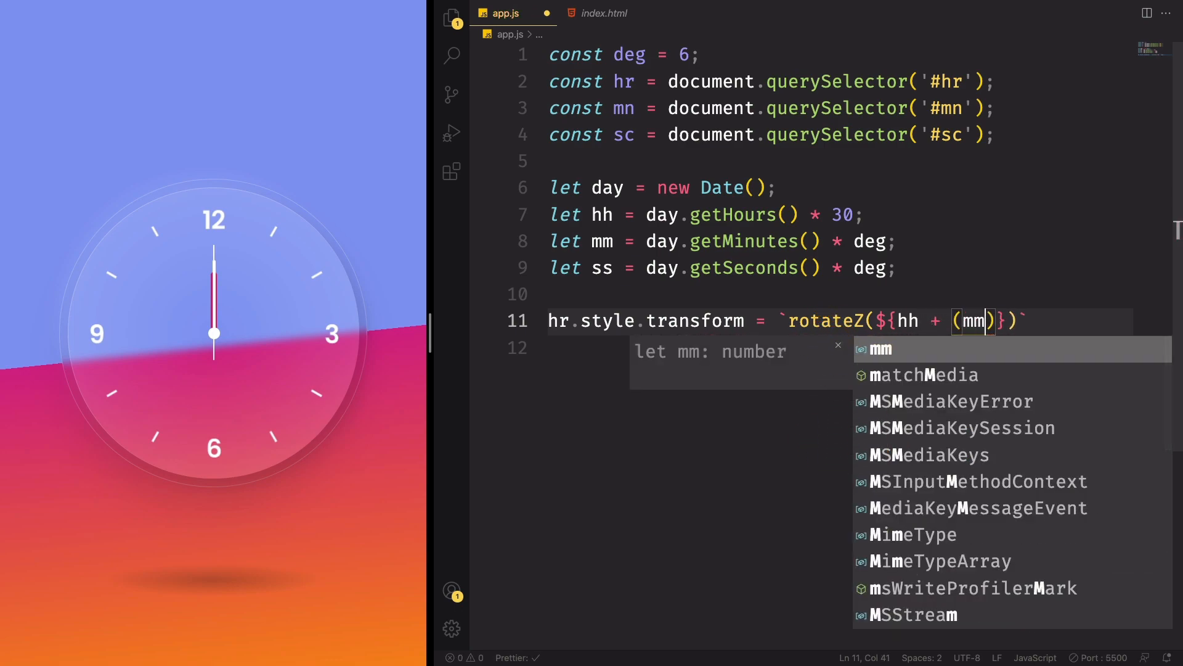
type("/12")
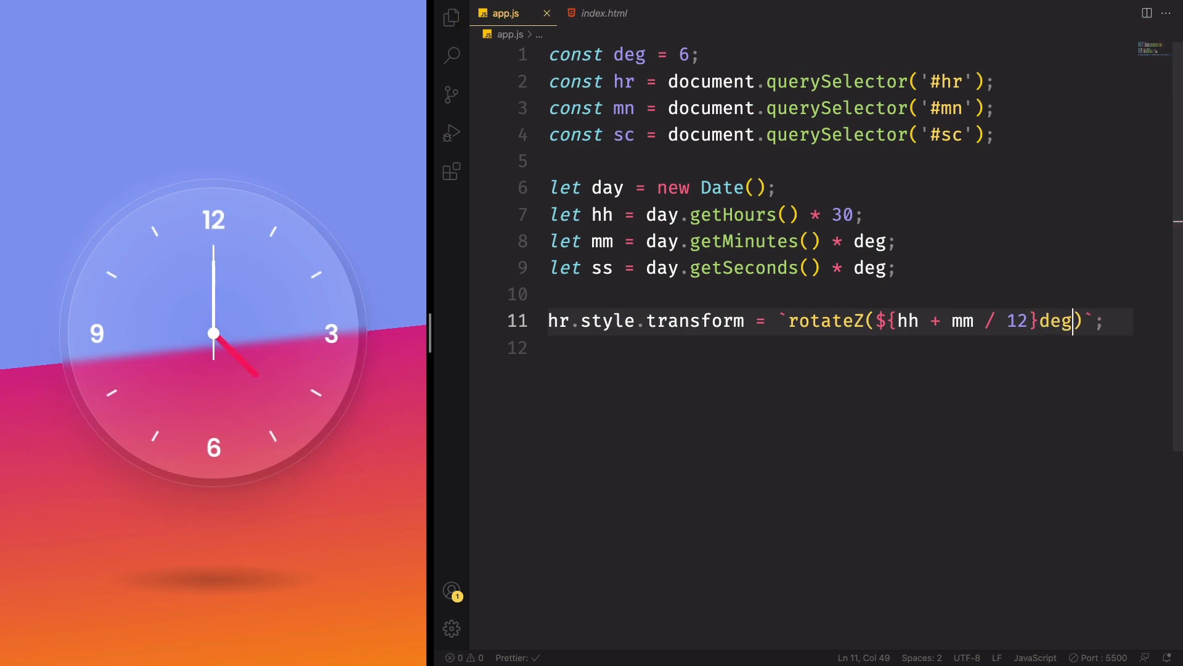
Step: Set mn.style.transform to rotateZ with the mm angle for the minute hand
type("mn")
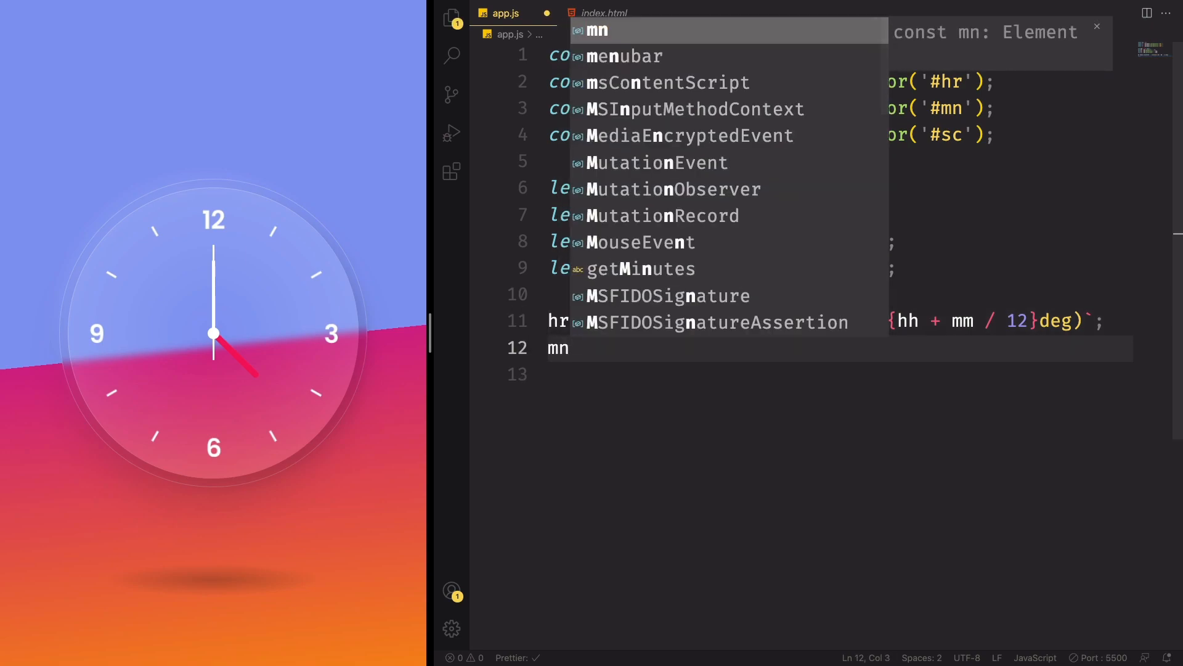
type(".style.transform = `rotateZ(")
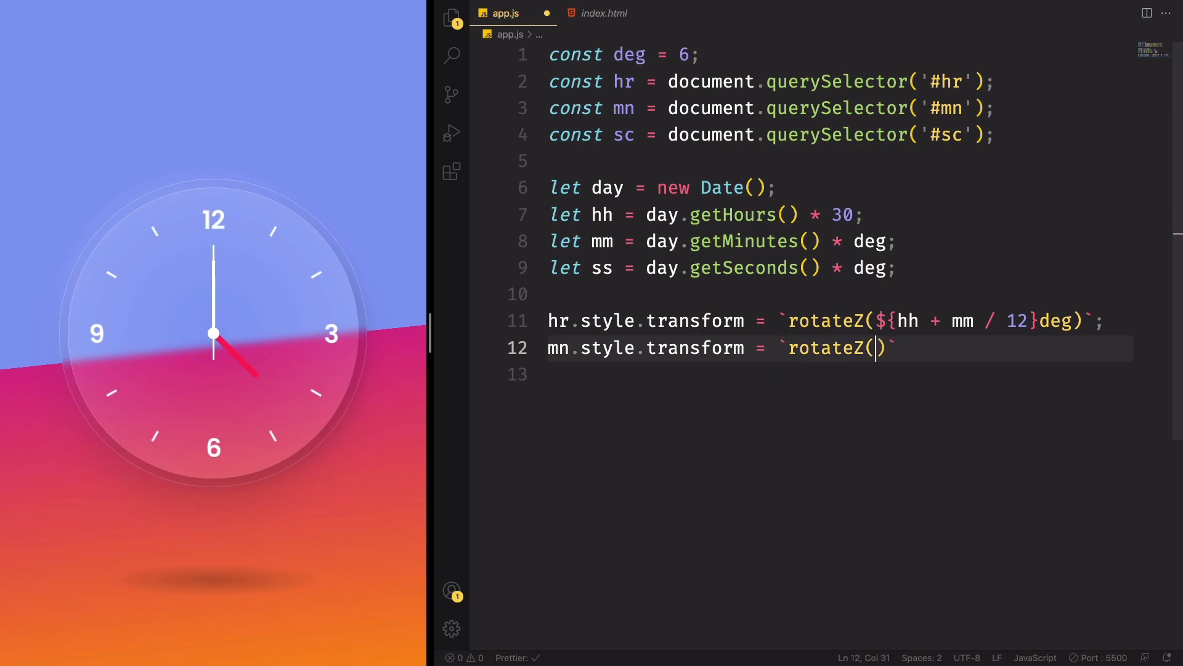
type("$")
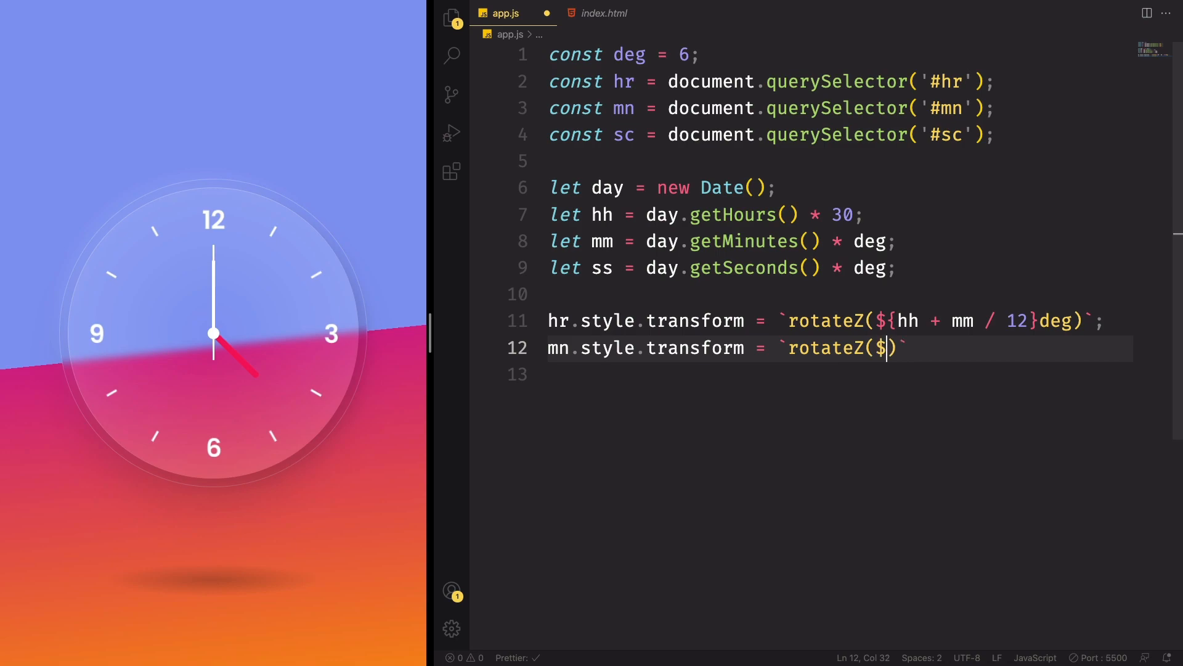
type("mm}deg")
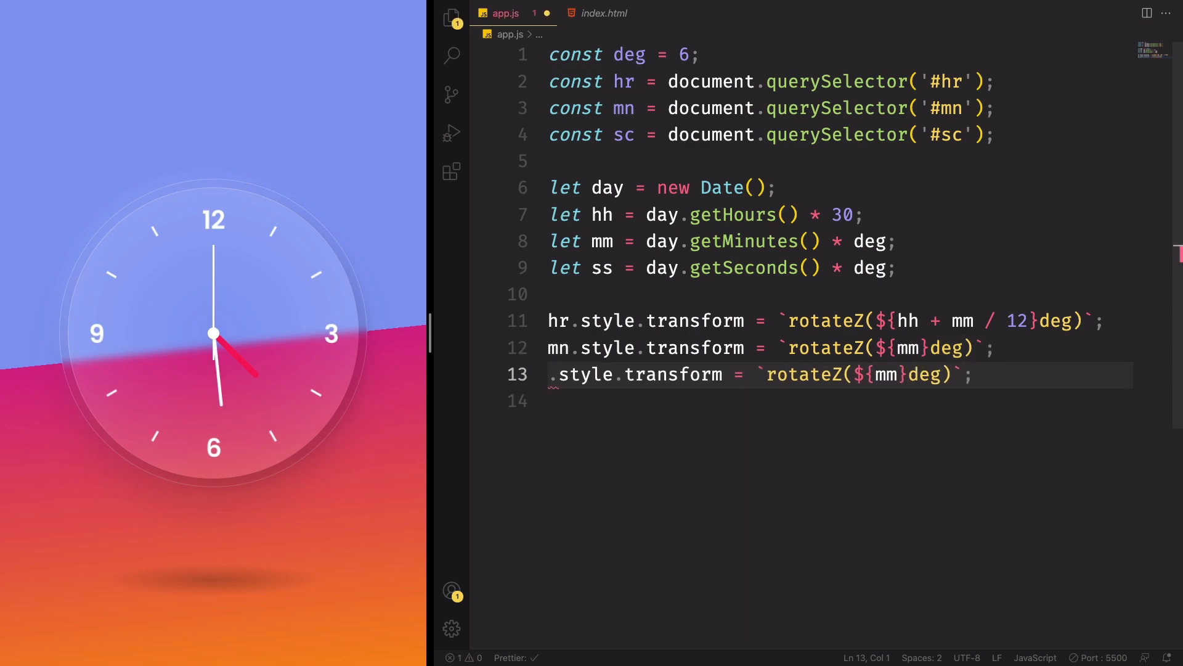
Step: Set sc.style.transform to rotateZ with ss, then reload the clock page to show all hands
type("sc")
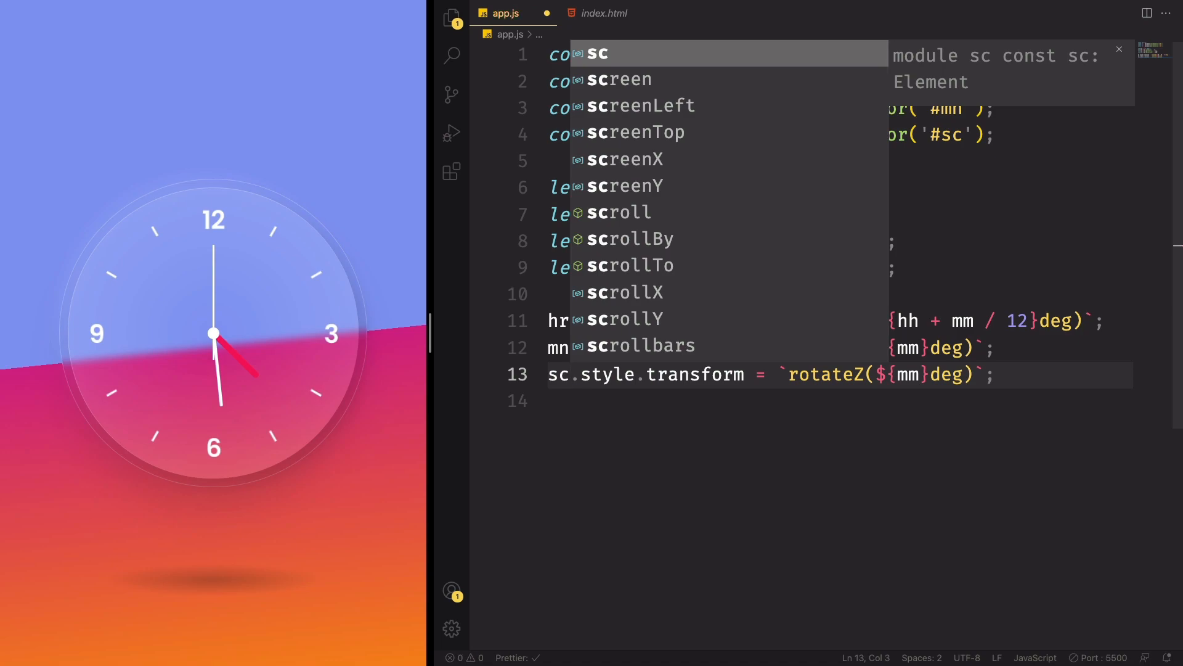
key("Escape")
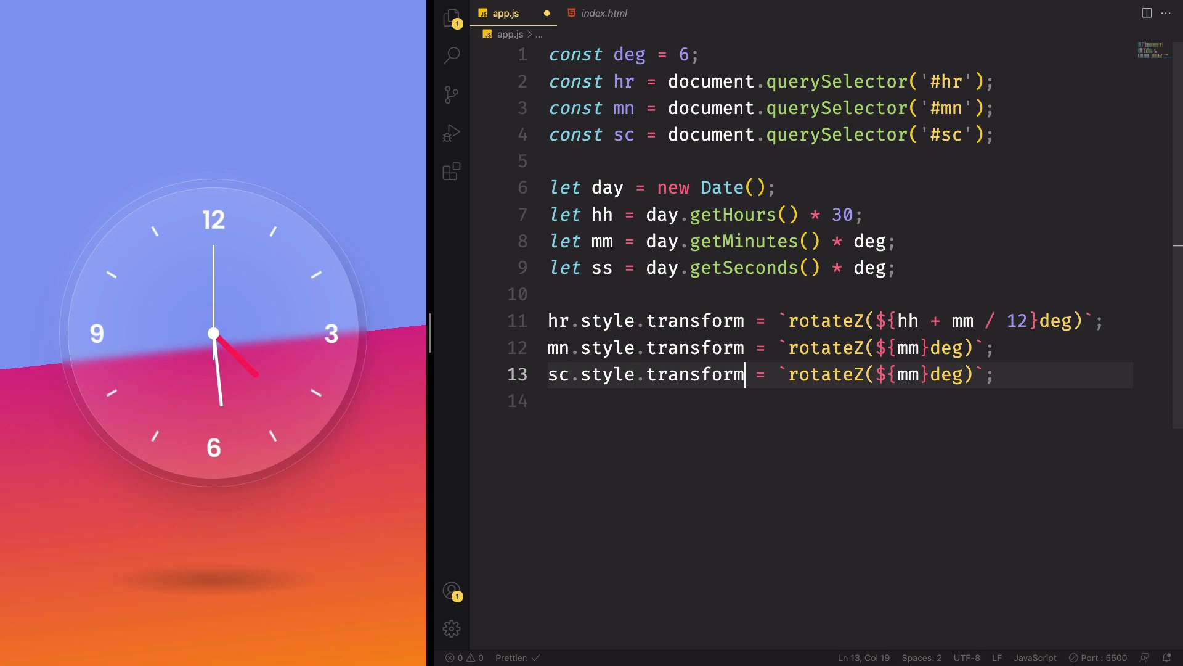
key("Backspace")
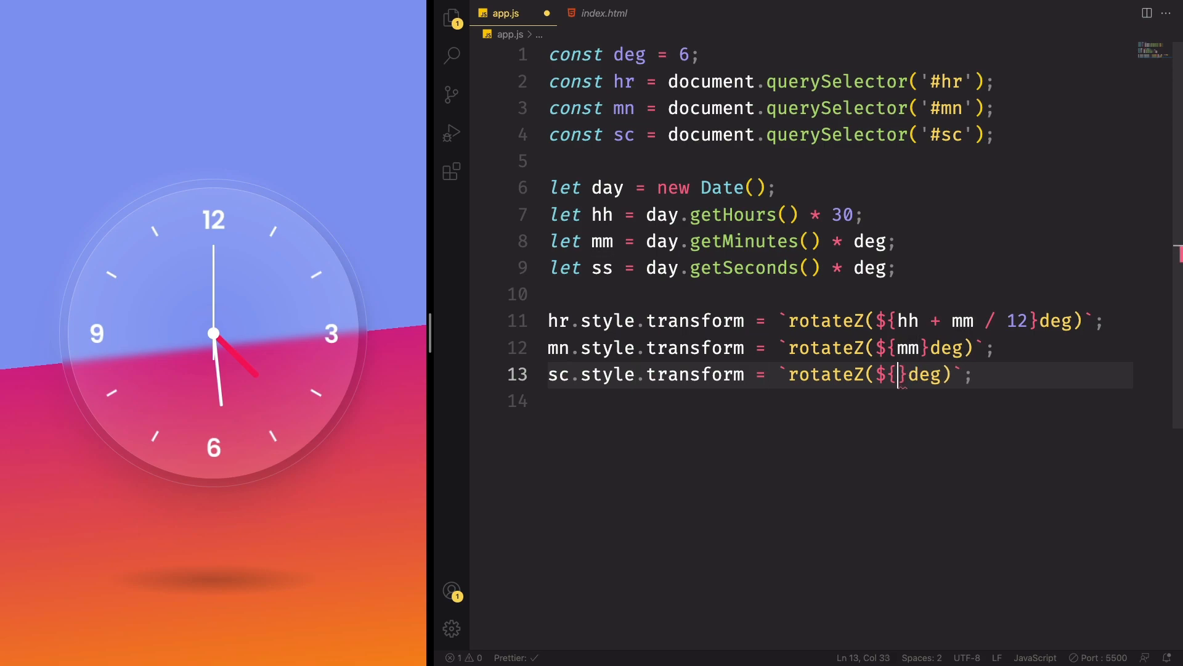
type("ss")
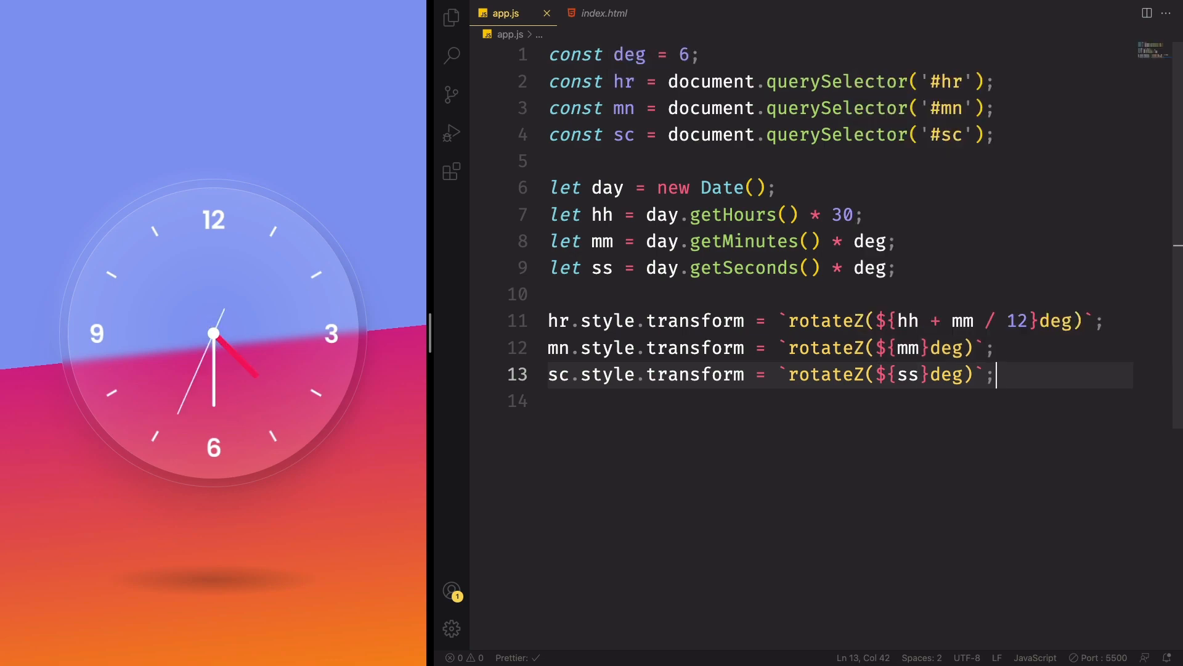
mouse_move(235, 104)
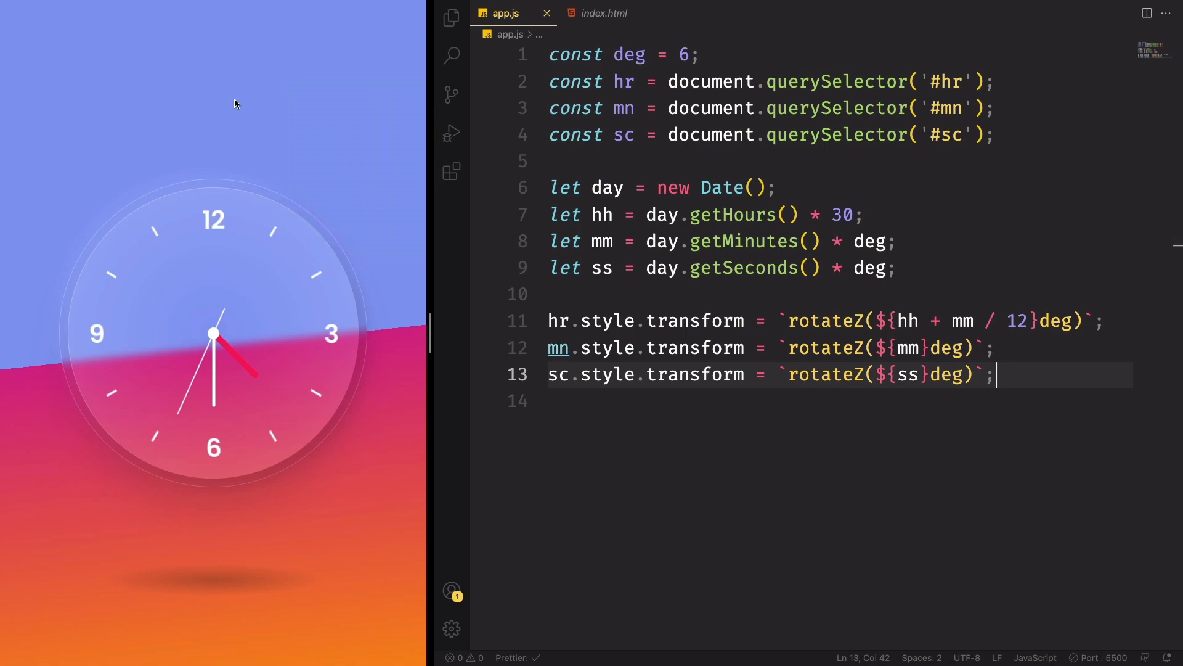
right_click(209, 104)
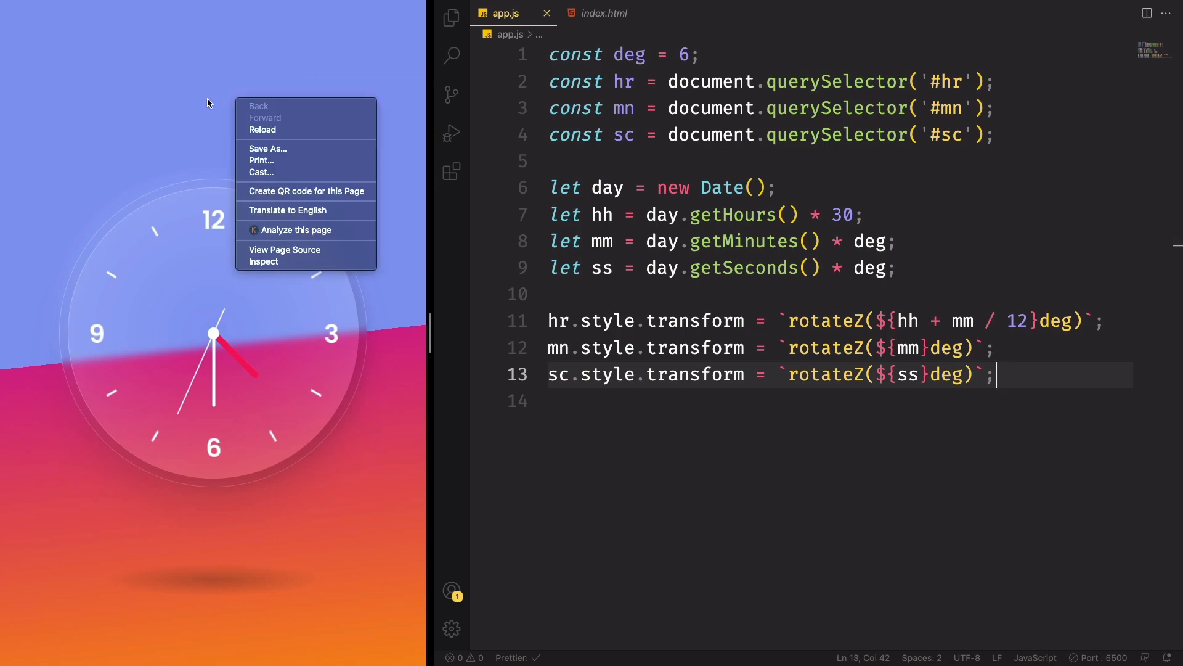
left_click(301, 154)
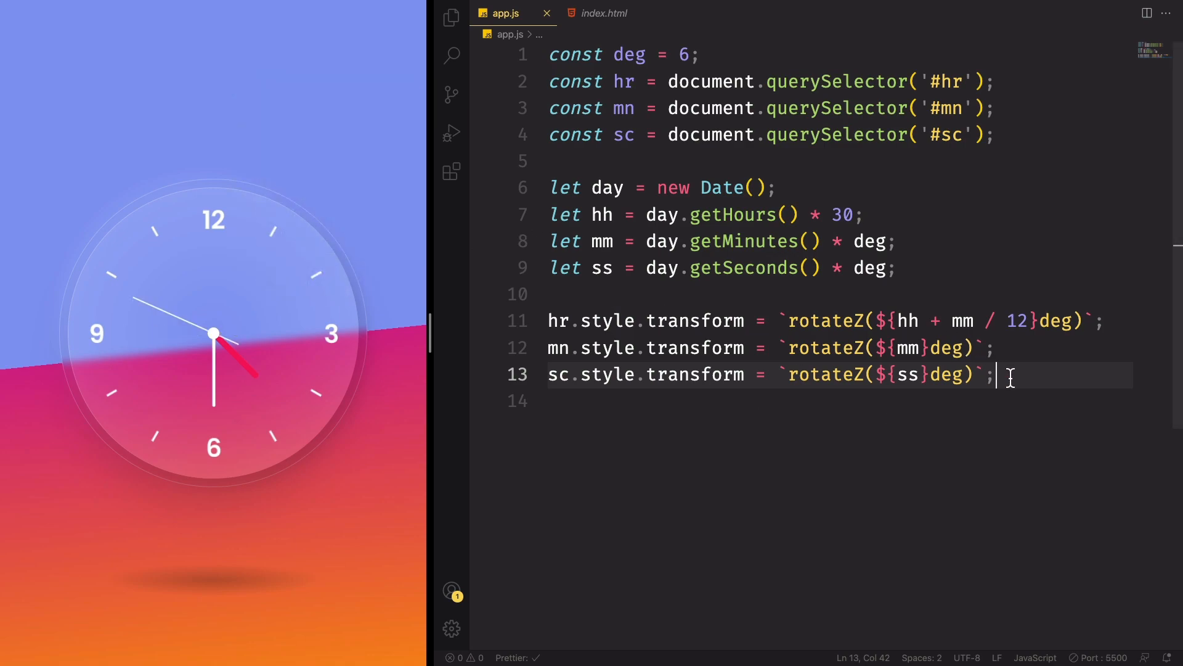
Step: Wrap the date and rotation code in setInterval(() => {...}, 1000) so the hands update live
type("setInterval")
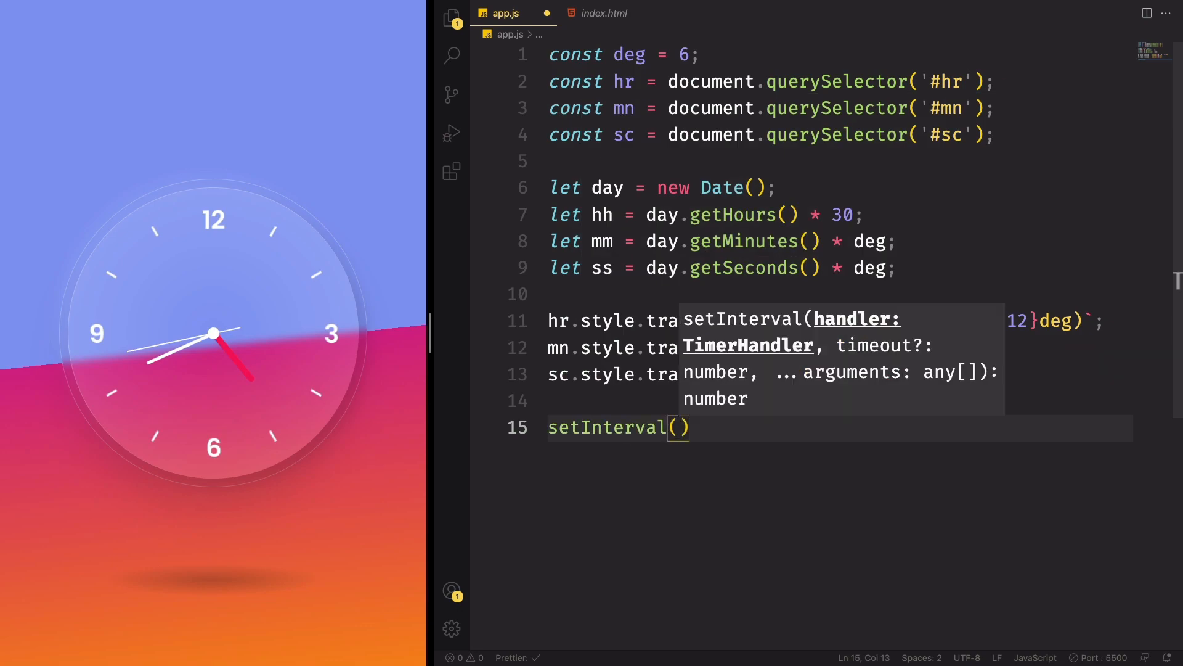
type("()=>")
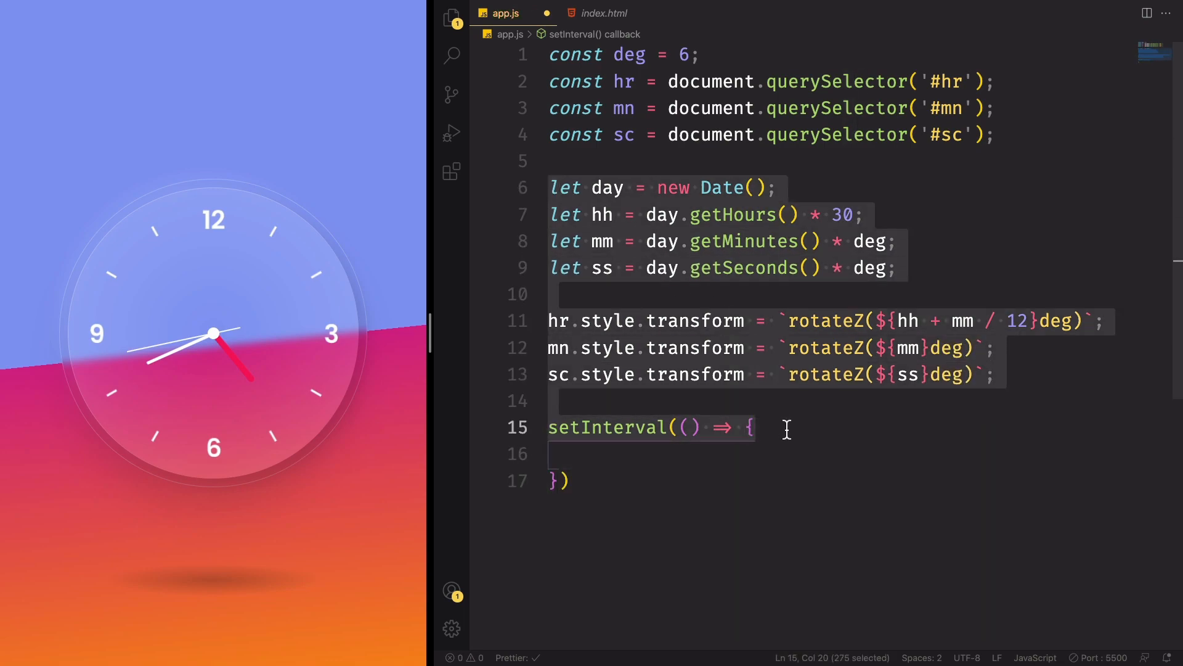
key("Delete")
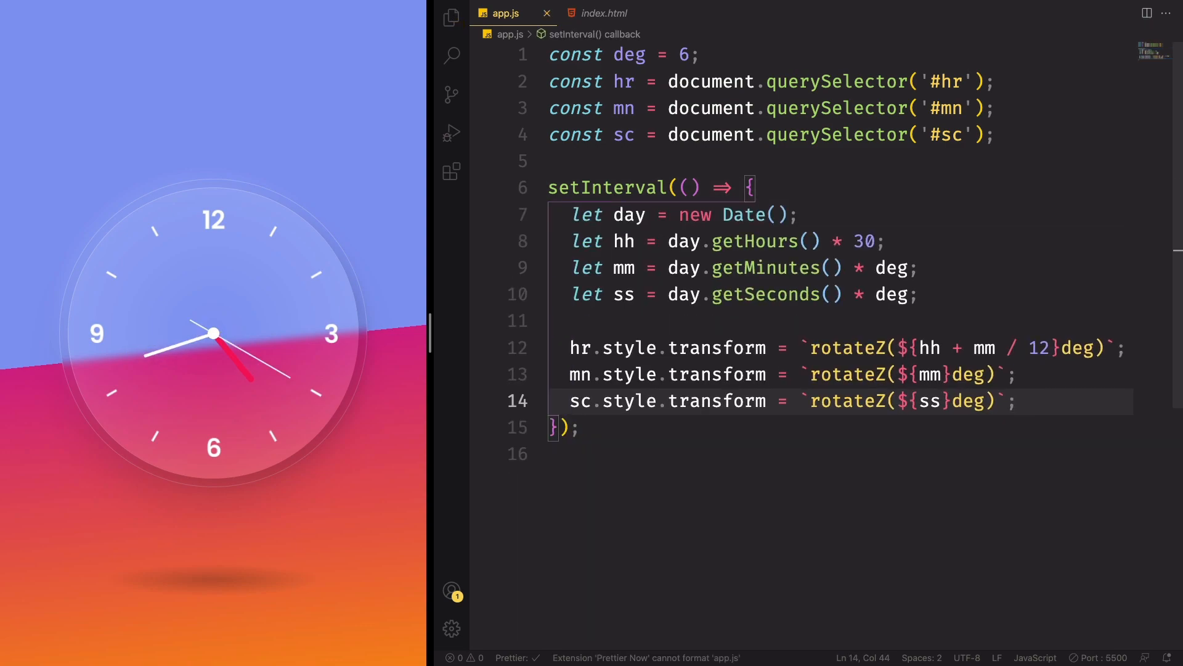
type(",")
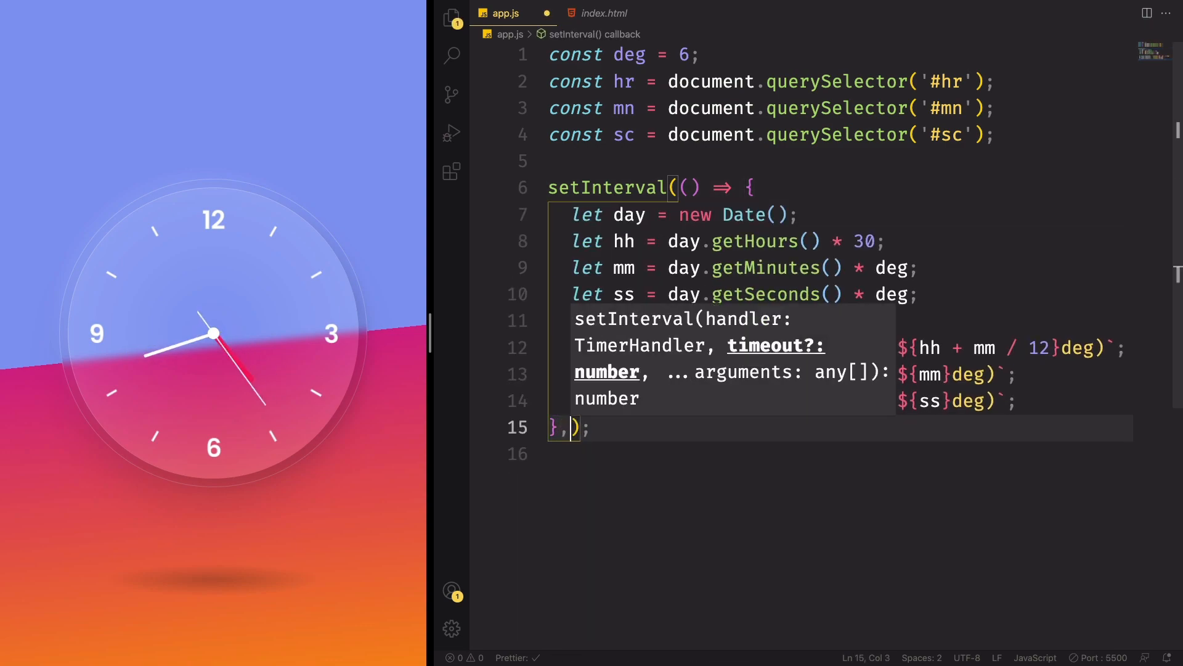
type("1000")
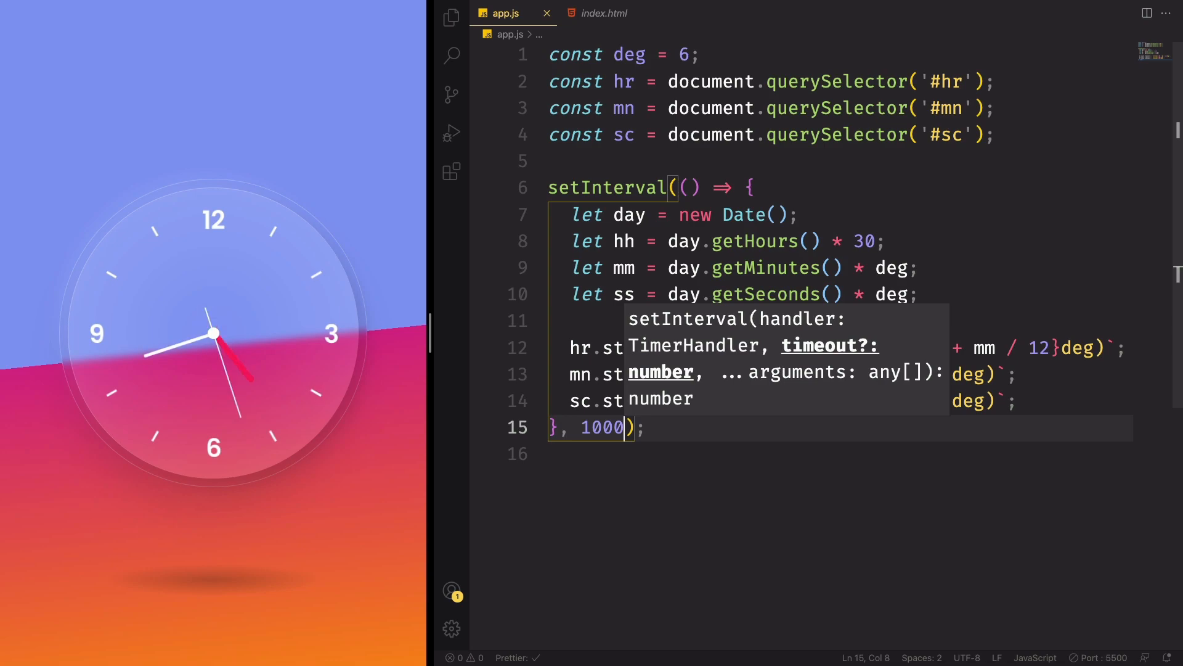